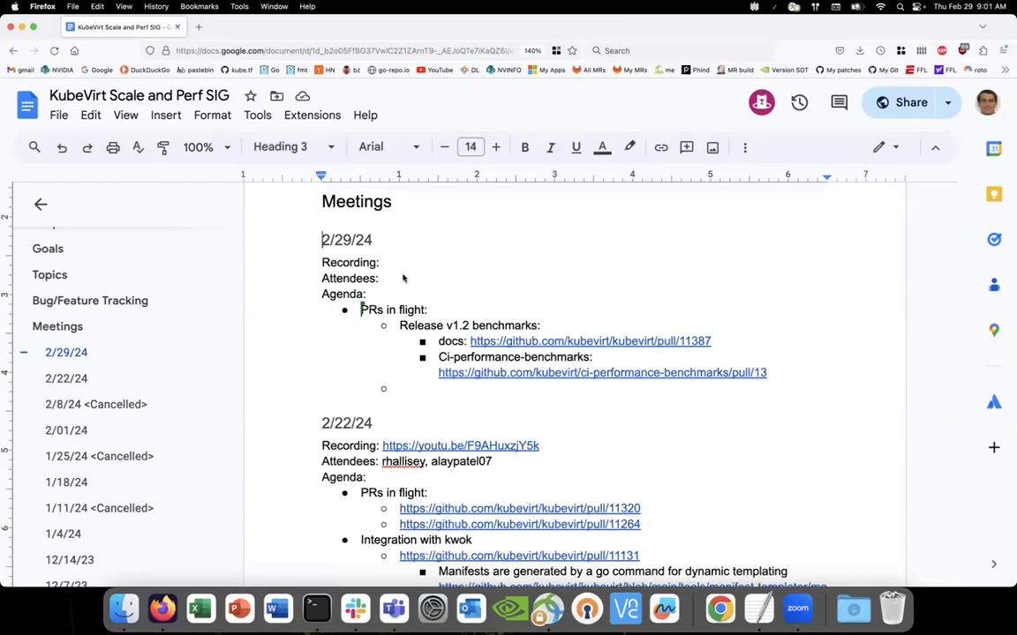
mouse_move(379, 293)
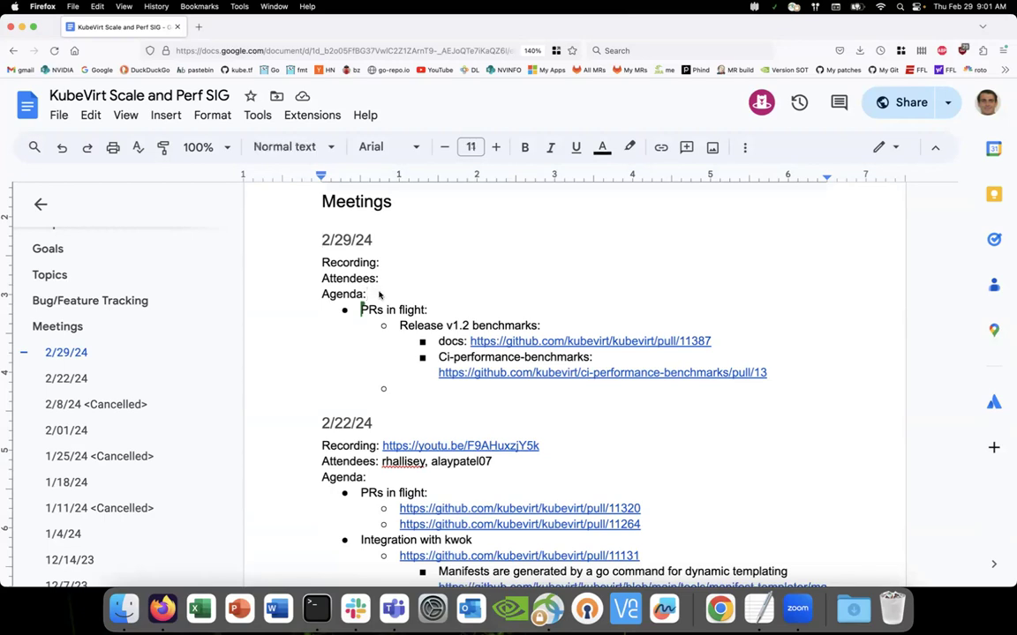
- Open the docs pull request linked under the 2/29/24 Release v1.2 benchmarks agenda item
click(367, 294)
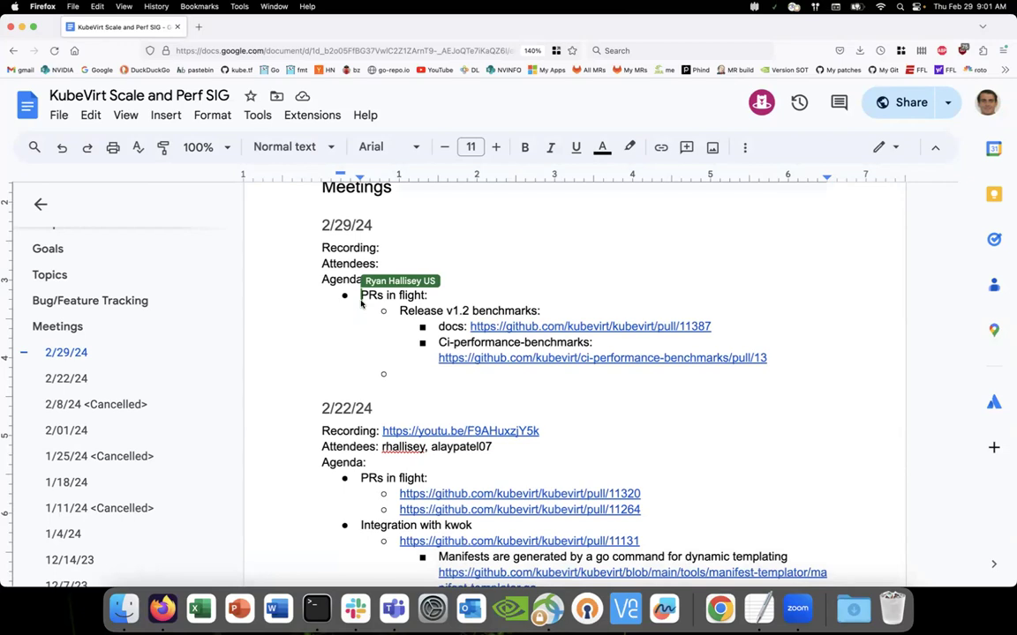
mouse_move(468, 322)
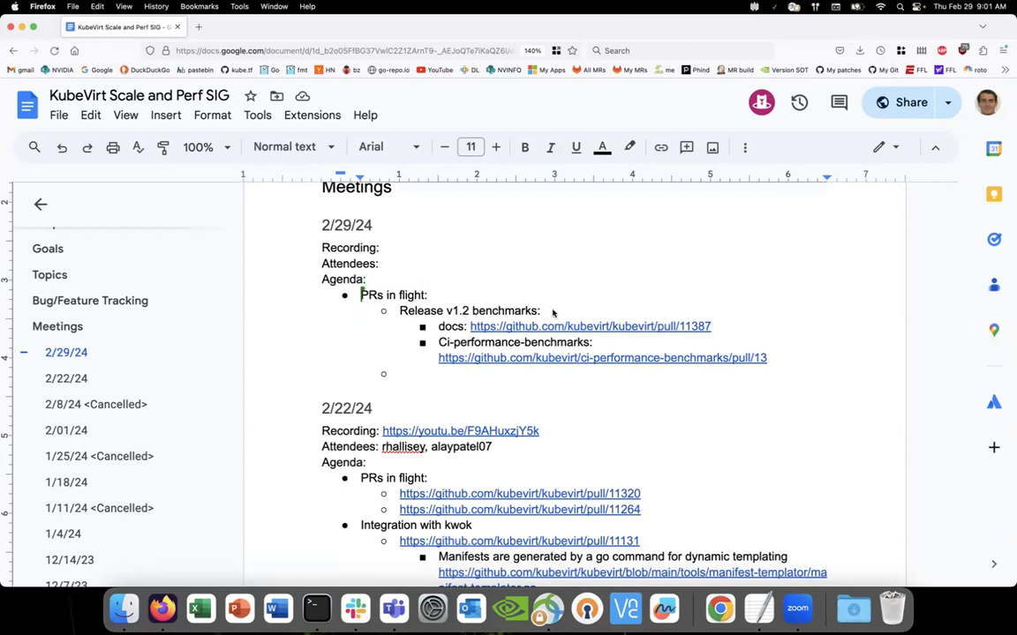
click(540, 311)
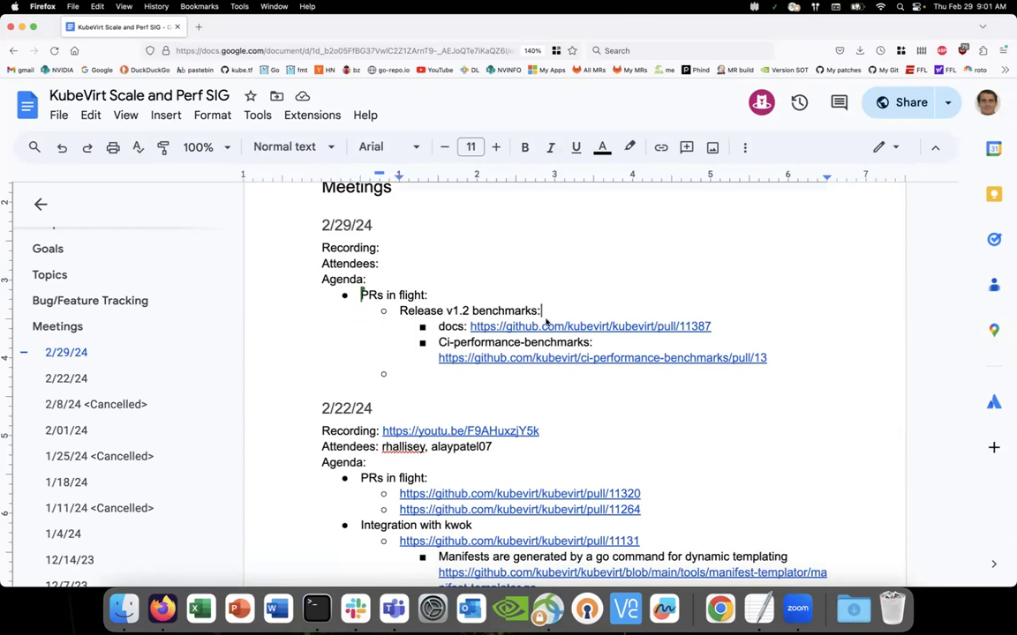
click(602, 358)
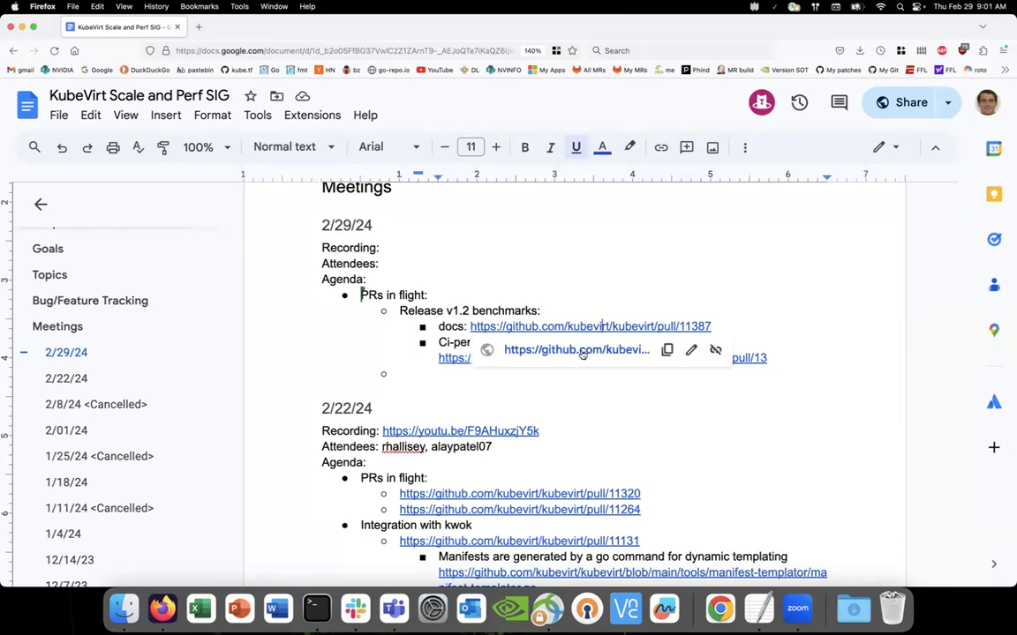
click(590, 325)
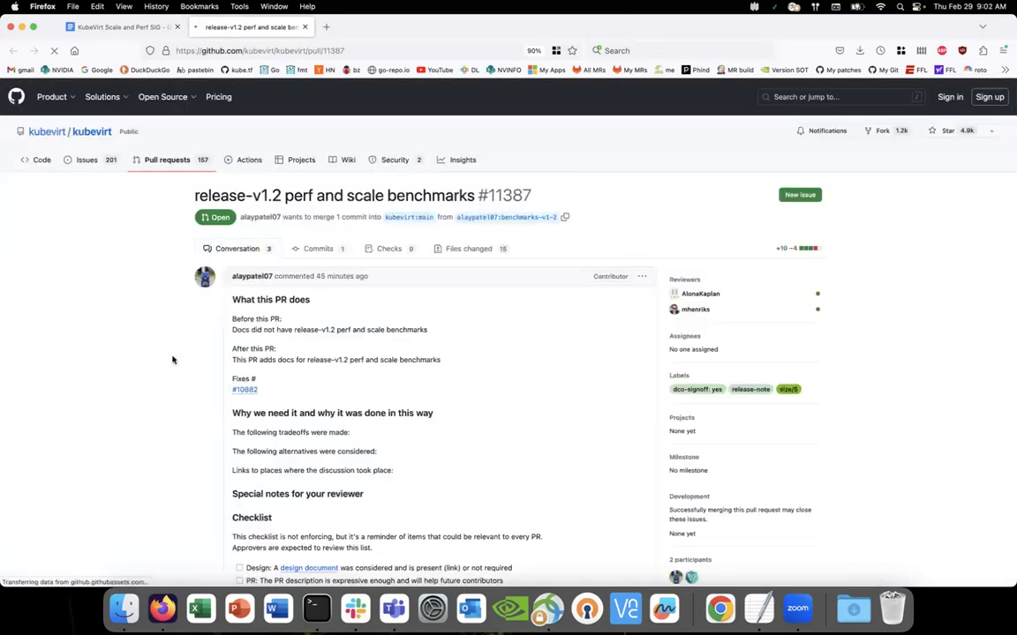
- Read PR #11387's description and checklist, then return to the top of the conversation
scroll(down, 3)
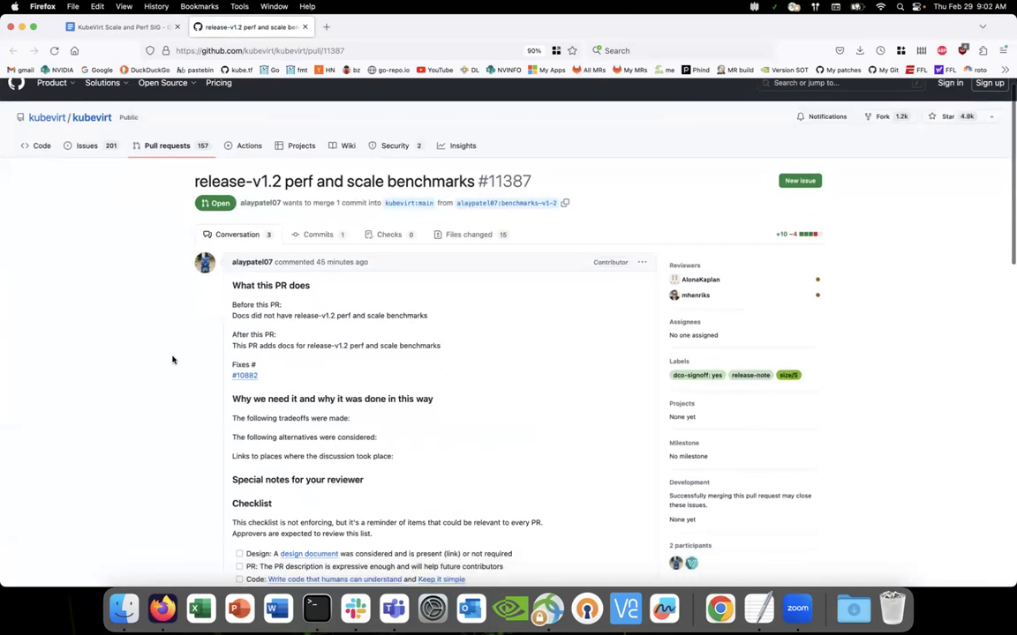
scroll(down, 3)
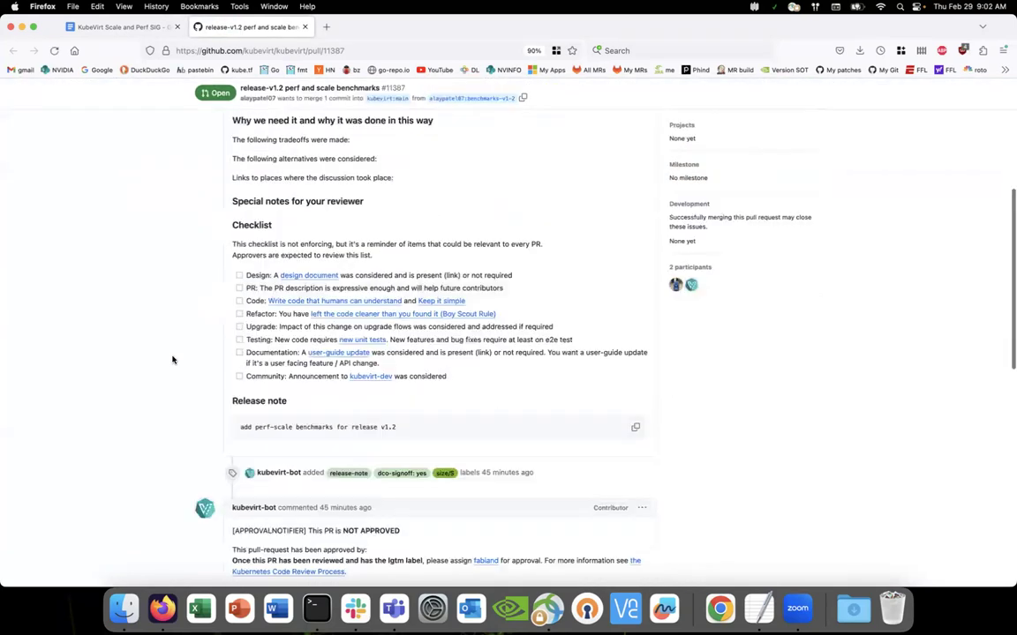
scroll(up, 3)
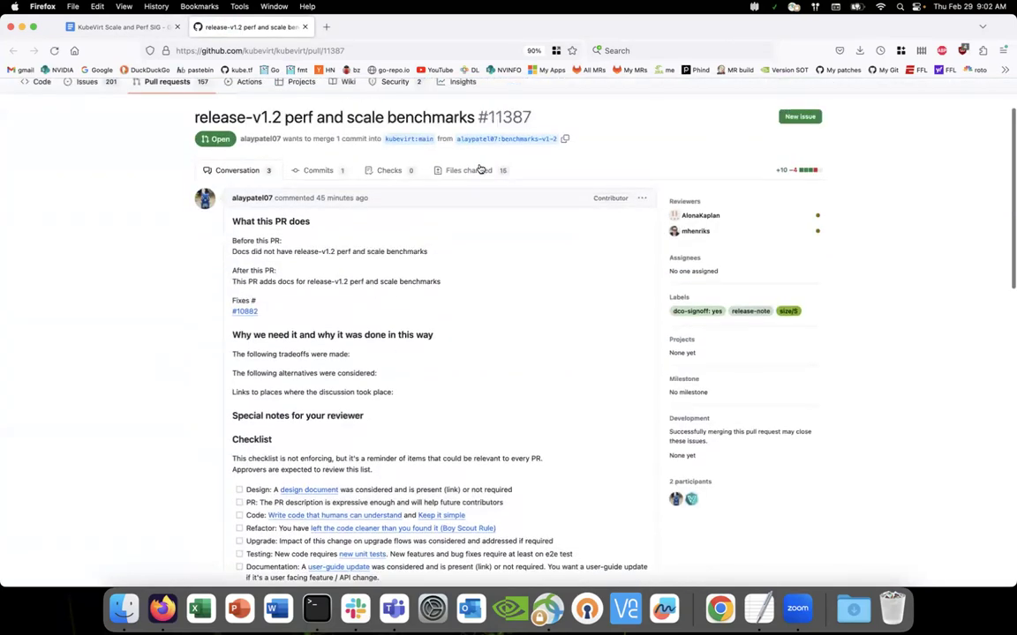
scroll(up, 3)
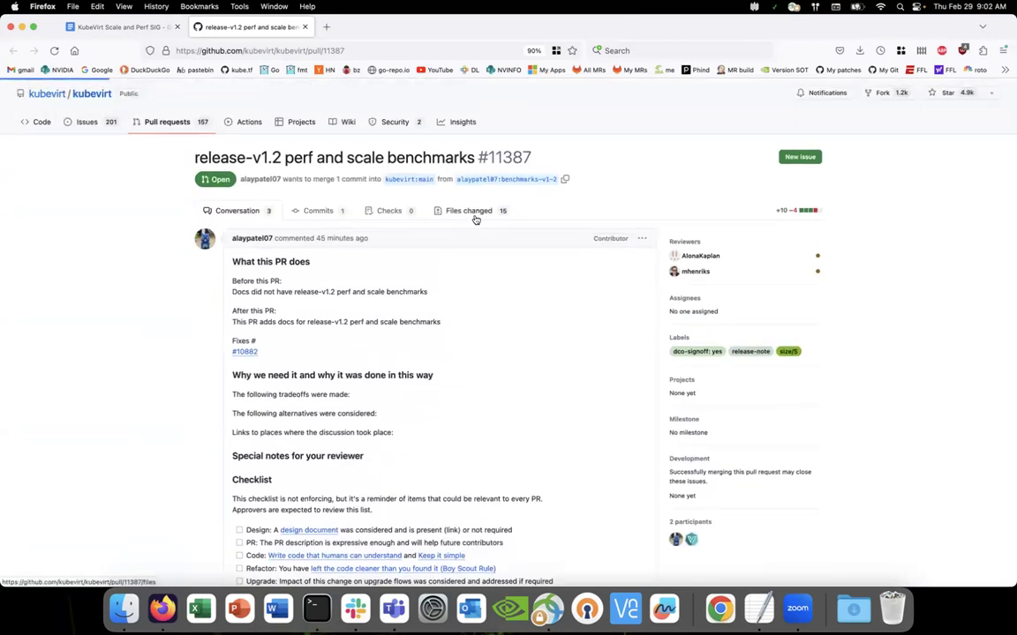
- Show the Files changed diff for perf-scale-benchmarks.md and scroll through it
click(467, 210)
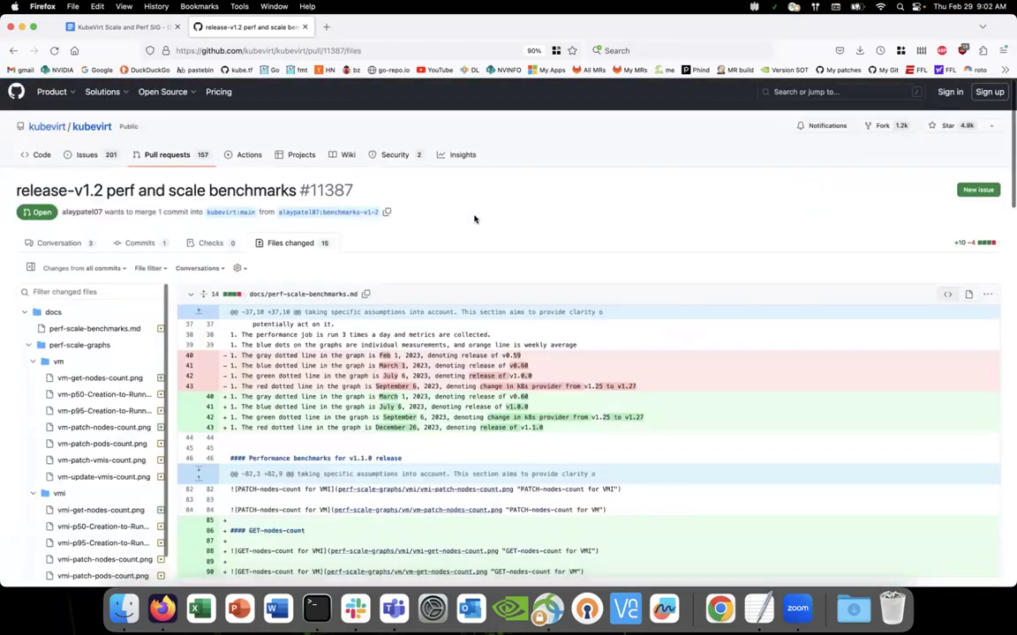
scroll(down, 3)
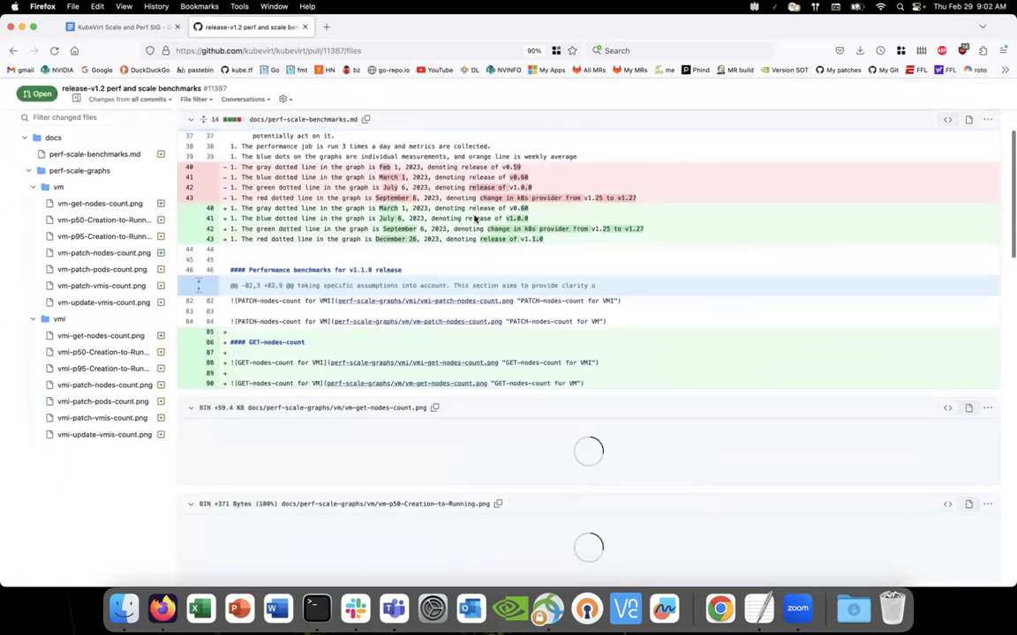
scroll(down, 3)
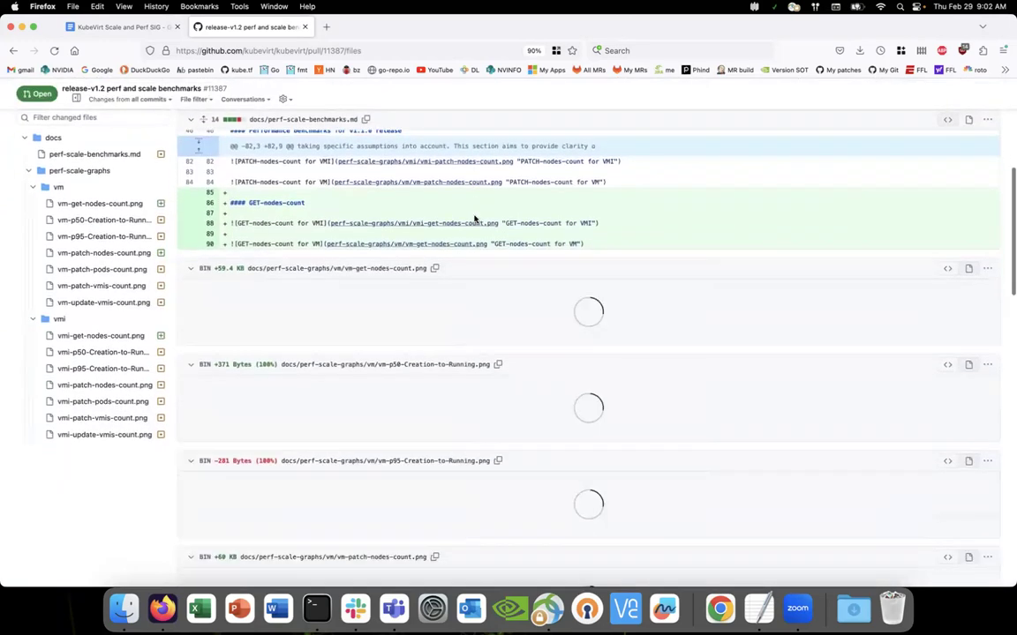
scroll(up, 3)
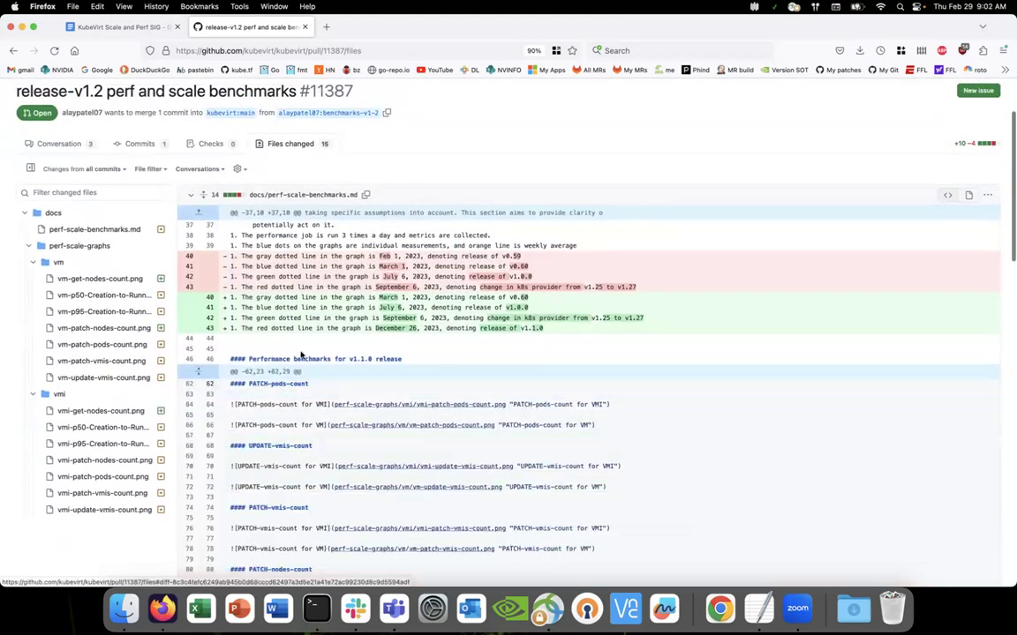
scroll(down, 3)
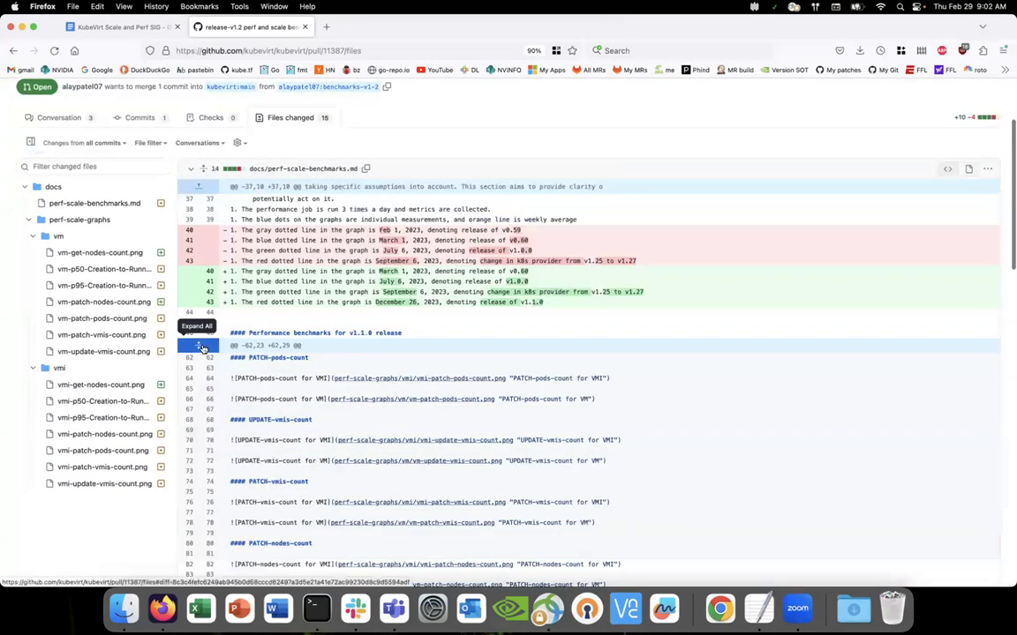
- Expand all hidden diff lines and review the updated graph-line release dates
click(198, 345)
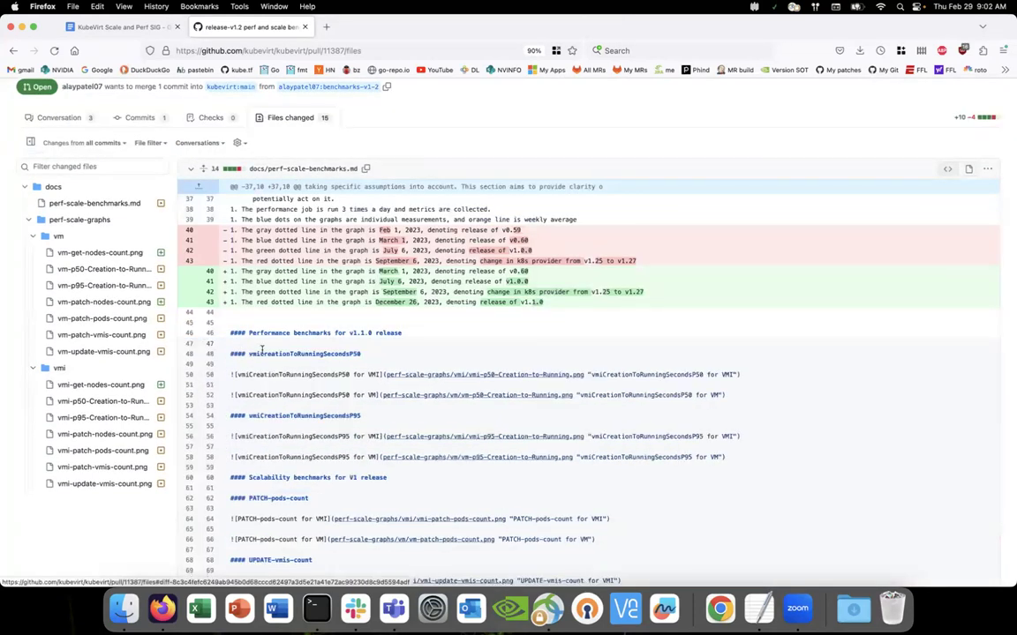
scroll(up, 3)
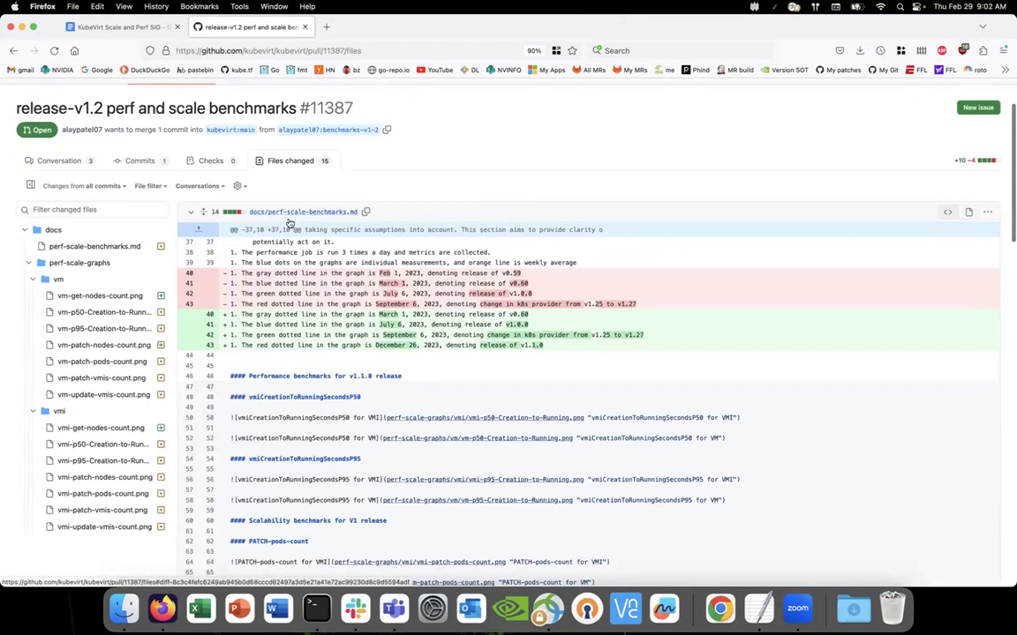
mouse_move(302, 212)
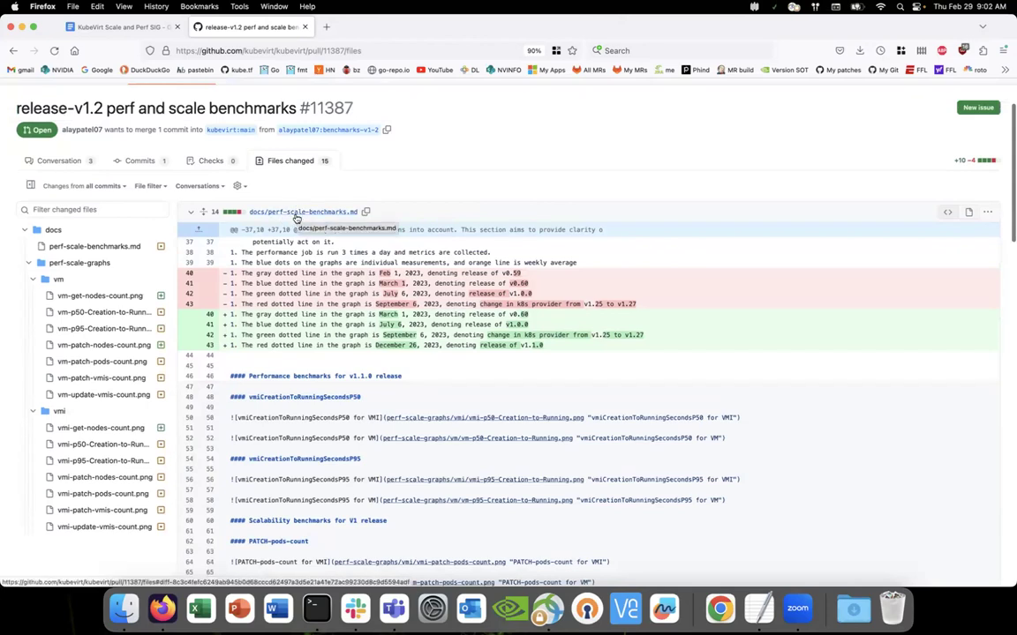
mouse_move(300, 221)
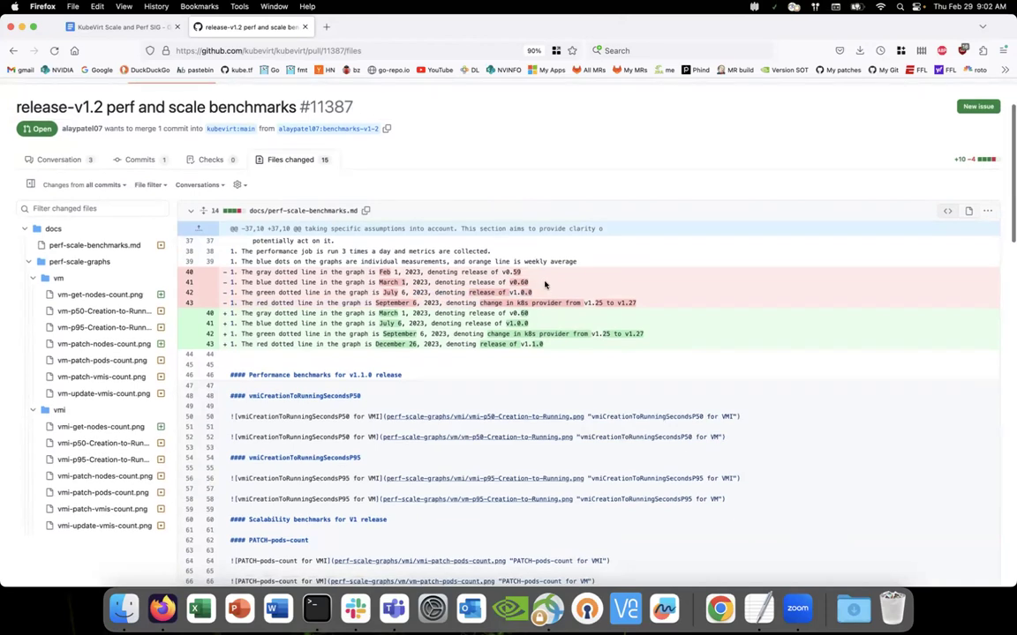
mouse_move(525, 274)
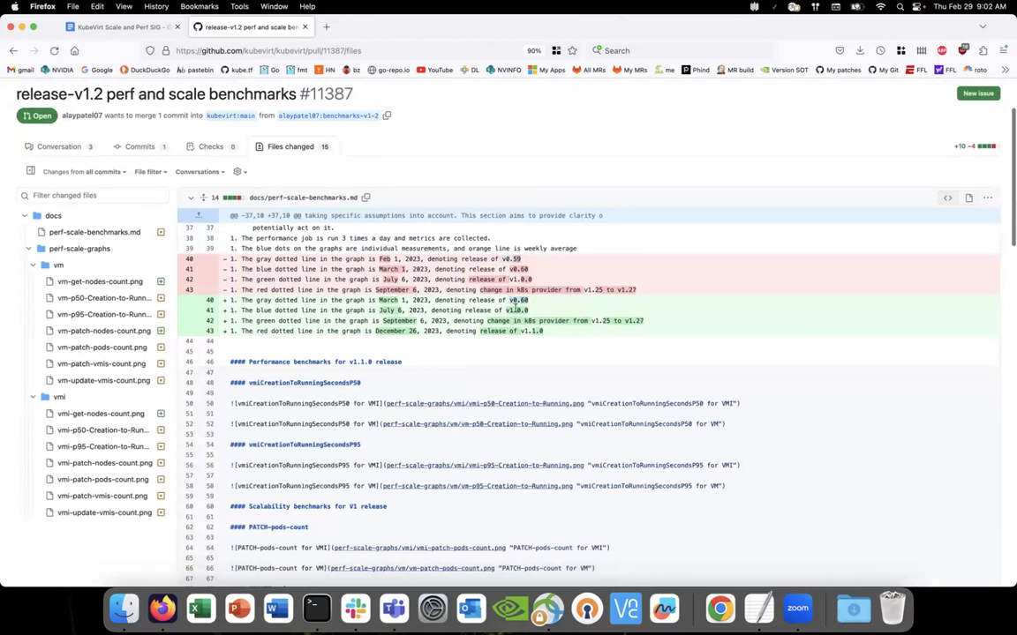
scroll(down, 3)
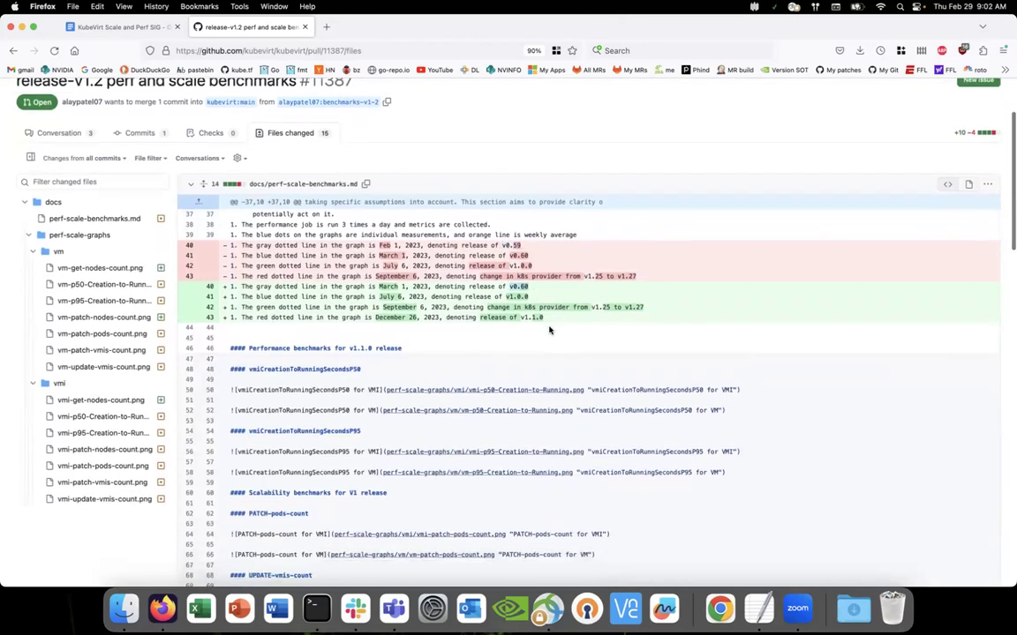
mouse_move(544, 344)
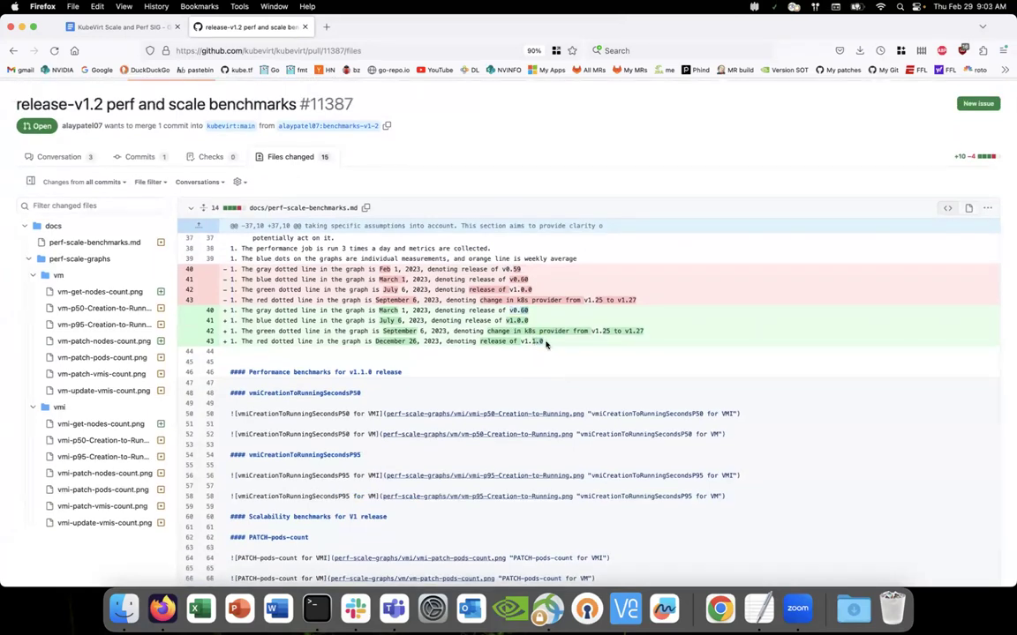
mouse_move(548, 344)
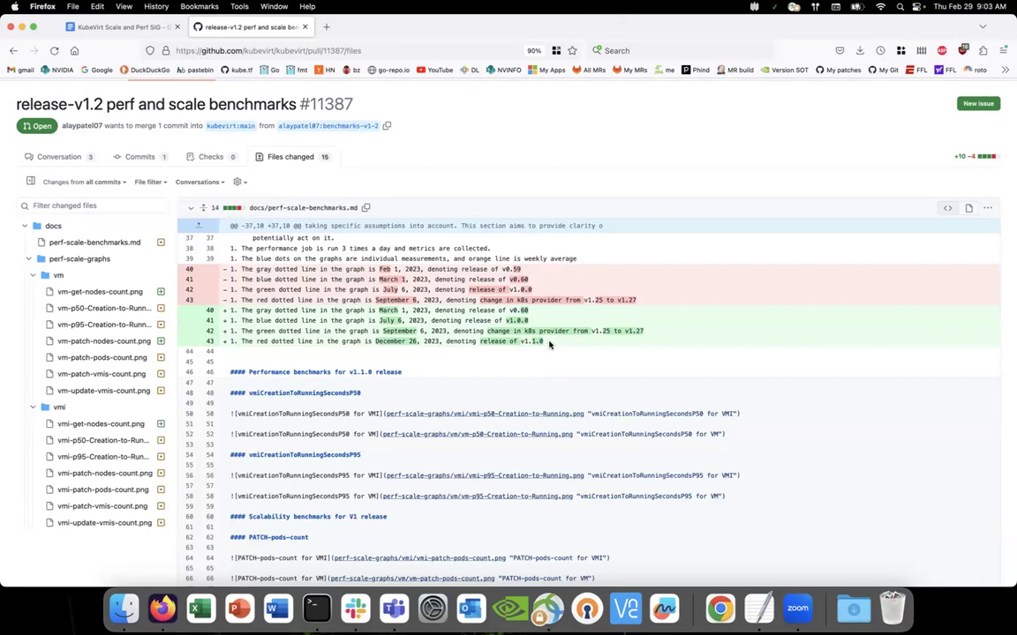
scroll(down, 3)
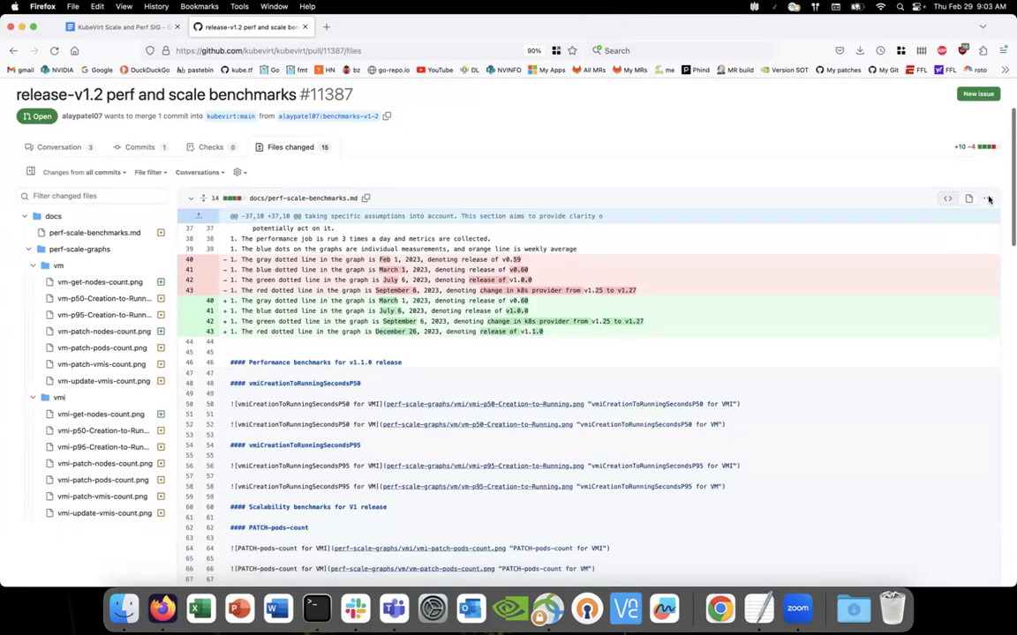
mouse_move(676, 179)
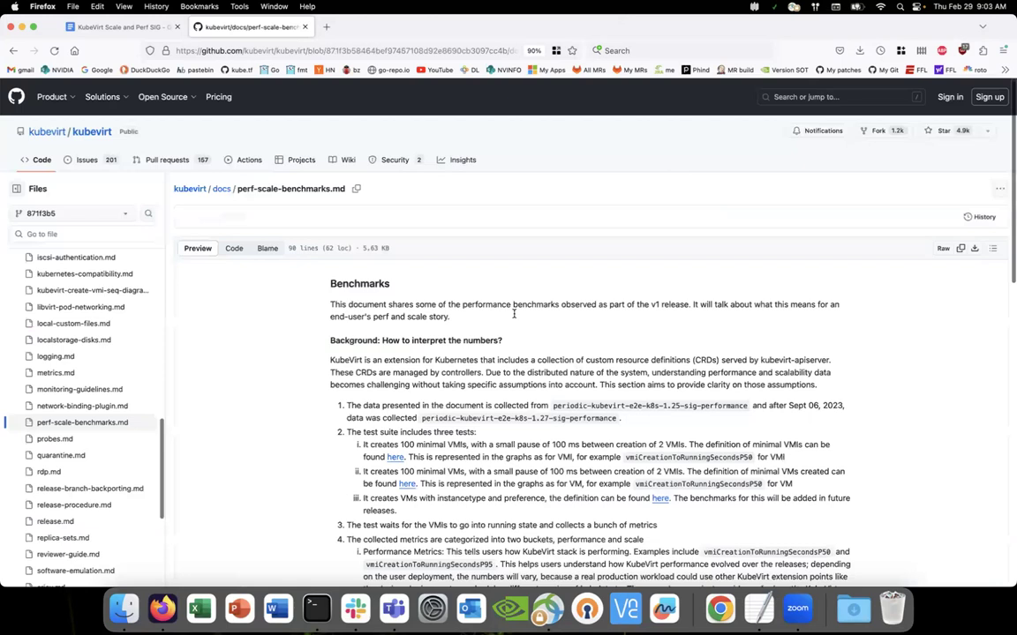
- Scroll the rendered perf-scale-benchmarks.md down to the v1.1.0 vmiCreationToRunningSecondsP50 graphs
scroll(down, 3)
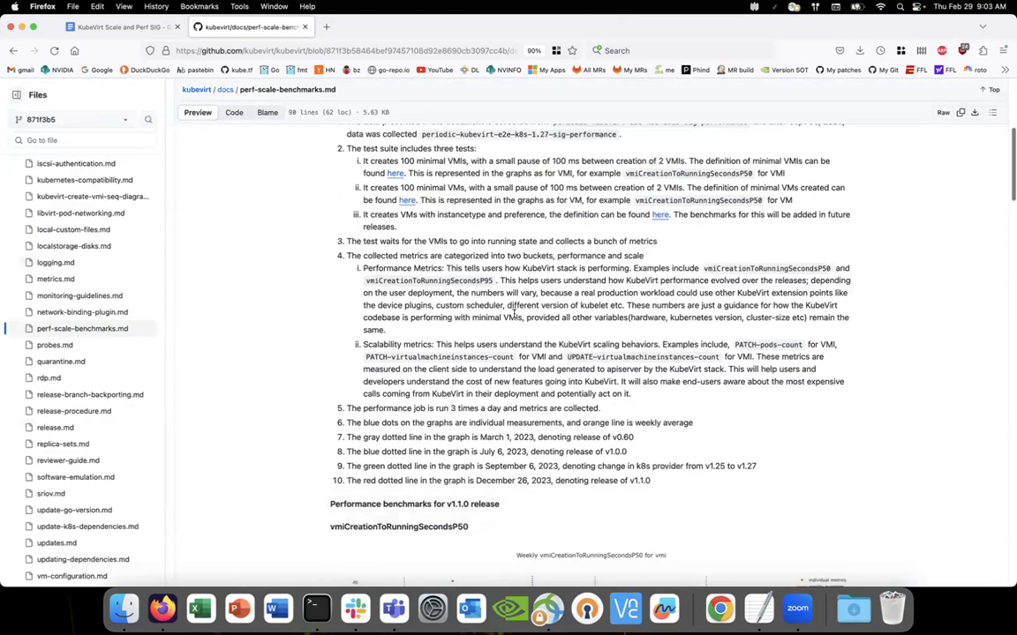
scroll(down, 3)
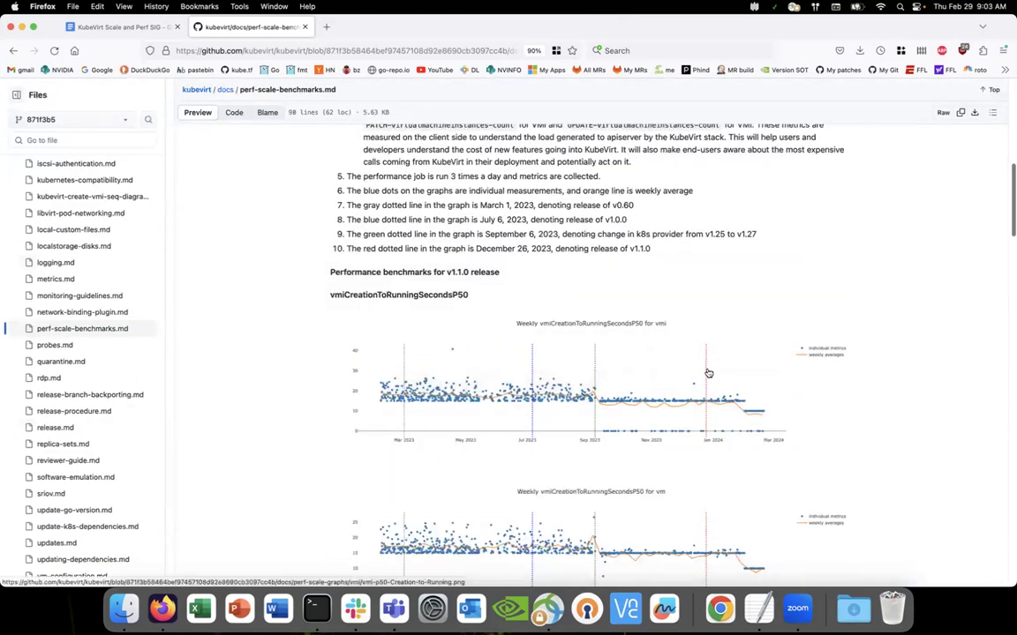
scroll(down, 3)
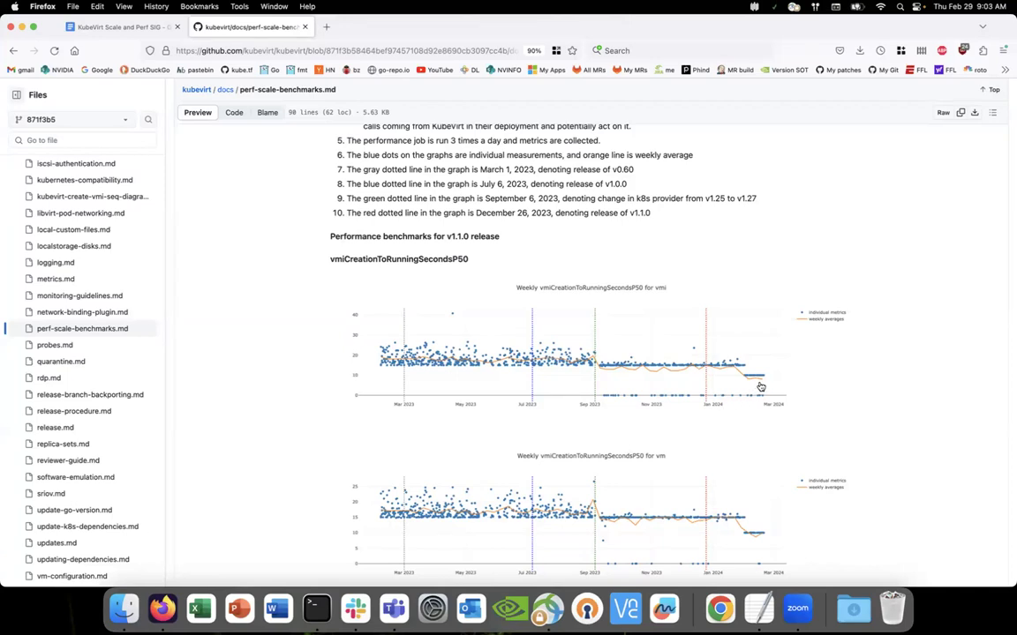
mouse_move(757, 411)
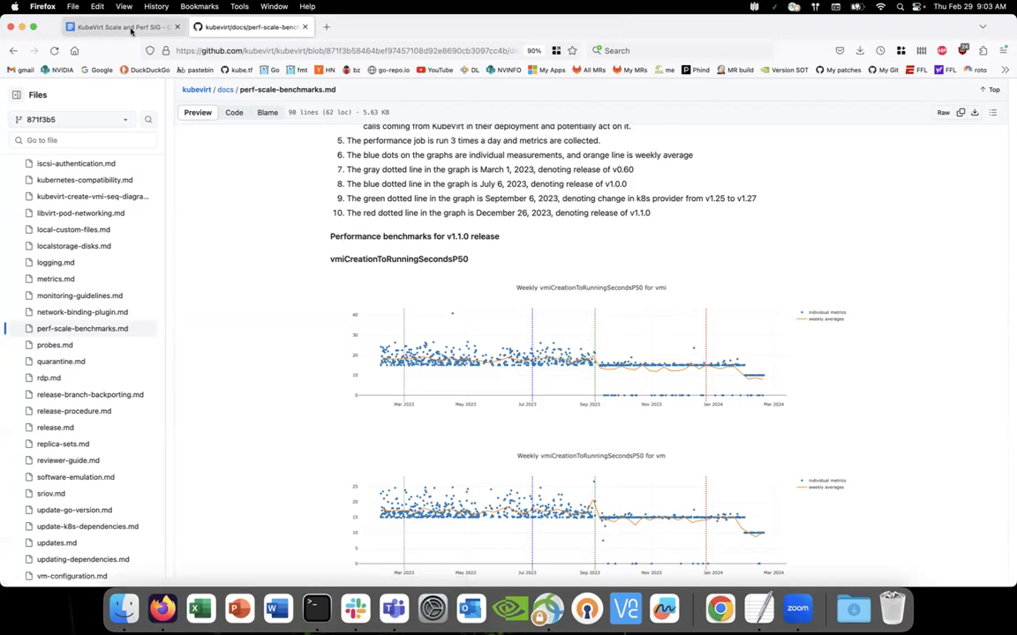
click(124, 26)
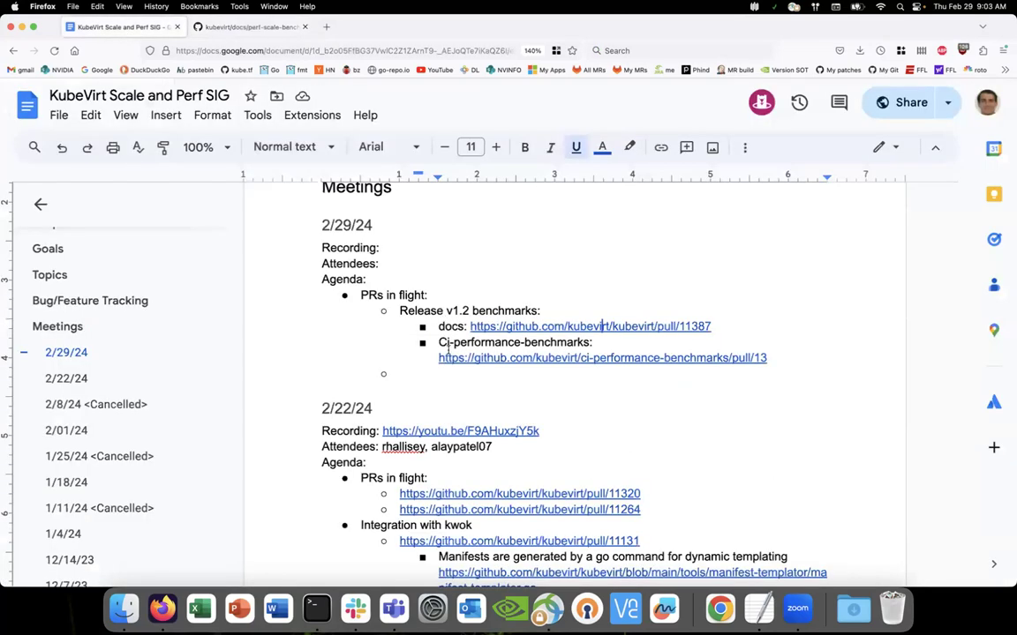
mouse_move(372, 479)
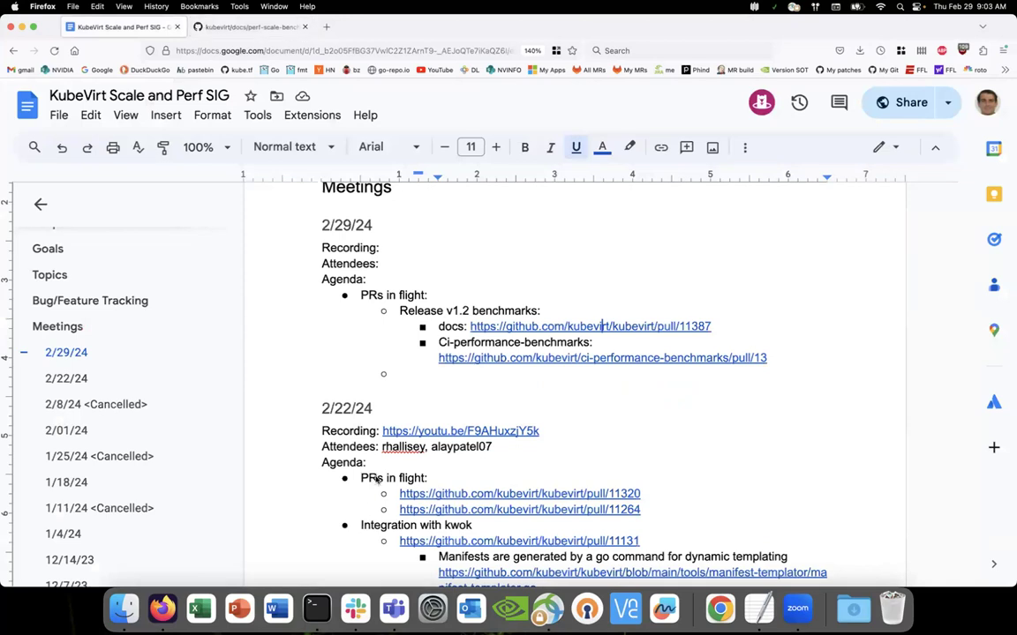
mouse_move(498, 155)
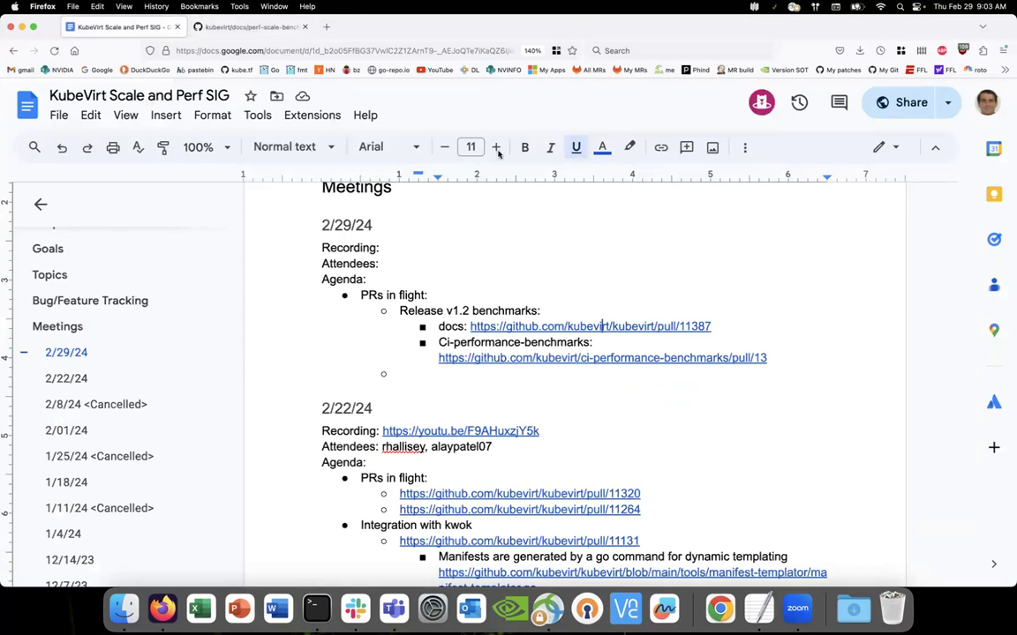
click(602, 357)
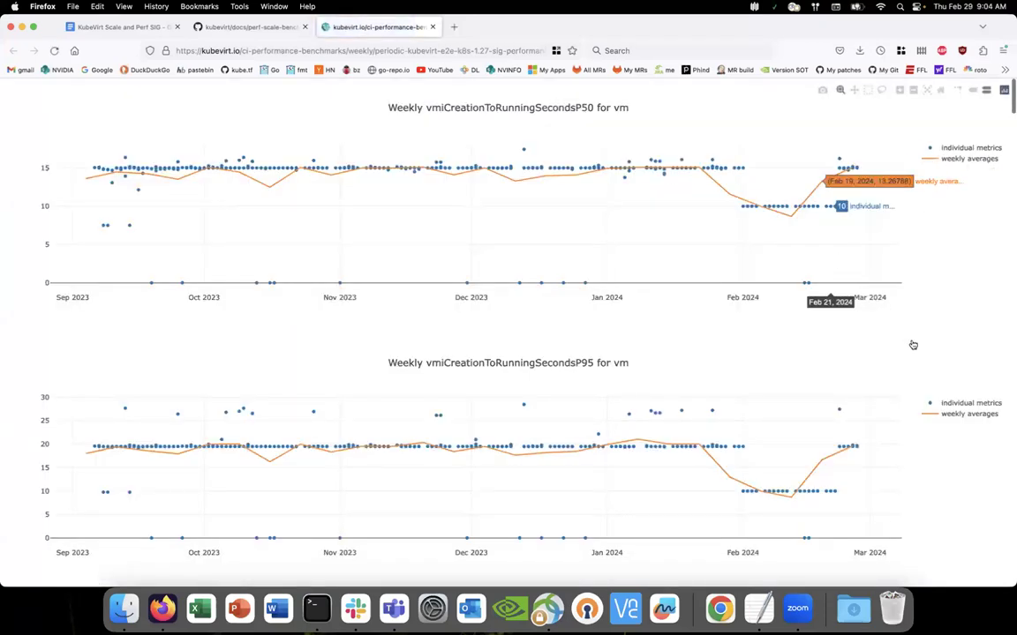
mouse_move(880, 339)
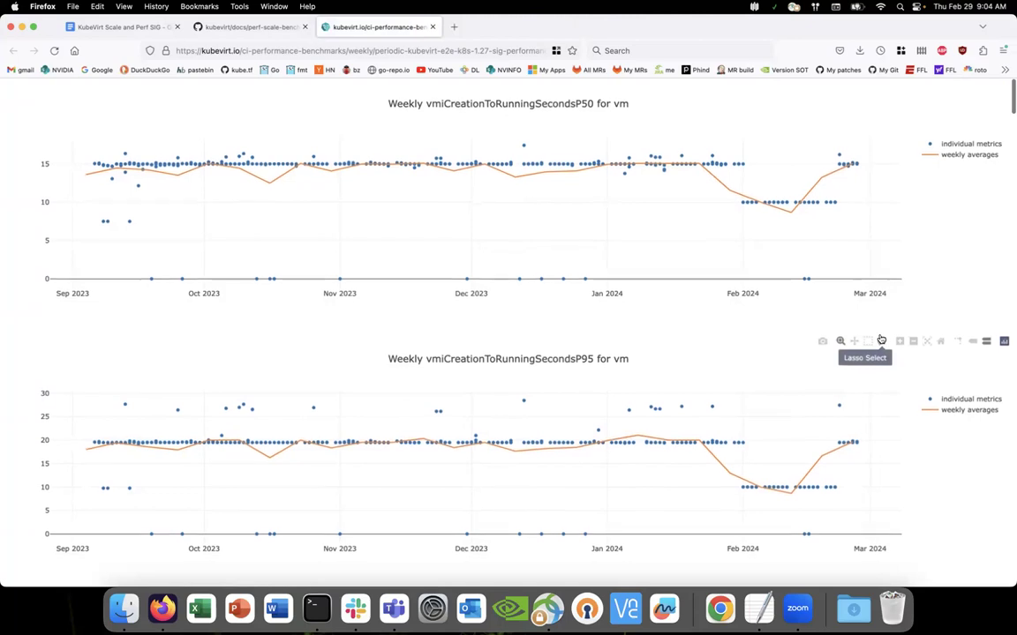
- Scroll the weekly VM charts down to the LIST-virtualmachineinstances-count and LIST-pods-count graphs
scroll(down, 3)
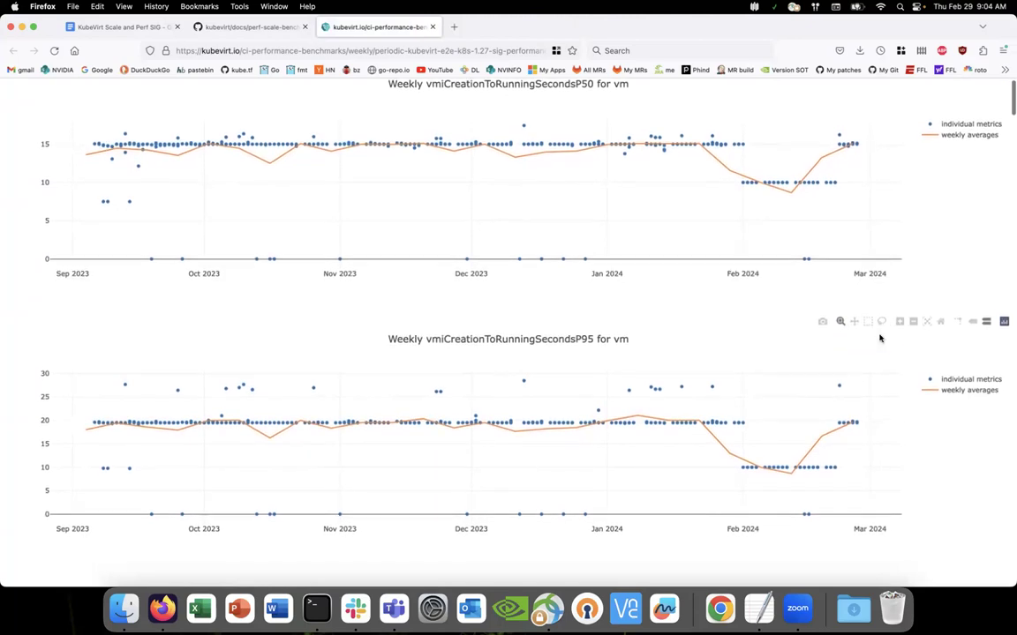
scroll(down, 3)
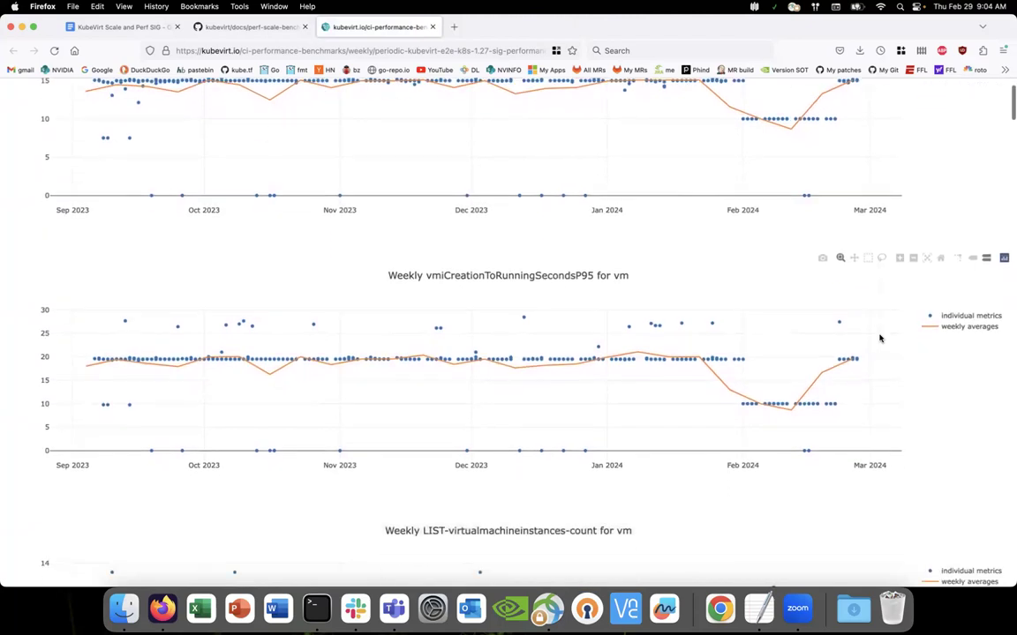
scroll(down, 3)
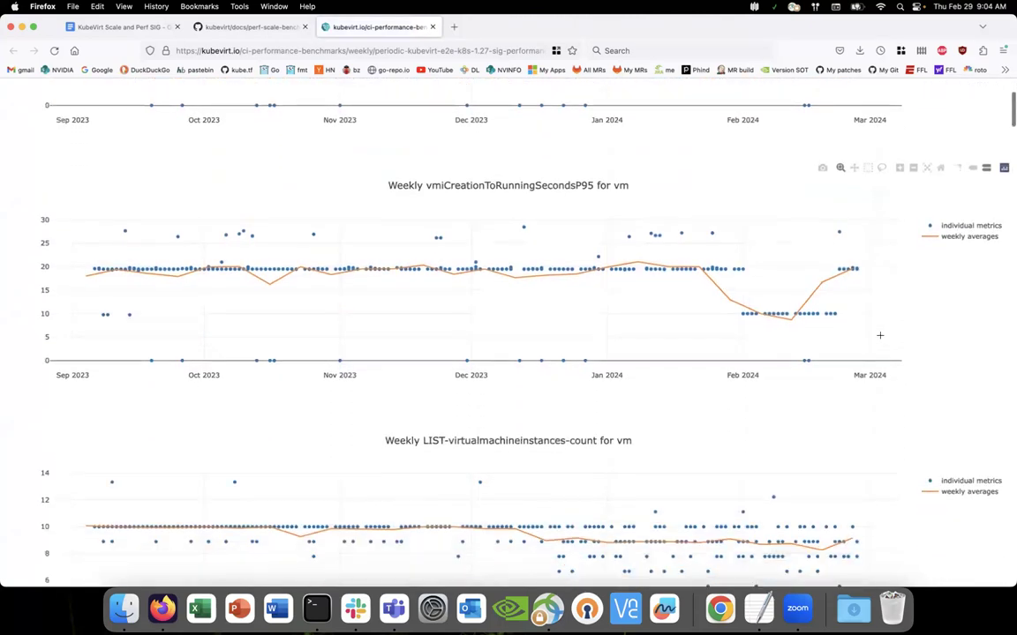
scroll(down, 3)
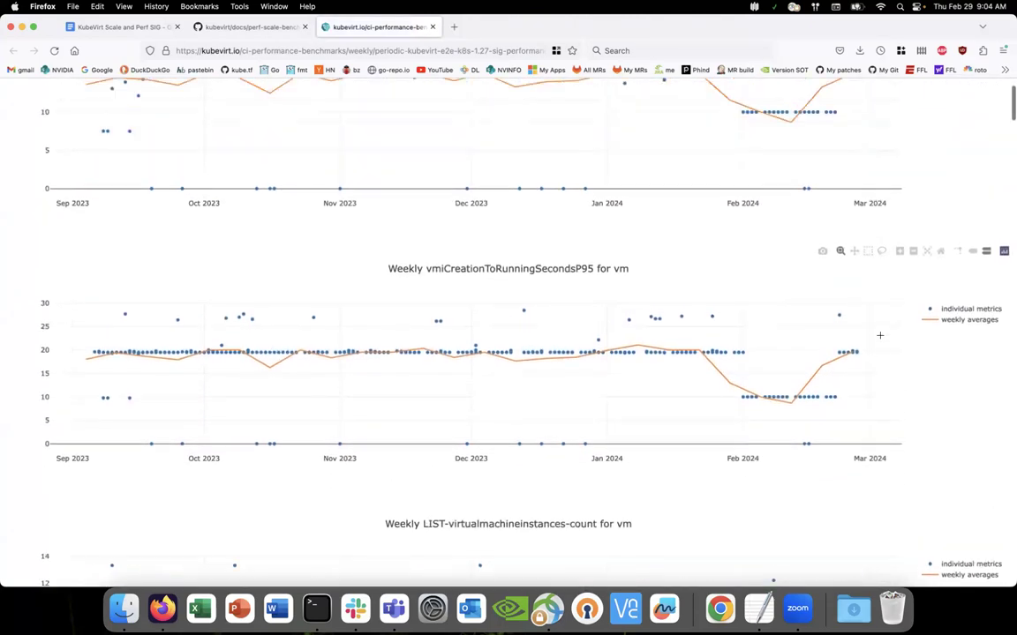
scroll(down, 3)
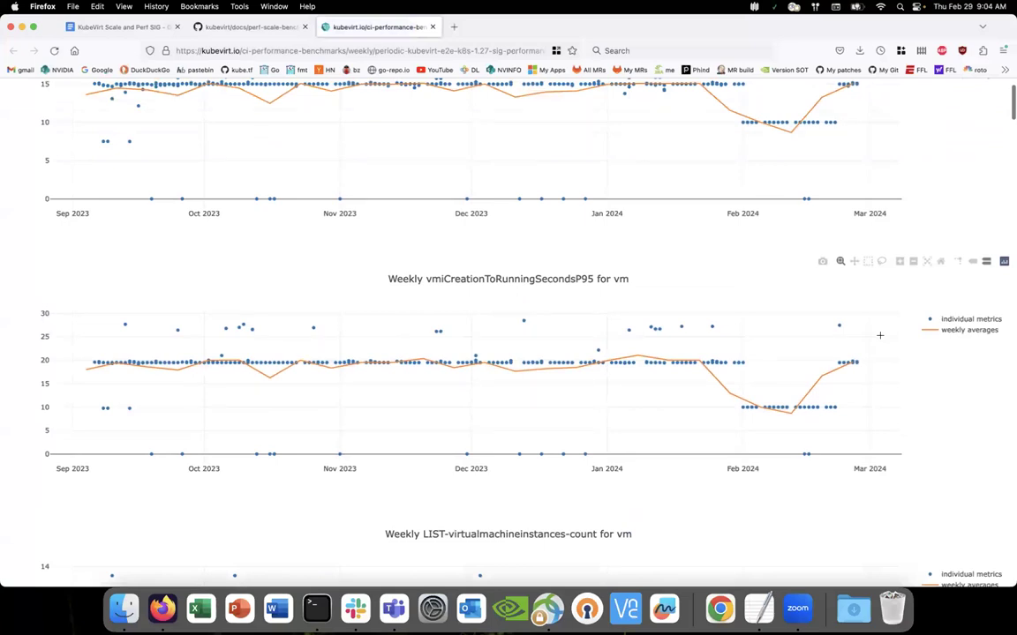
scroll(up, 3)
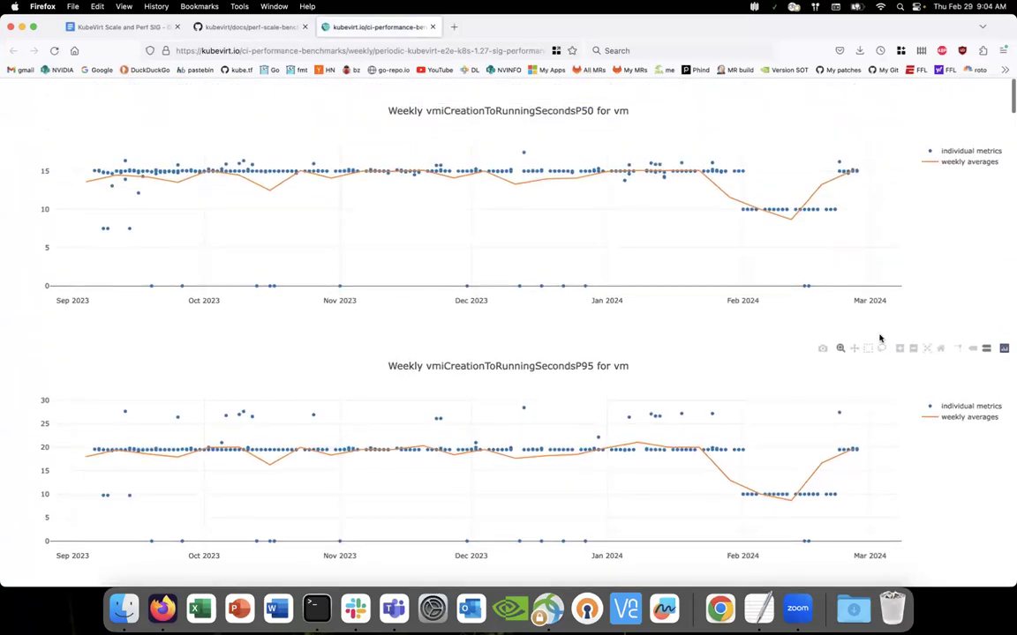
scroll(up, 3)
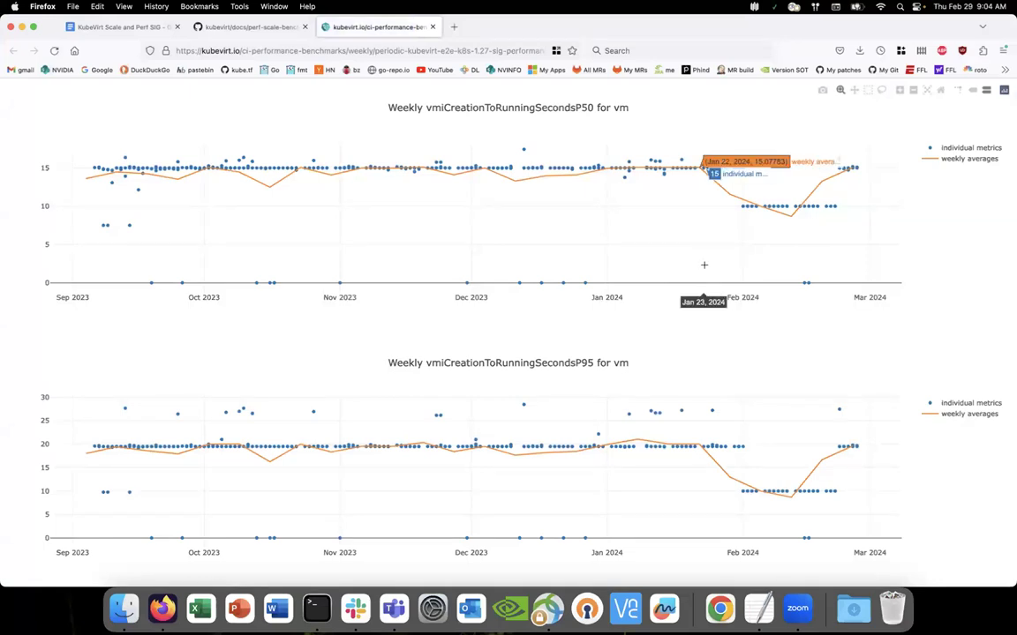
mouse_move(741, 287)
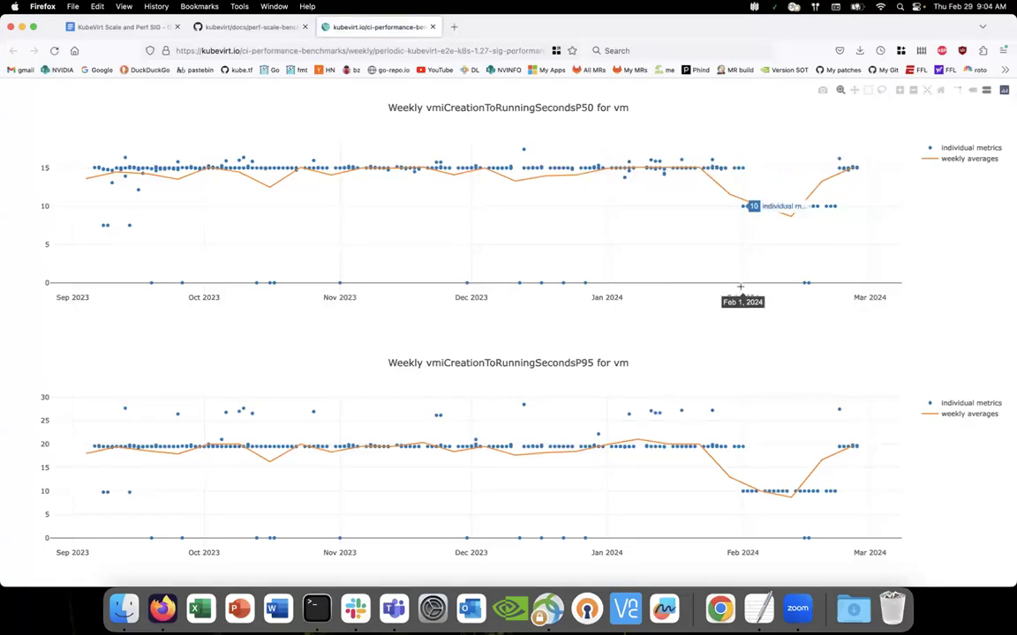
mouse_move(872, 460)
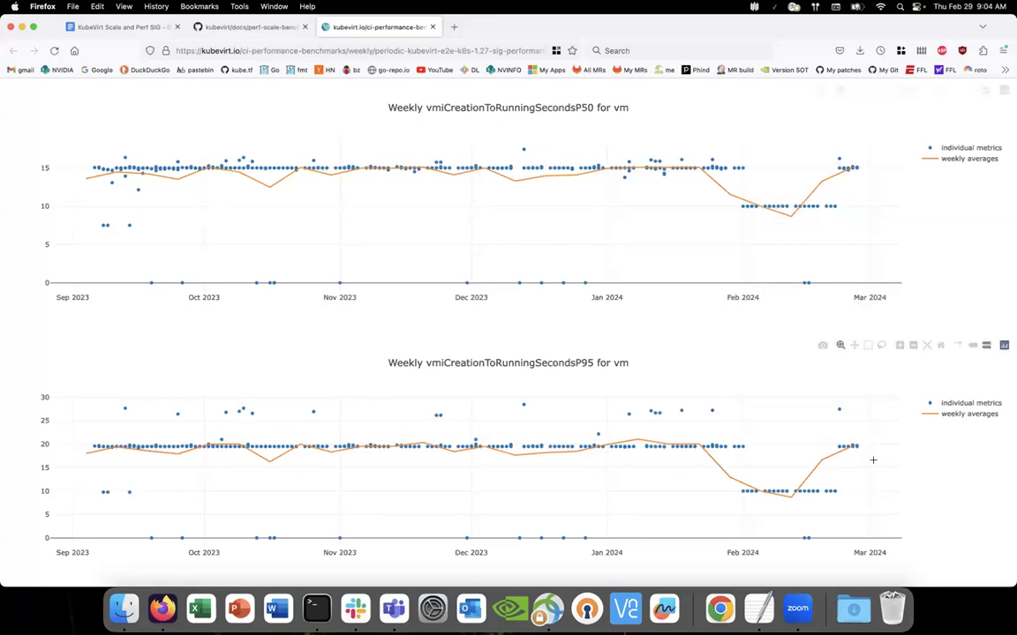
mouse_move(847, 191)
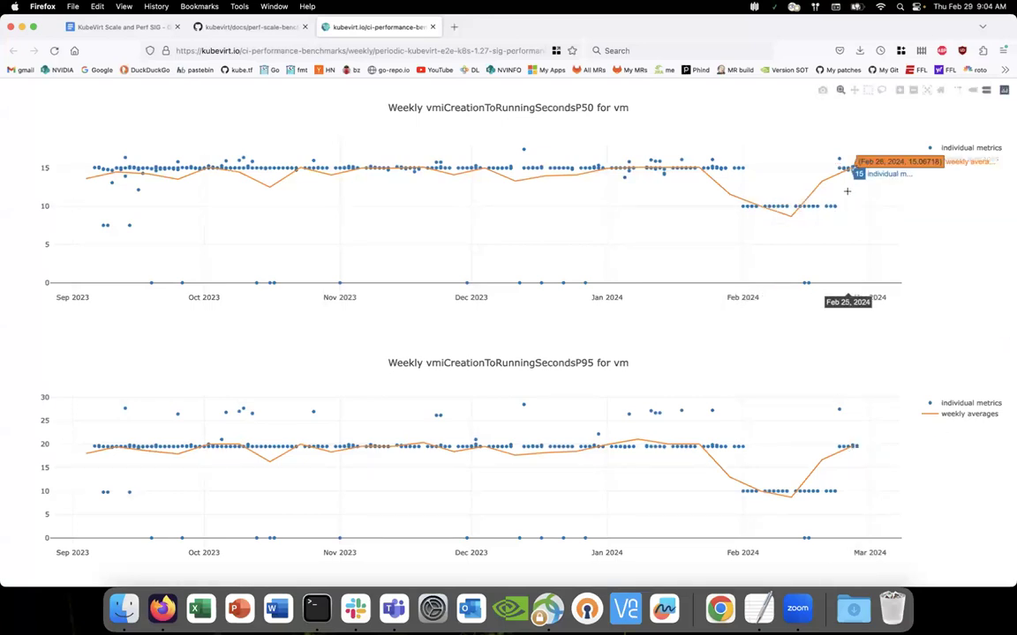
mouse_move(715, 167)
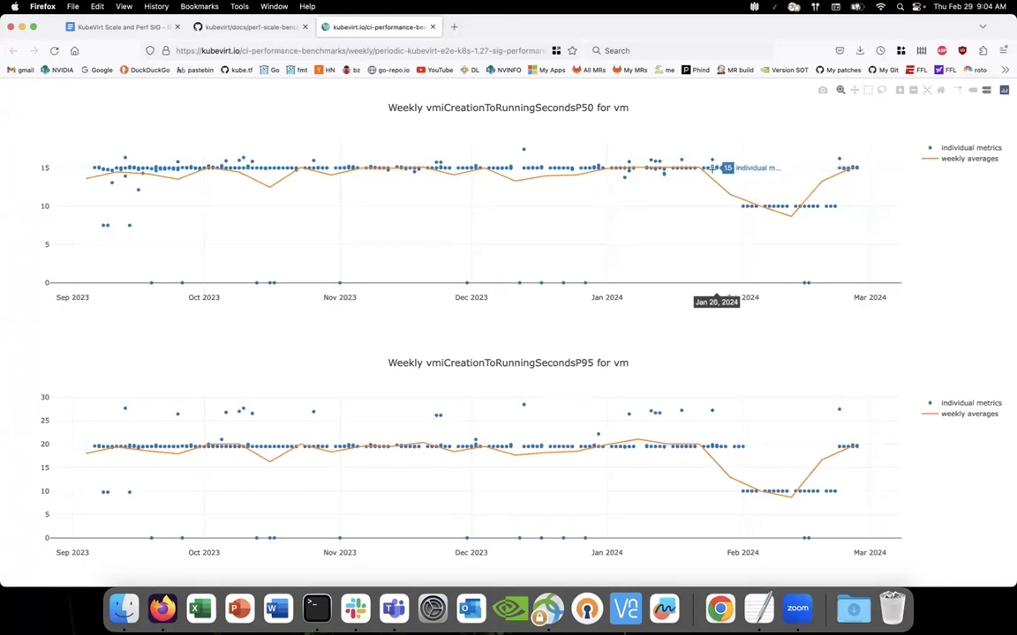
scroll(down, 3)
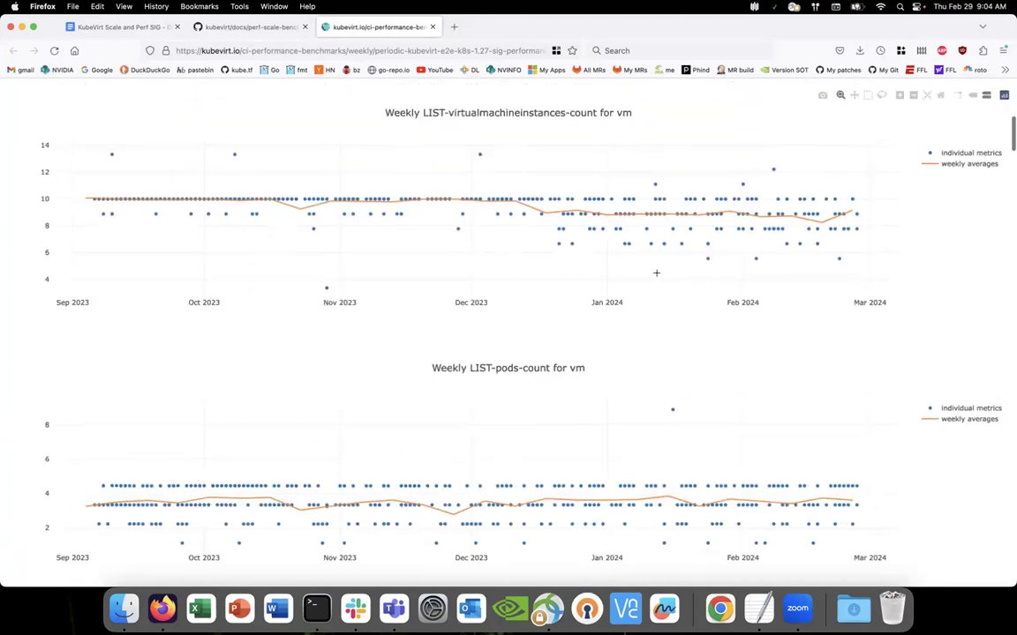
- Return to the perf-scale-benchmarks.md tab and scroll down to the weekly GET-nodes-count graphs
click(250, 27)
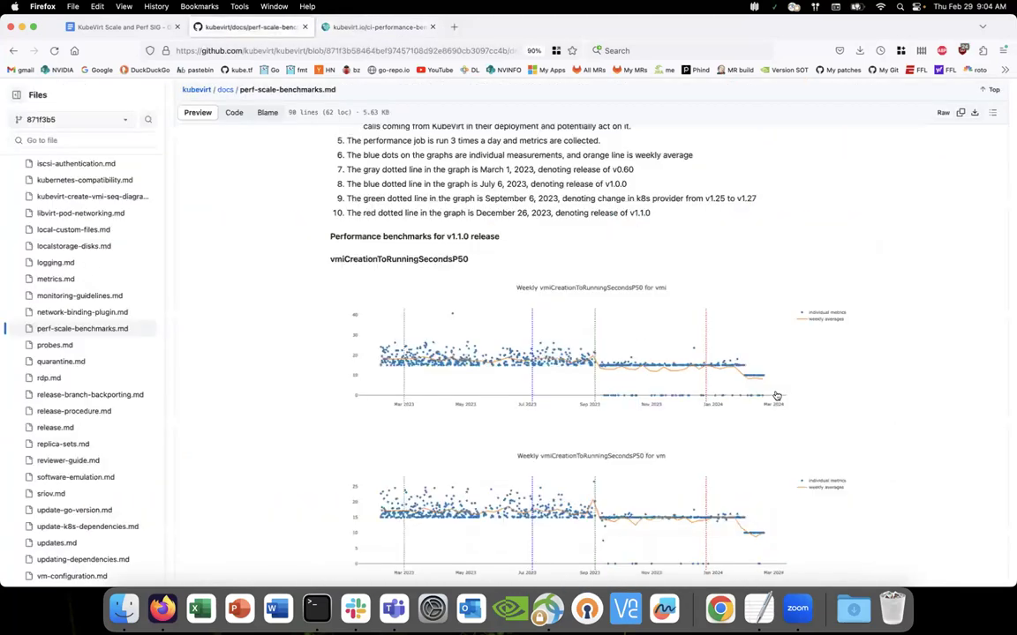
mouse_move(883, 356)
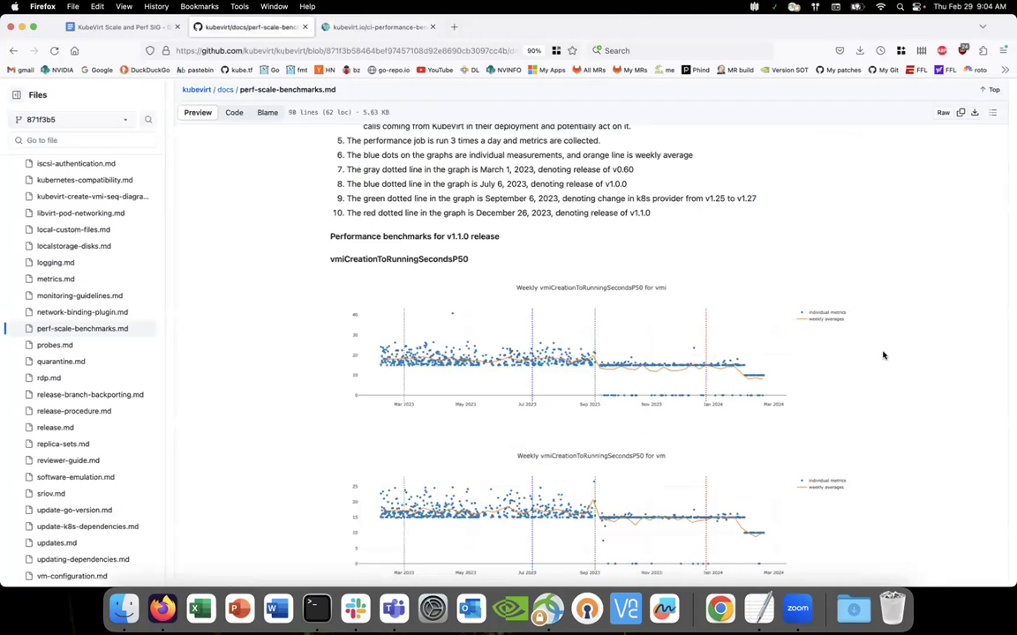
scroll(down, 3)
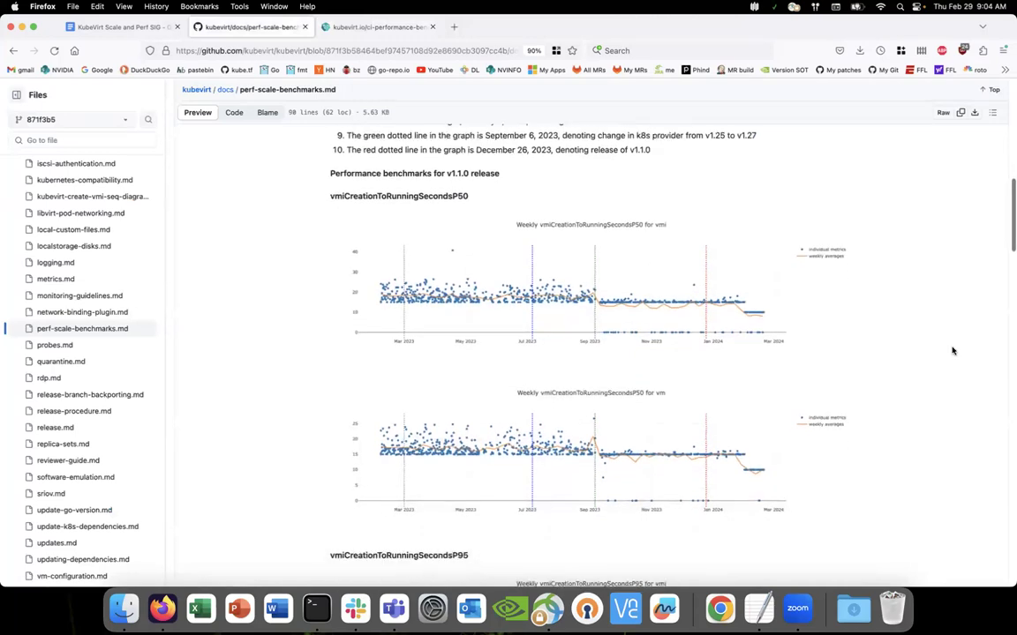
scroll(down, 3)
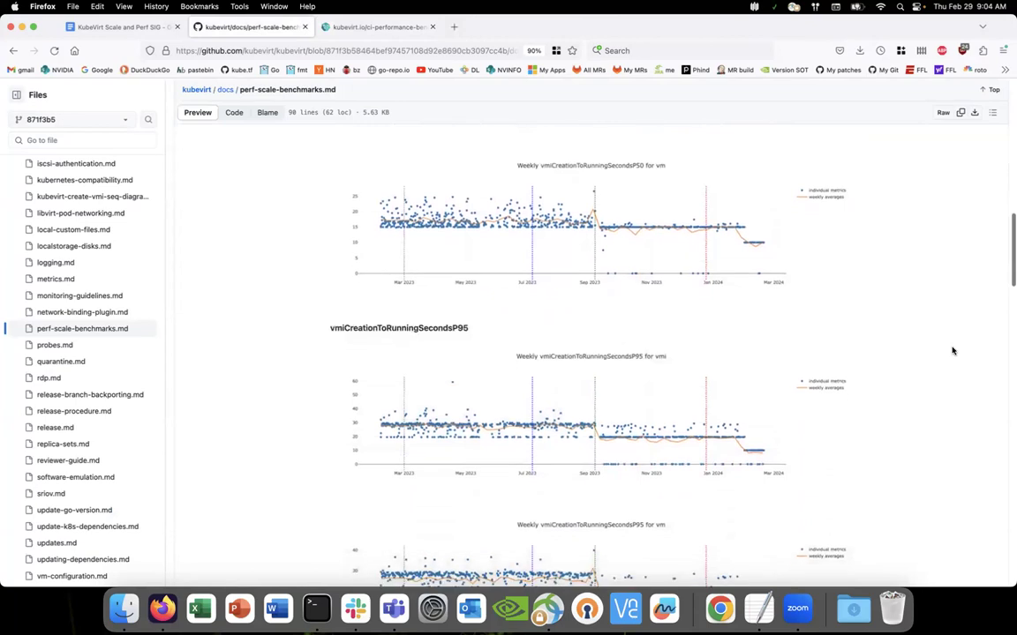
scroll(down, 3)
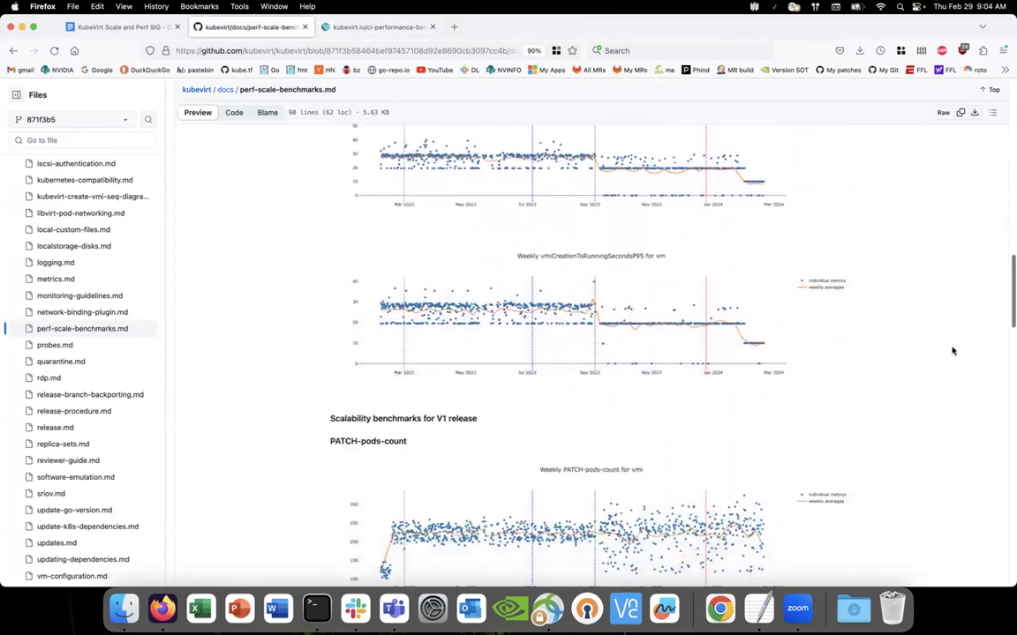
scroll(down, 3)
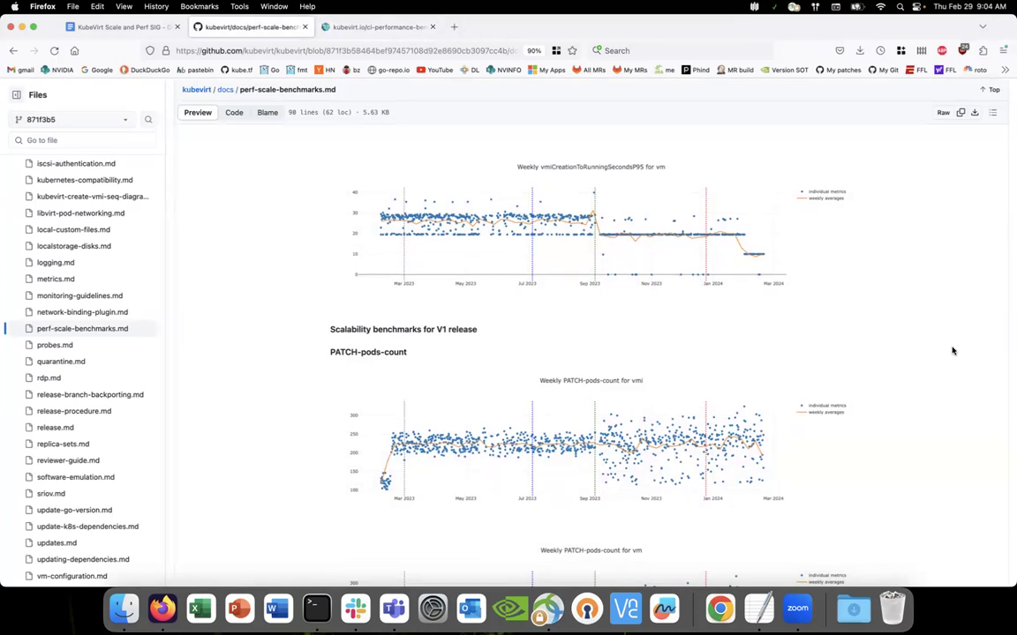
scroll(down, 3)
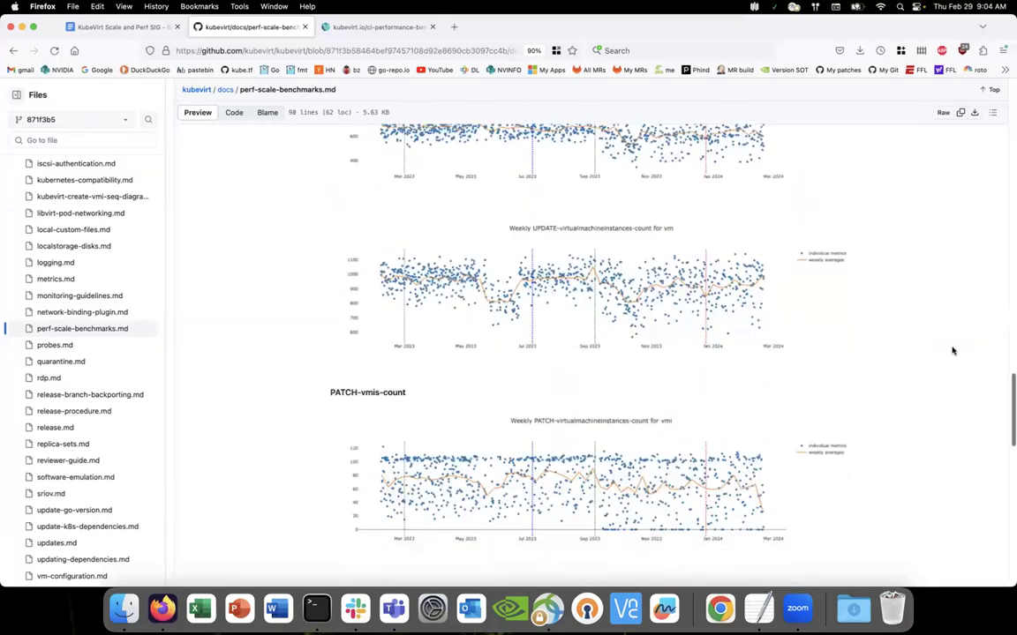
scroll(down, 3)
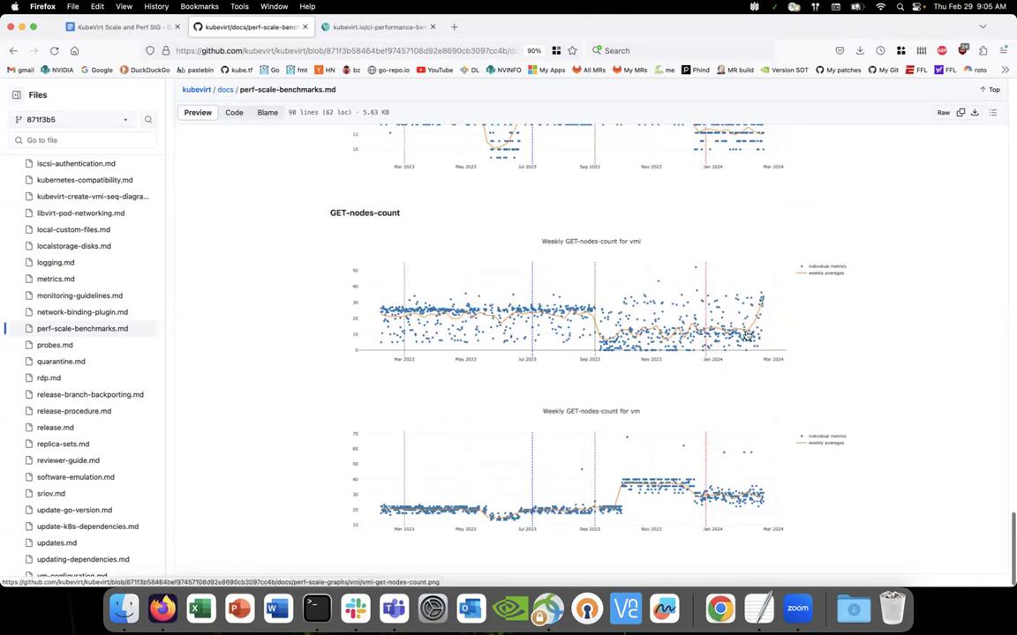
mouse_move(766, 307)
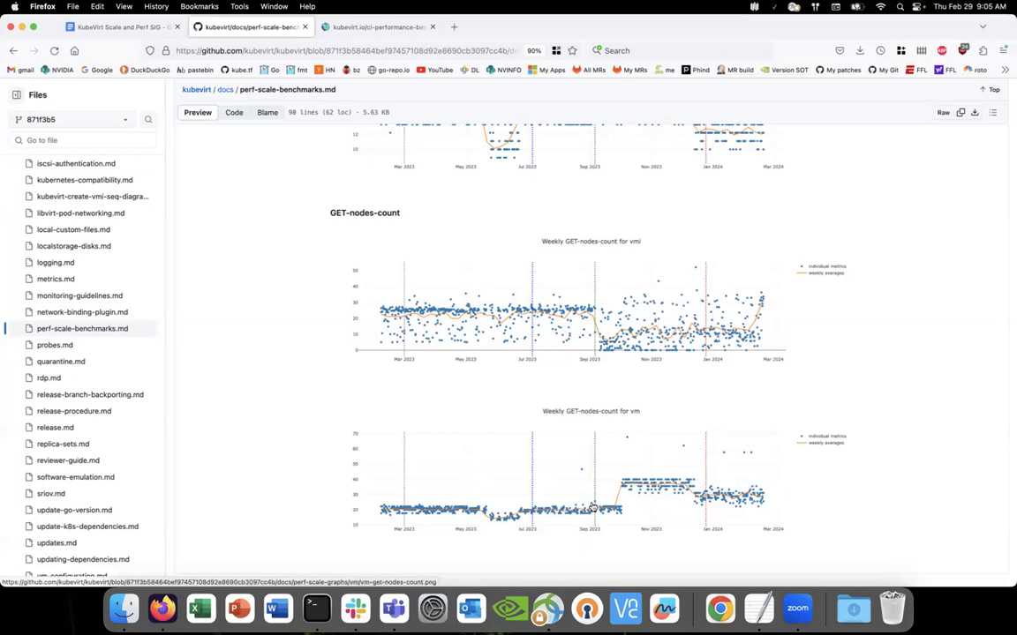
mouse_move(689, 488)
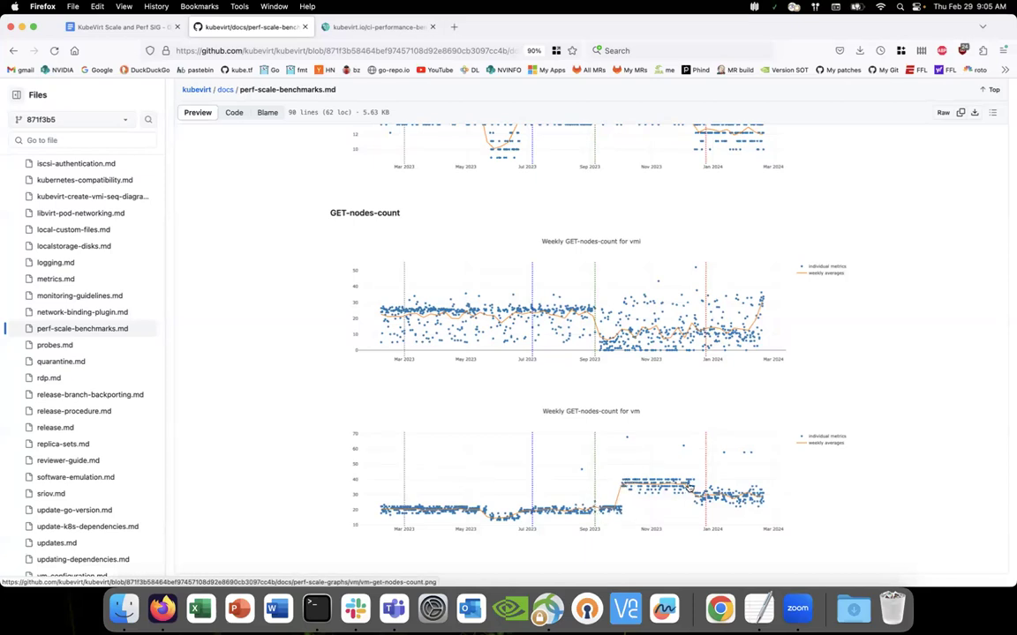
mouse_move(691, 501)
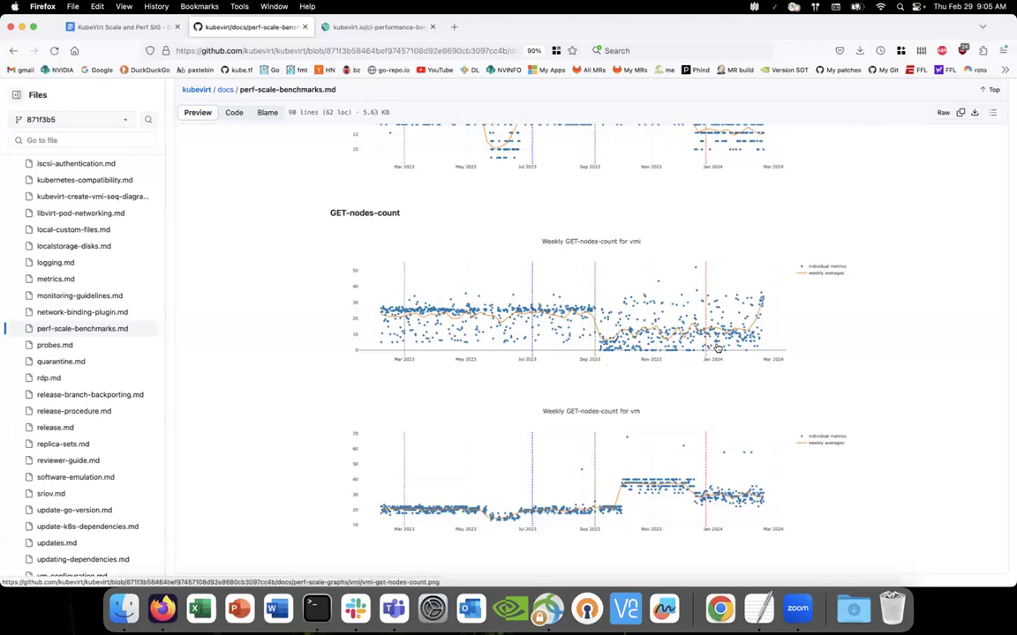
mouse_move(788, 433)
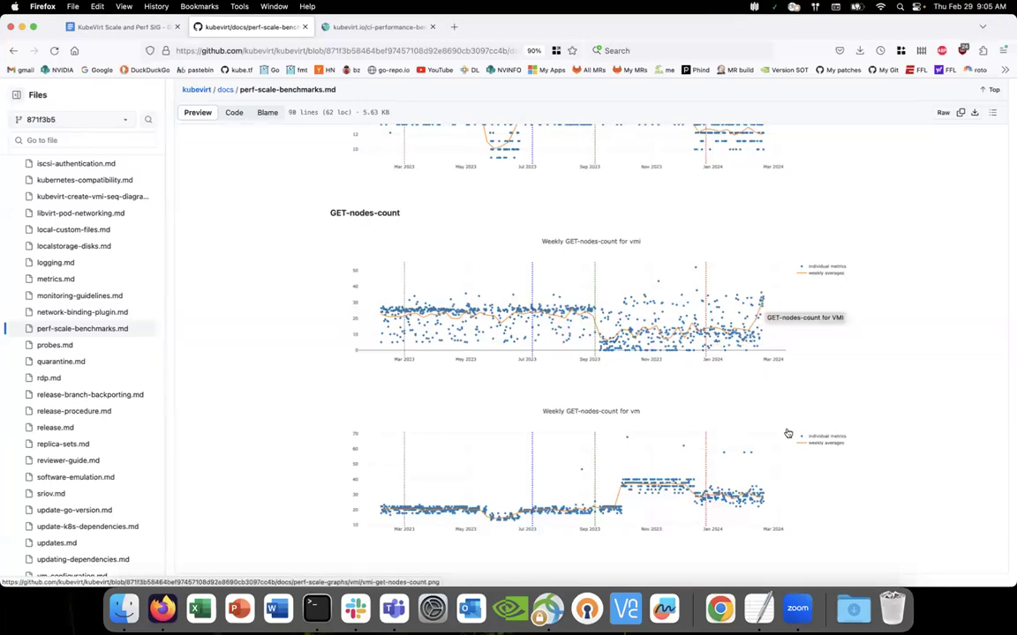
scroll(down, 3)
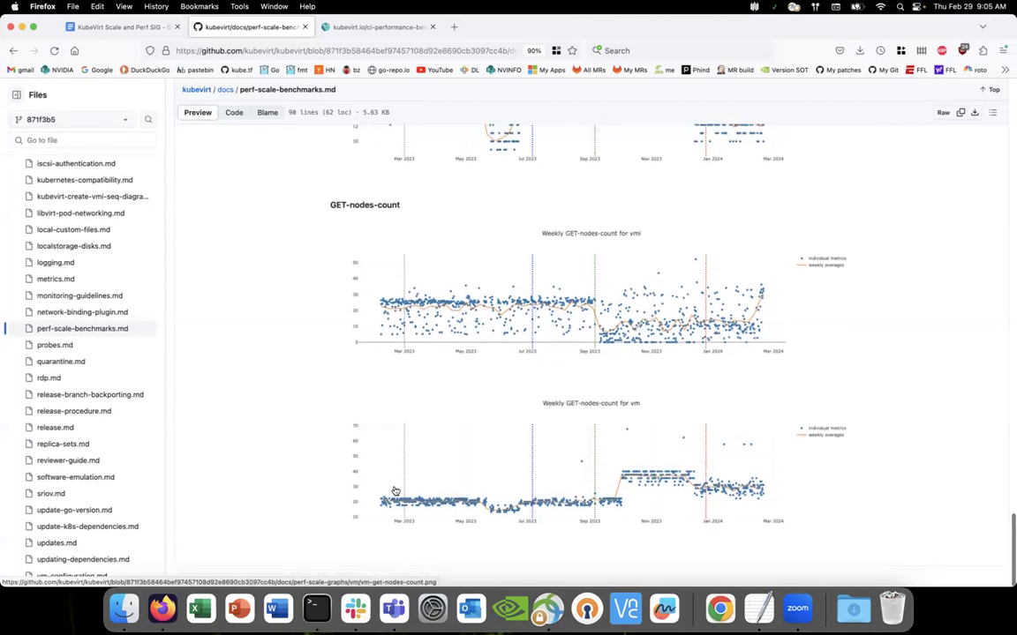
mouse_move(609, 502)
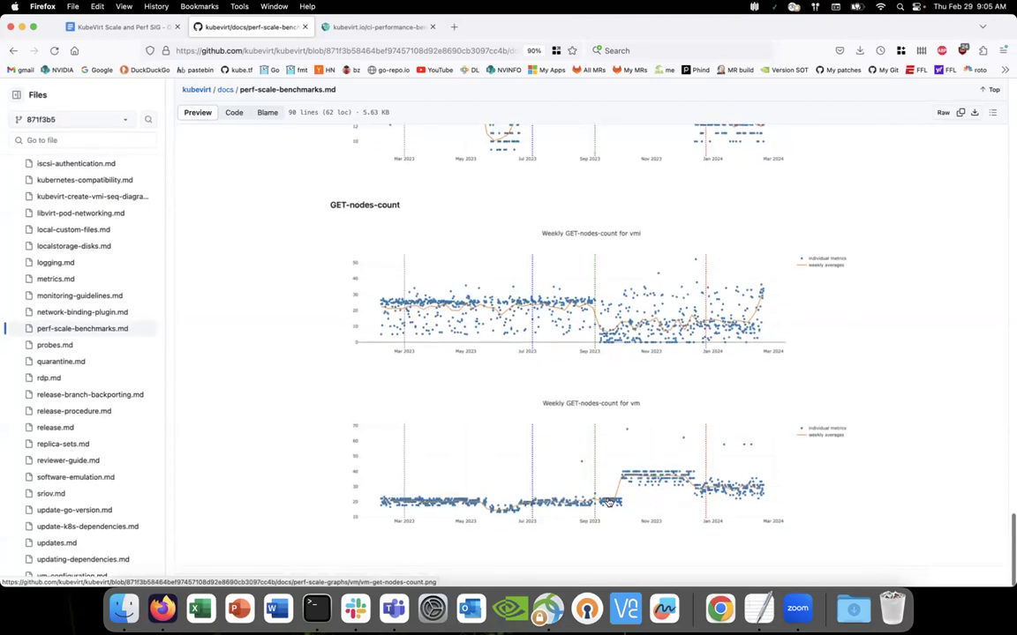
mouse_move(410, 298)
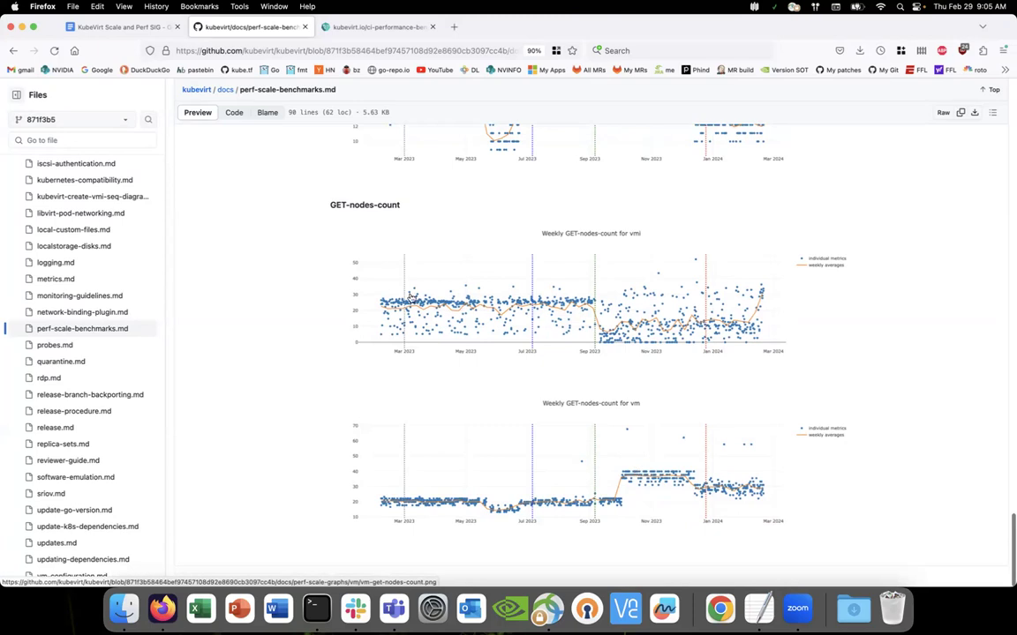
mouse_move(838, 483)
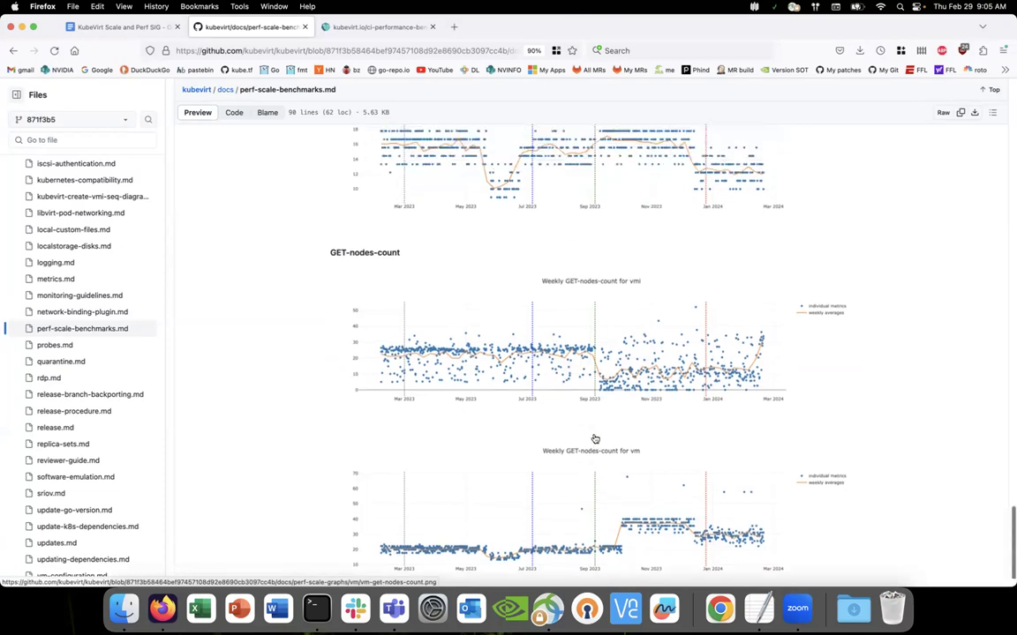
scroll(down, 3)
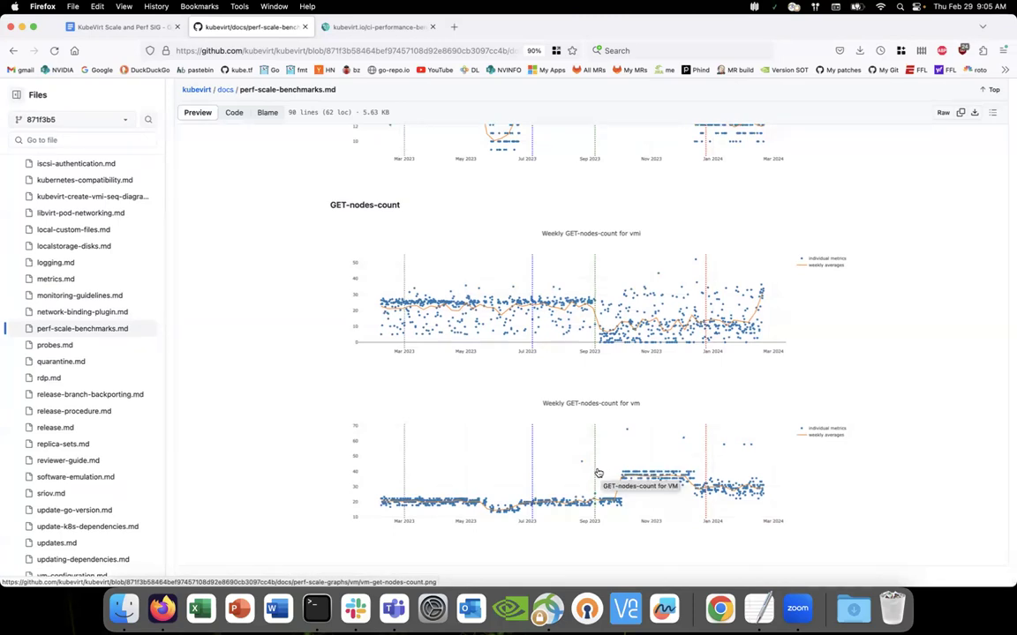
- Scroll up to the graph-line notes and v1.1.0 benchmarks, then back to GET-nodes-count
scroll(up, 3)
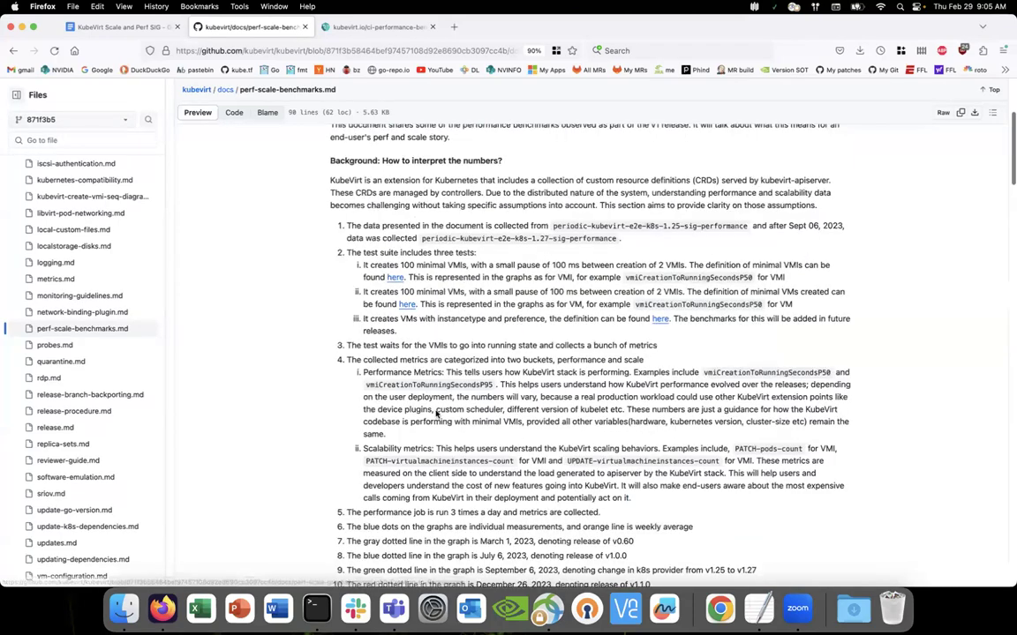
scroll(down, 3)
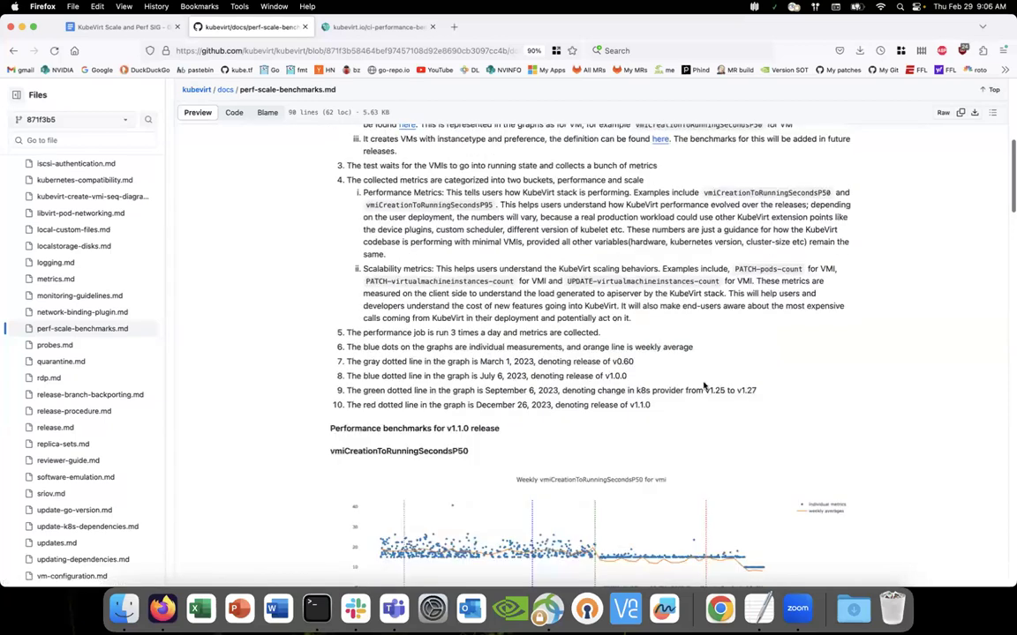
scroll(up, 3)
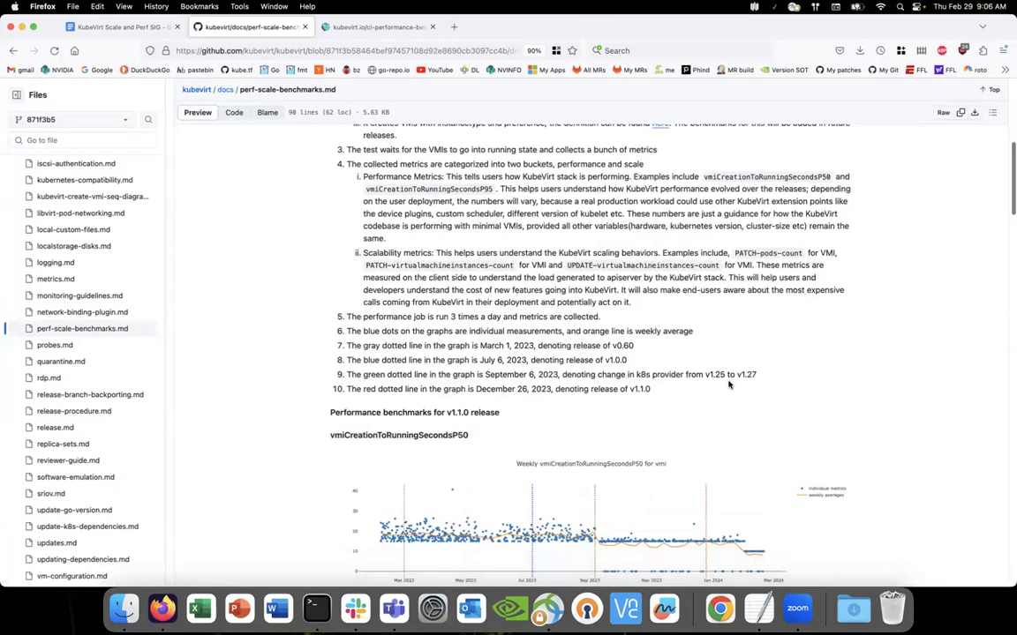
scroll(down, 3)
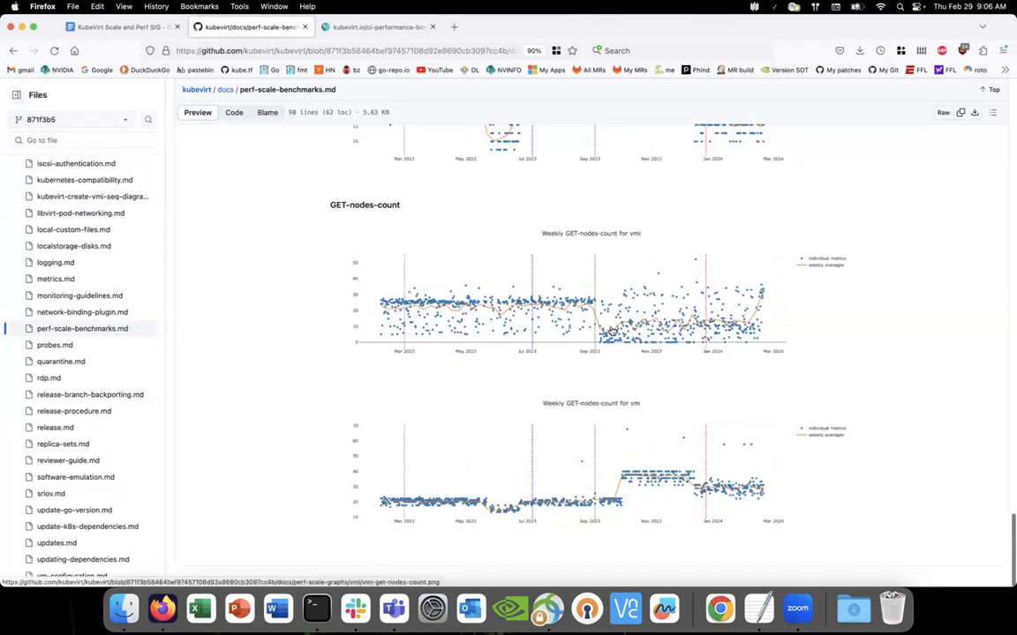
mouse_move(598, 503)
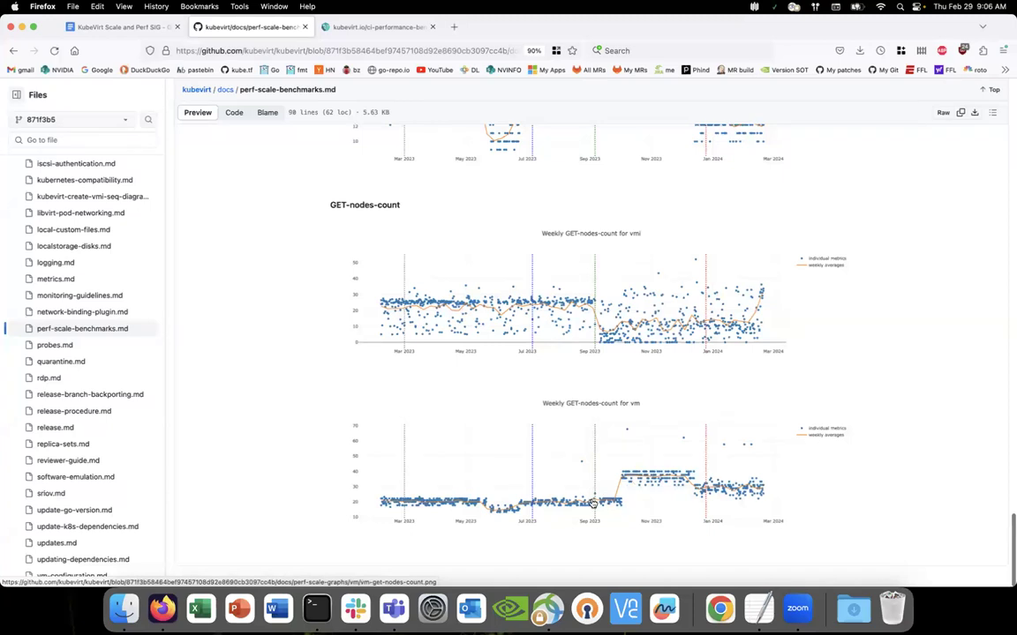
mouse_move(594, 278)
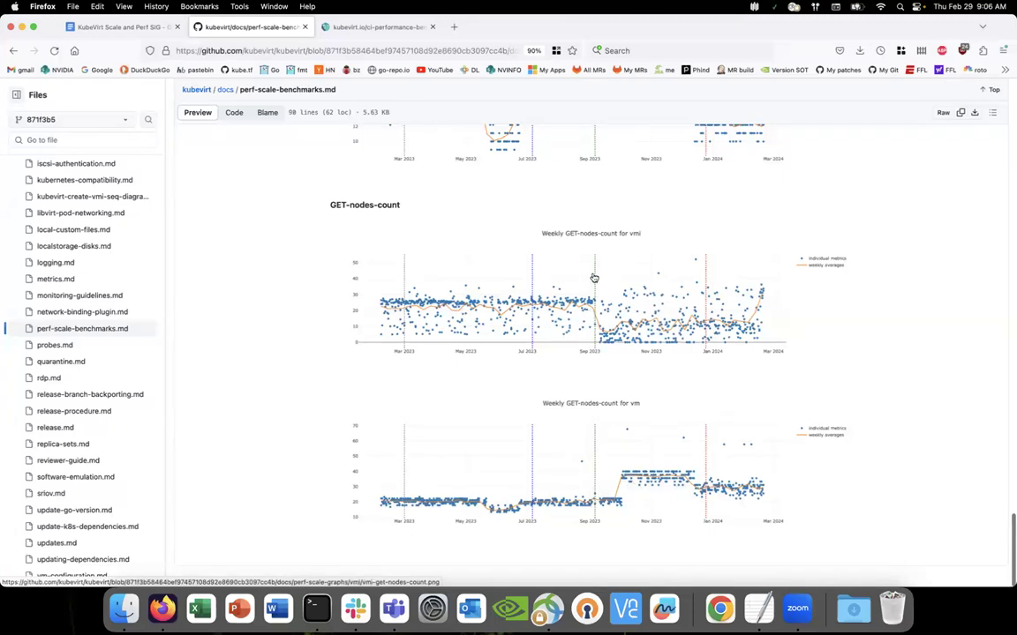
mouse_move(595, 327)
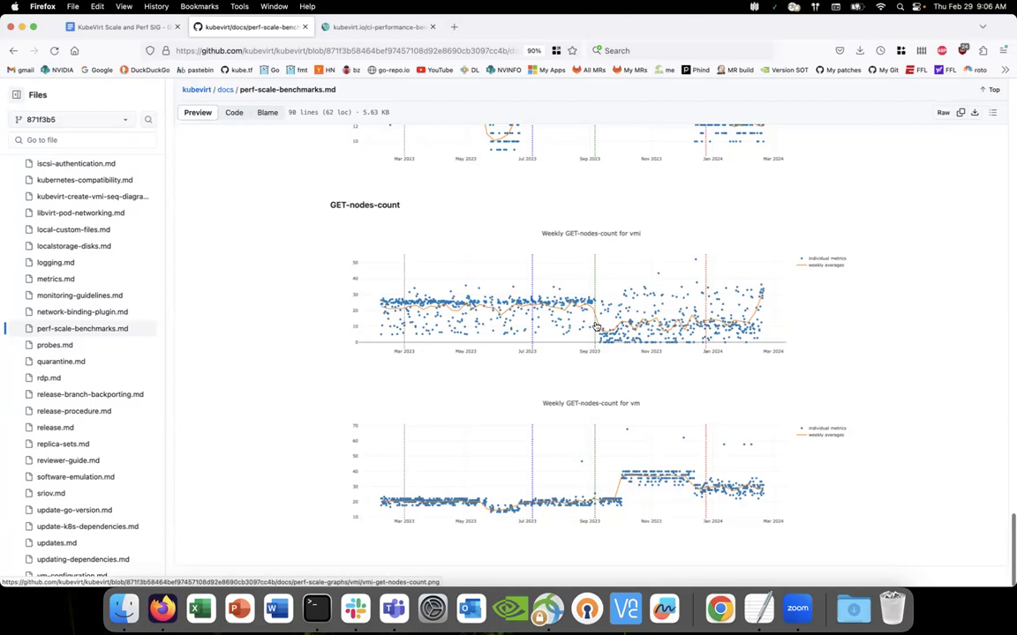
mouse_move(594, 508)
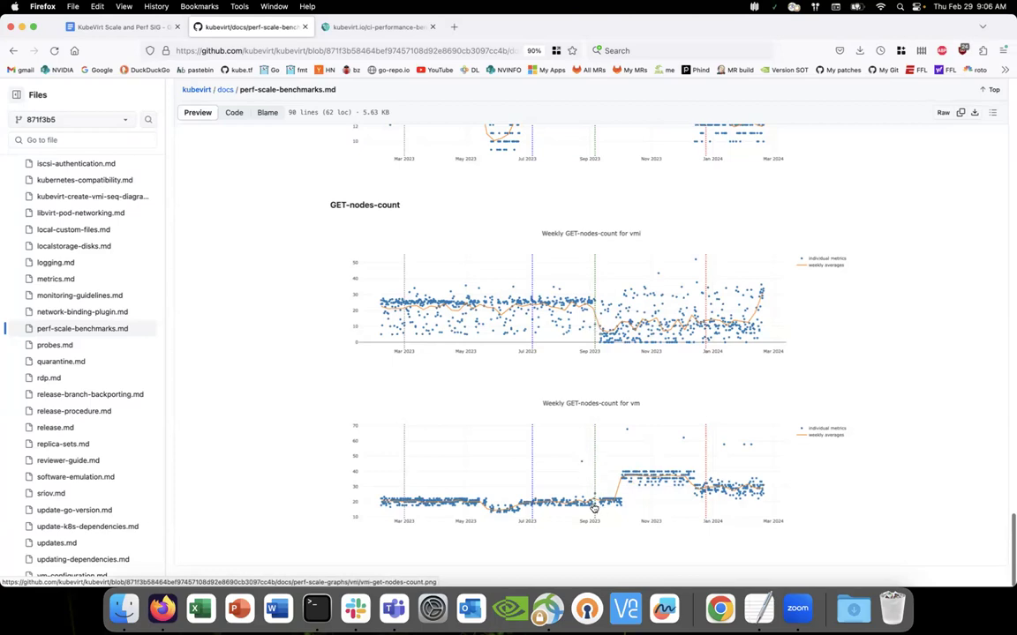
mouse_move(613, 503)
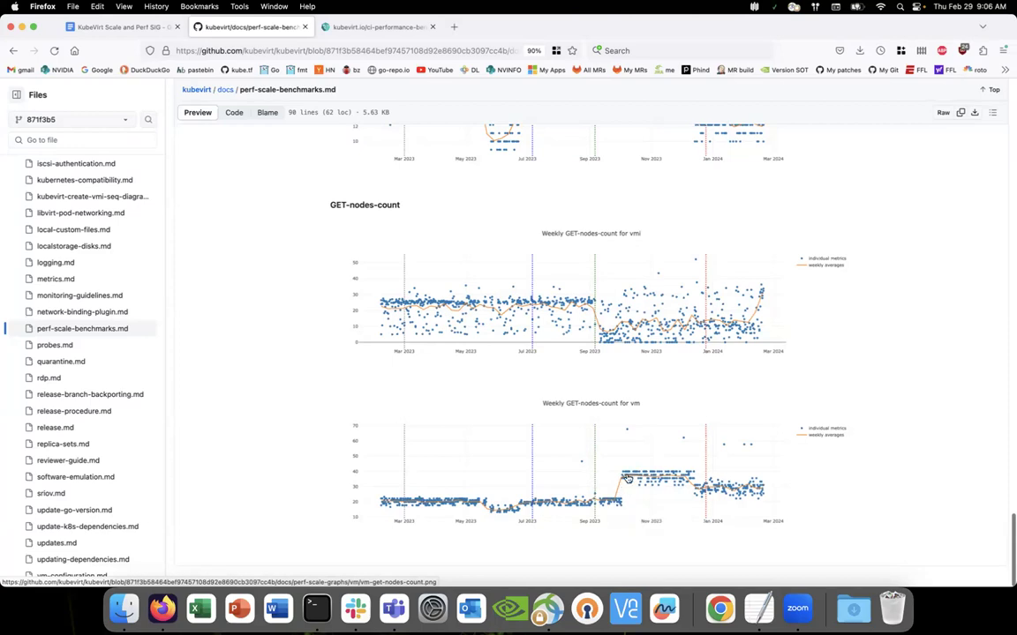
mouse_move(676, 323)
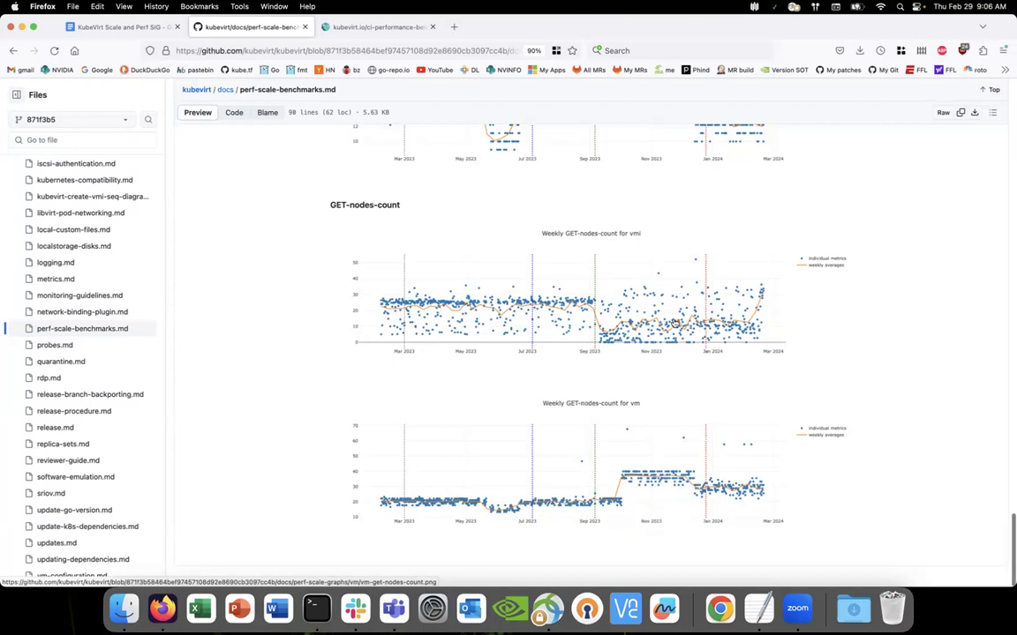
mouse_move(751, 331)
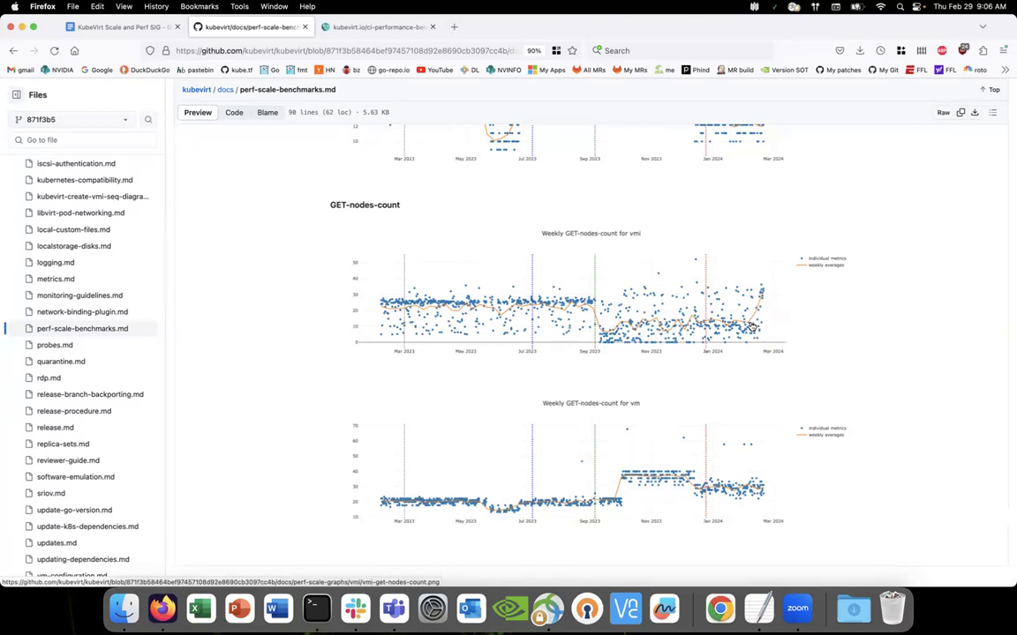
mouse_move(845, 341)
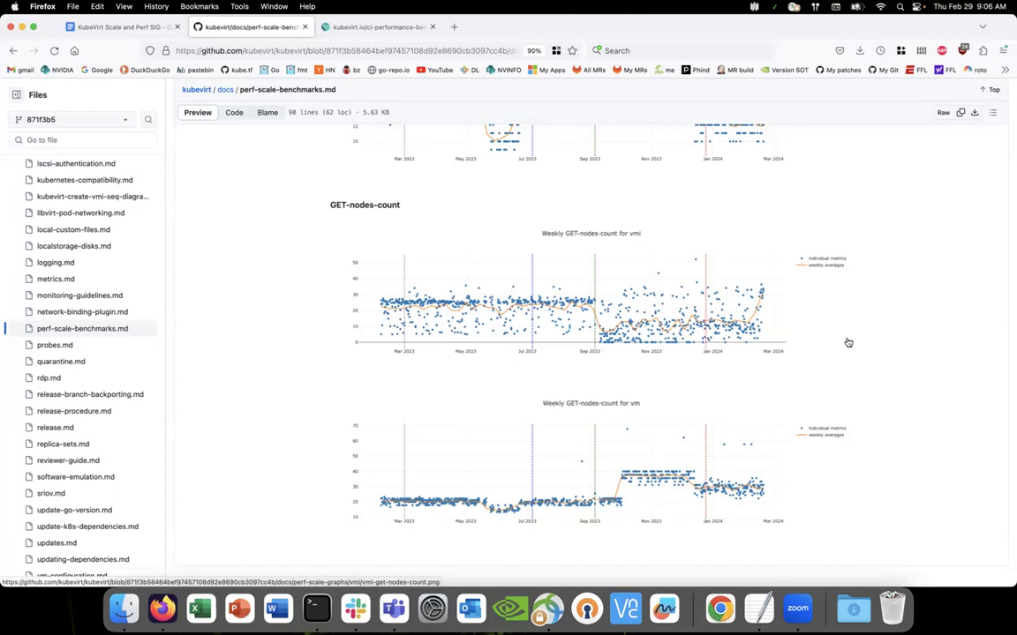
mouse_move(677, 528)
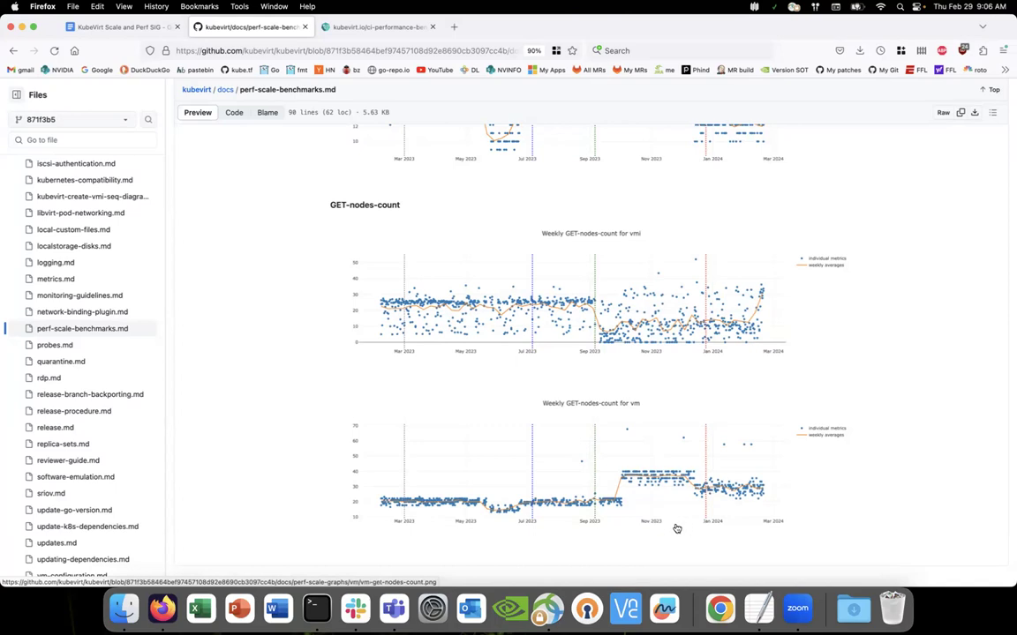
mouse_move(665, 532)
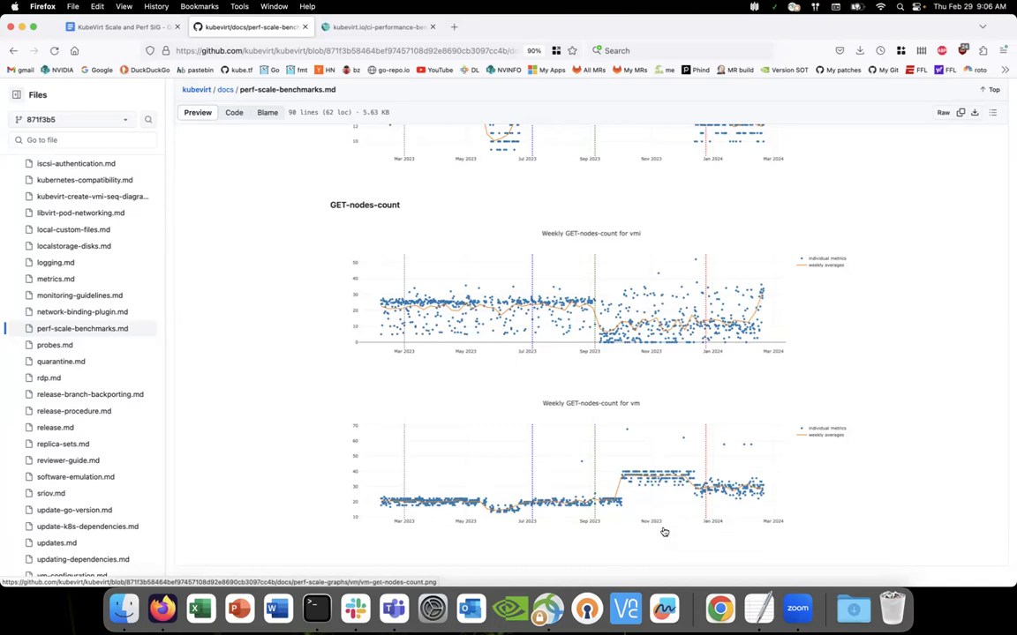
mouse_move(619, 349)
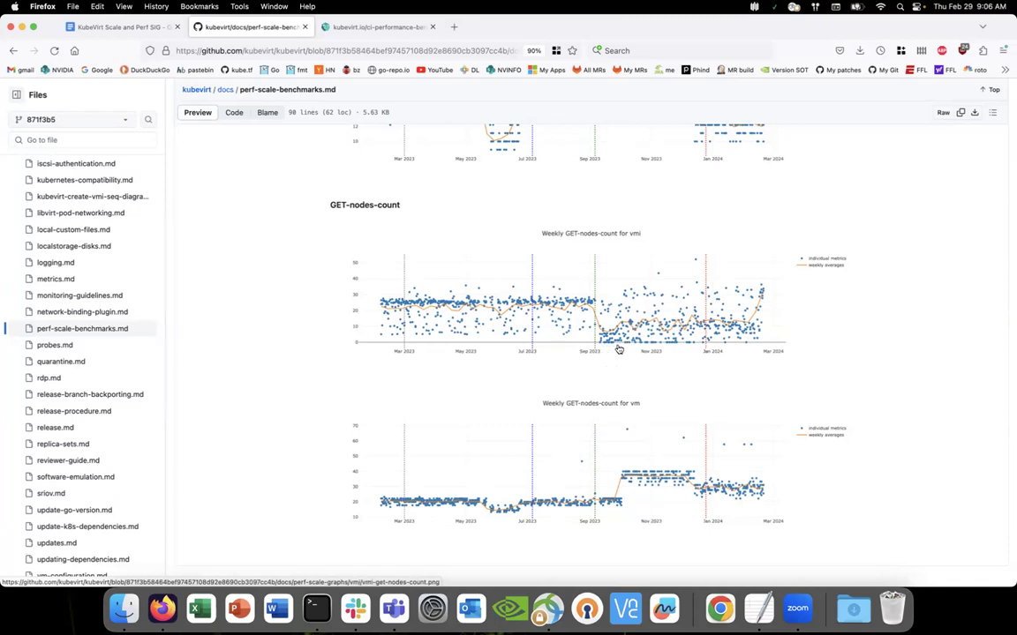
mouse_move(607, 350)
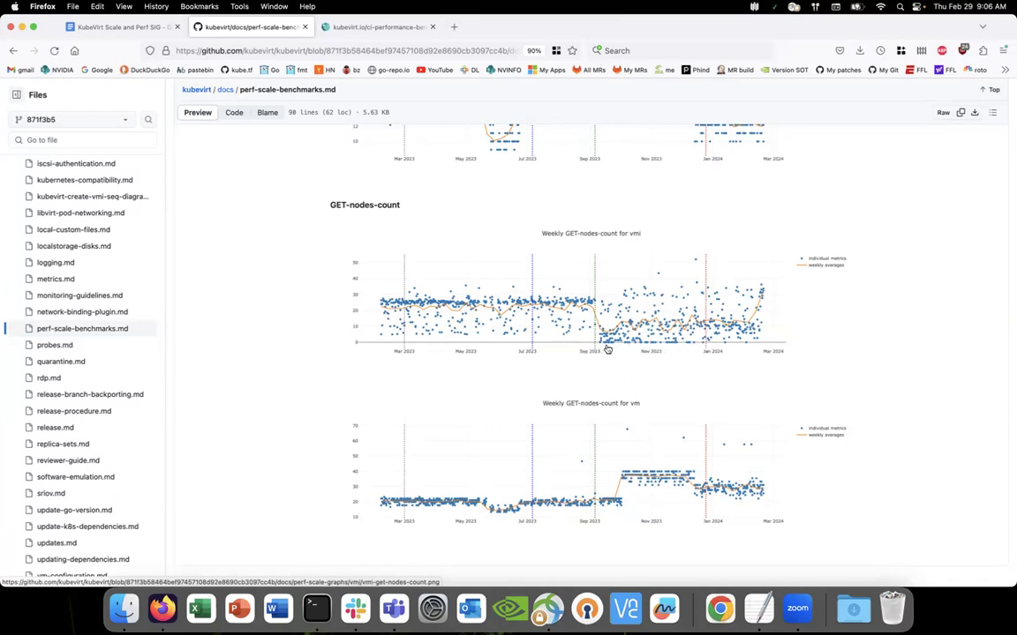
mouse_move(607, 344)
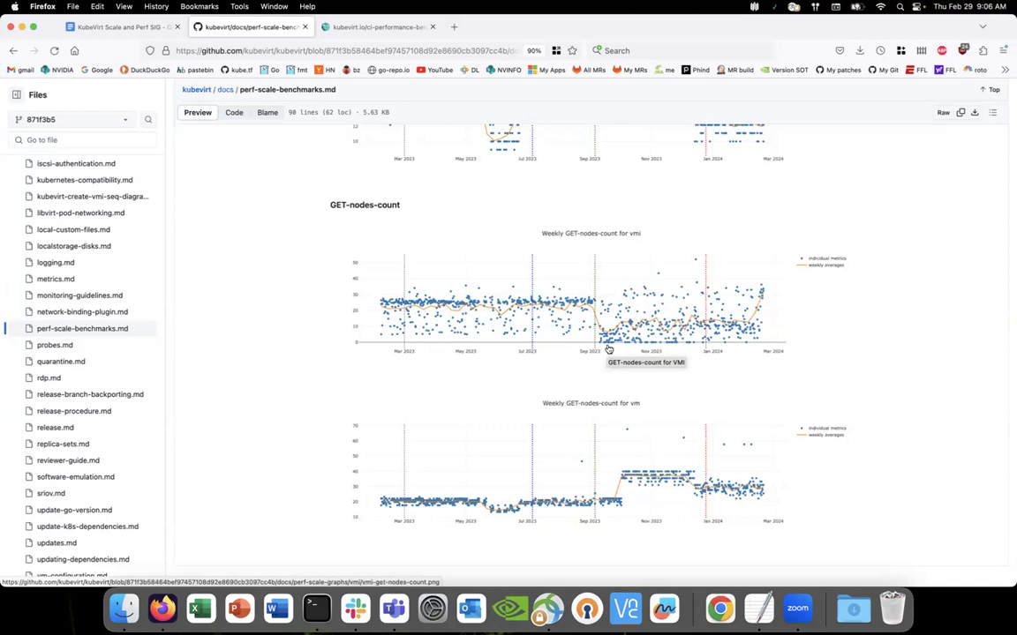
mouse_move(727, 351)
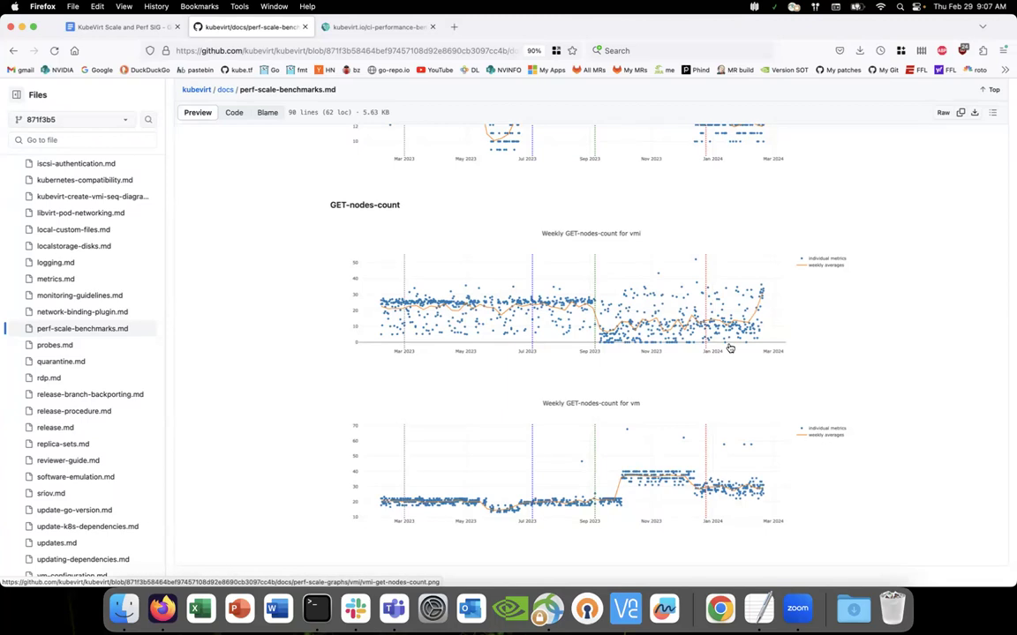
mouse_move(715, 344)
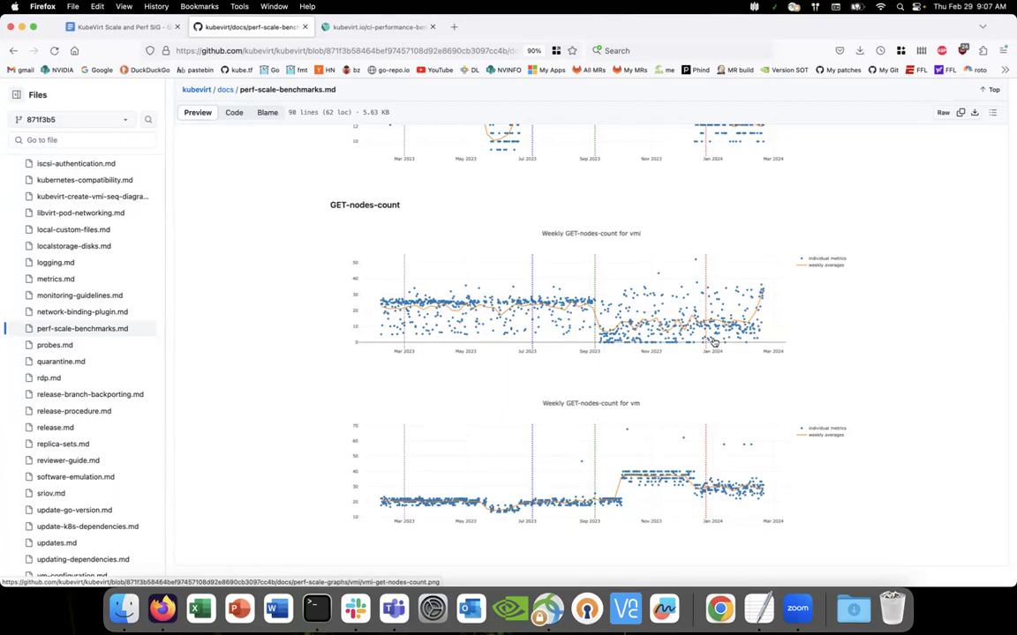
mouse_move(731, 347)
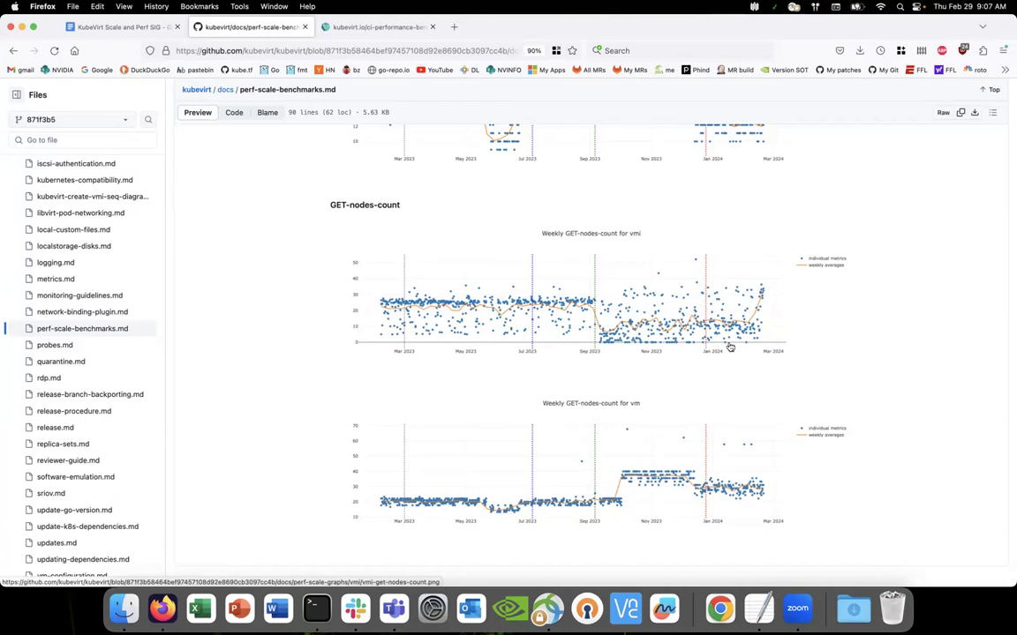
mouse_move(736, 399)
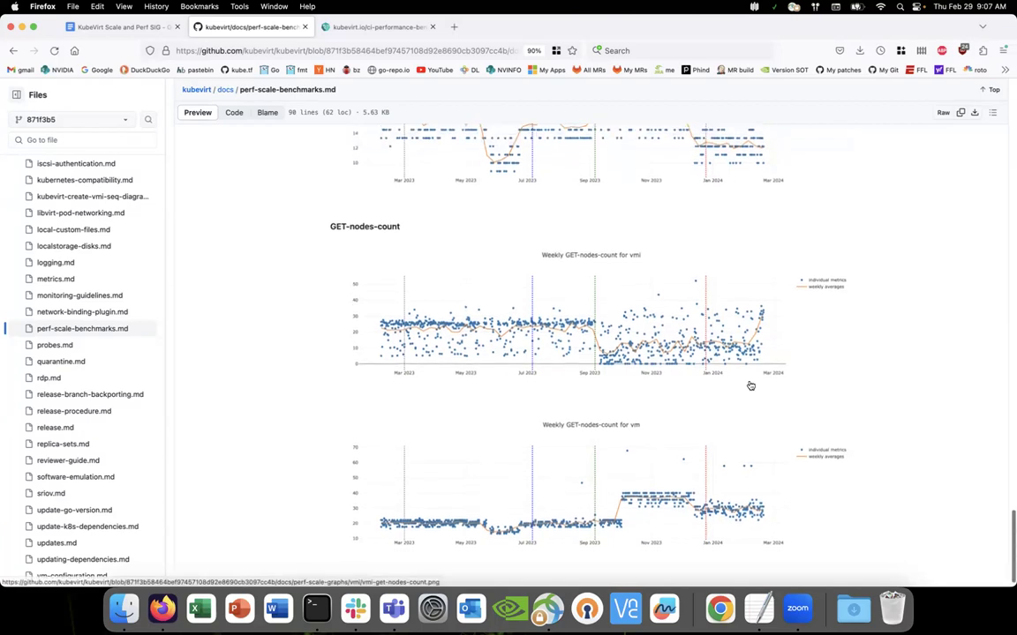
- Scroll around the GET-nodes-count graphs, settling on the weekly PATCH-nodes-count vmi and vm charts
scroll(down, 3)
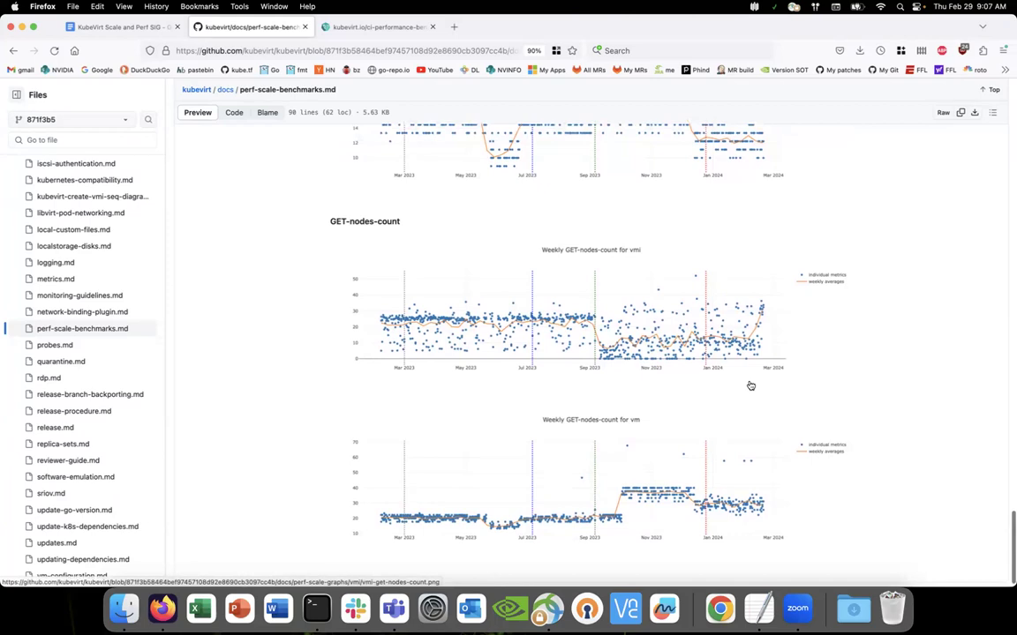
scroll(up, 3)
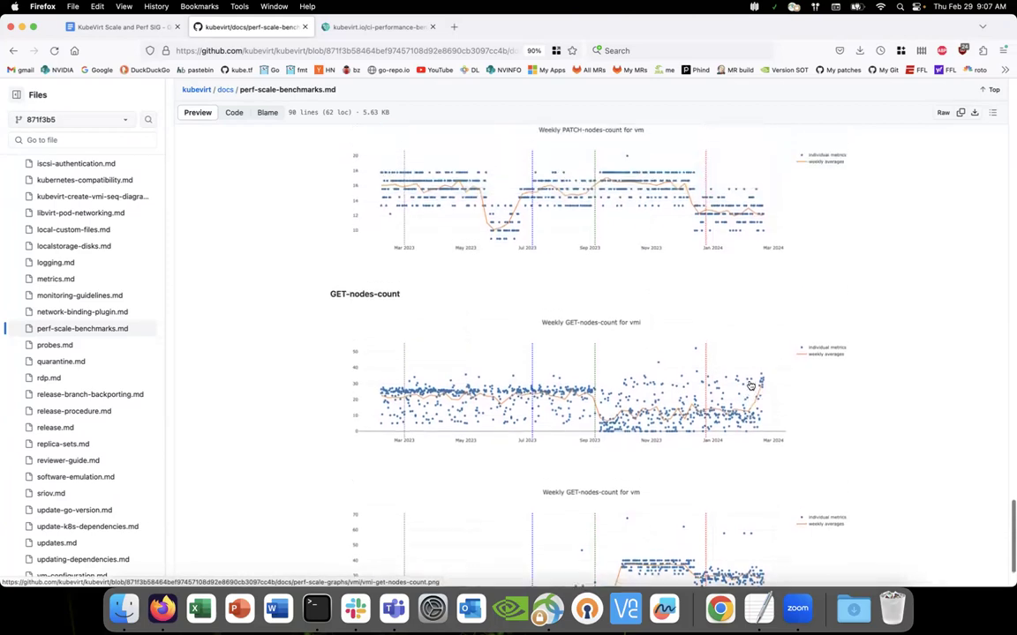
scroll(down, 3)
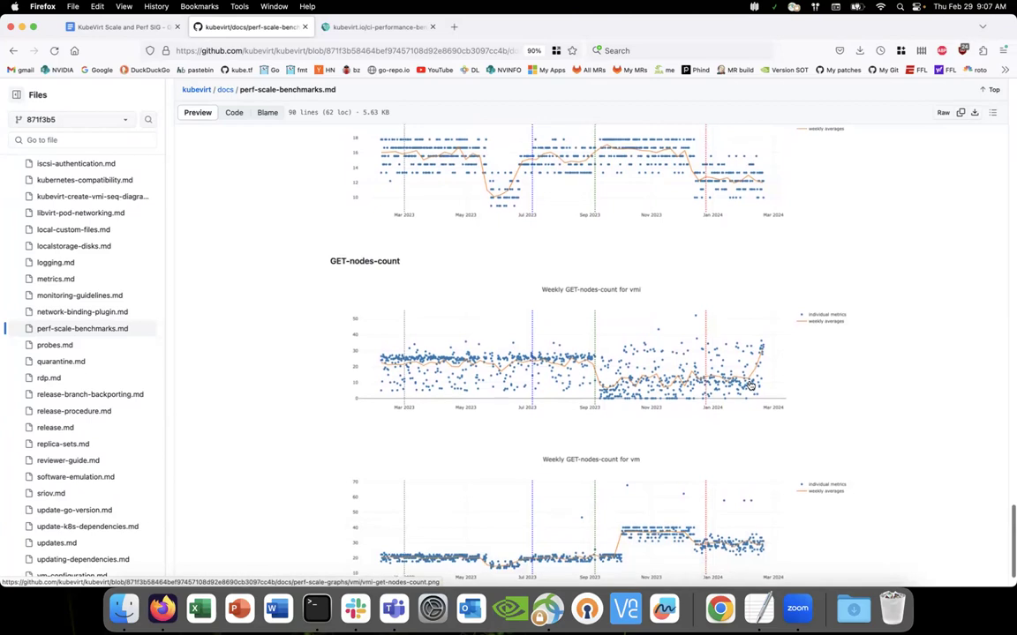
scroll(down, 3)
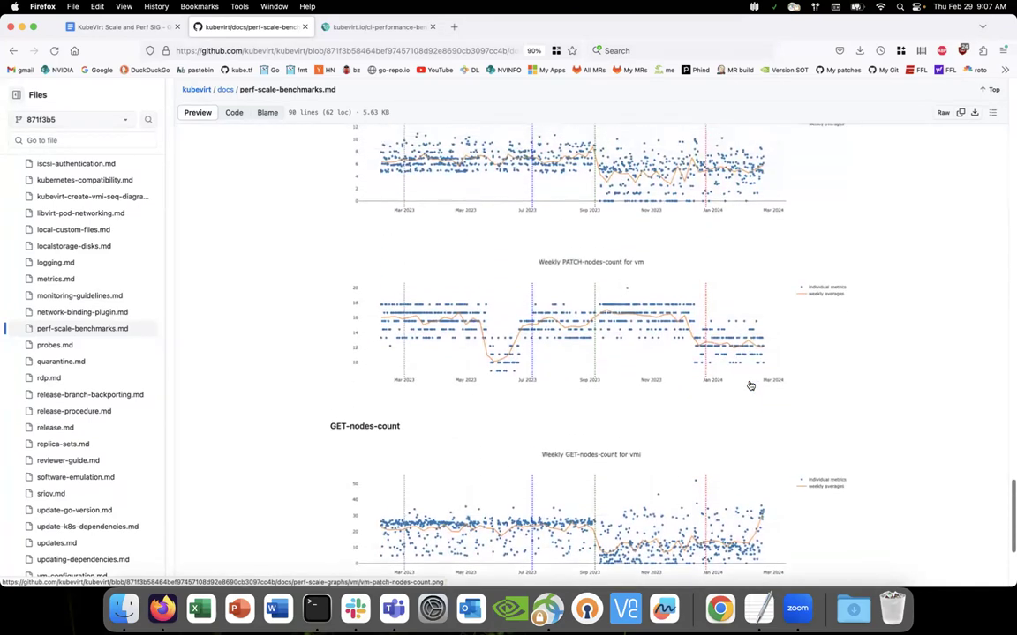
scroll(up, 3)
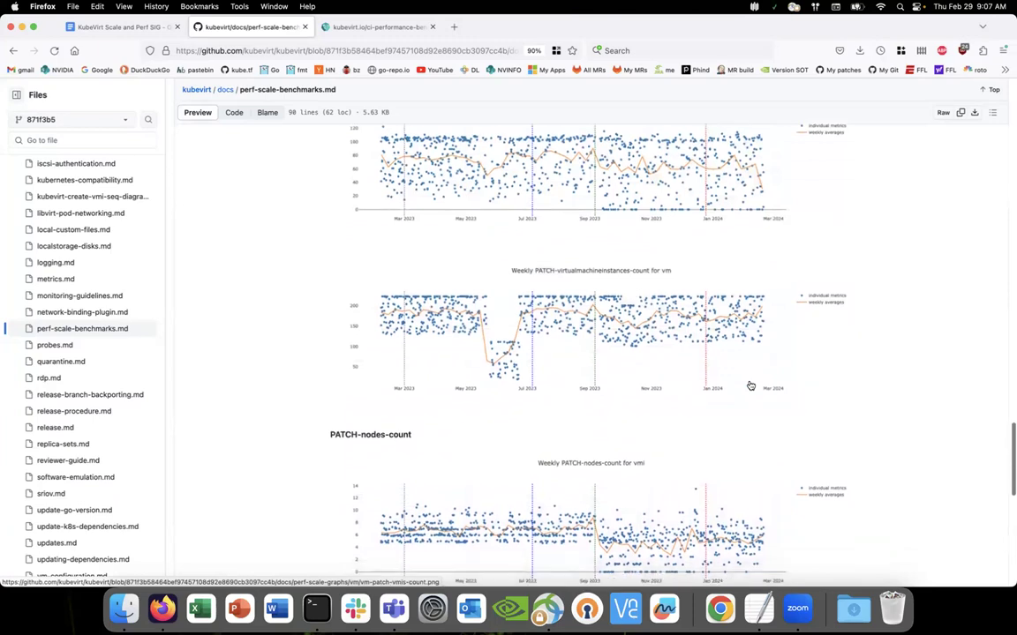
scroll(down, 3)
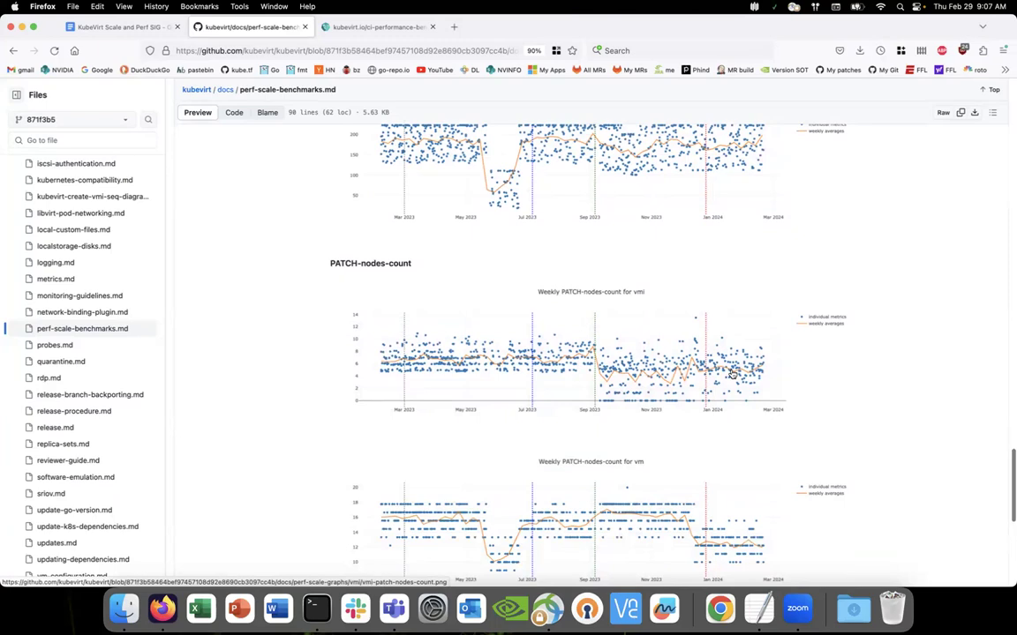
scroll(up, 3)
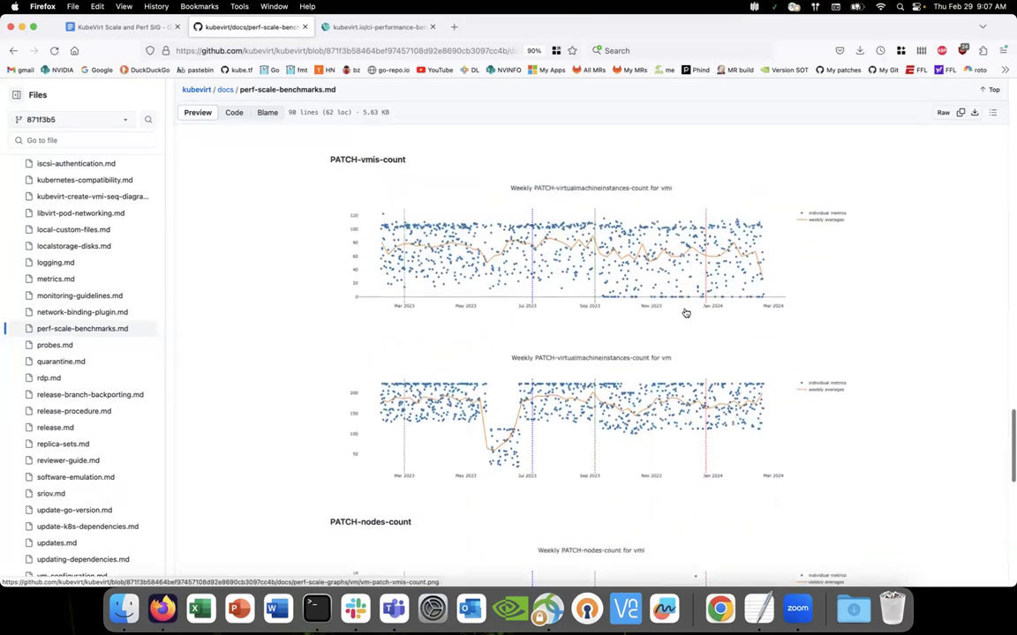
scroll(down, 3)
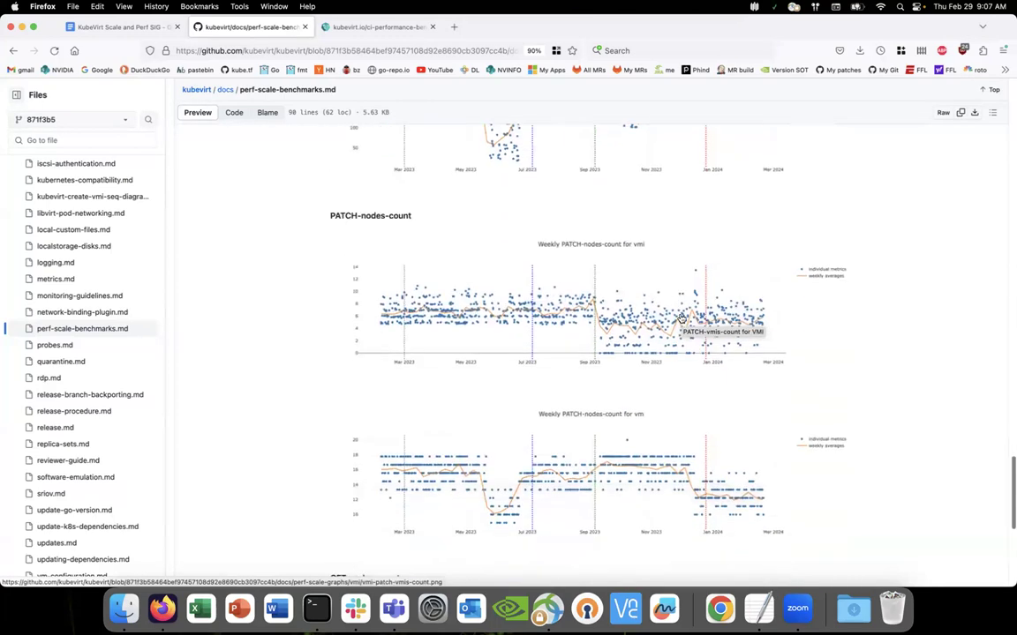
scroll(down, 3)
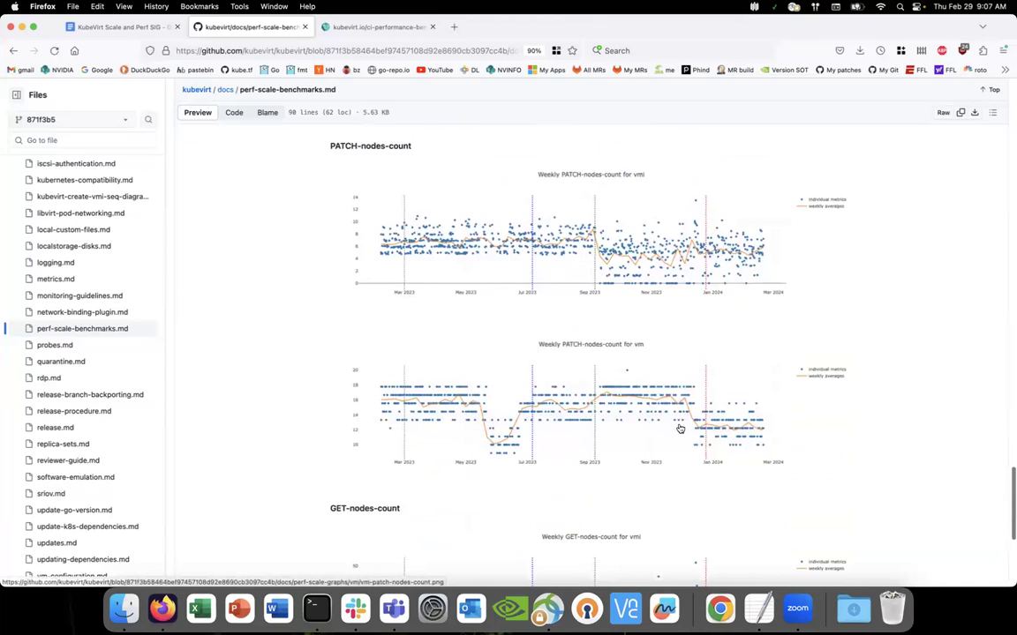
mouse_move(805, 418)
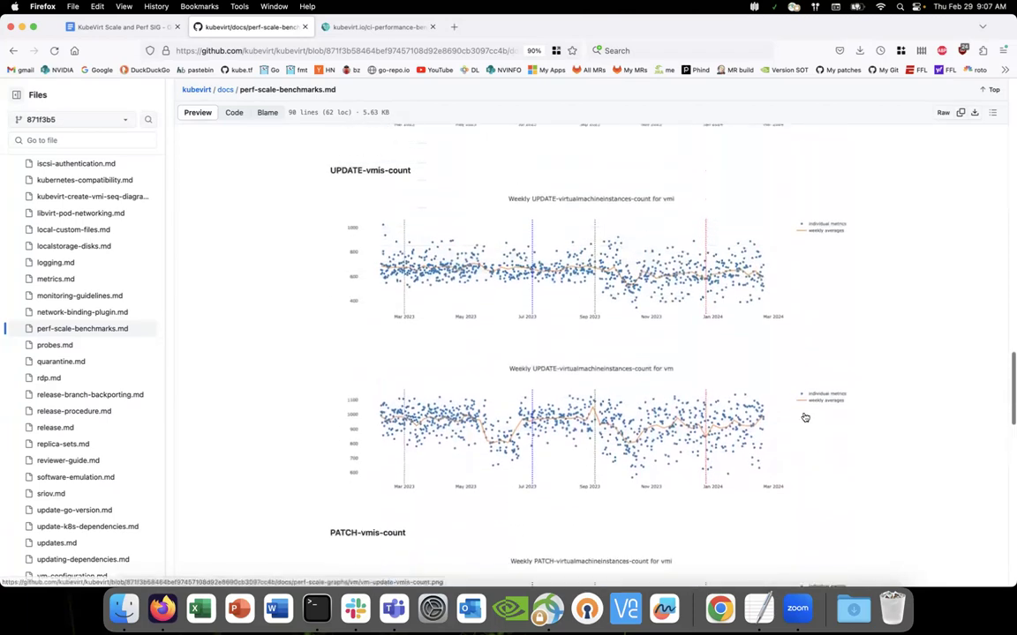
- Glance up at the v1.1.0 notes and P50 graphs, then scroll down to GET-nodes-count
scroll(up, 3)
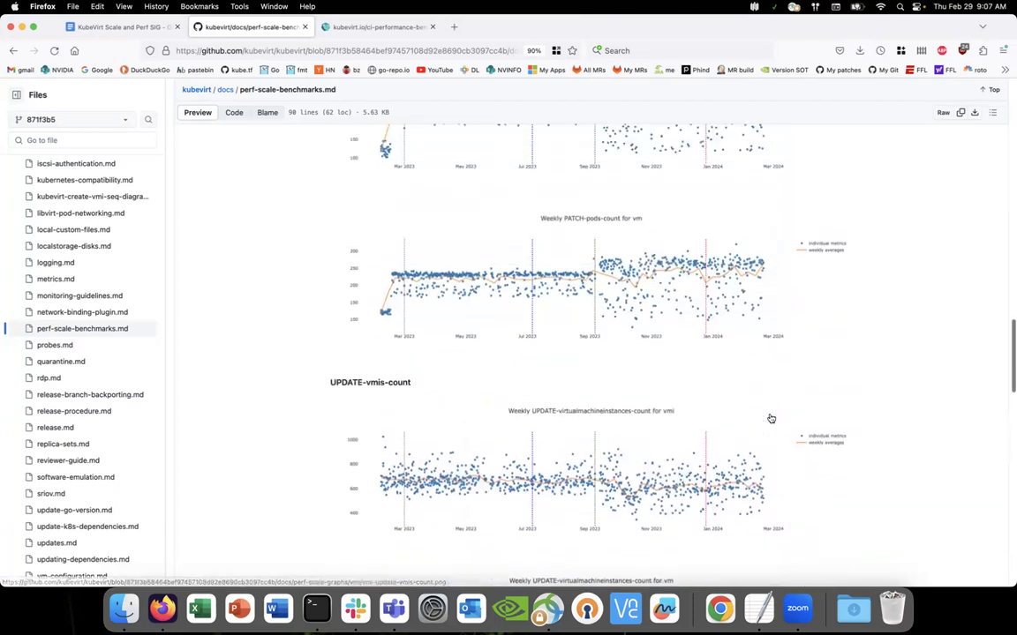
scroll(down, 3)
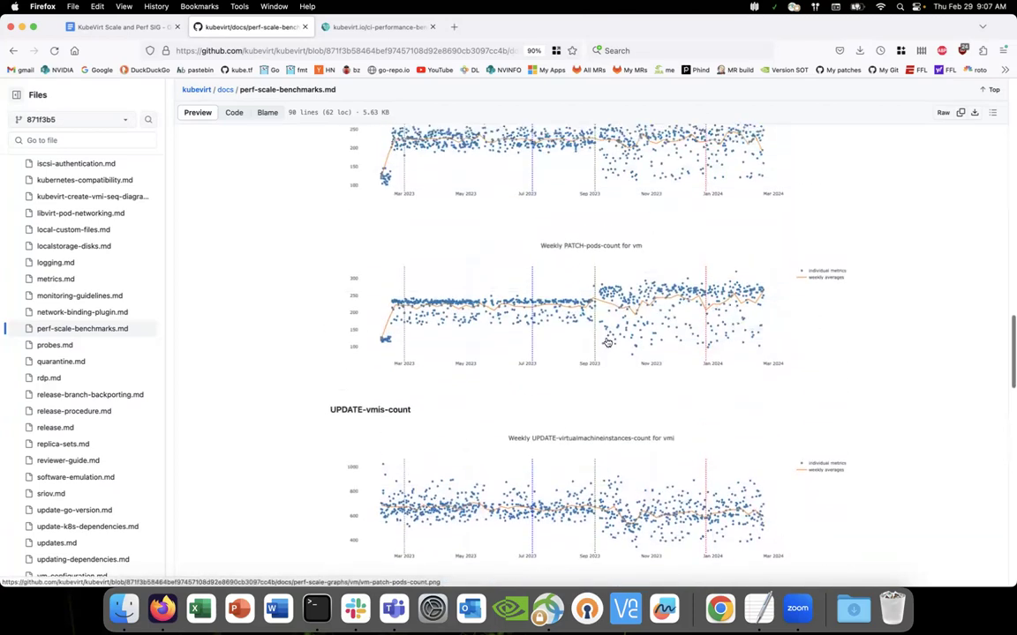
scroll(up, 3)
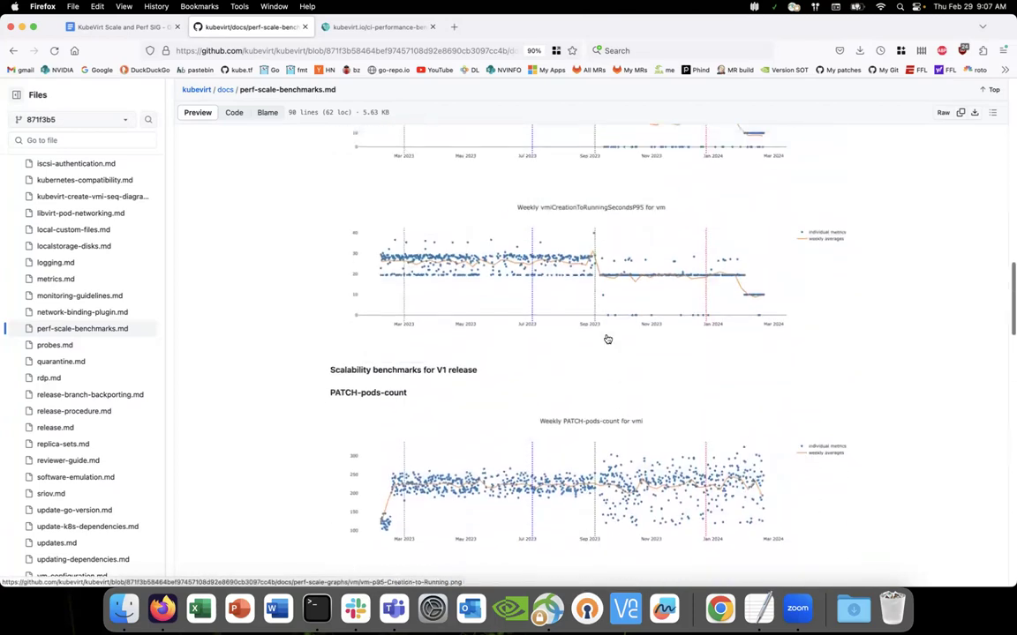
scroll(up, 3)
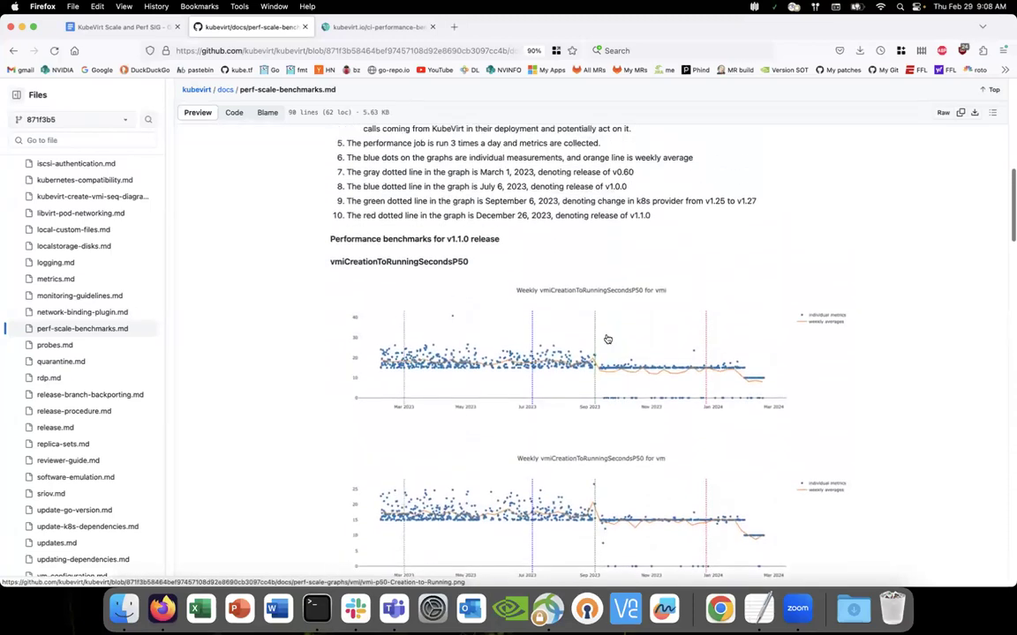
scroll(down, 3)
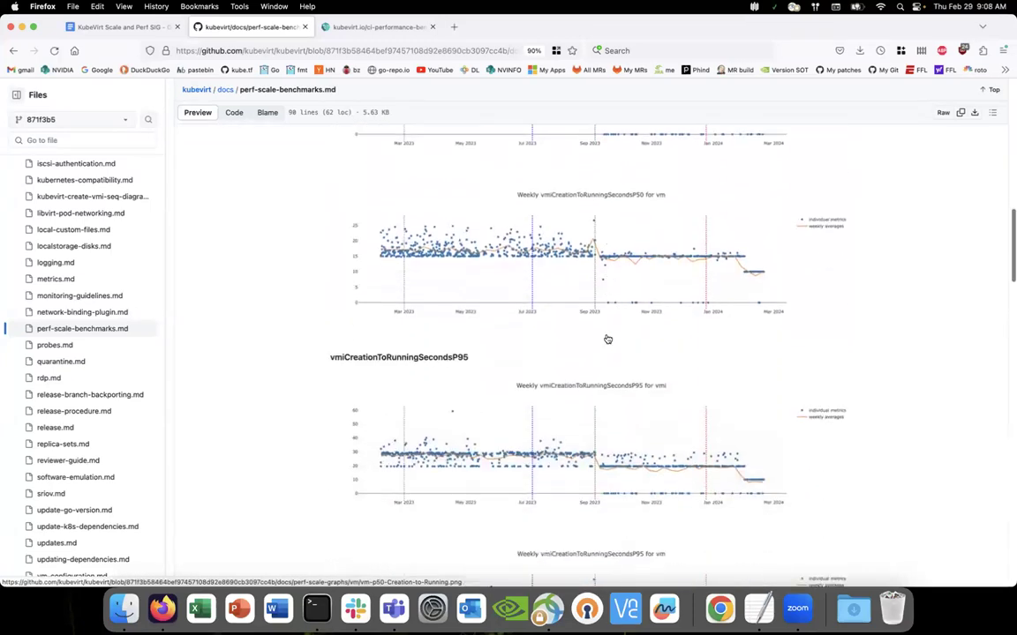
scroll(down, 3)
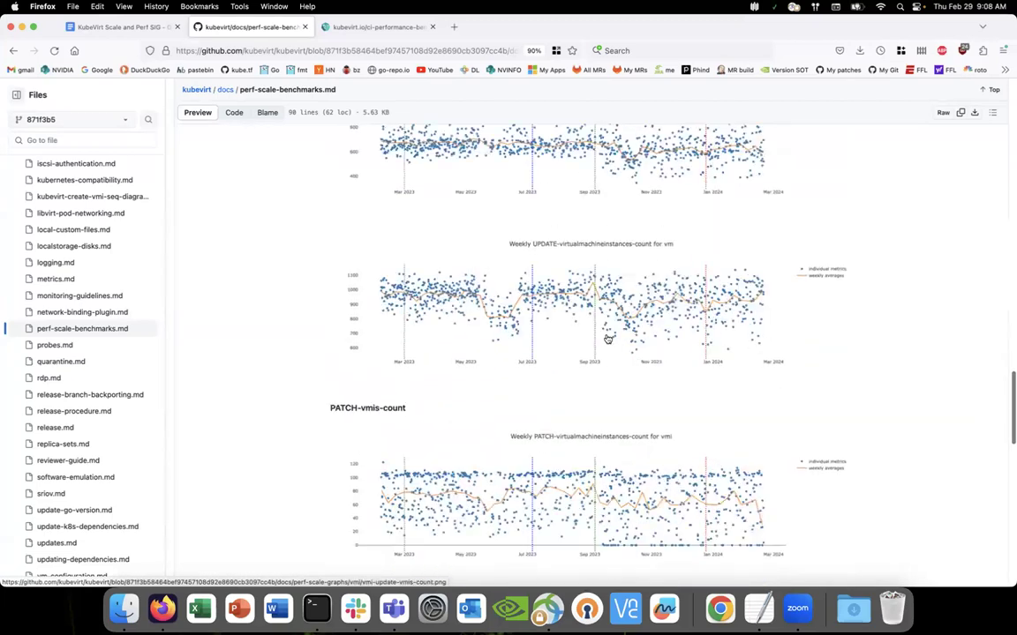
scroll(down, 3)
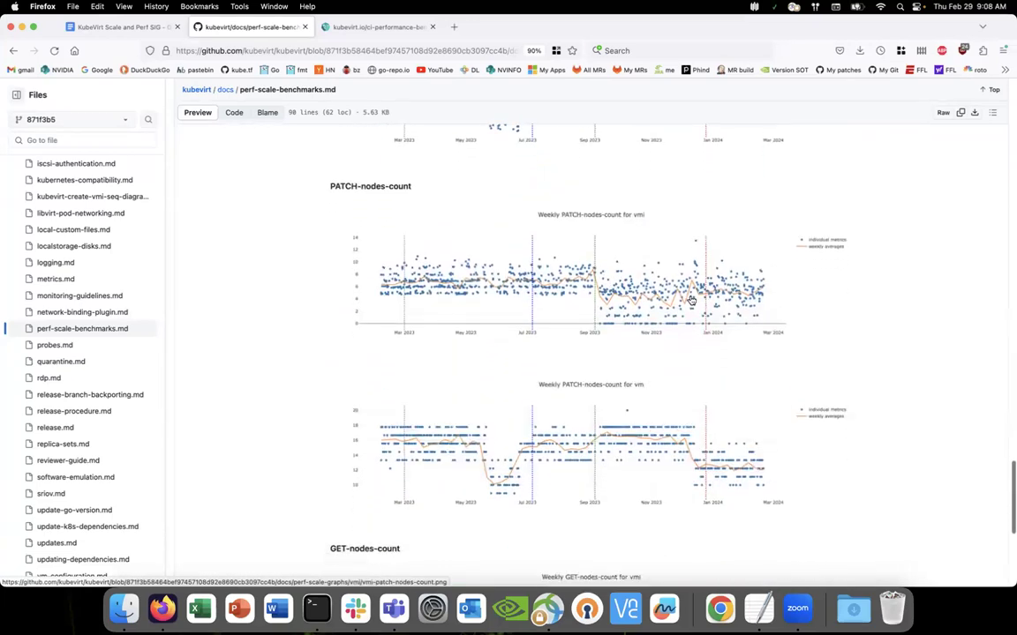
scroll(down, 3)
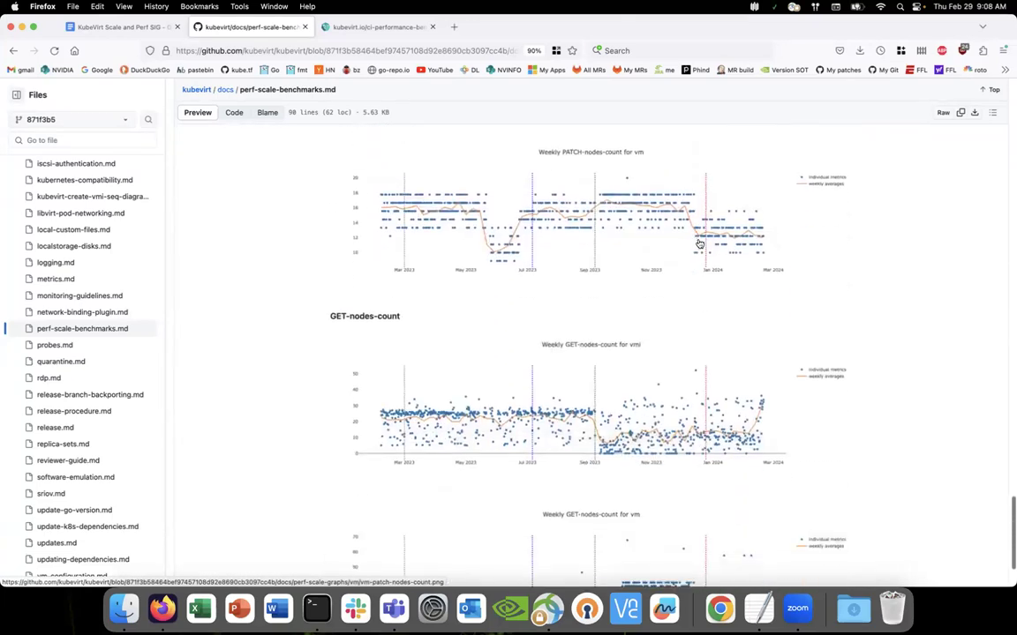
mouse_move(701, 244)
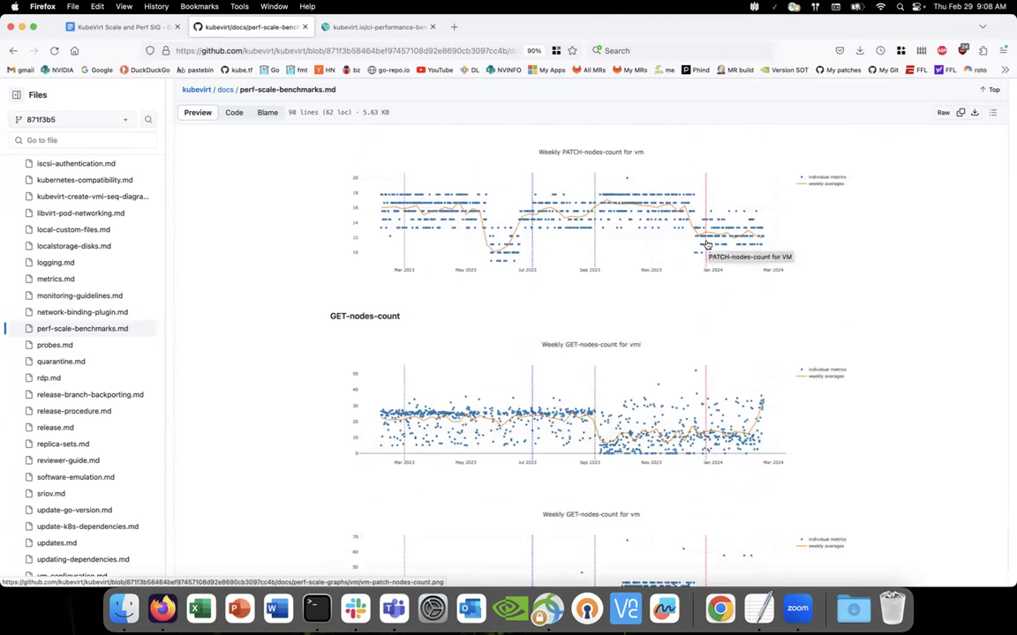
mouse_move(708, 222)
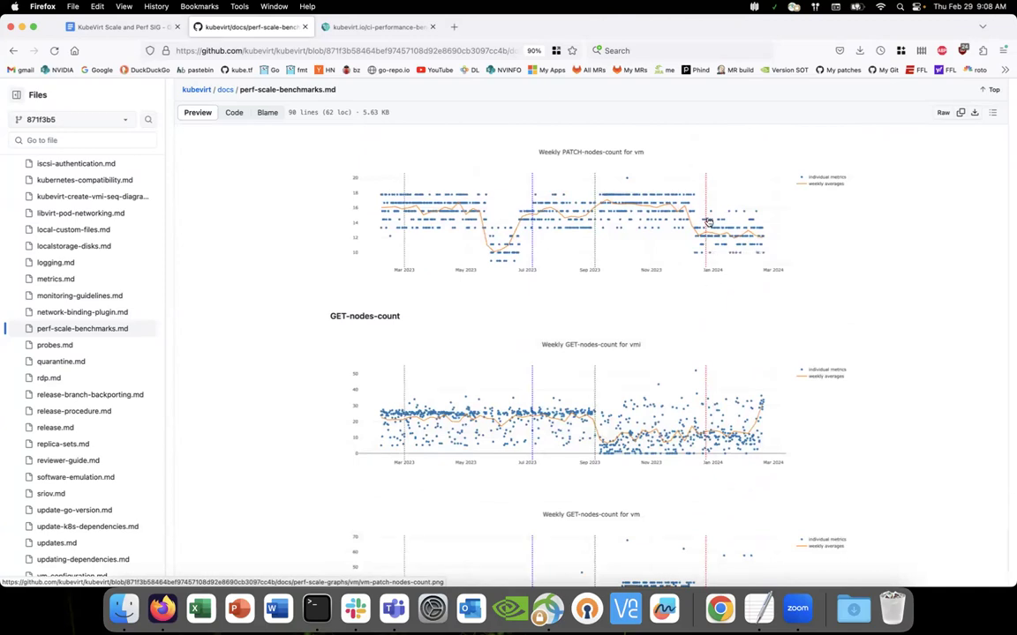
mouse_move(695, 232)
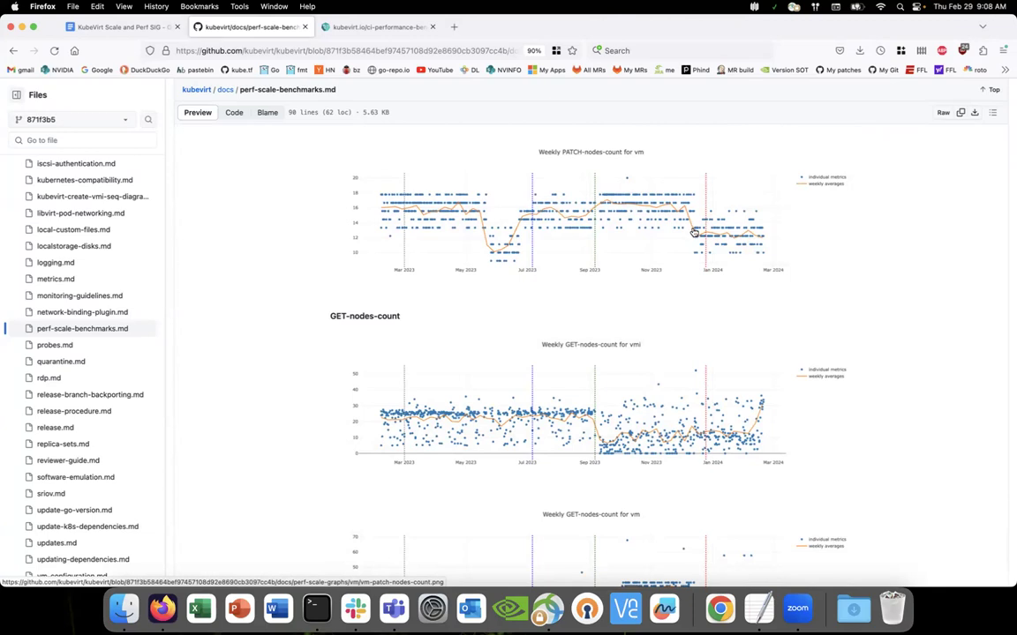
mouse_move(550, 209)
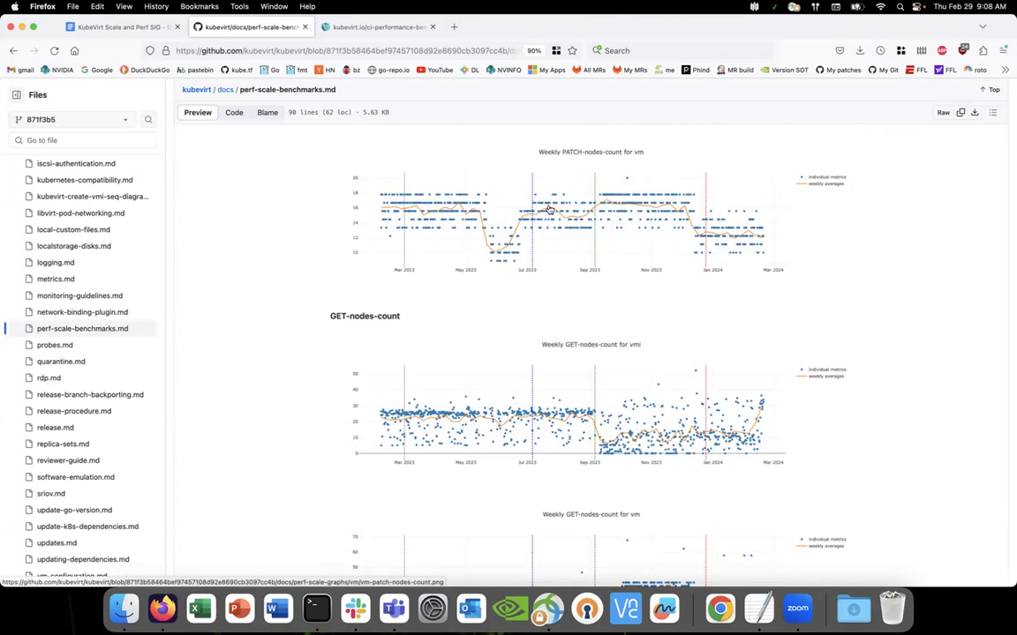
mouse_move(645, 158)
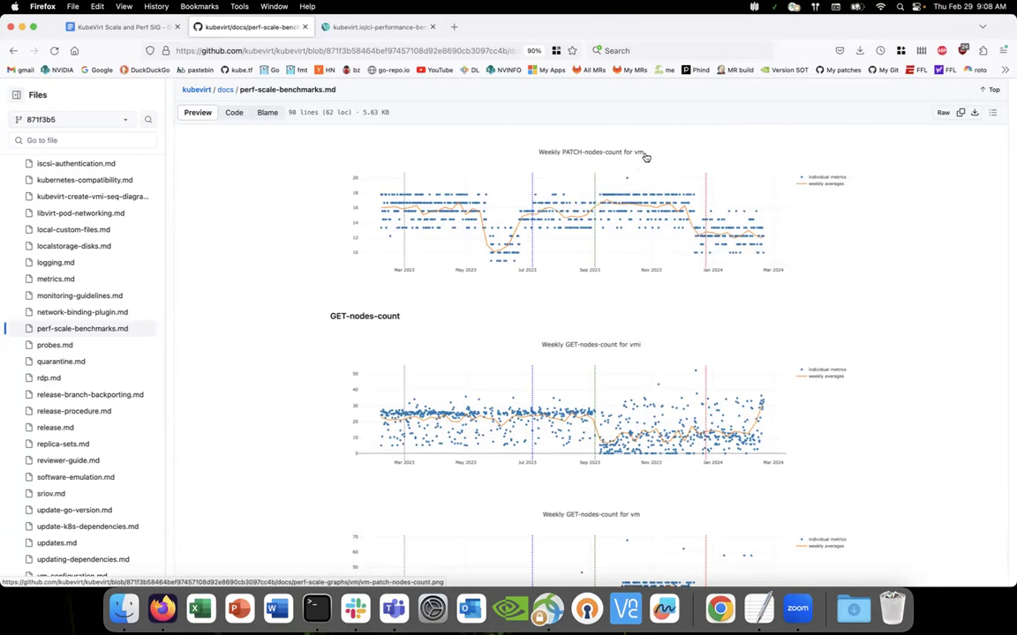
mouse_move(668, 223)
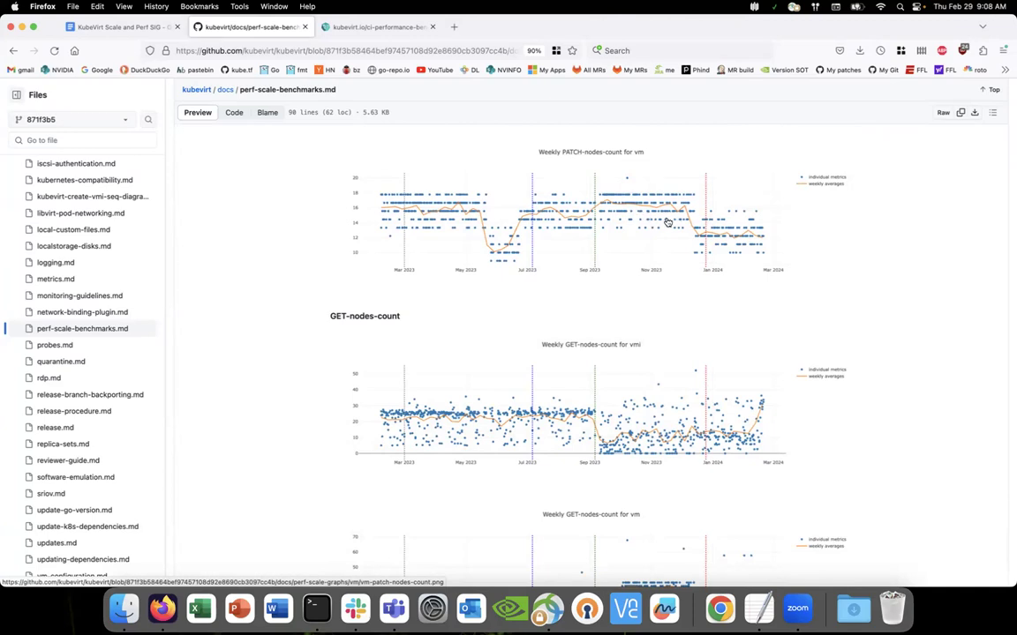
mouse_move(559, 211)
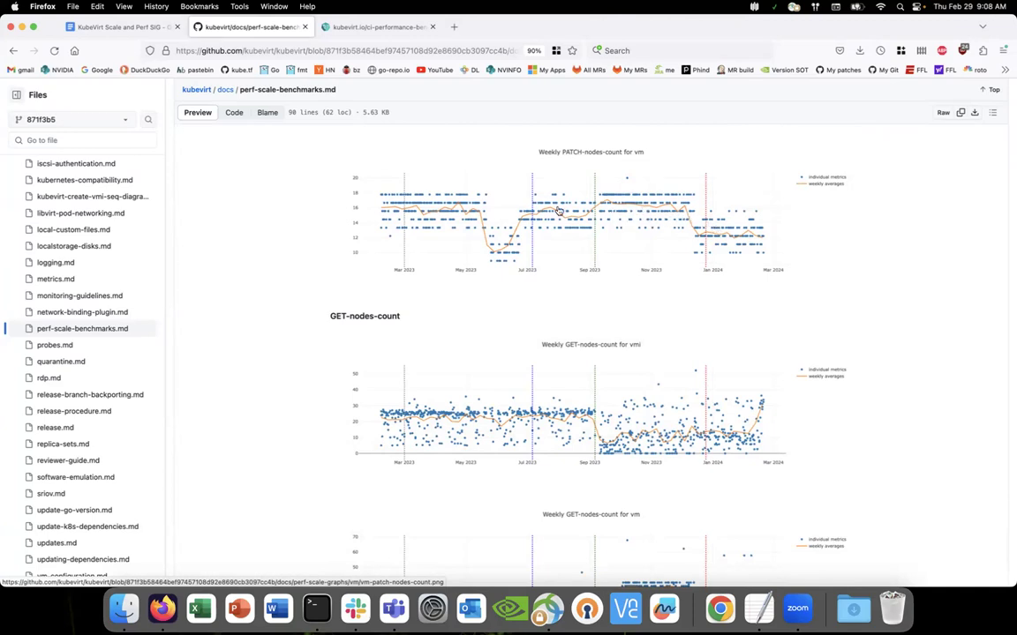
mouse_move(375, 213)
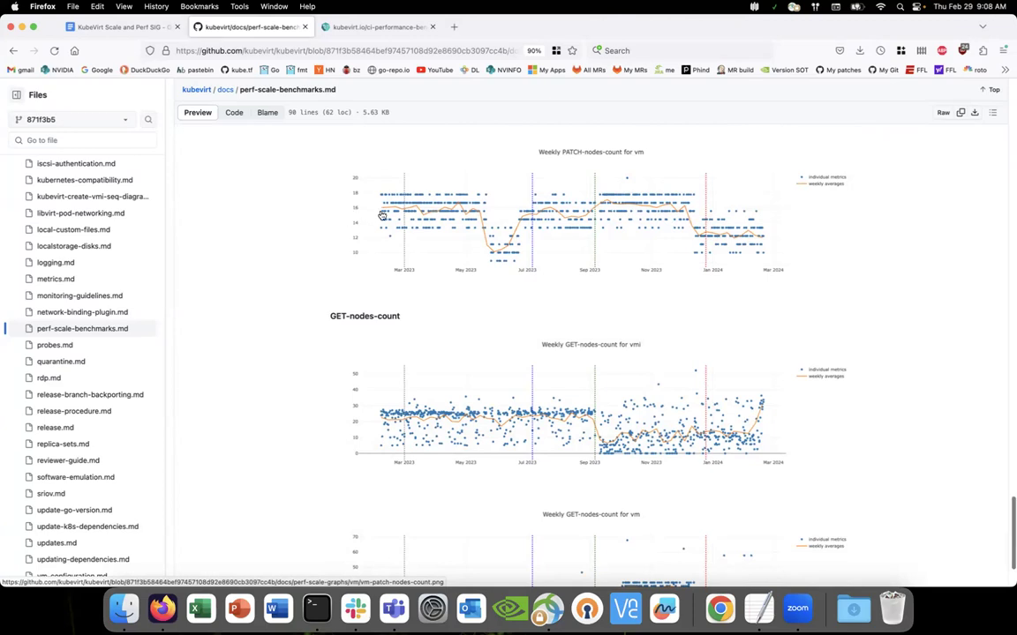
mouse_move(352, 227)
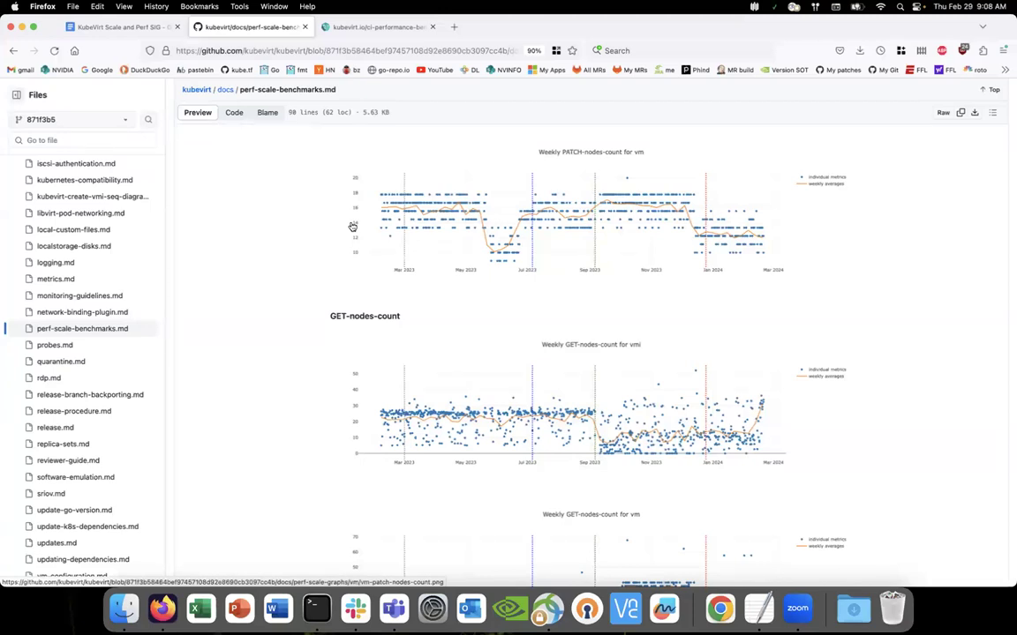
mouse_move(378, 229)
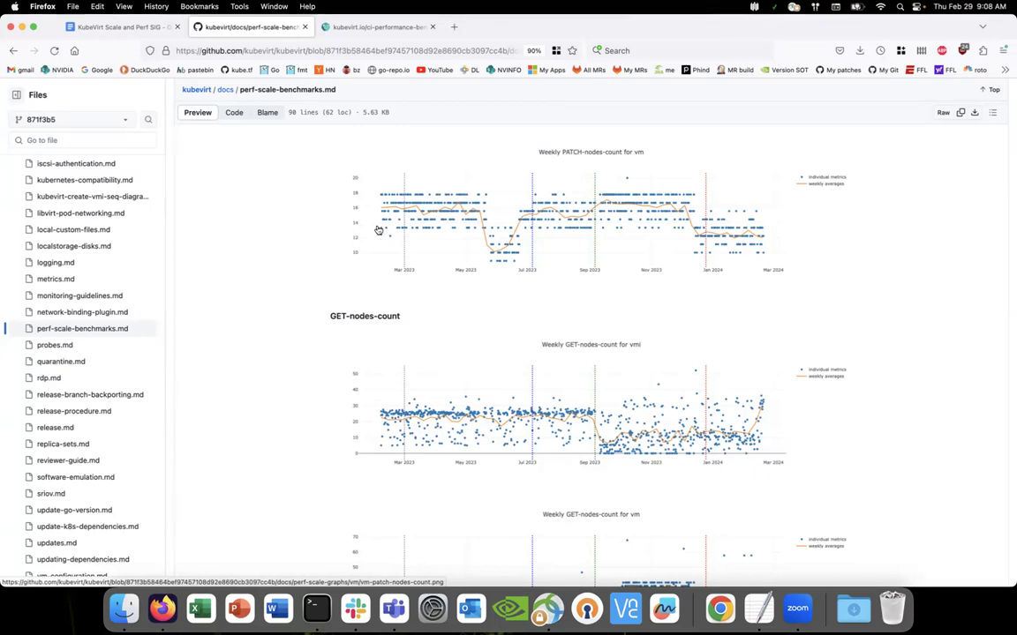
mouse_move(416, 210)
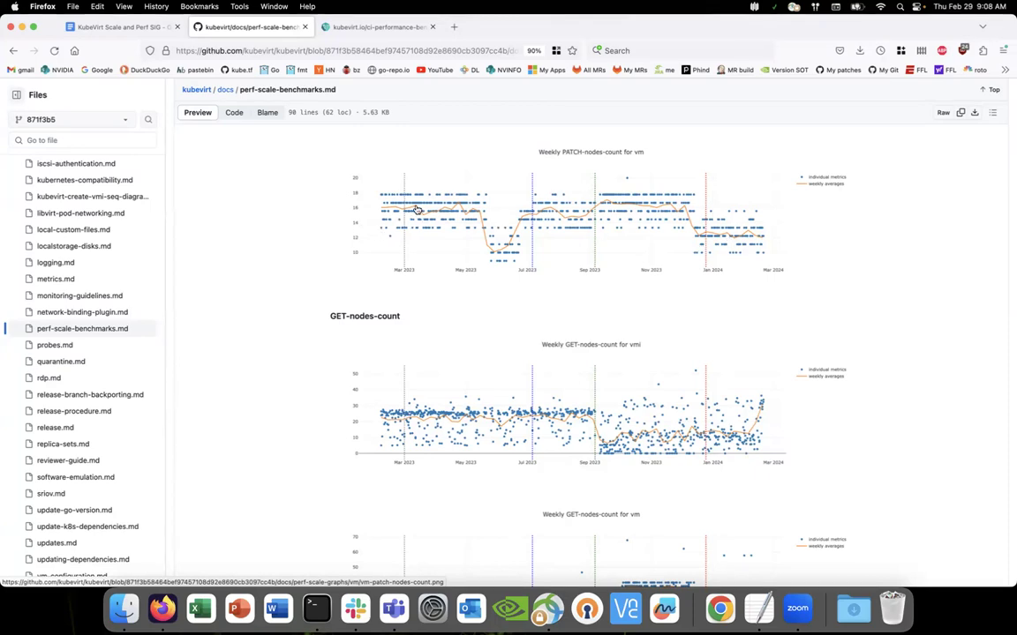
mouse_move(592, 229)
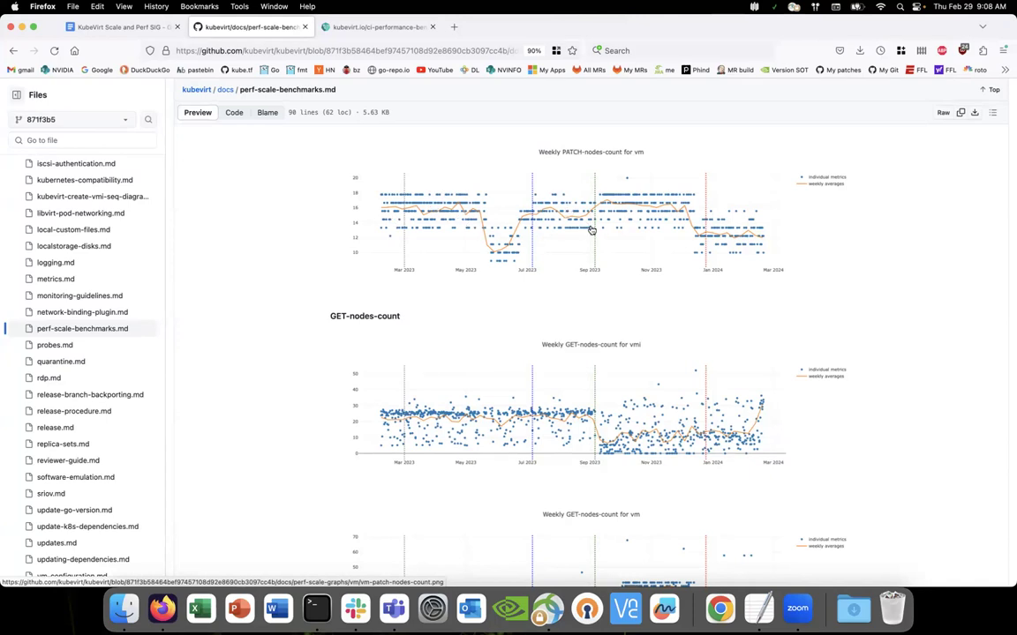
- Bring the PATCH-nodes-count heading into view with its weekly vmi and vm graphs together
scroll(down, 3)
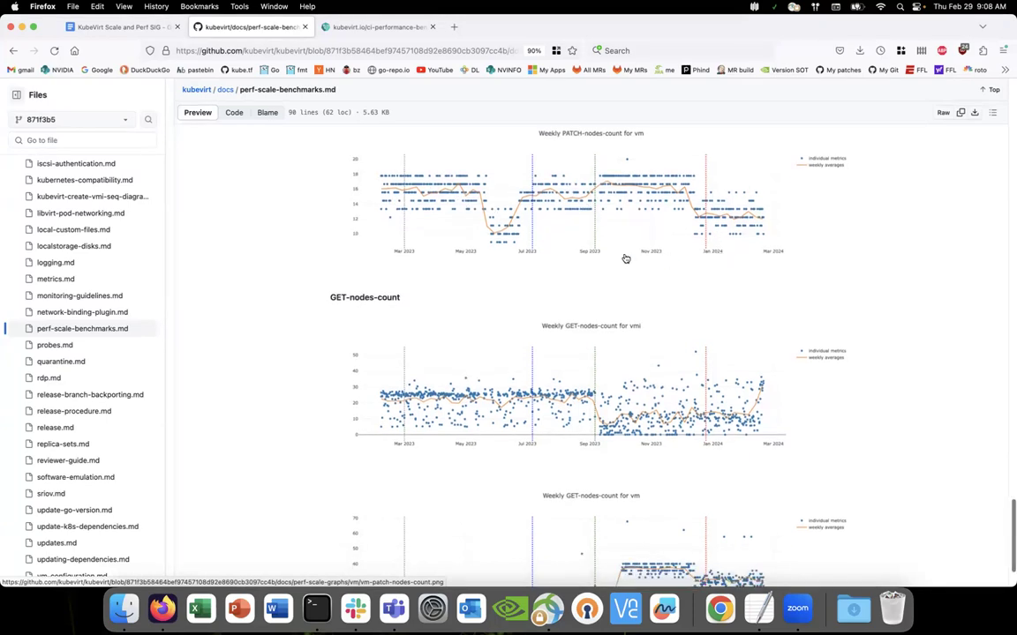
mouse_move(561, 212)
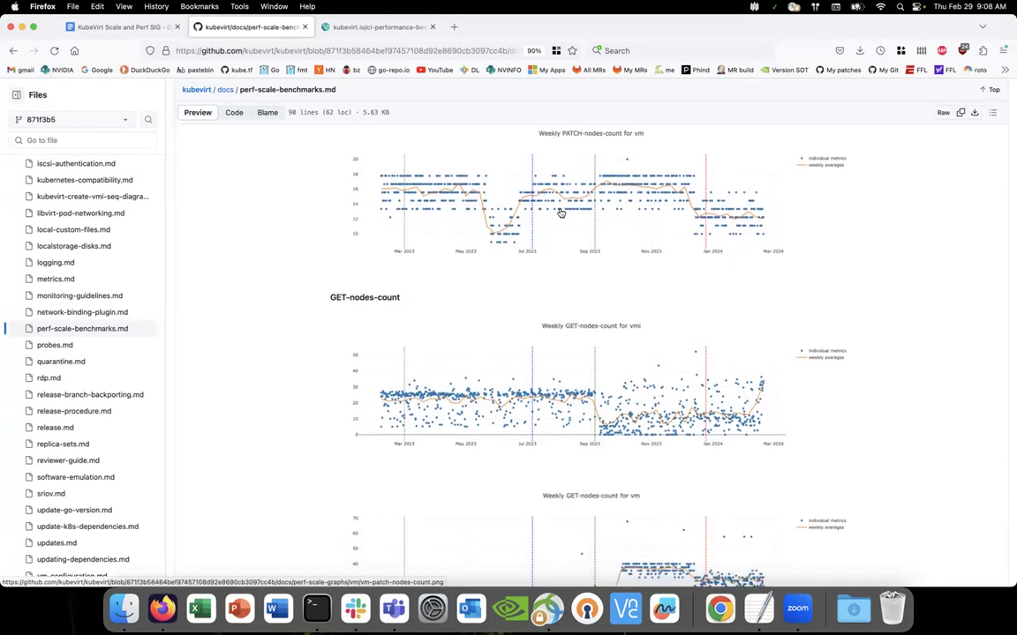
scroll(down, 3)
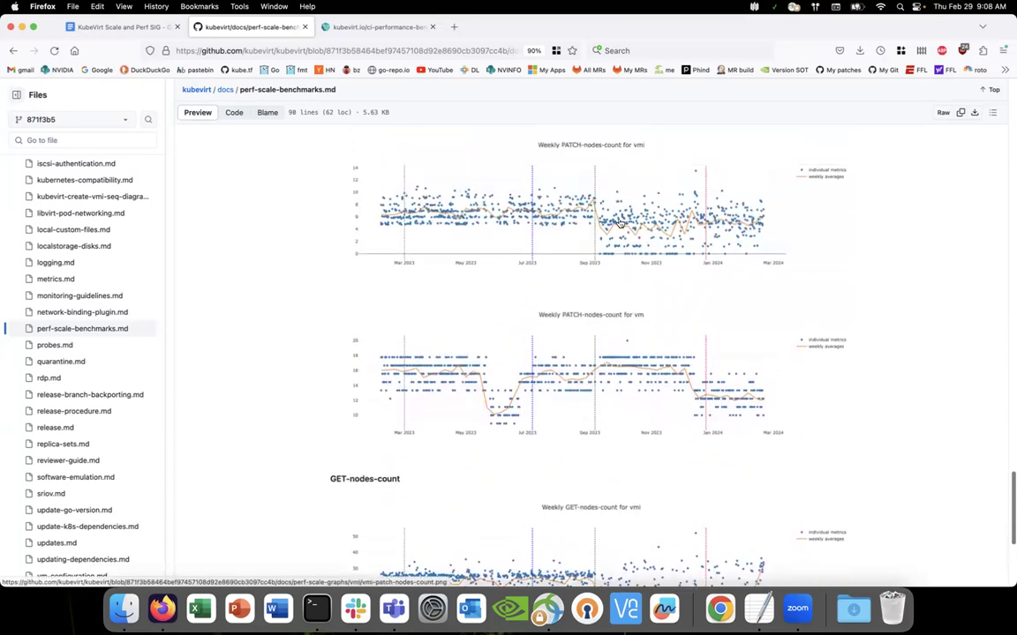
mouse_move(789, 306)
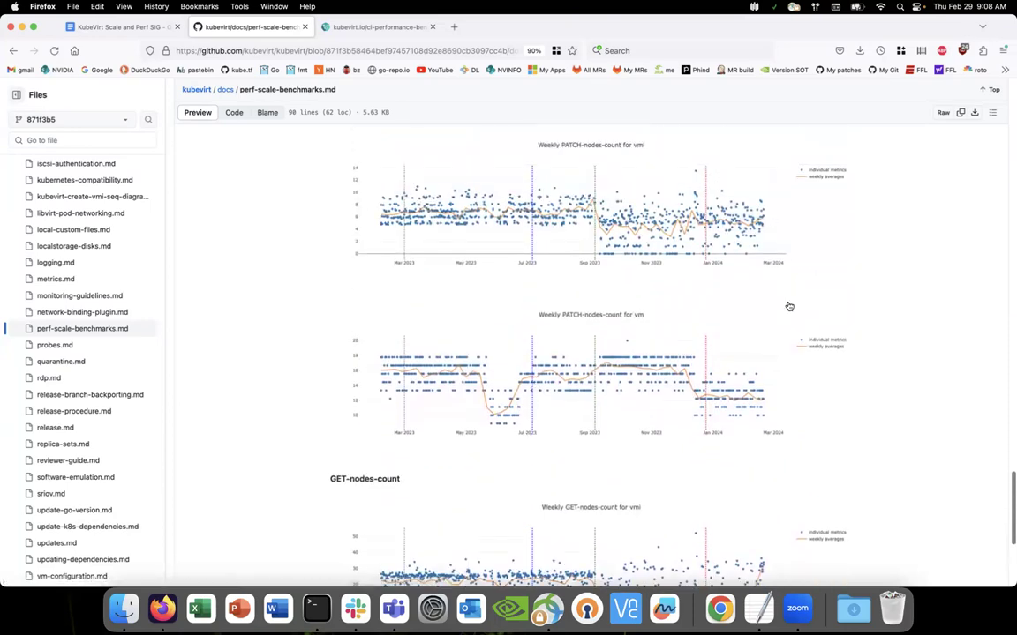
mouse_move(788, 306)
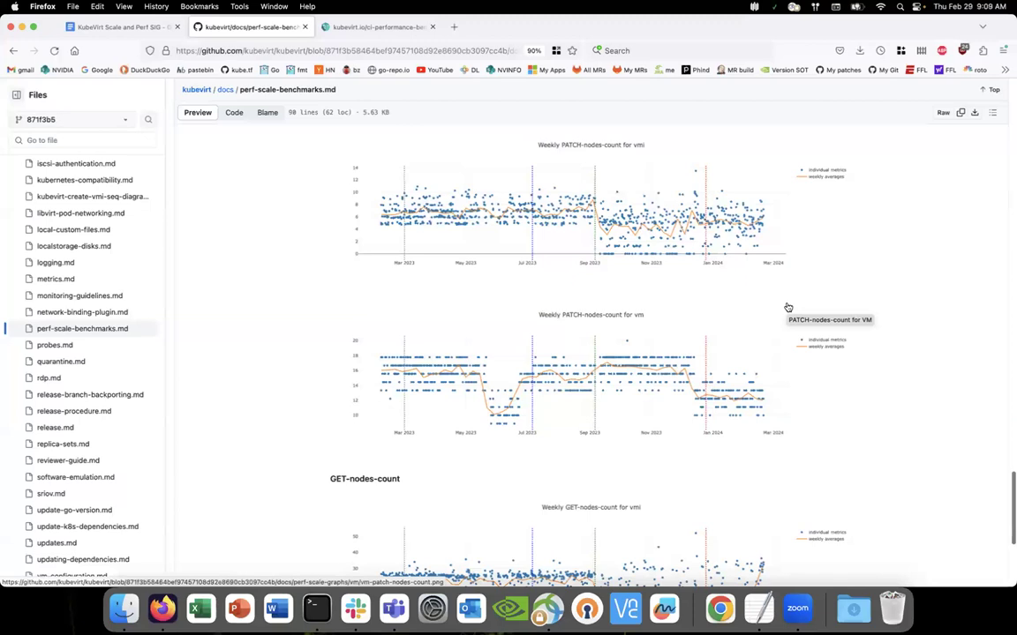
scroll(up, 3)
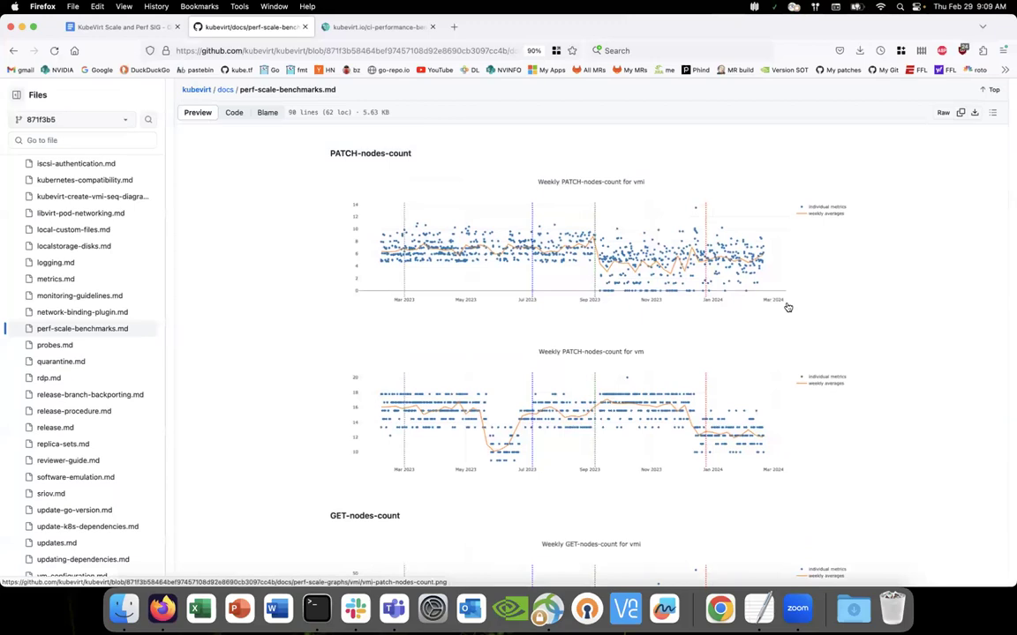
- Scroll the benchmarks preview past the nodes-count graphs to the UPDATE-vmis and PATCH-vmis-count charts
scroll(down, 3)
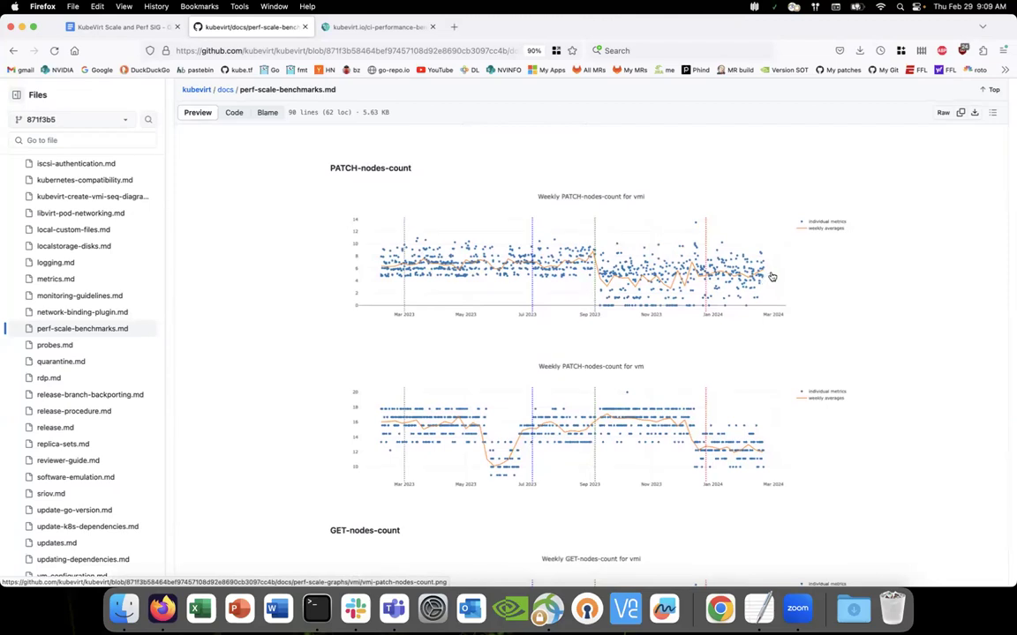
mouse_move(755, 350)
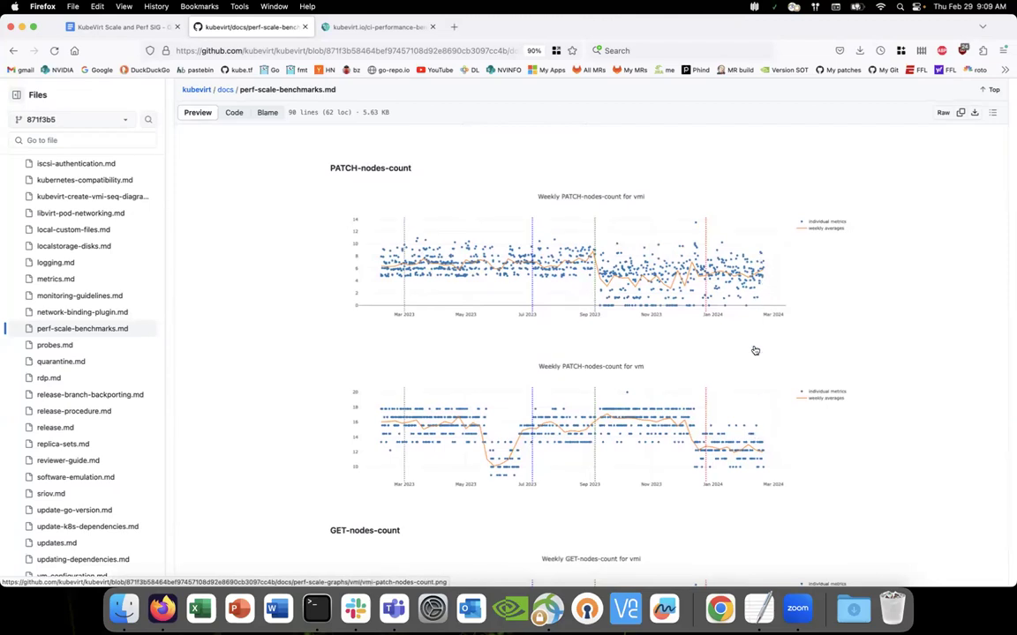
mouse_move(774, 290)
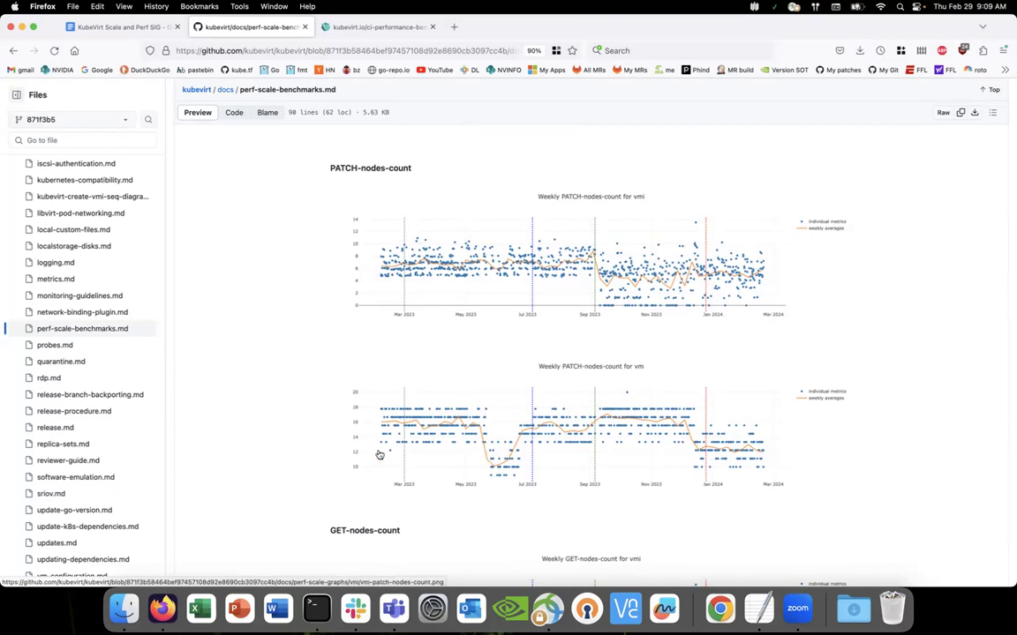
mouse_move(421, 398)
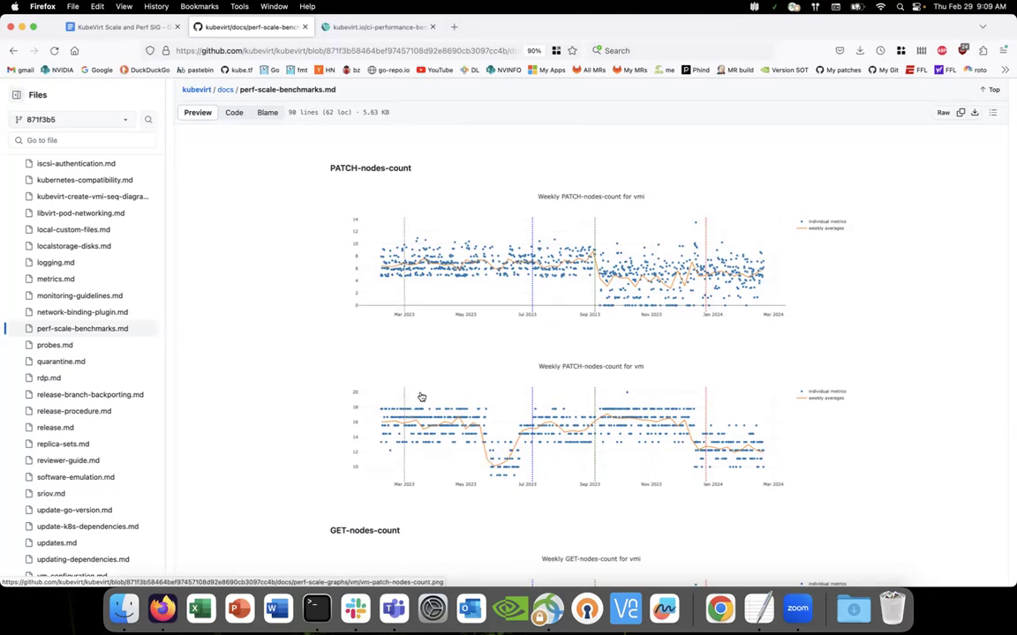
mouse_move(493, 472)
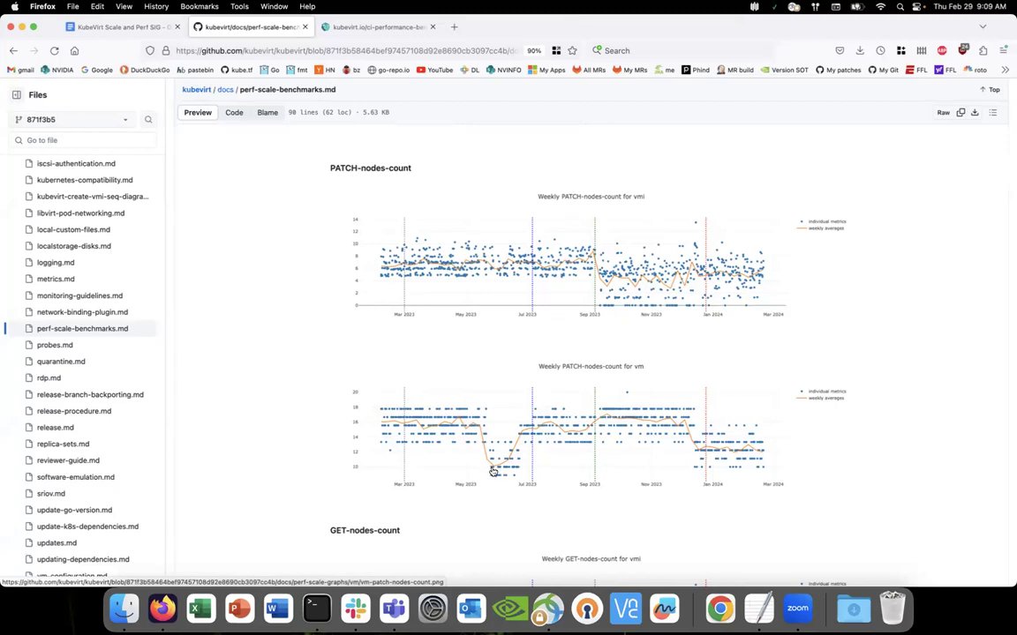
mouse_move(508, 387)
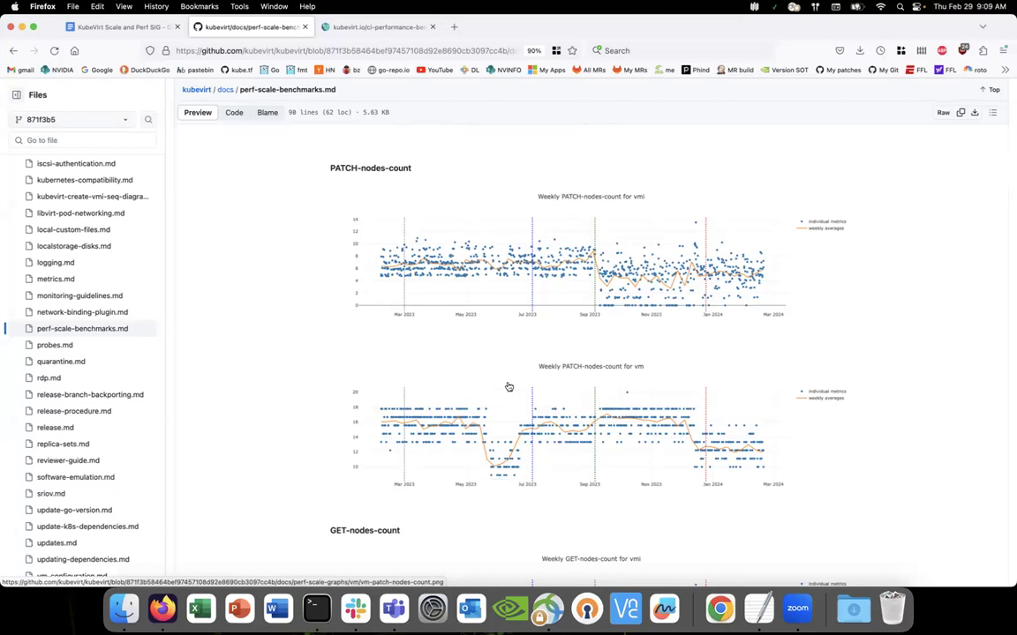
mouse_move(504, 395)
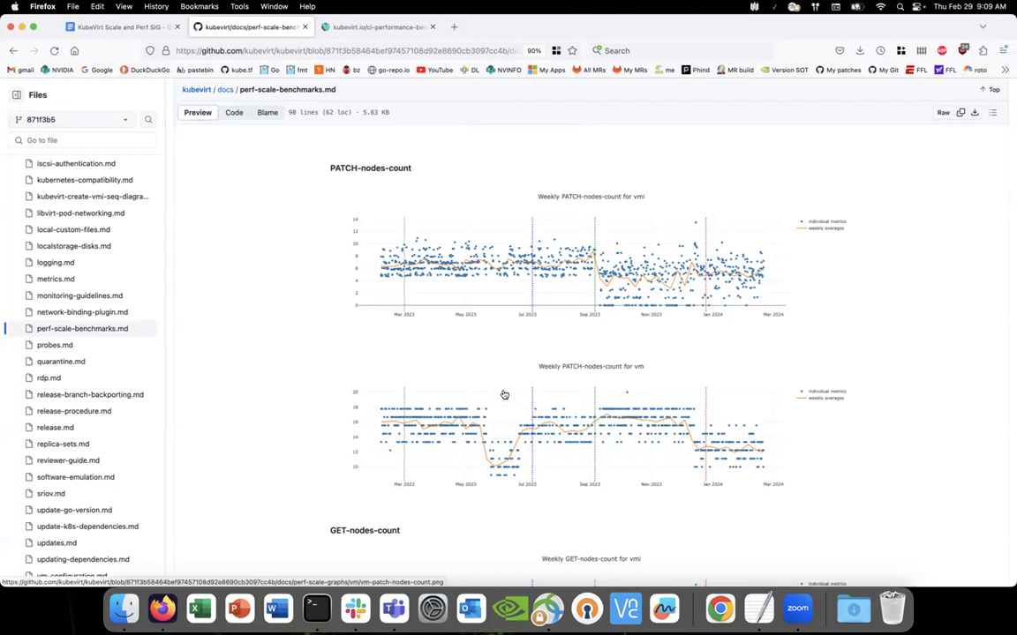
mouse_move(774, 299)
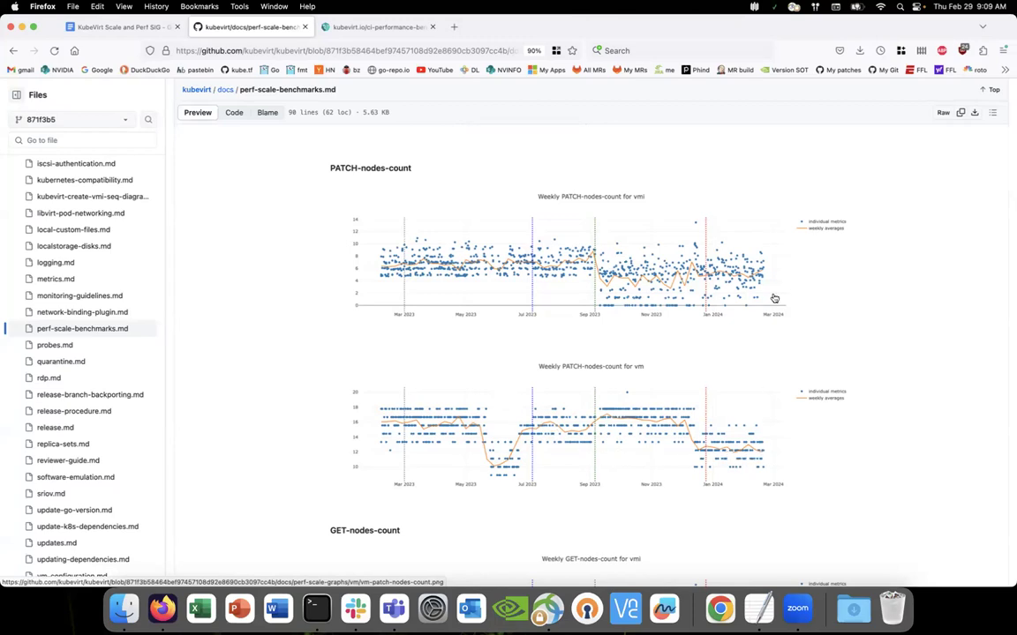
mouse_move(746, 291)
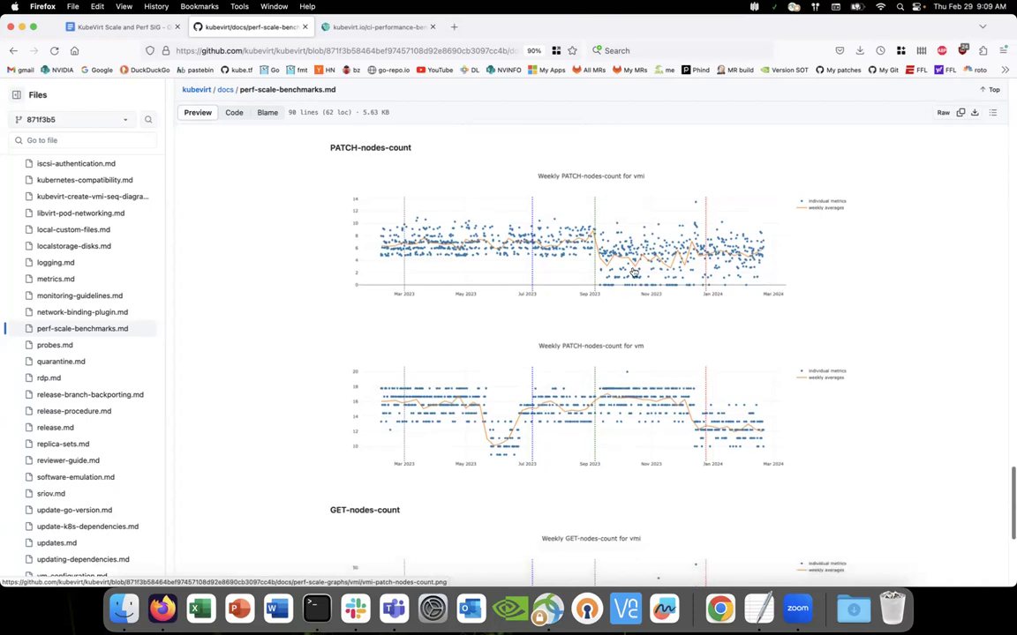
mouse_move(695, 233)
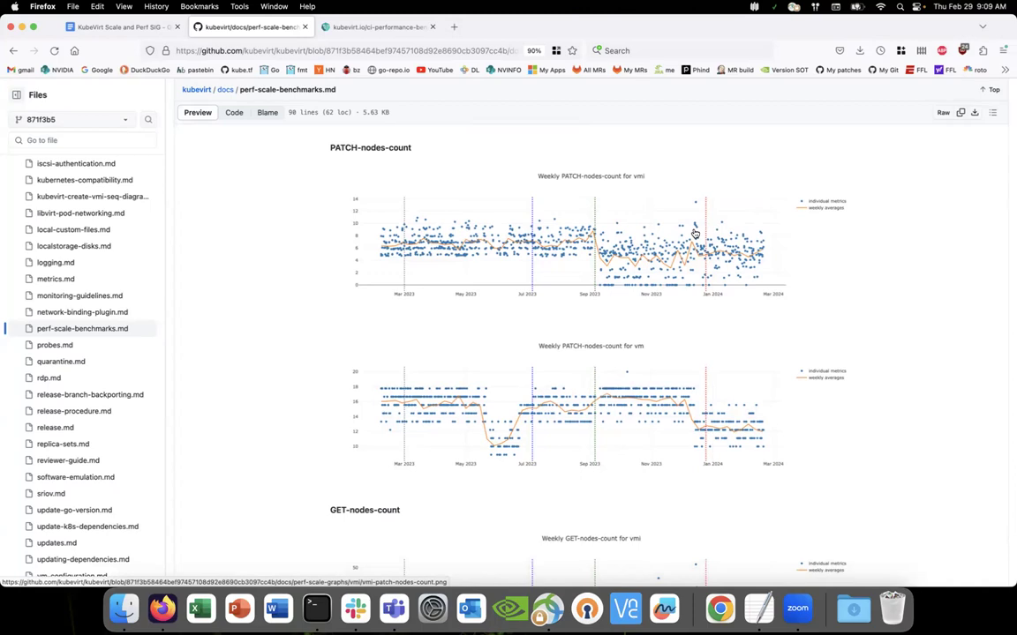
mouse_move(694, 249)
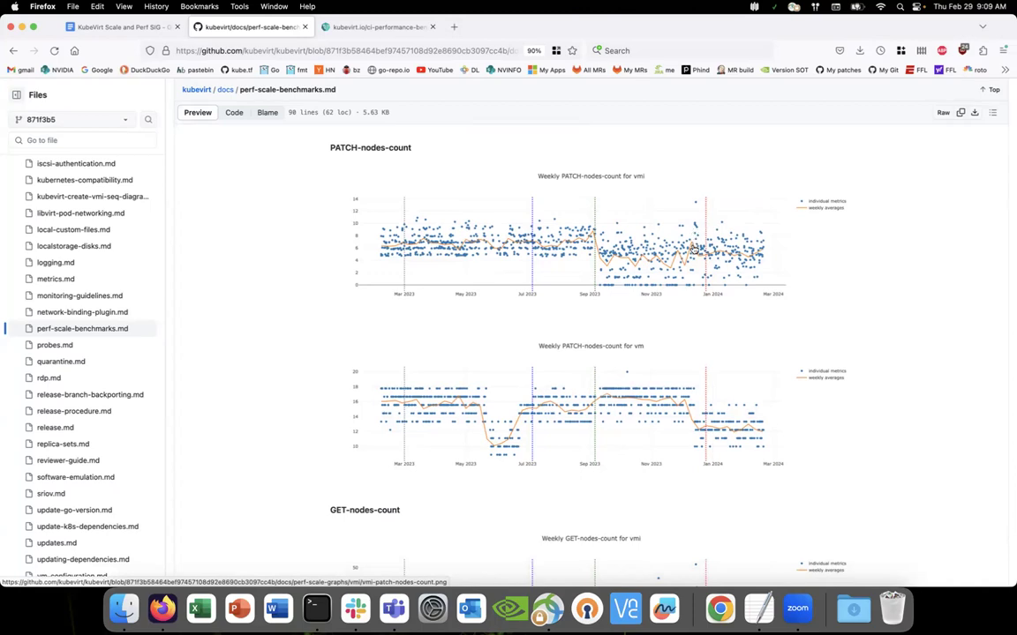
mouse_move(733, 274)
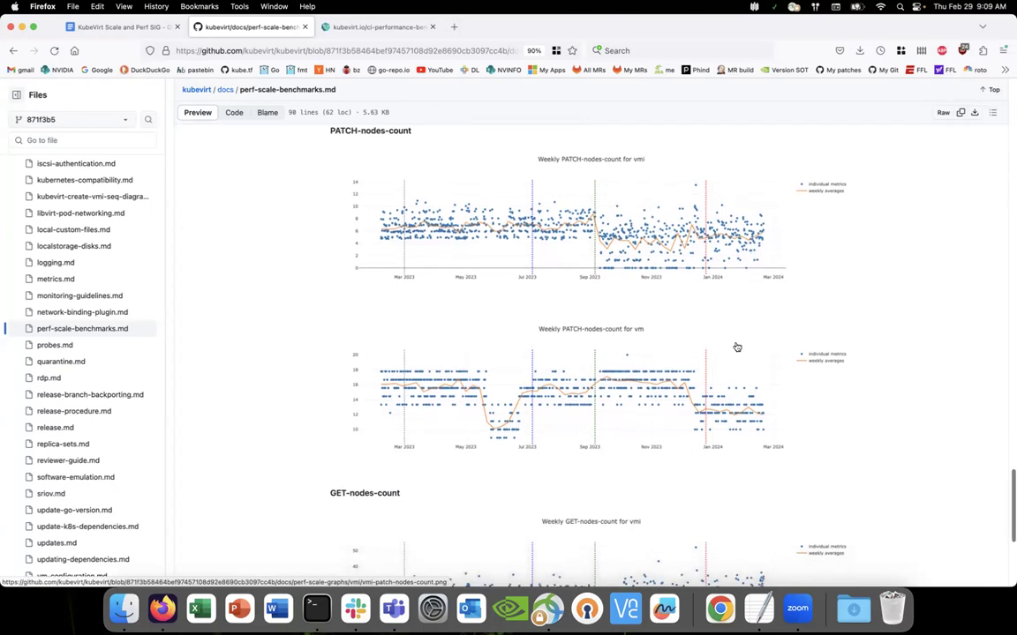
mouse_move(729, 374)
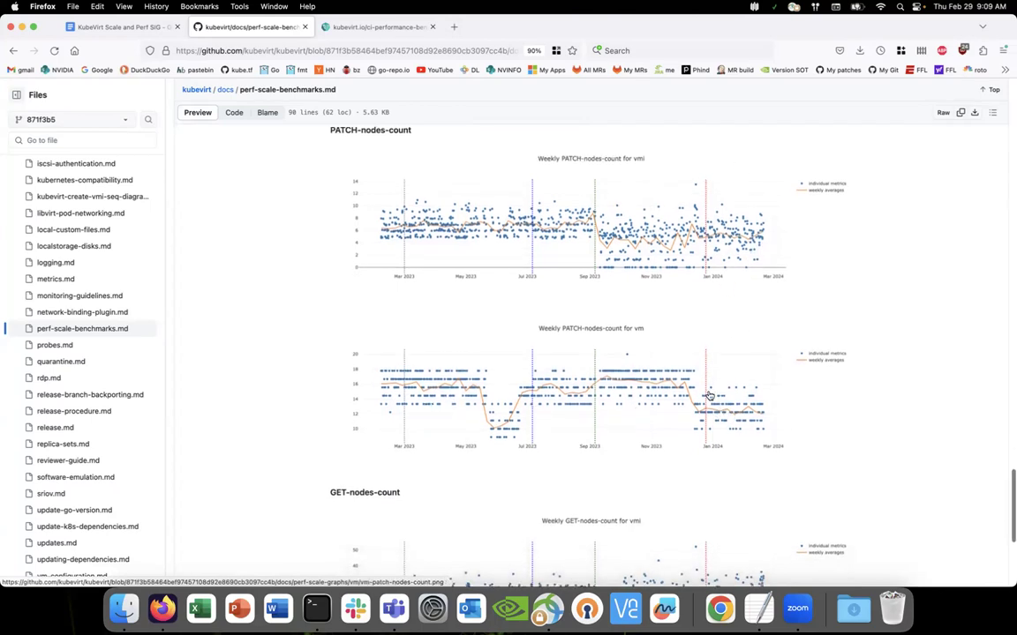
scroll(down, 3)
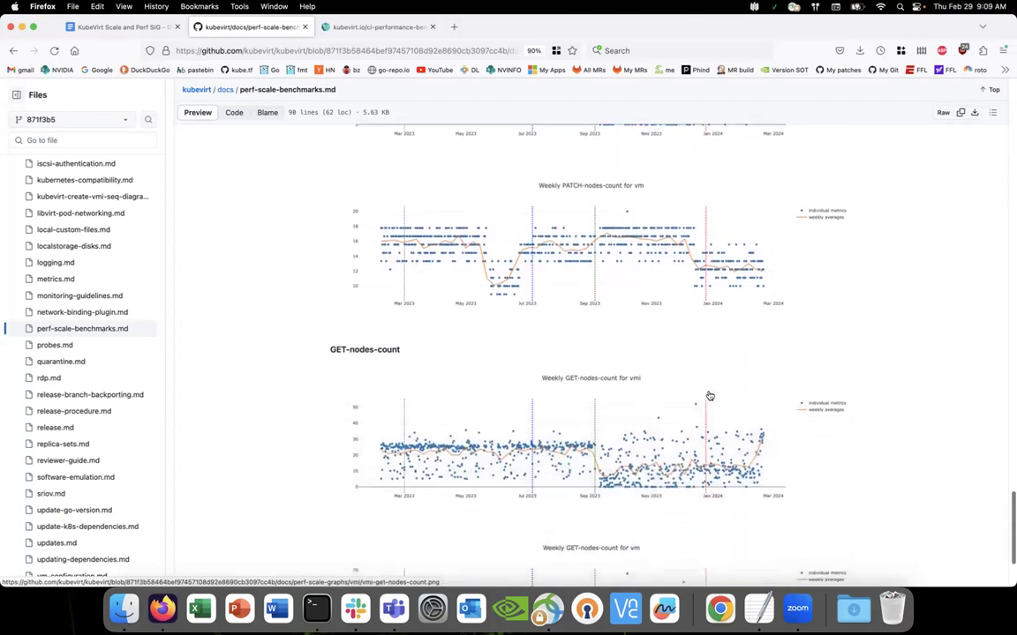
scroll(down, 3)
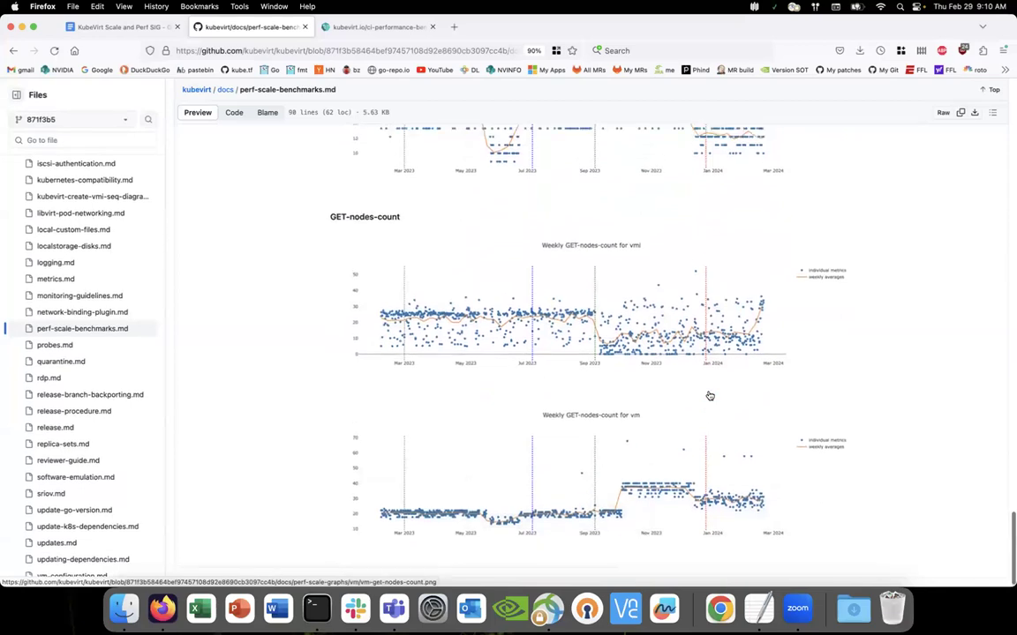
scroll(up, 3)
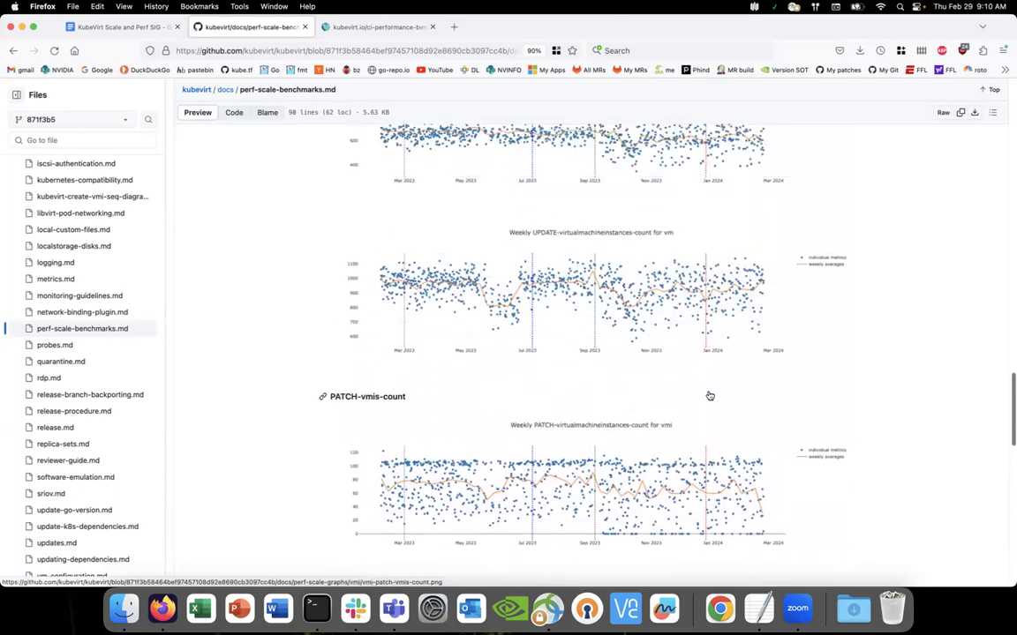
- Scroll down to the 'Scalability benchmarks for V1 release' weekly PATCH-pods-count graphs for vmi and vm
scroll(down, 3)
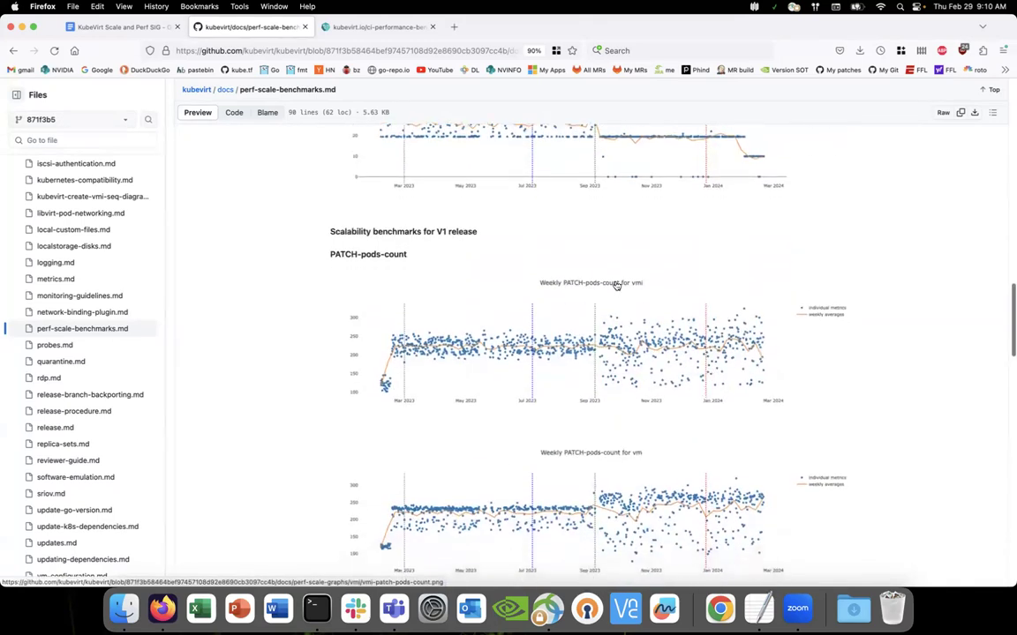
scroll(down, 3)
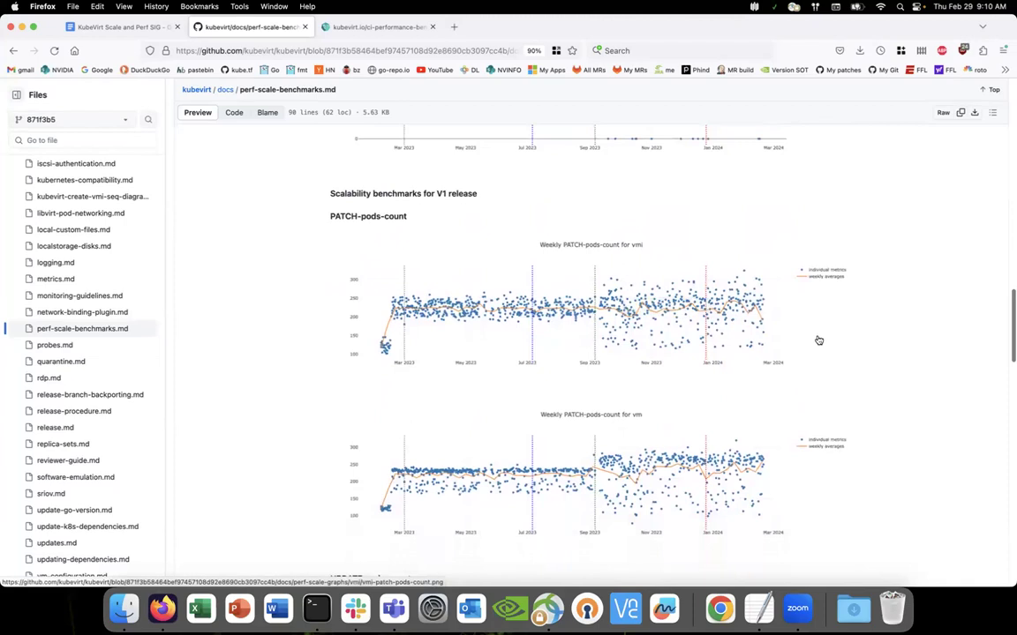
scroll(down, 3)
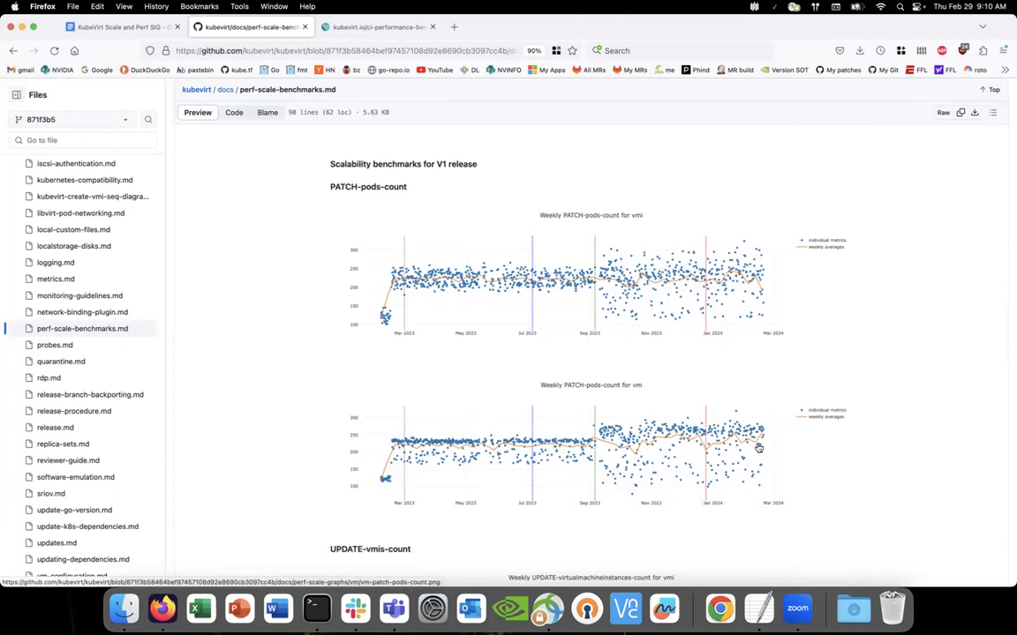
mouse_move(591, 442)
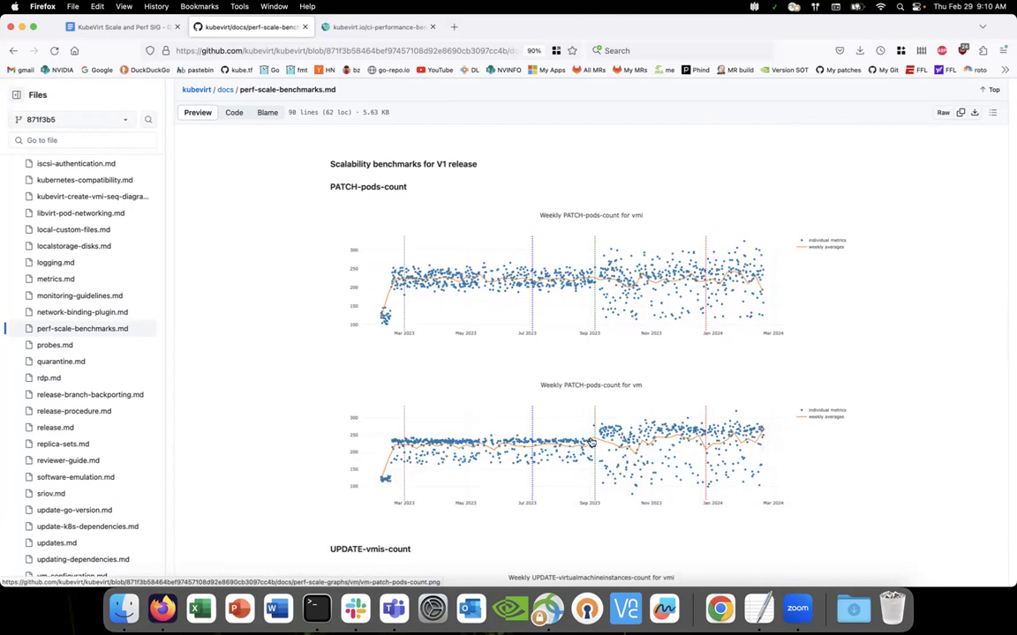
mouse_move(622, 445)
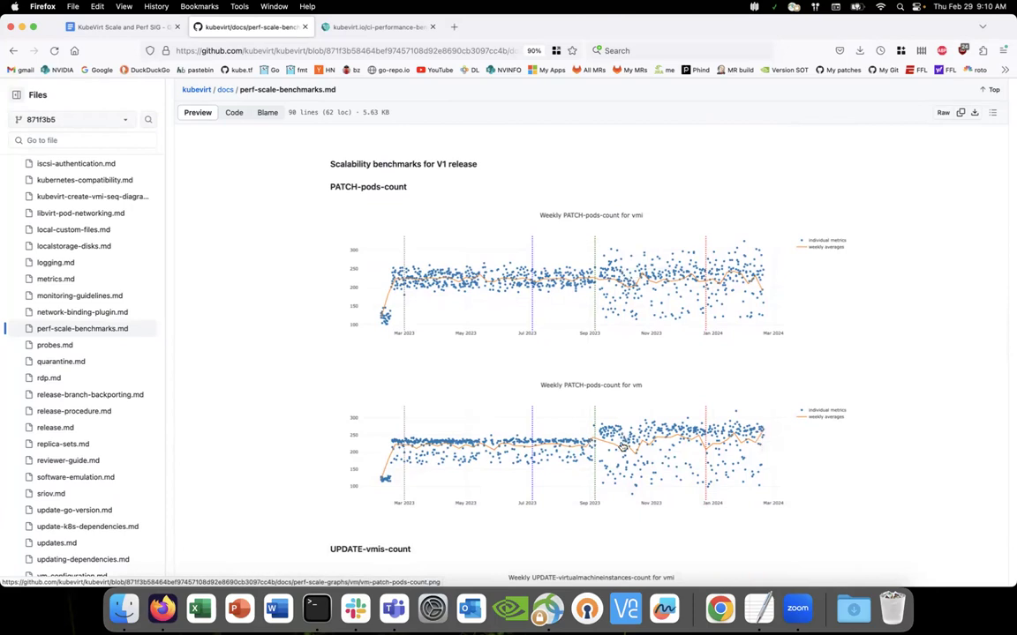
mouse_move(611, 492)
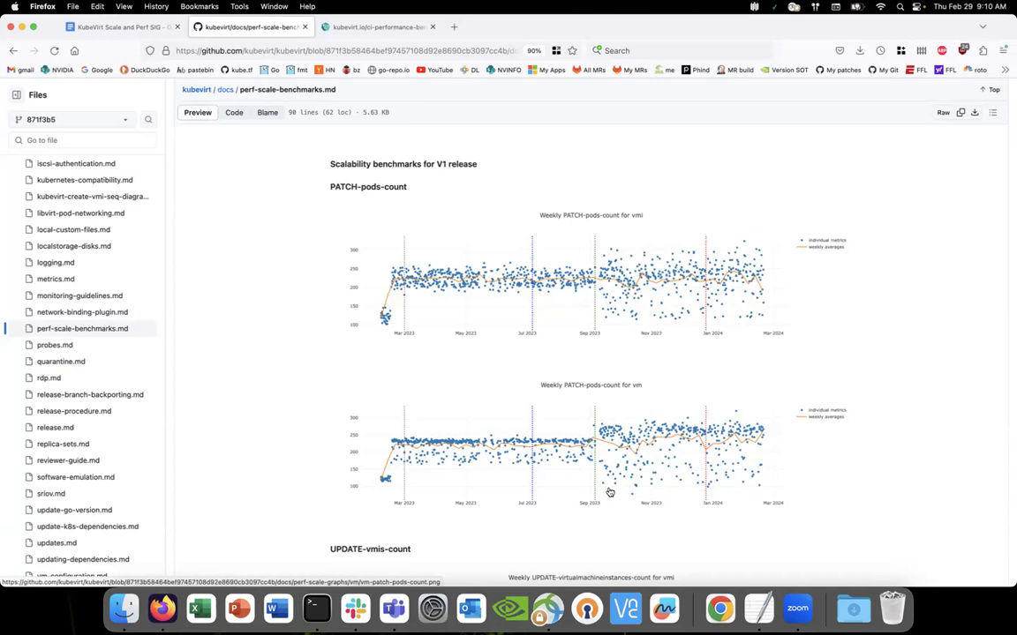
mouse_move(620, 494)
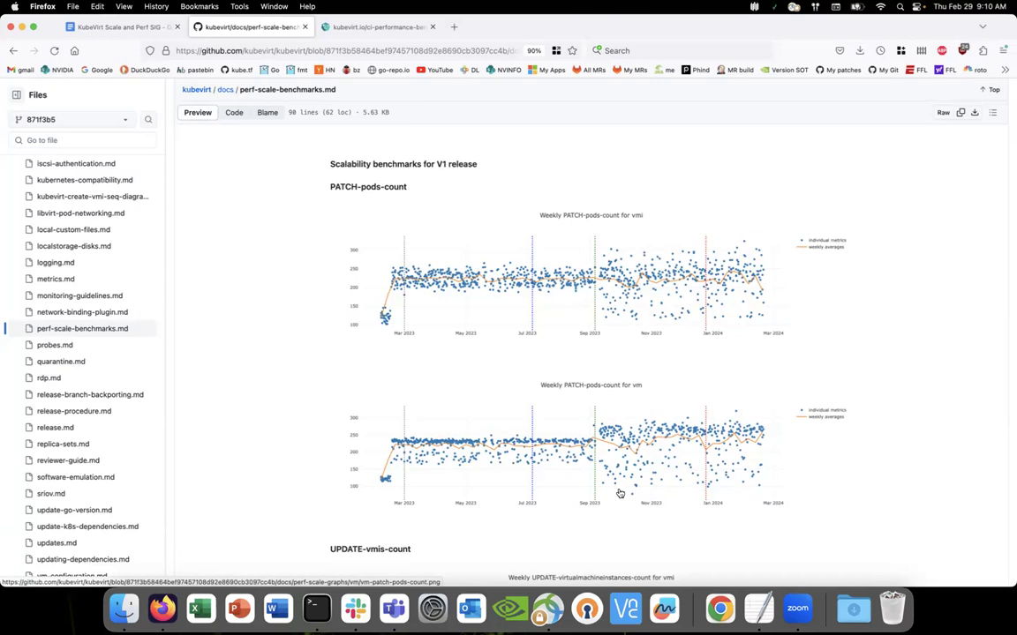
mouse_move(625, 485)
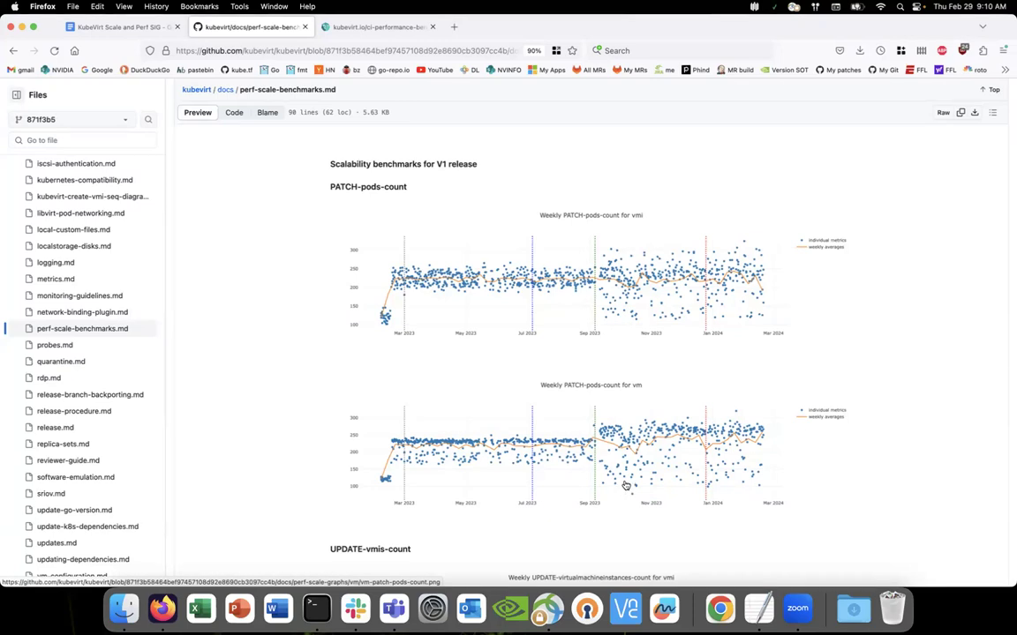
scroll(up, 3)
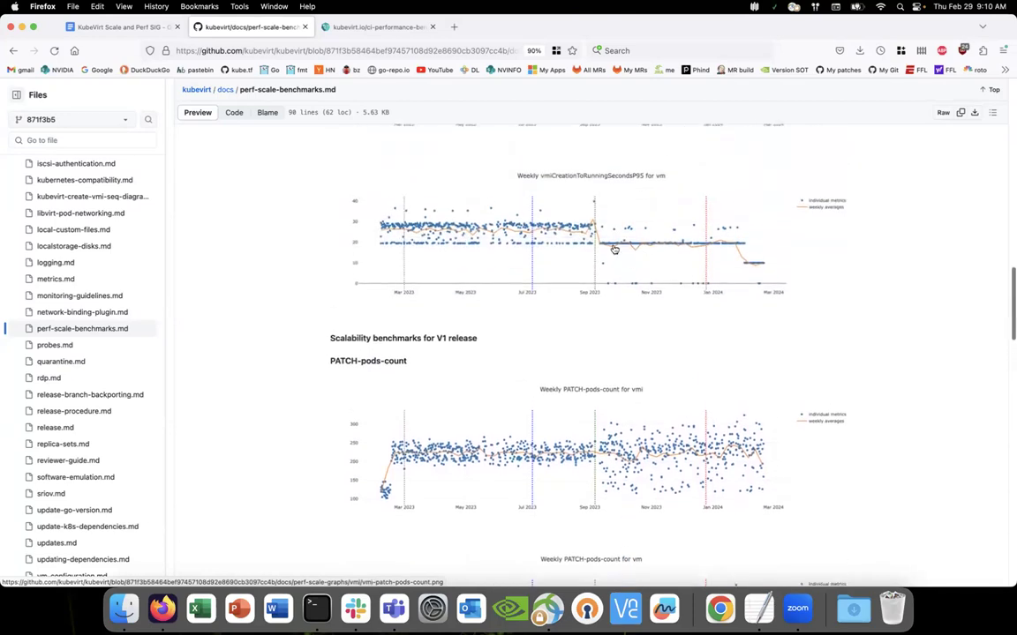
mouse_move(623, 435)
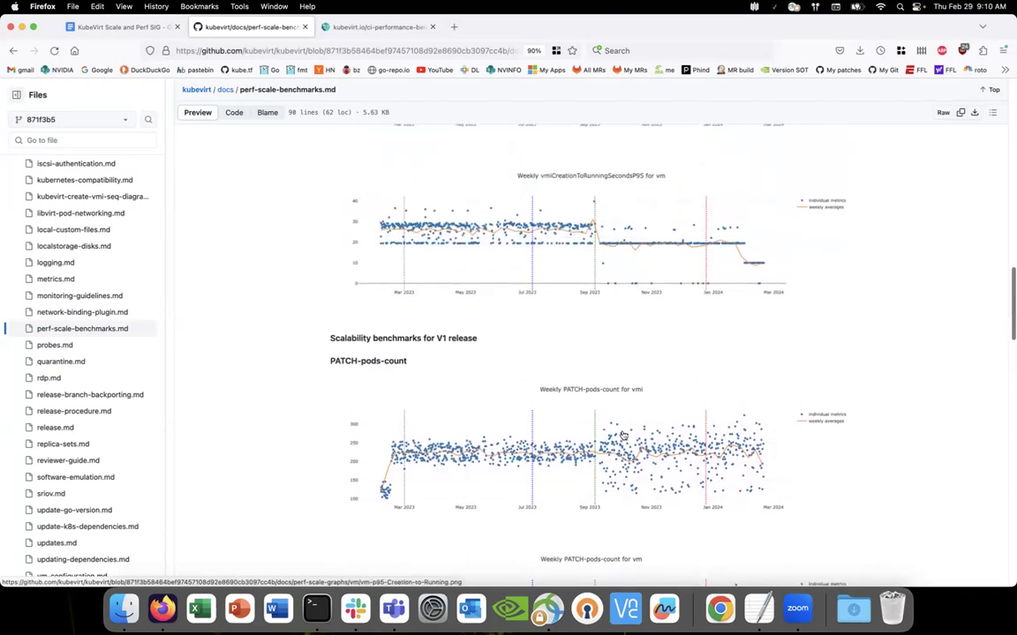
mouse_move(600, 241)
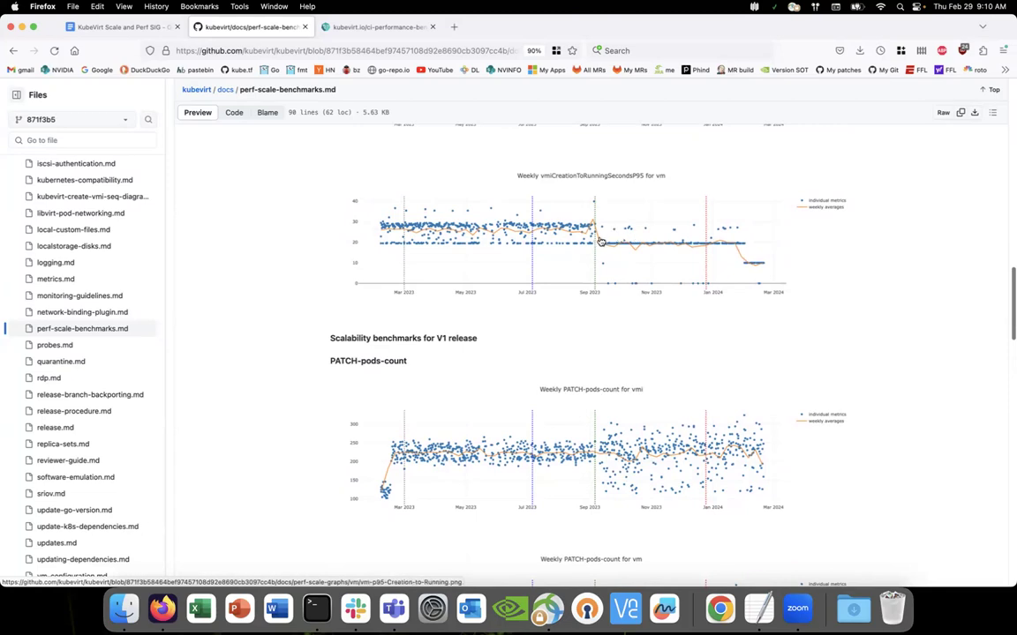
mouse_move(599, 261)
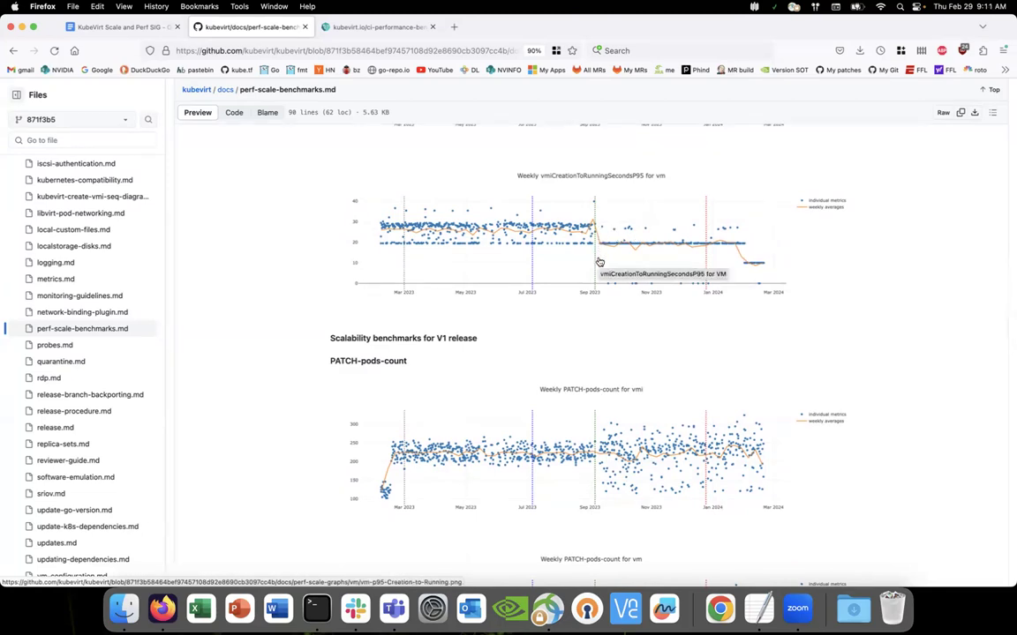
mouse_move(618, 467)
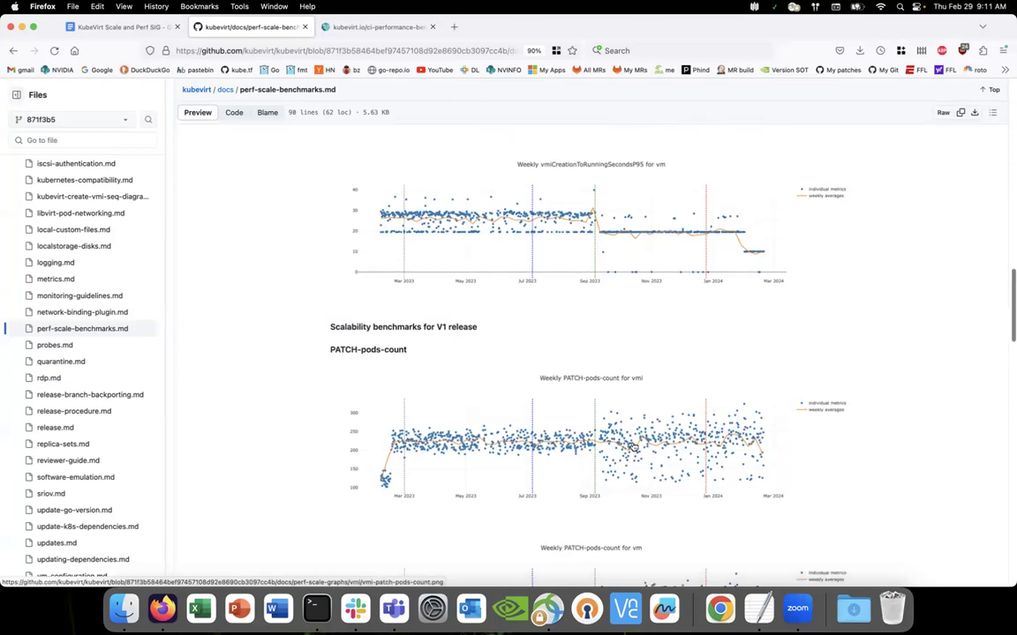
mouse_move(628, 472)
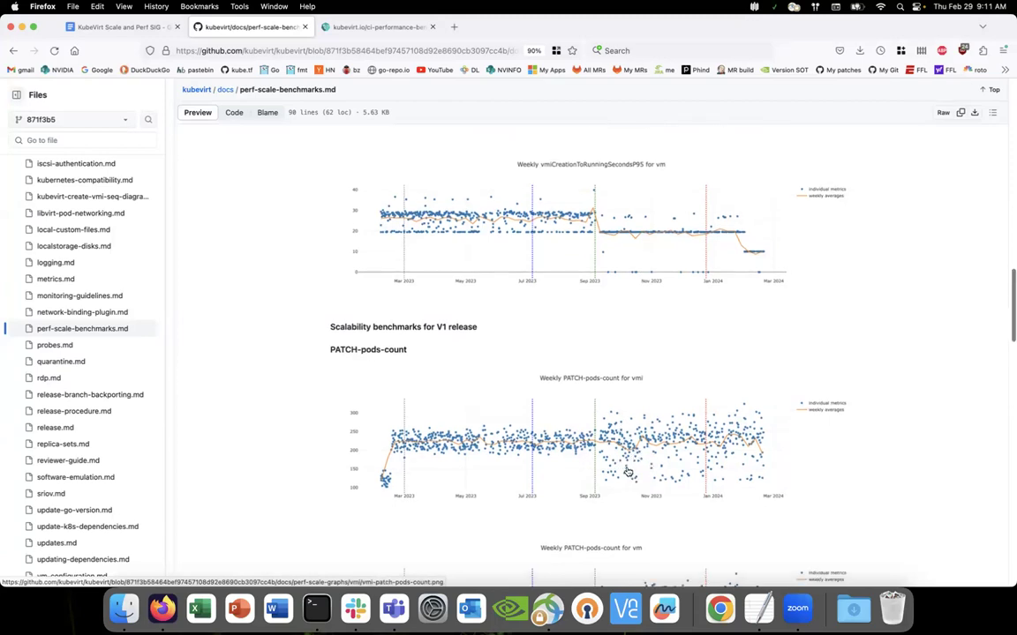
scroll(down, 3)
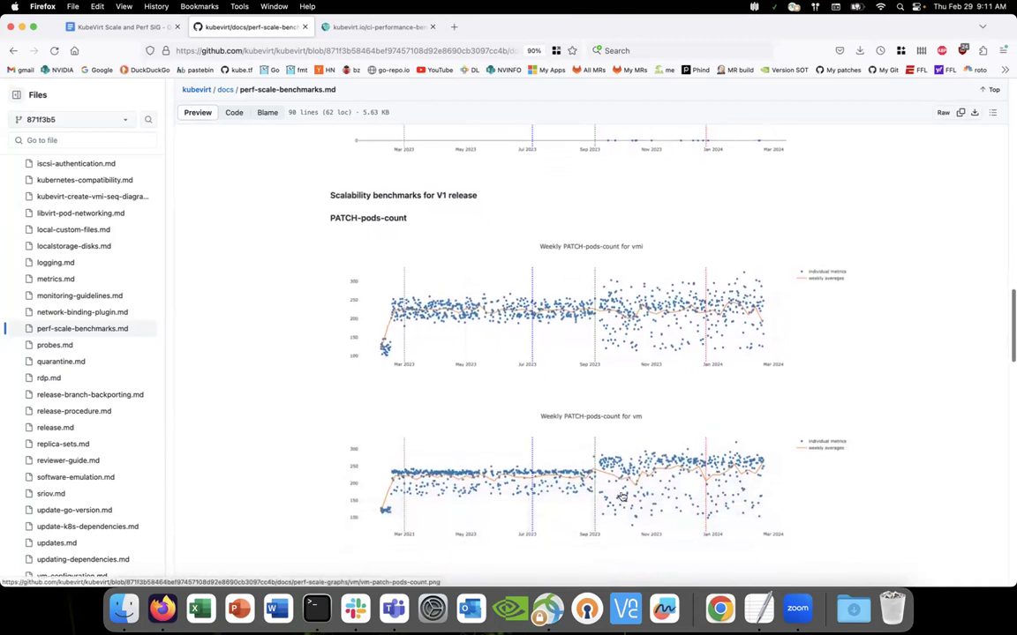
mouse_move(642, 314)
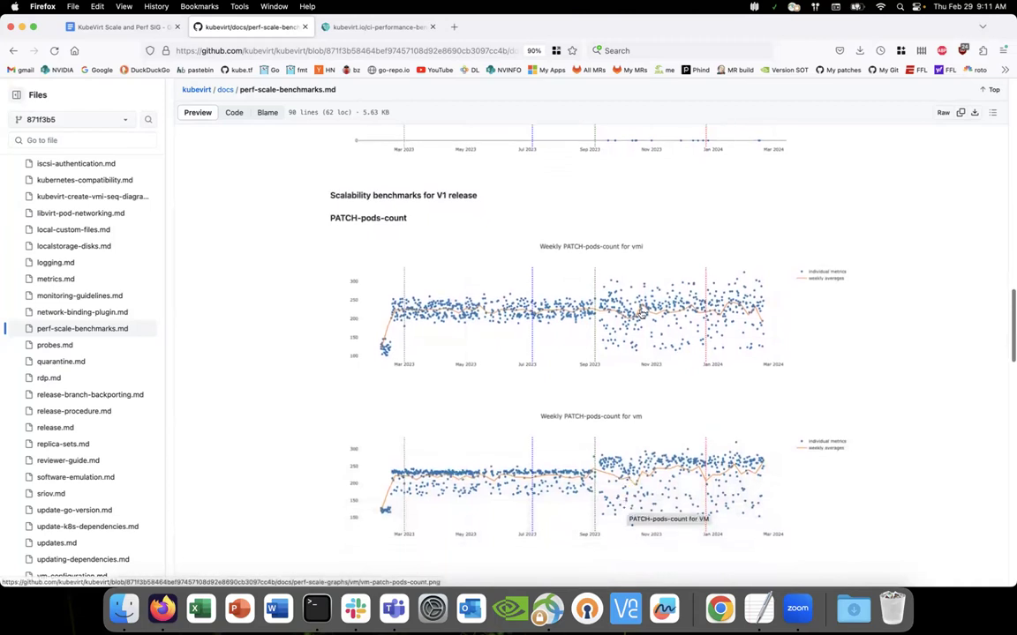
scroll(up, 3)
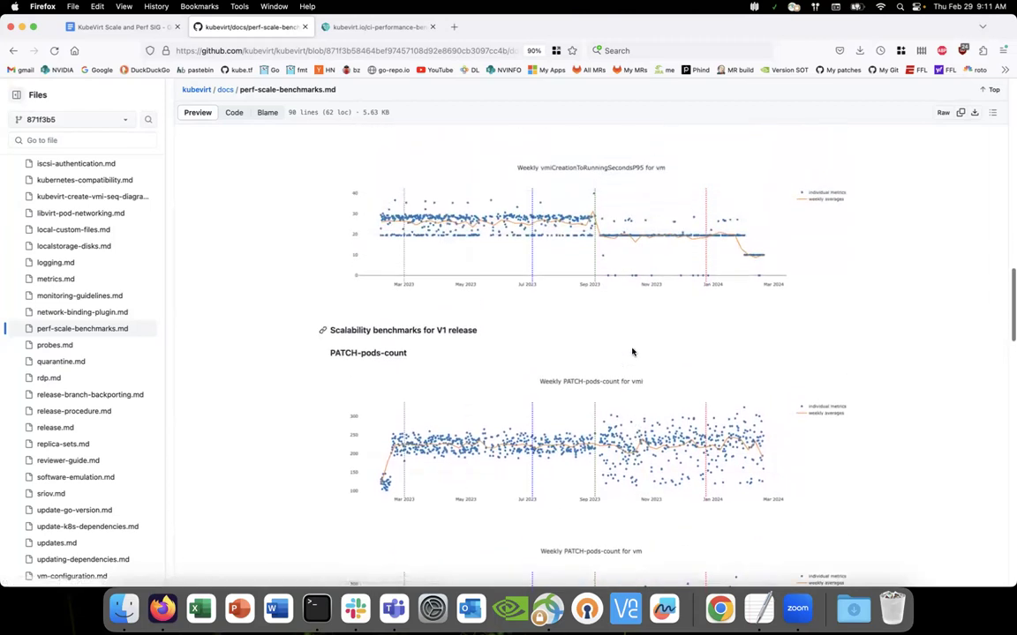
scroll(up, 3)
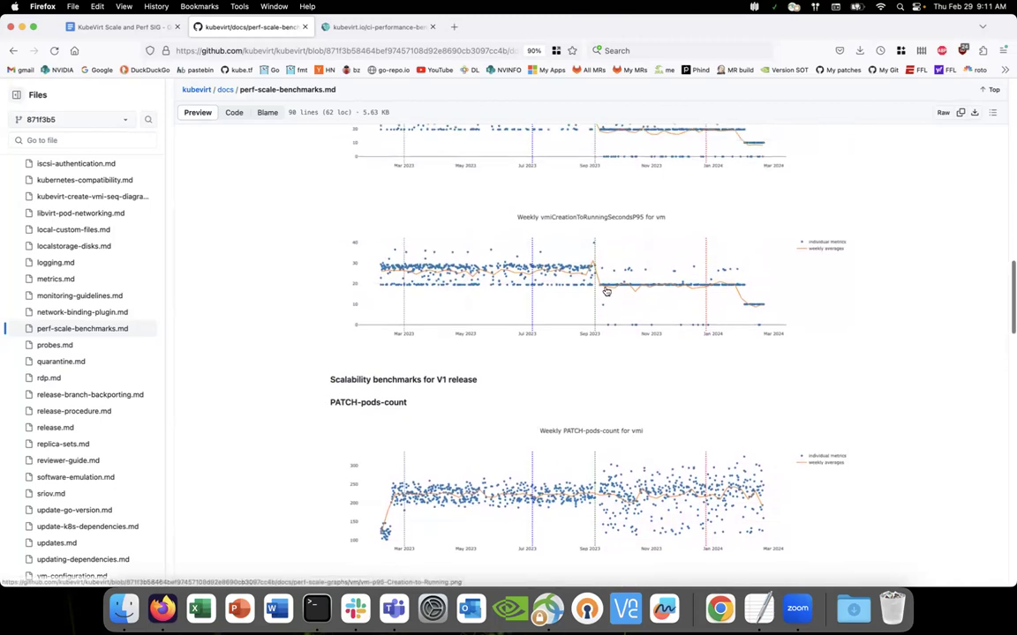
mouse_move(615, 291)
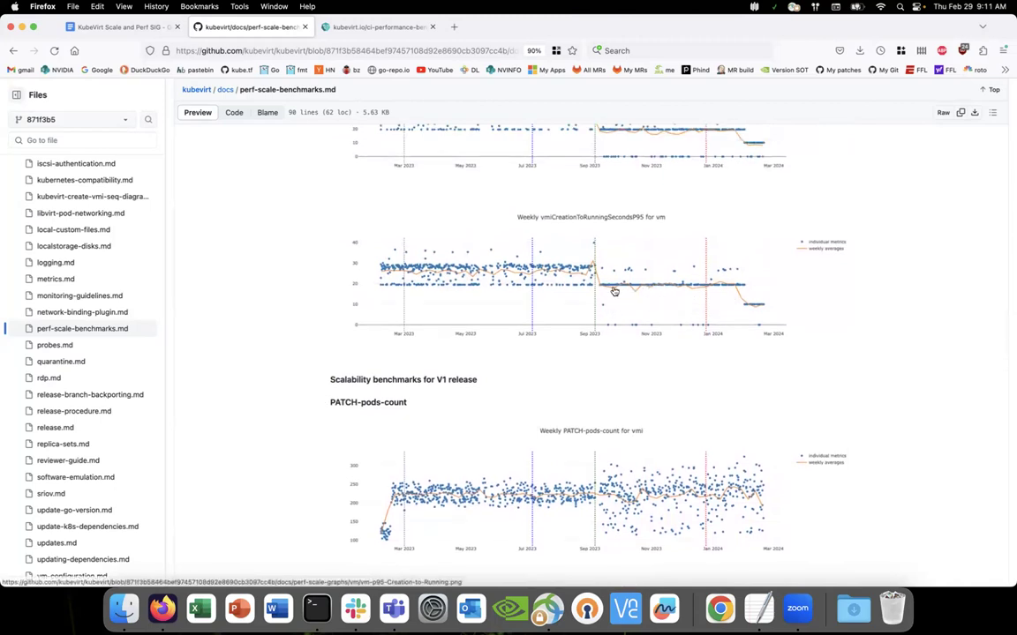
scroll(down, 3)
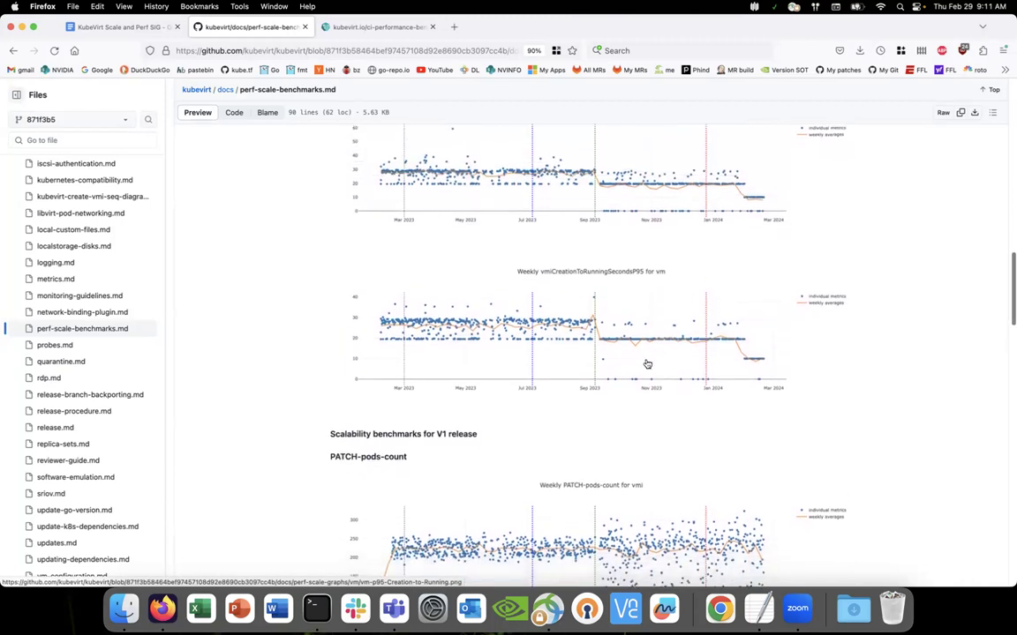
scroll(down, 3)
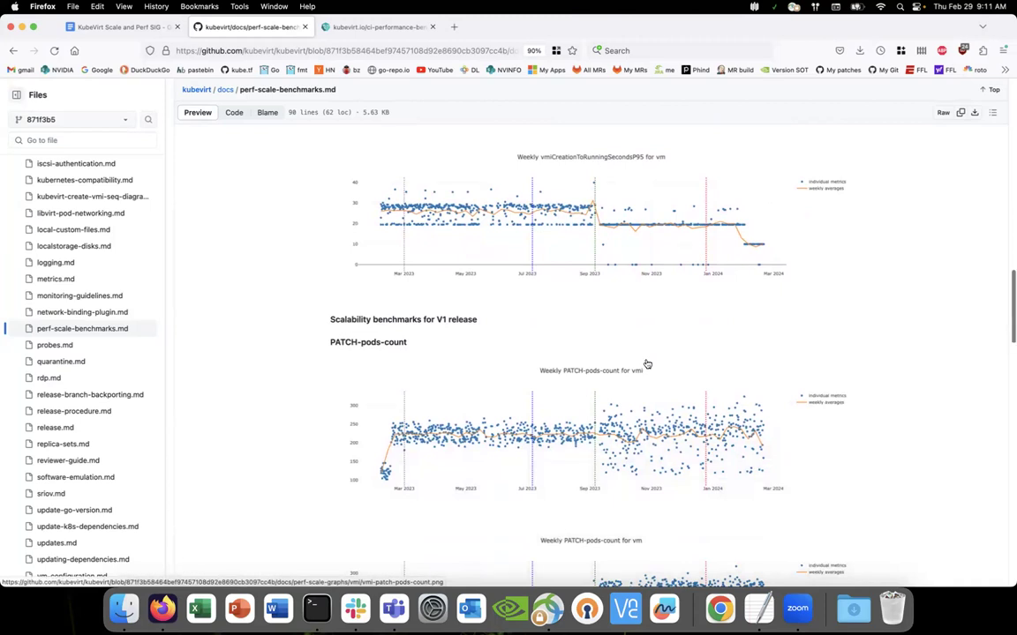
mouse_move(689, 282)
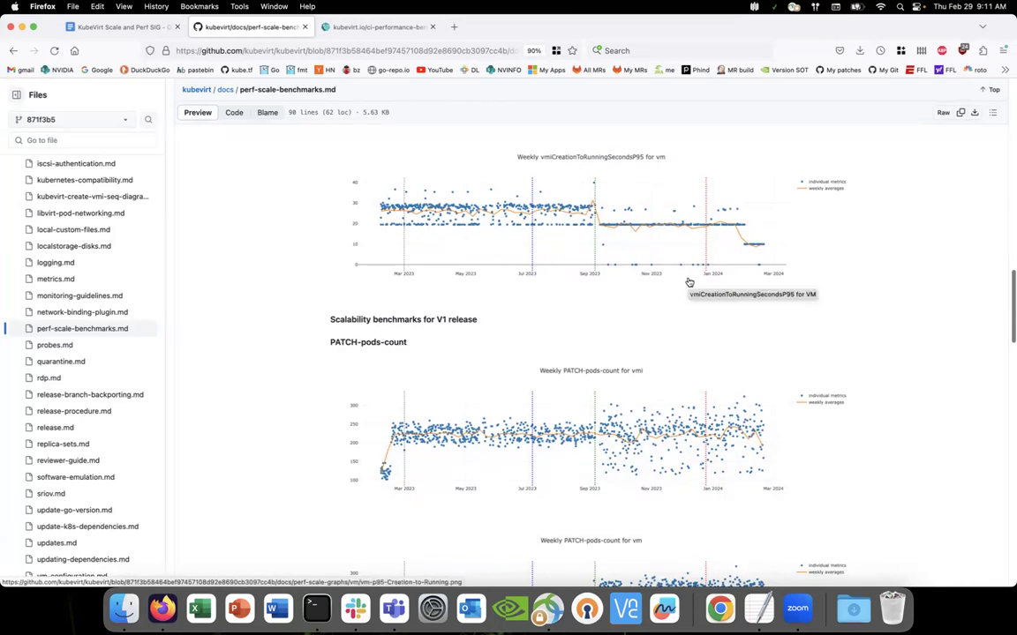
mouse_move(679, 328)
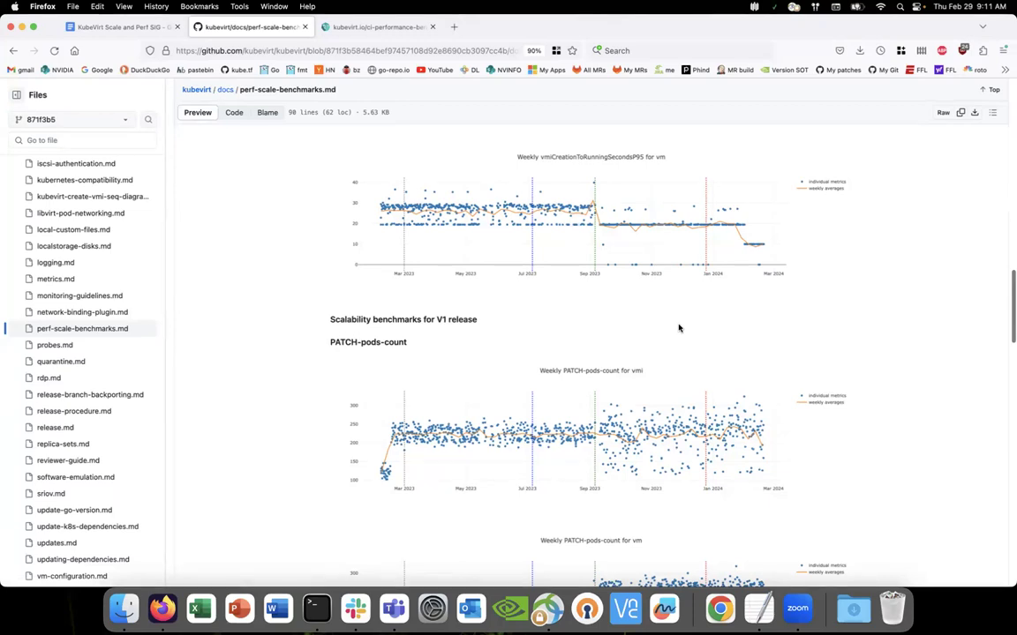
scroll(up, 3)
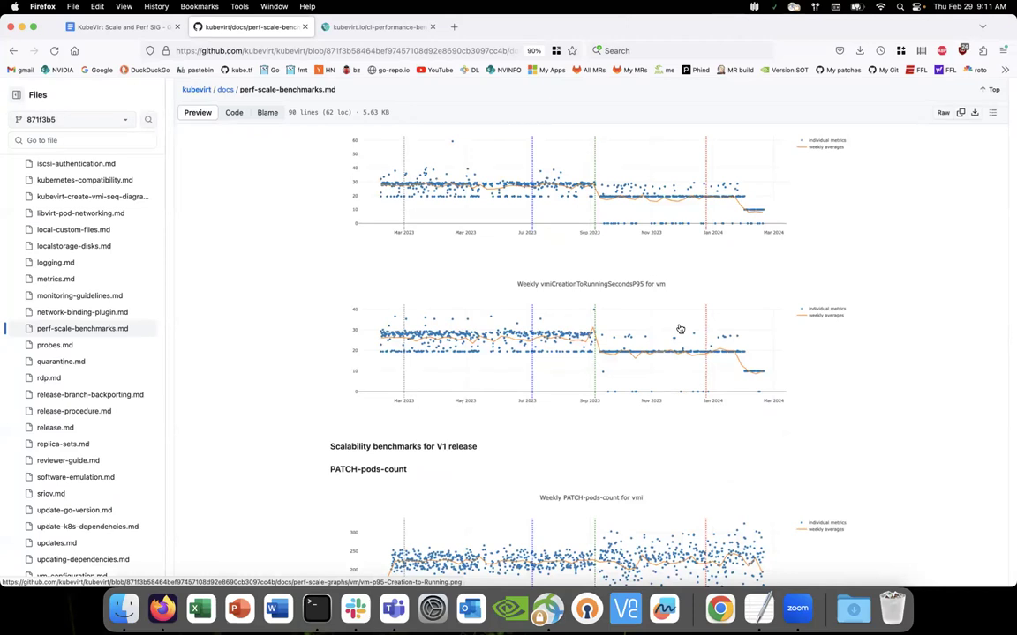
mouse_move(678, 428)
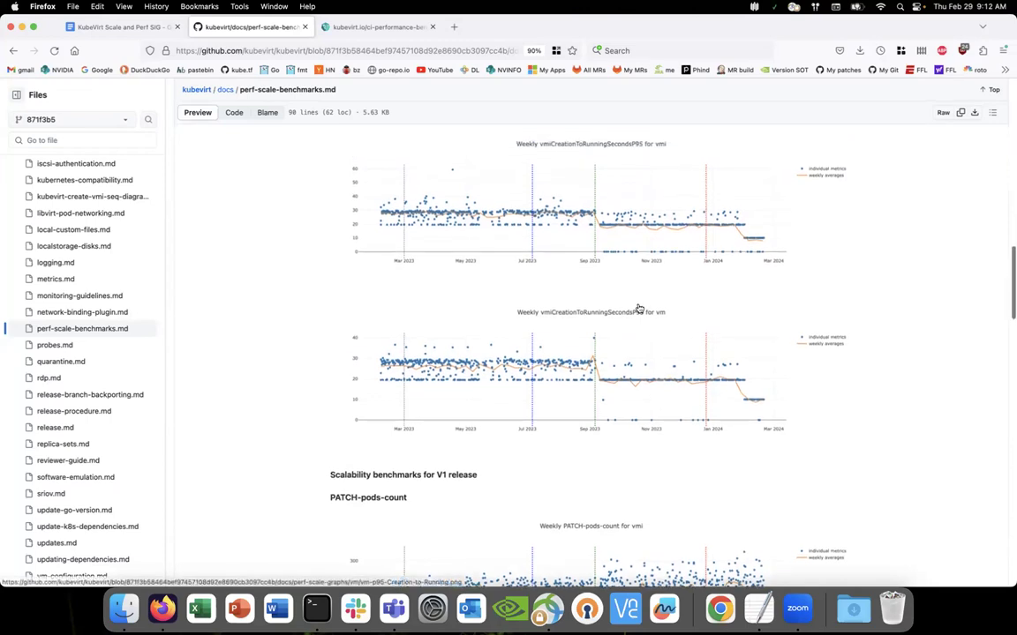
mouse_move(641, 281)
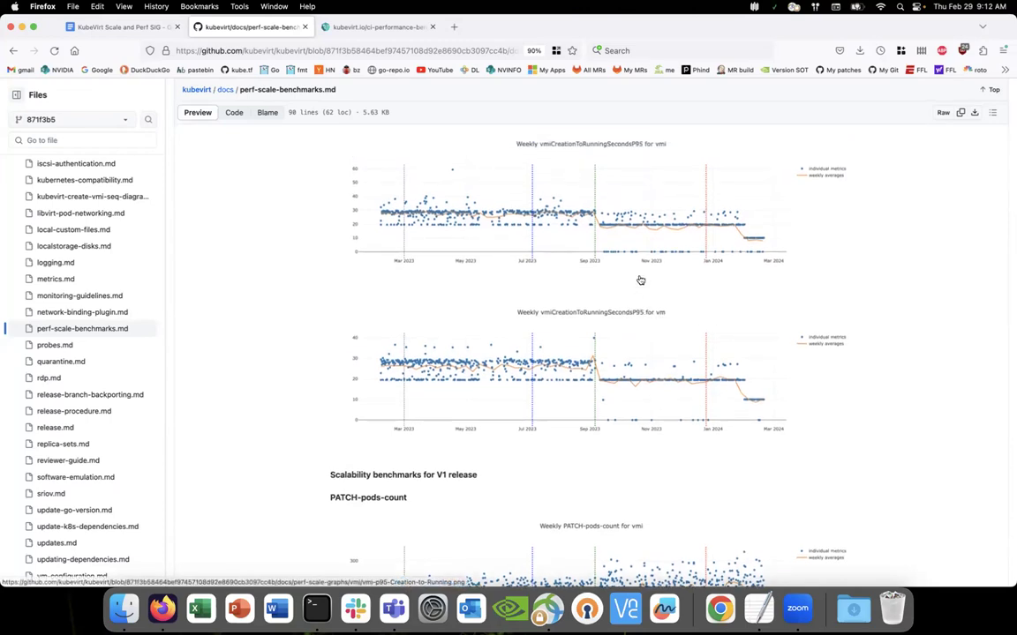
mouse_move(651, 307)
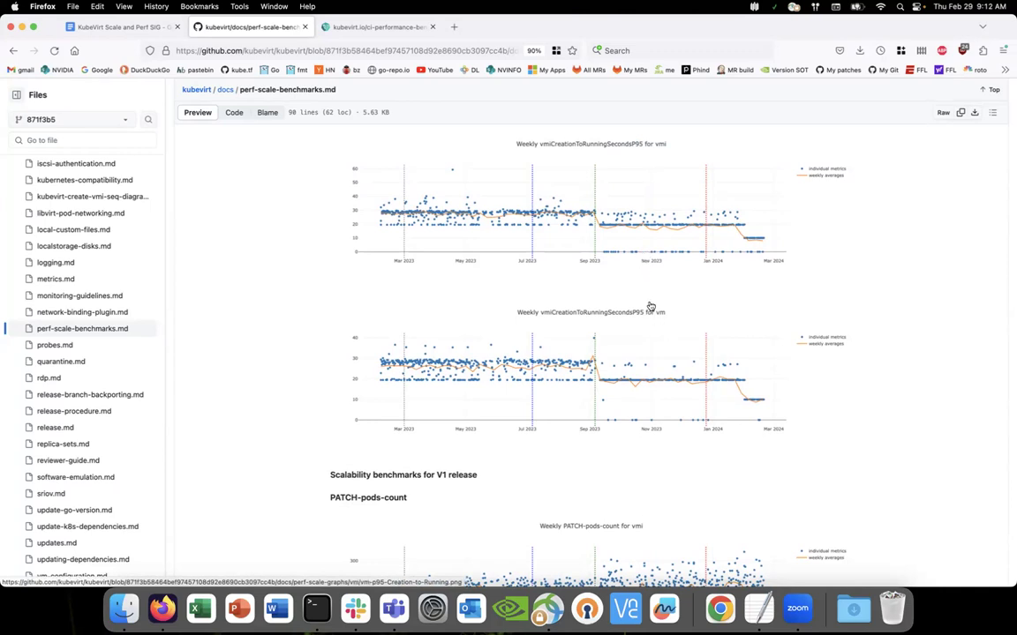
mouse_move(646, 299)
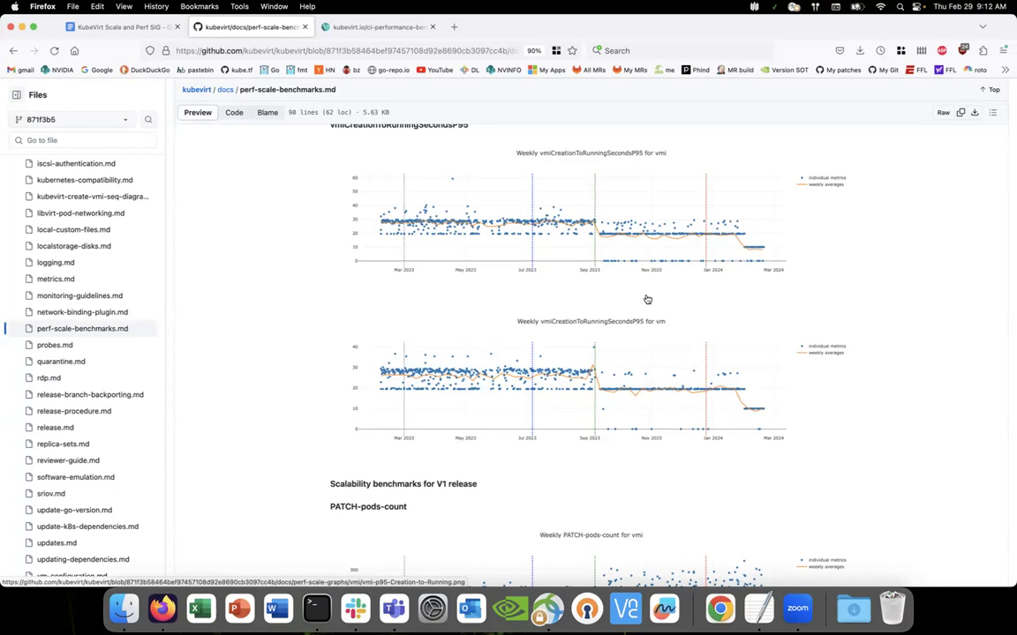
scroll(up, 3)
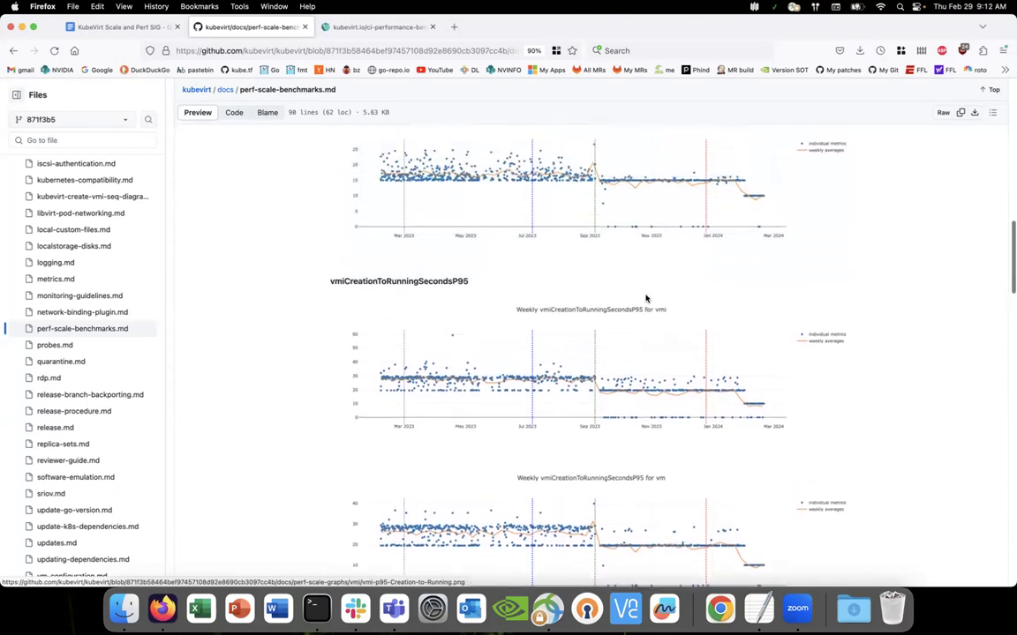
scroll(up, 3)
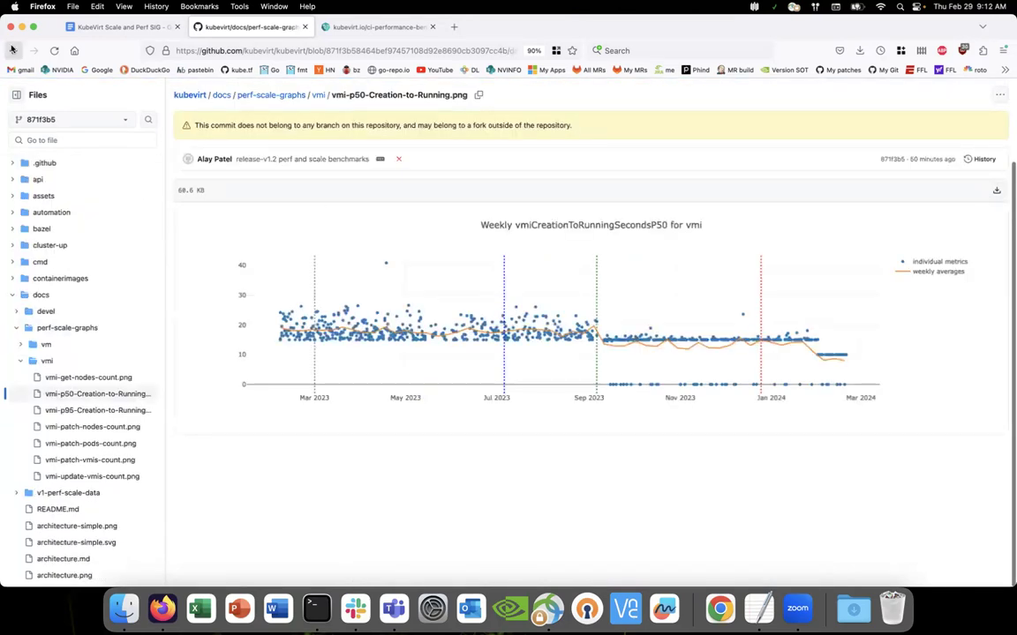
click(82, 328)
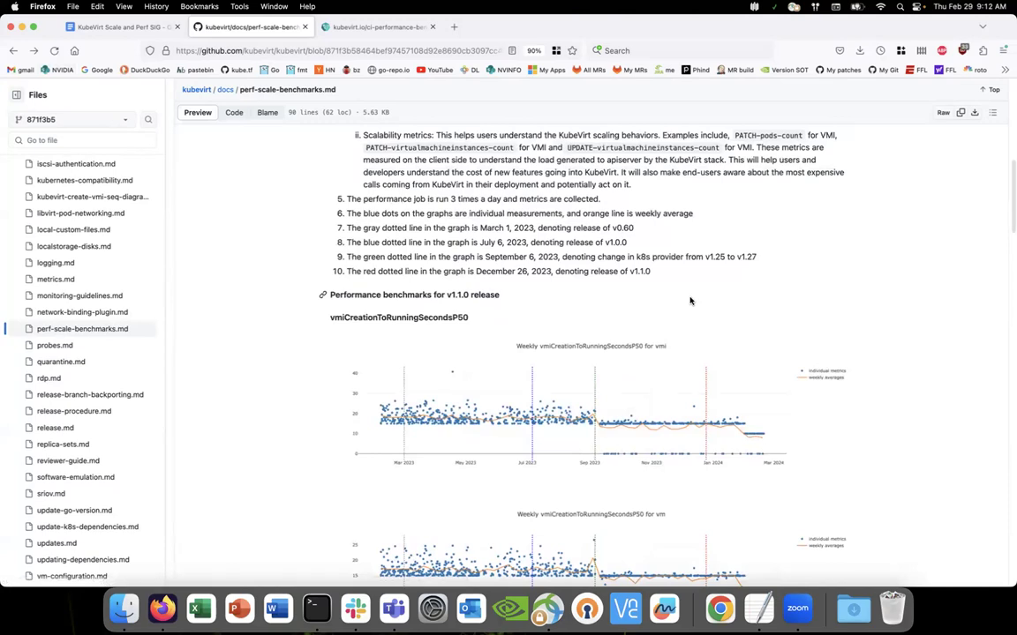
- Scroll the benchmarks document back up to the top
scroll(up, 3)
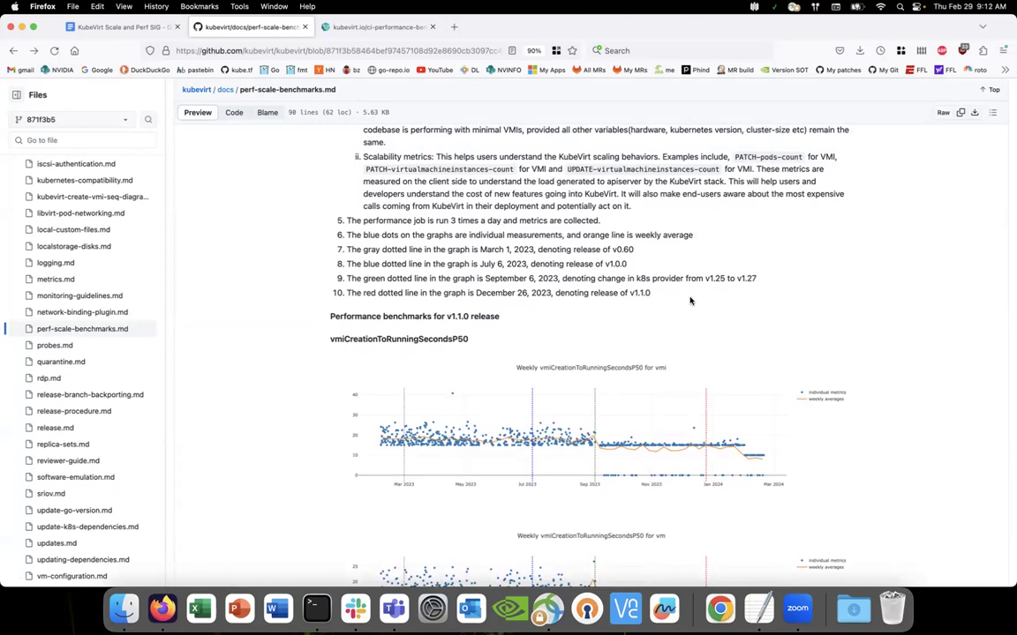
scroll(up, 3)
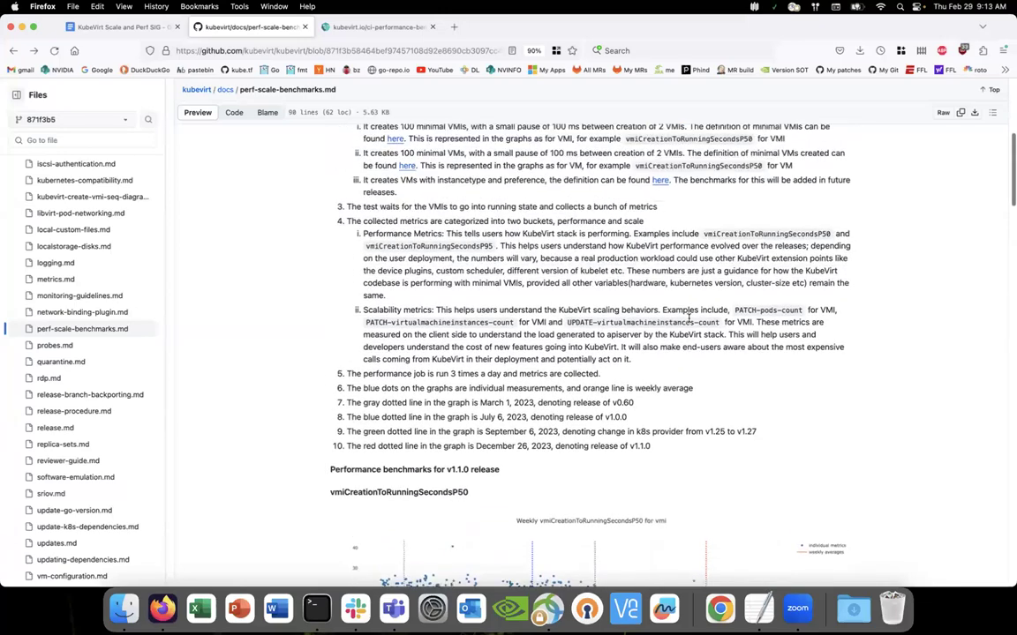
scroll(up, 3)
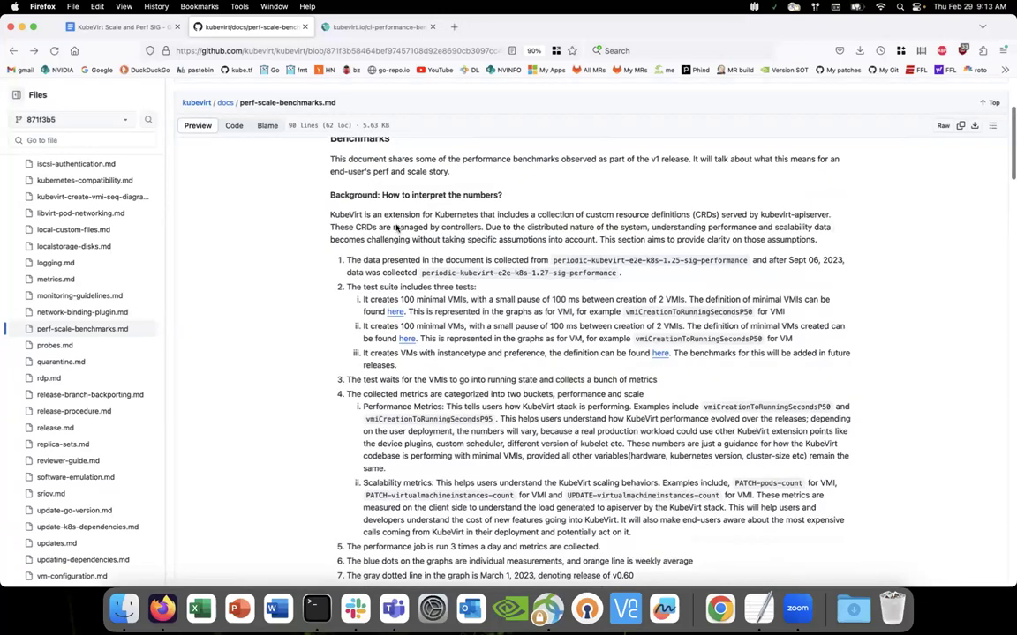
- Open the kubevirt/kubevirt repository home page in a new tab and browse its file listing
click(13, 51)
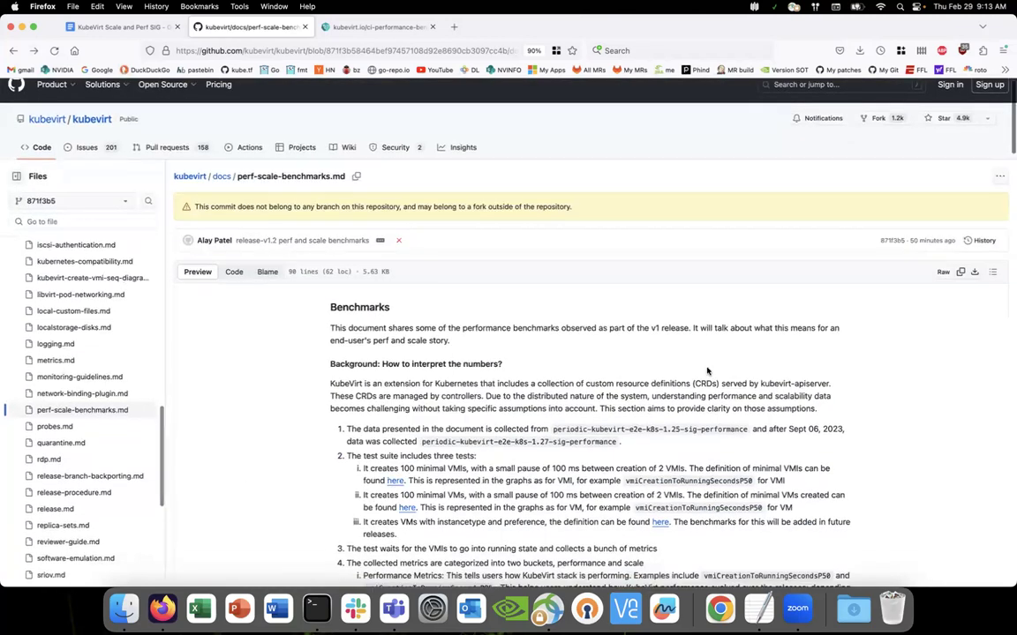
scroll(down, 3)
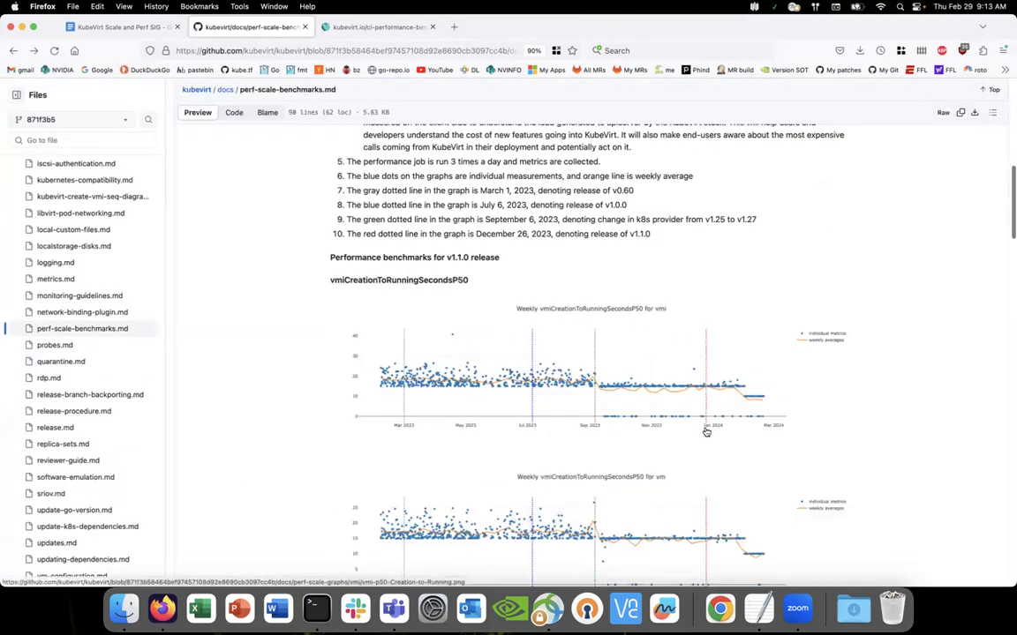
mouse_move(706, 429)
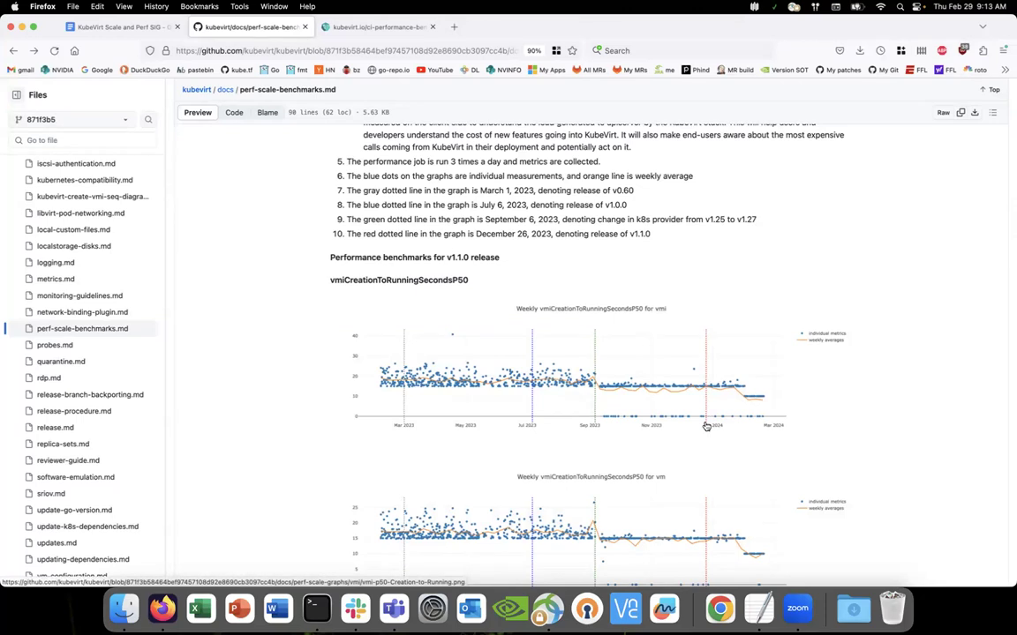
mouse_move(706, 380)
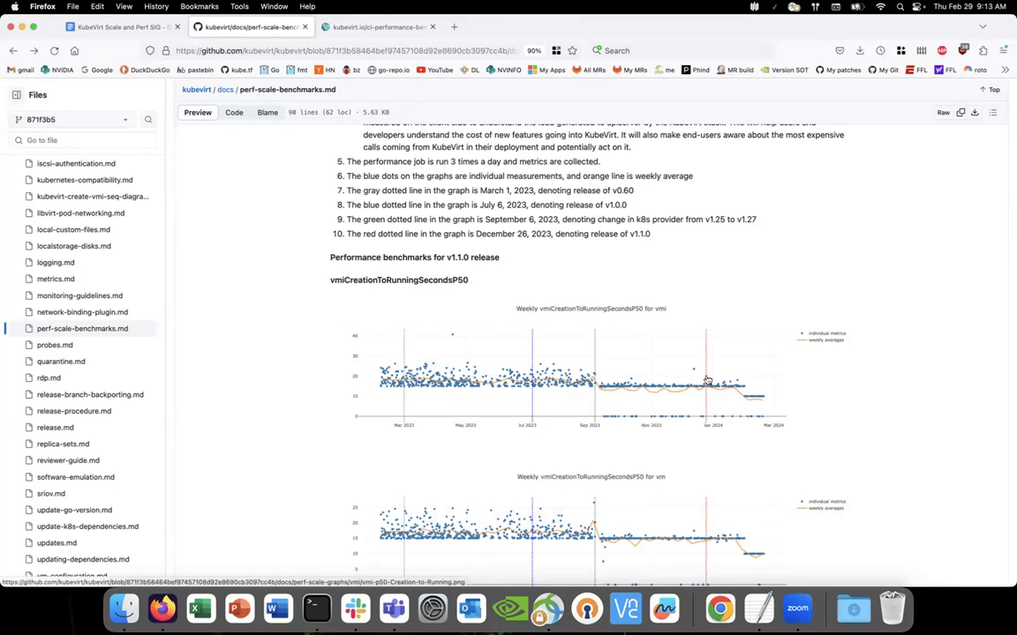
mouse_move(706, 370)
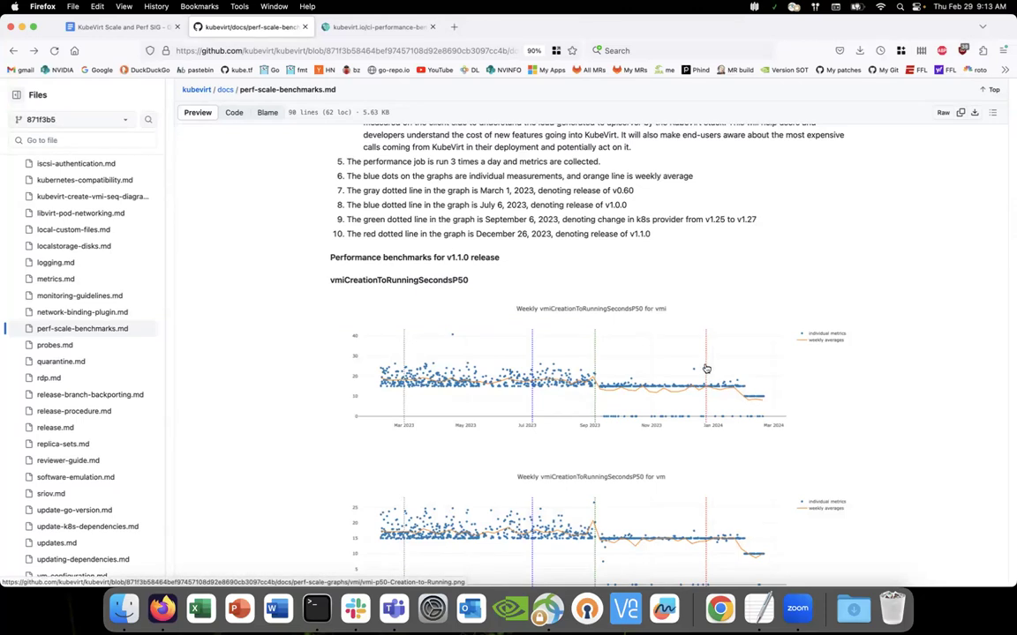
mouse_move(782, 392)
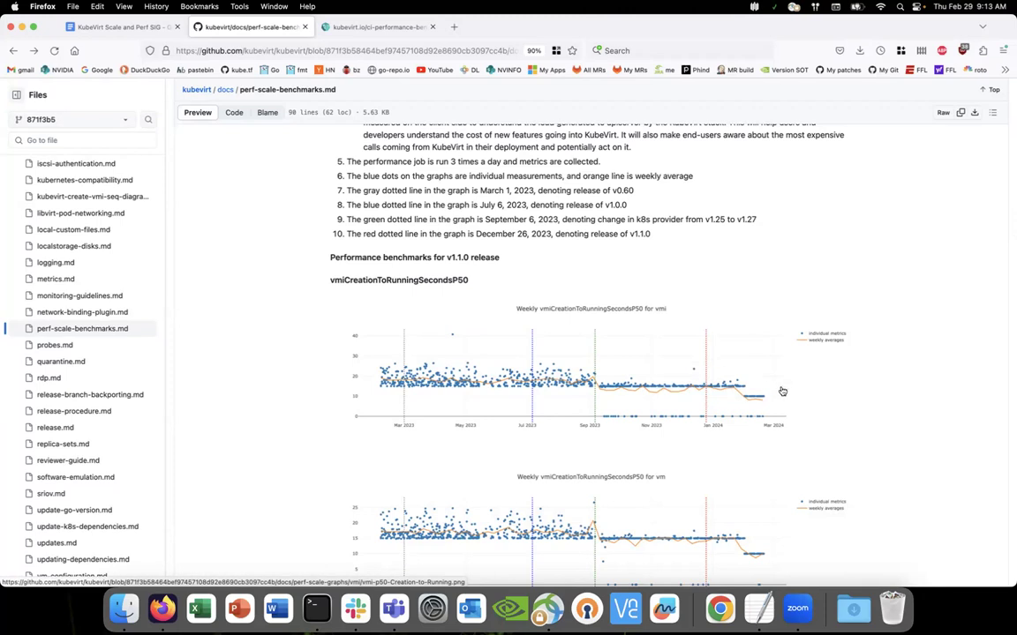
mouse_move(778, 400)
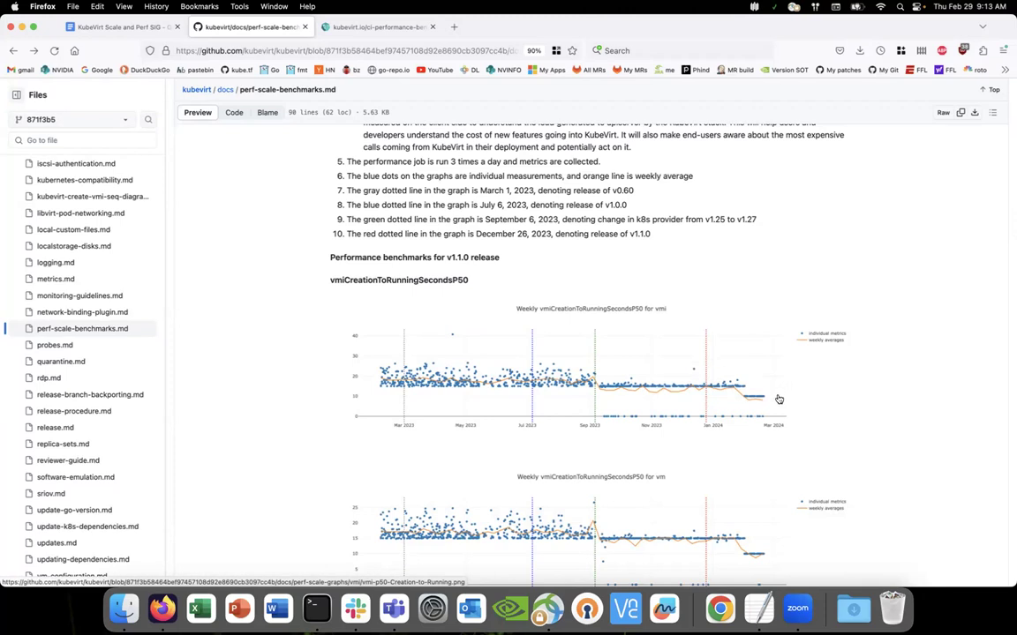
mouse_move(470, 363)
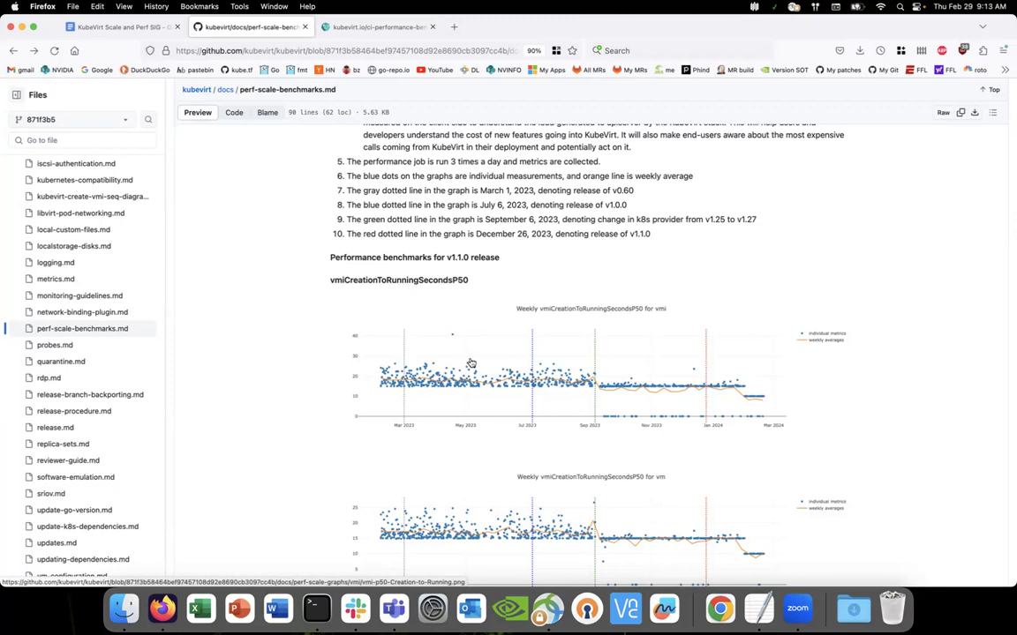
scroll(up, 3)
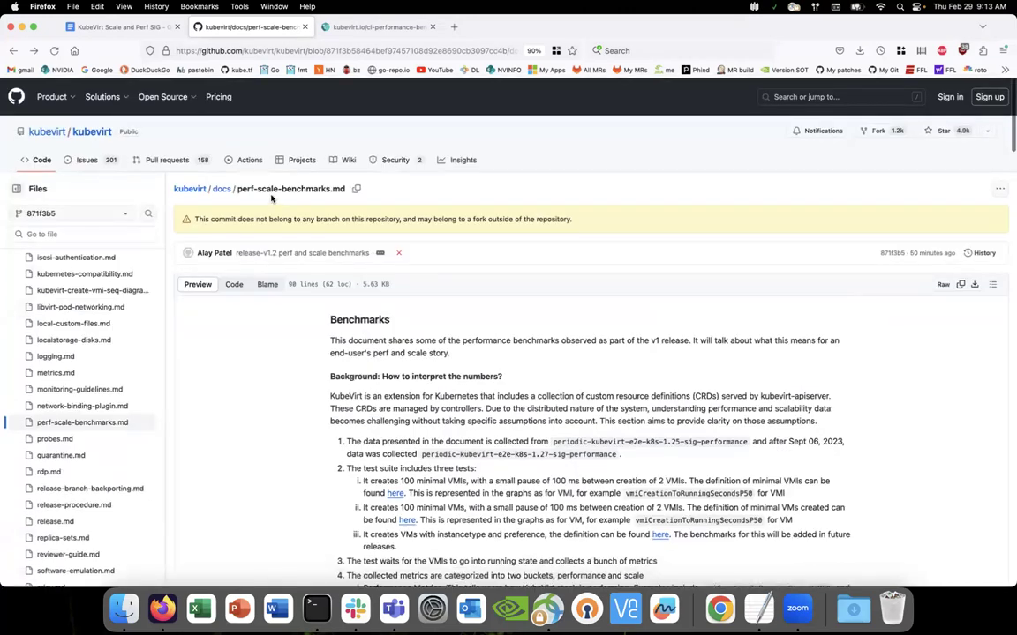
mouse_move(291, 212)
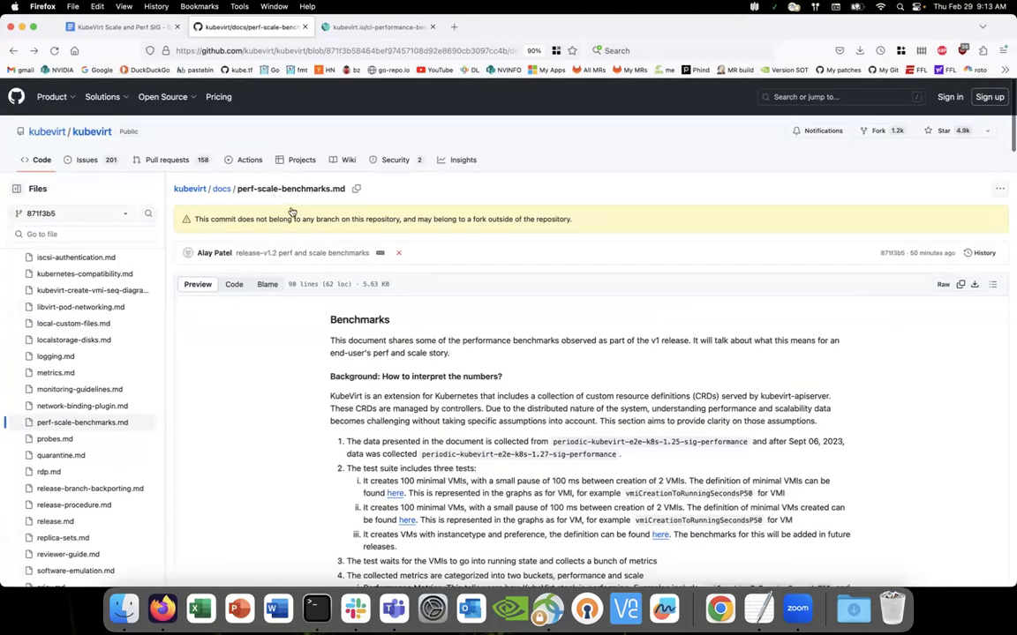
scroll(down, 3)
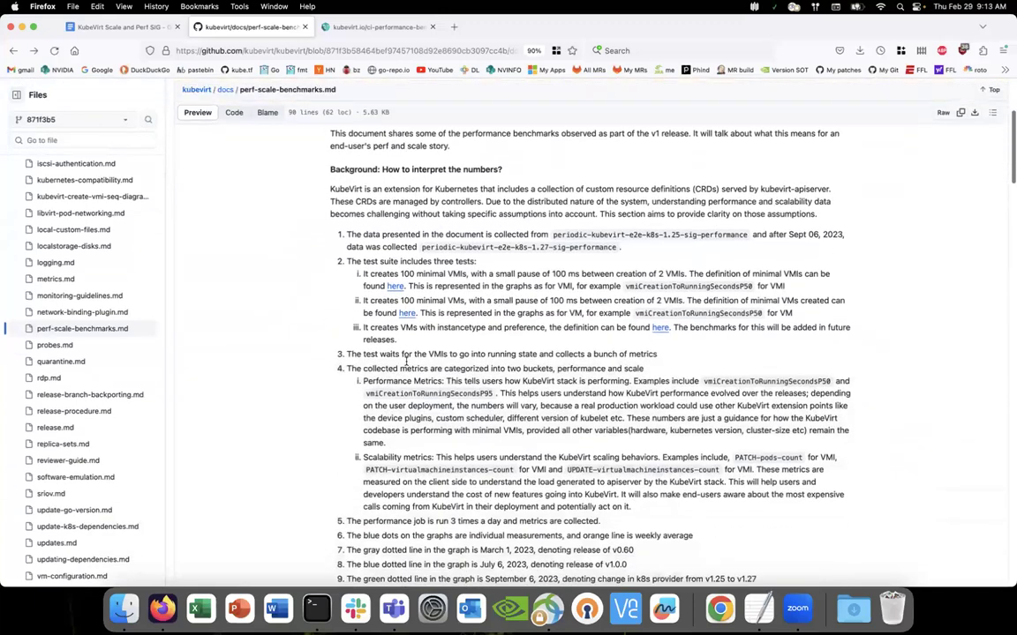
scroll(up, 3)
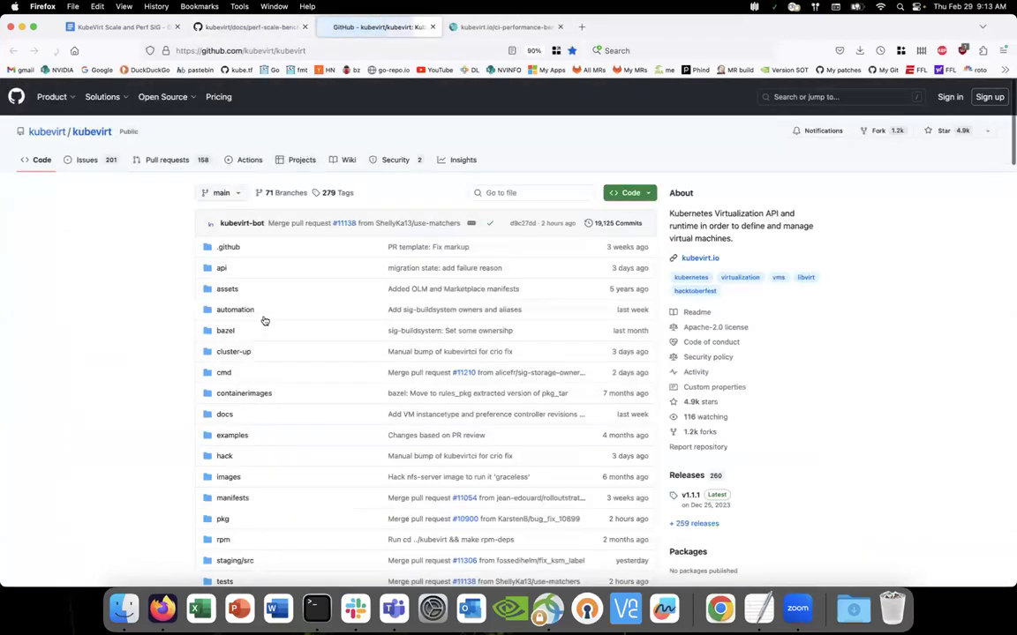
- Switch the repository to release-1.1, open docs, peek into v1-perf-scale-data, and return
click(220, 192)
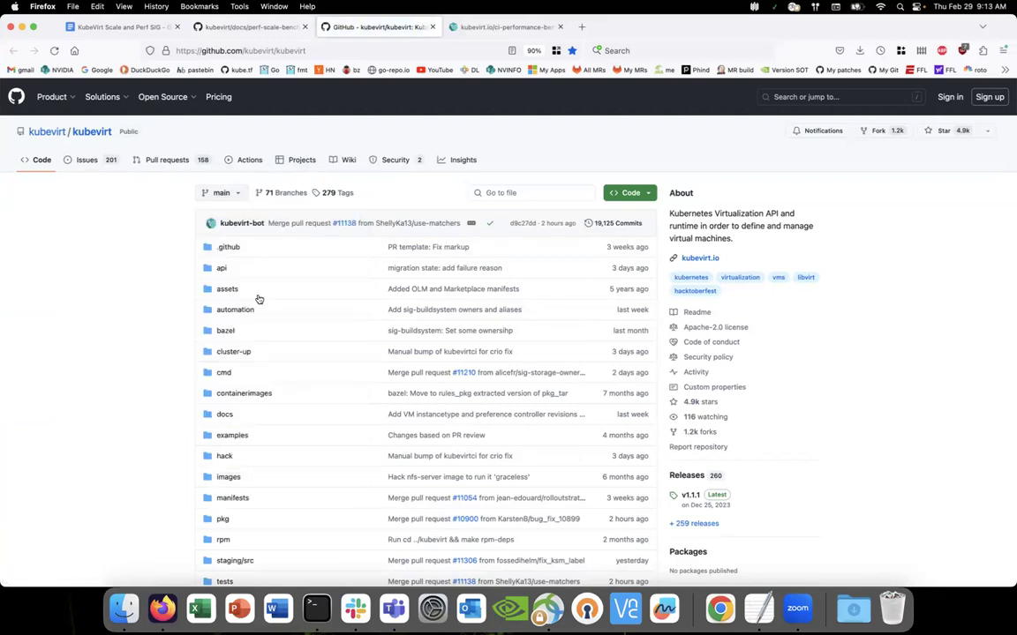
click(221, 192)
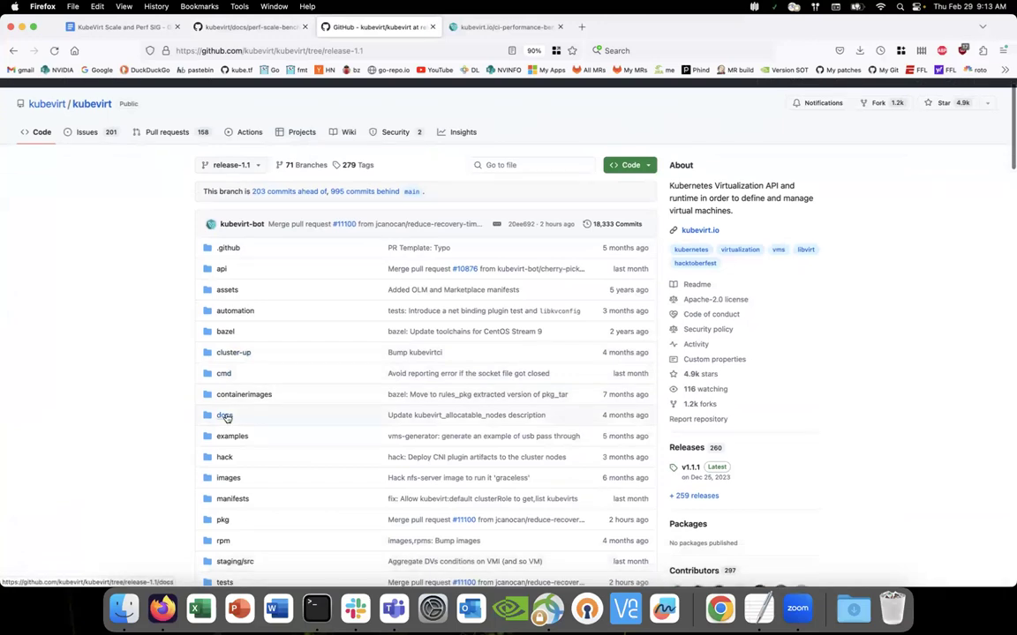
click(225, 415)
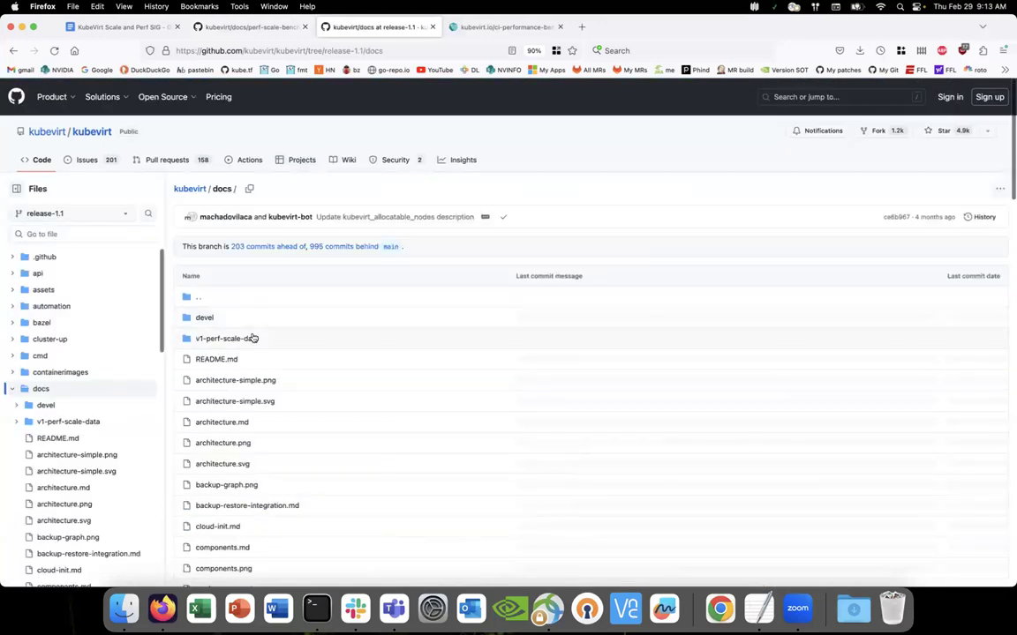
click(224, 338)
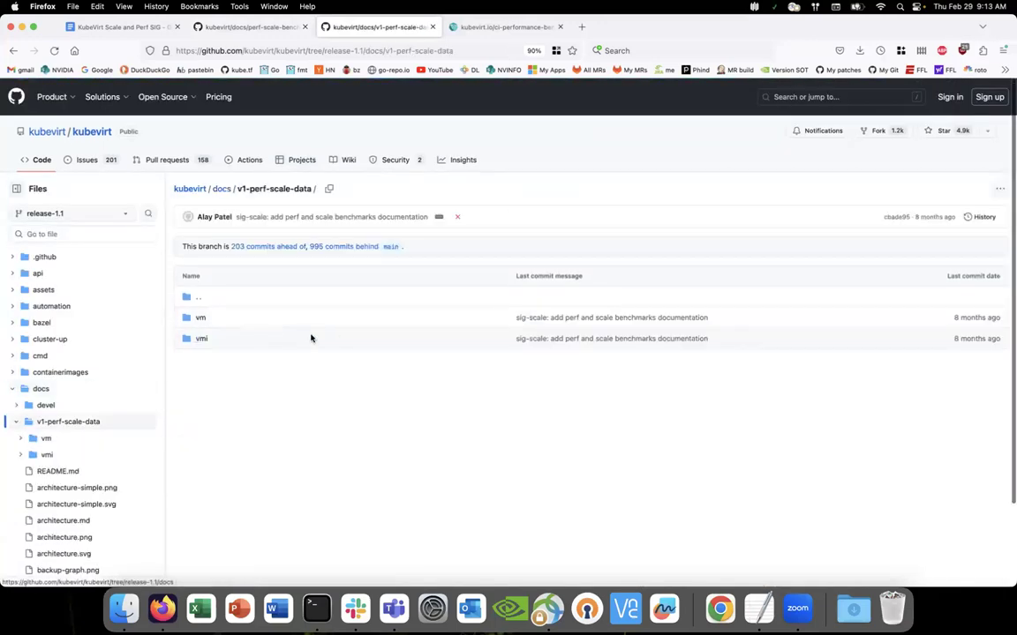
click(220, 188)
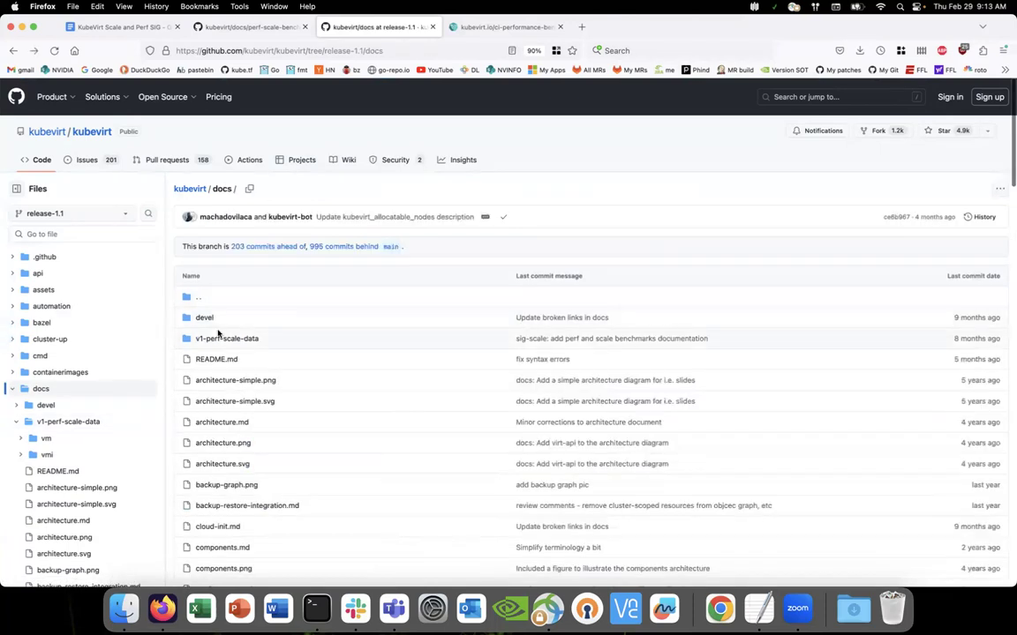
scroll(down, 3)
text(perf)
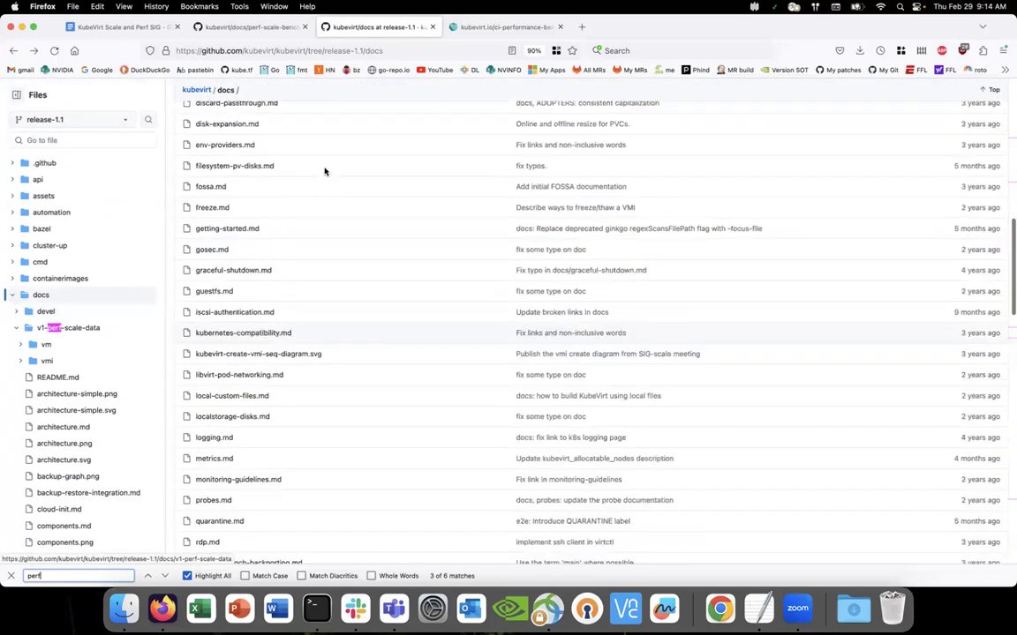
- Open release-v1-perf-scale-benchmarks.md on release-1.1 and scroll through its graphs
click(247, 26)
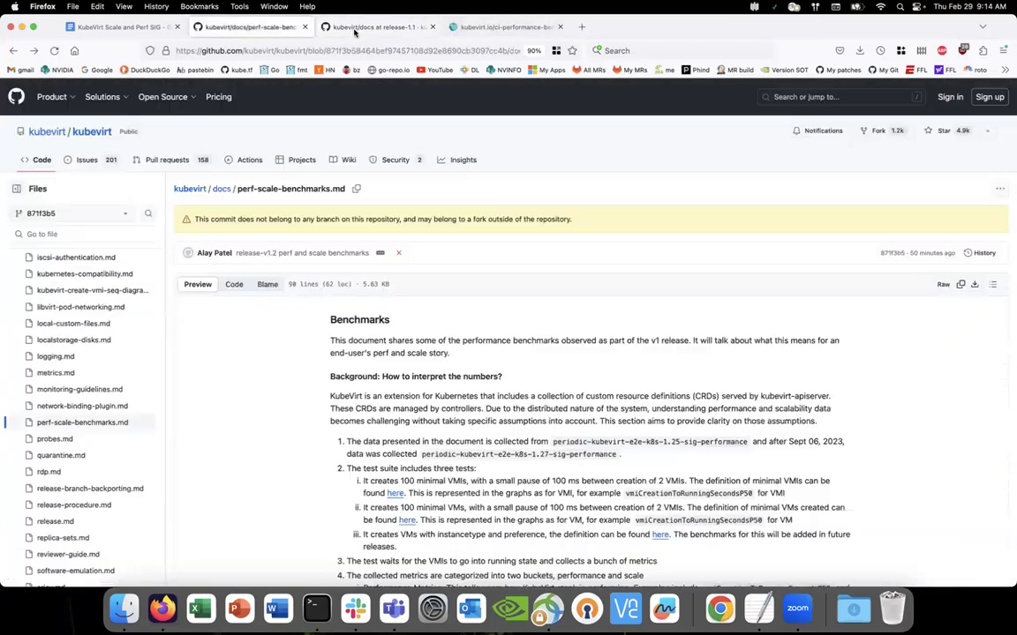
mouse_move(375, 26)
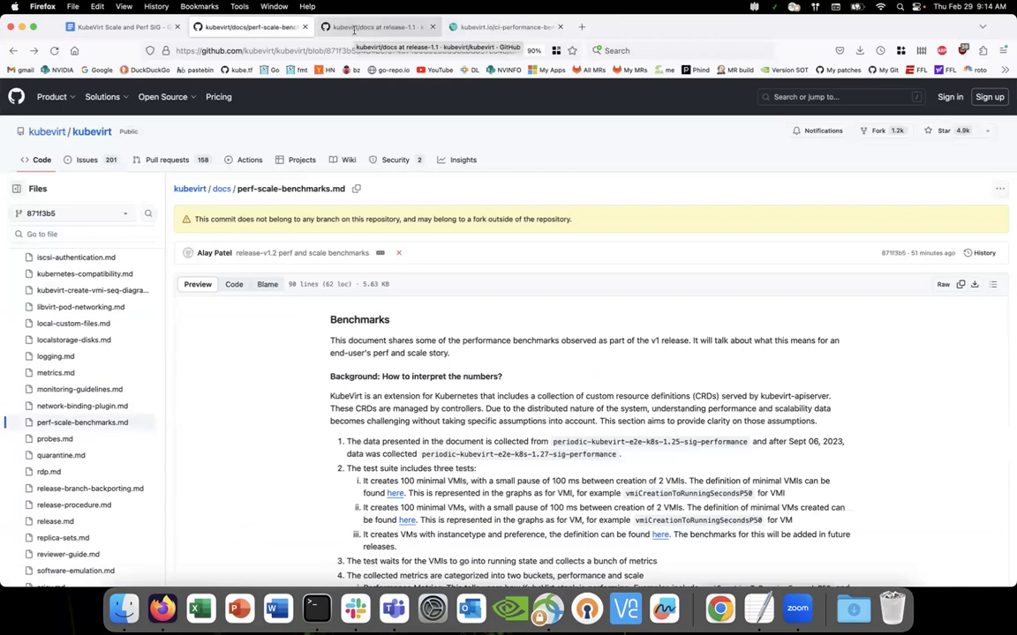
click(371, 26)
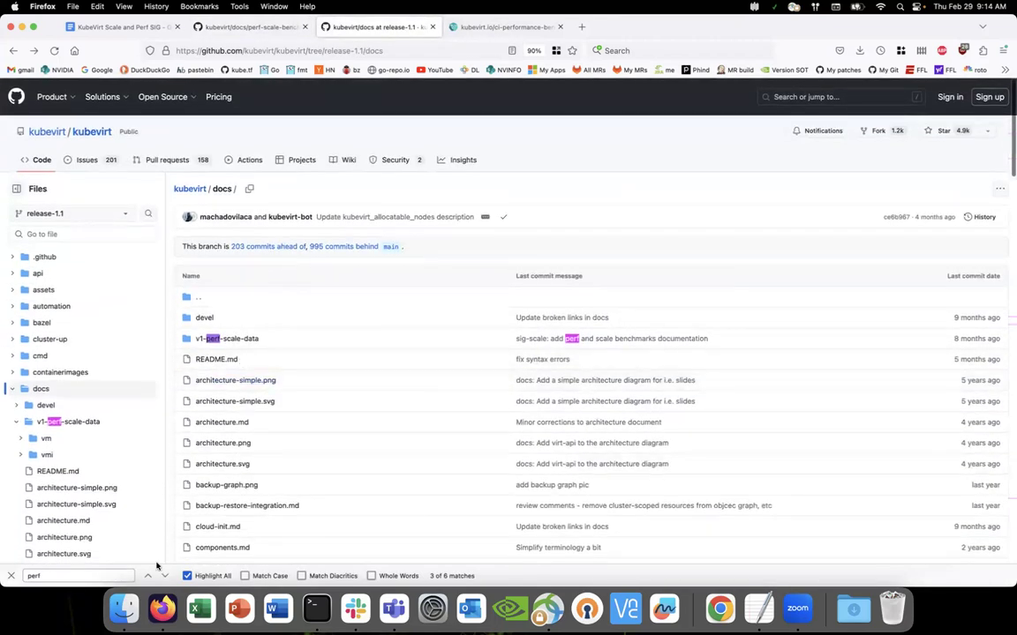
click(165, 575)
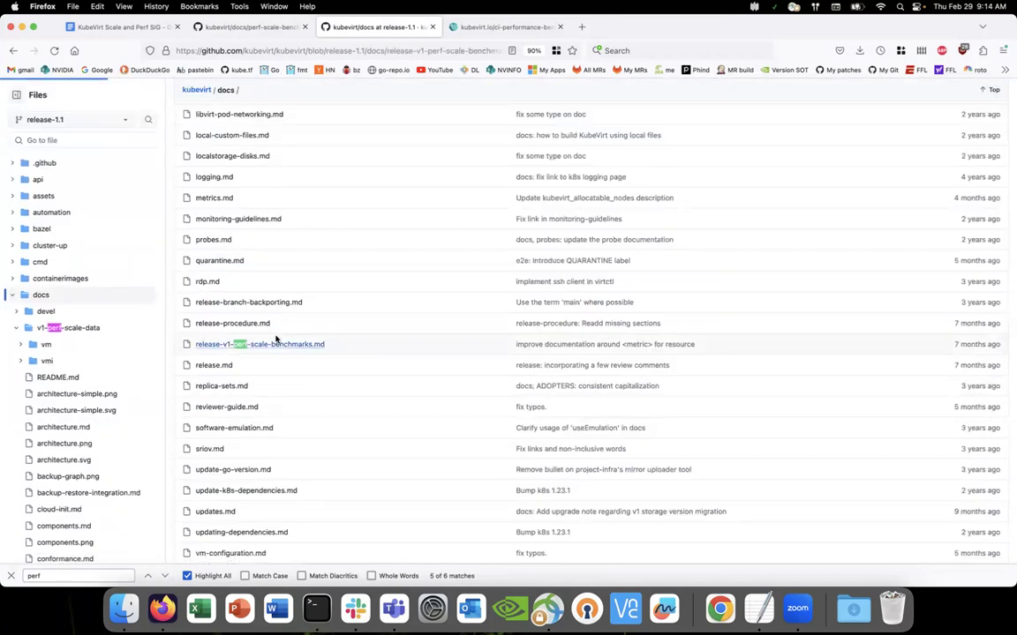
click(259, 344)
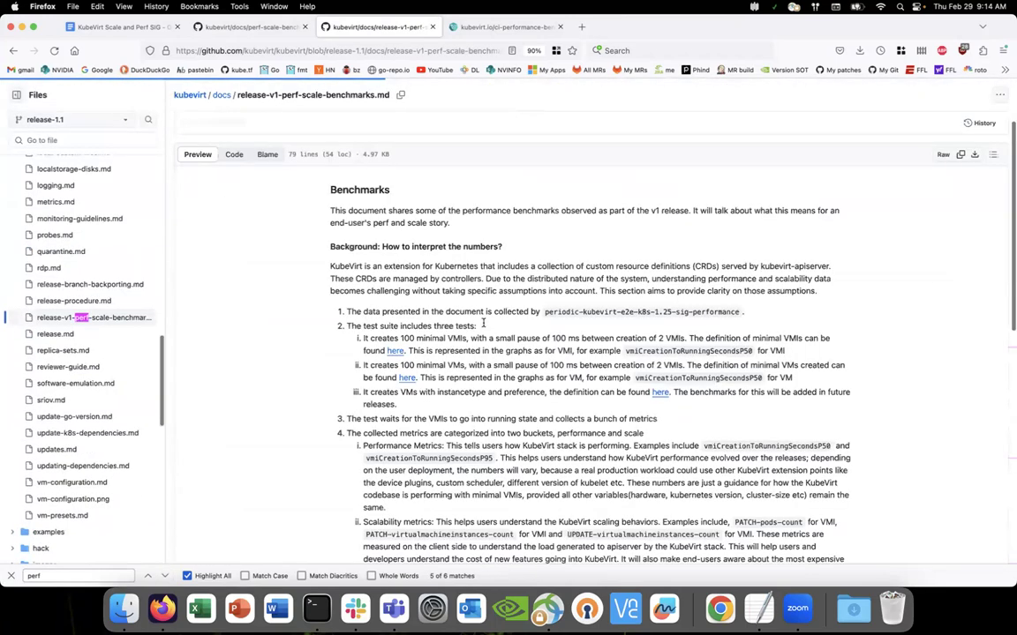
scroll(down, 3)
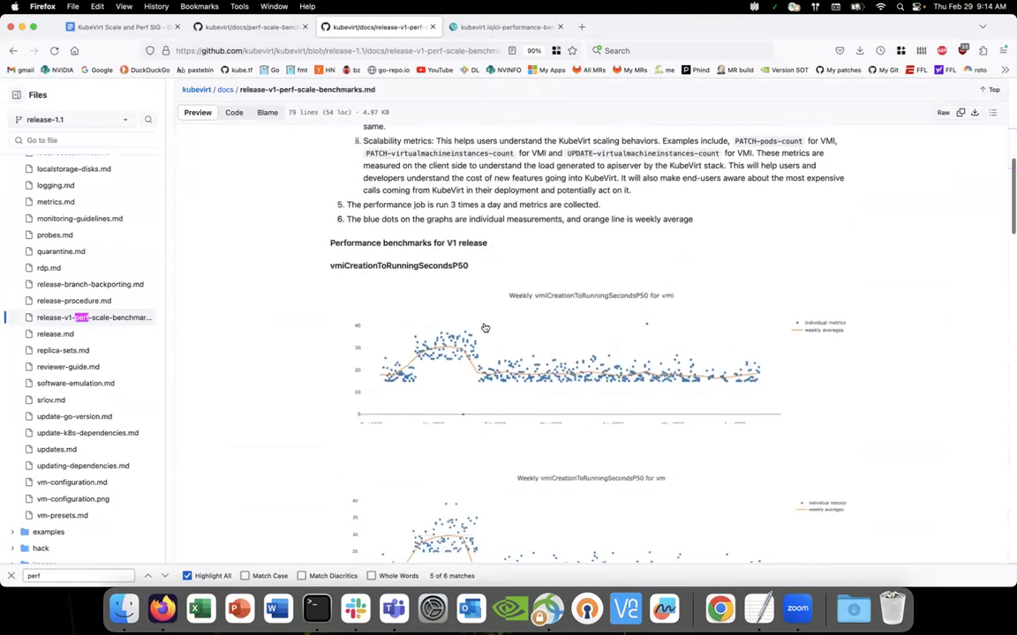
scroll(down, 3)
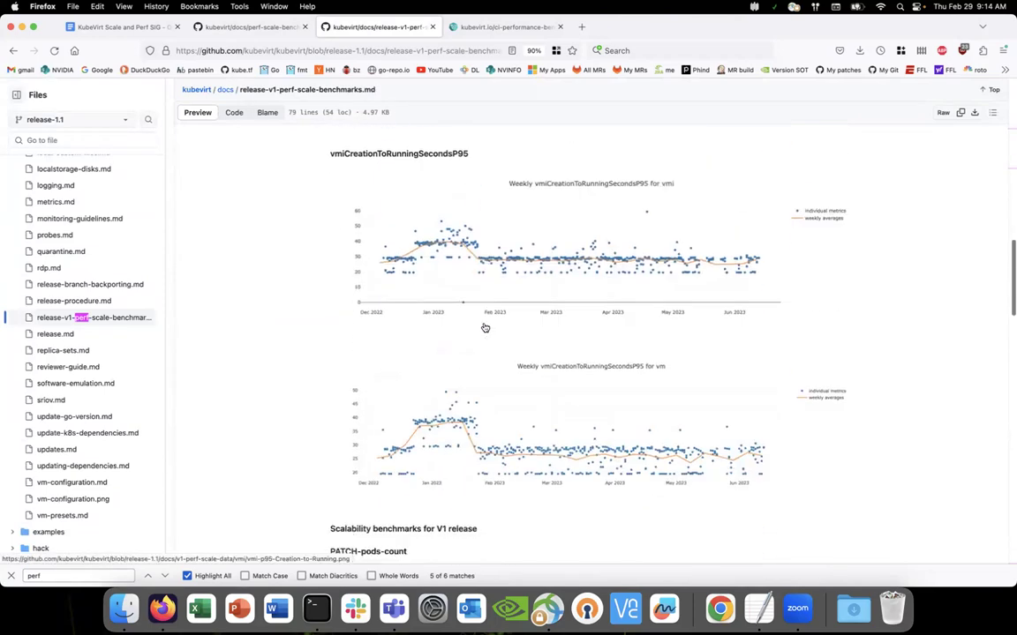
scroll(up, 3)
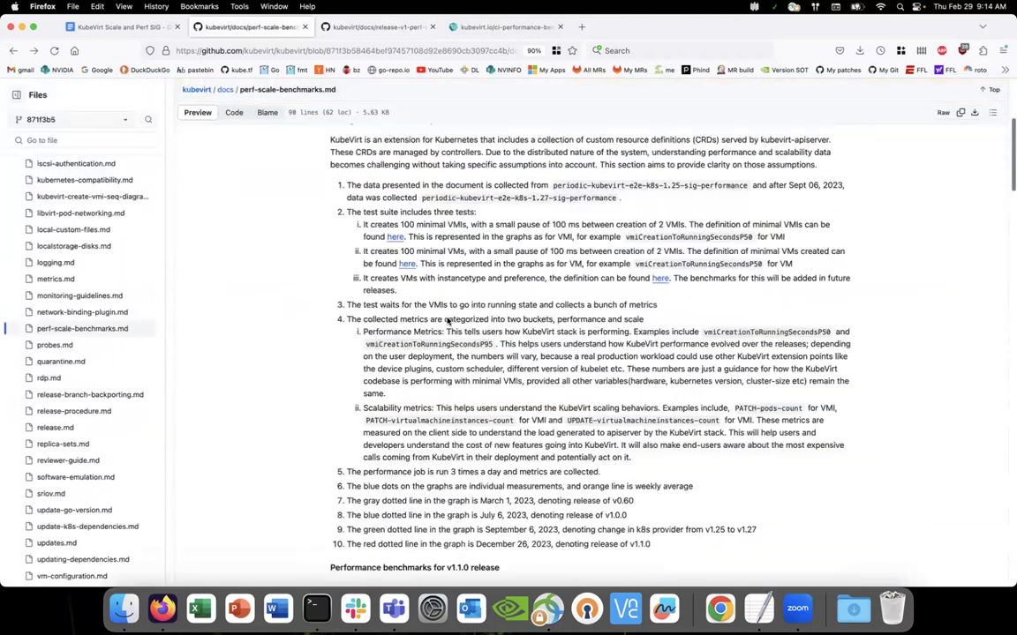
- Scroll down to the v1.1.0 performance benchmarks heading and vmiCreationToRunningSecondsP50 graph
scroll(down, 3)
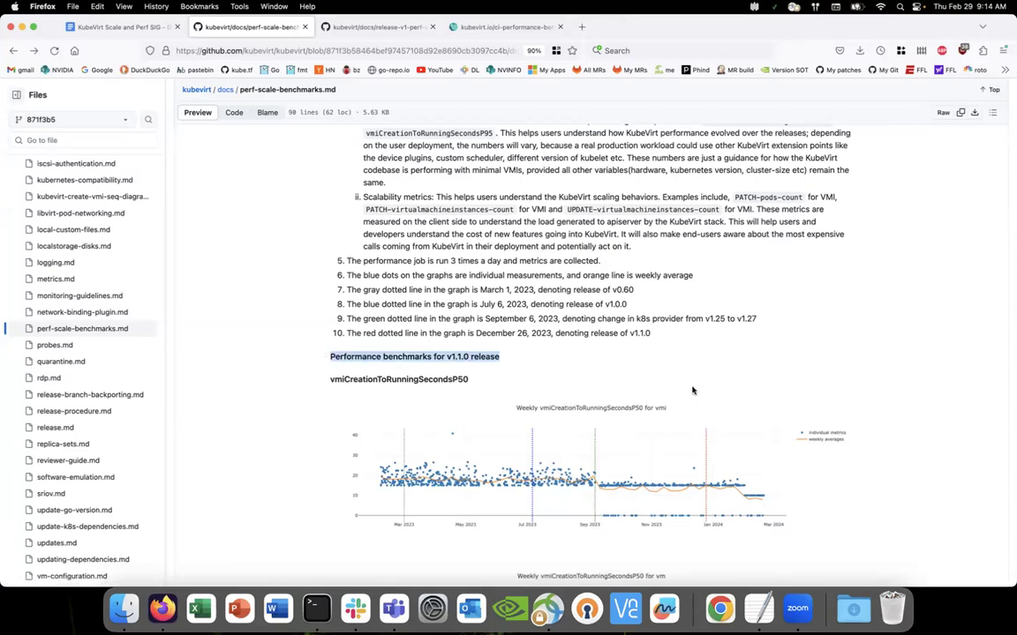
mouse_move(661, 369)
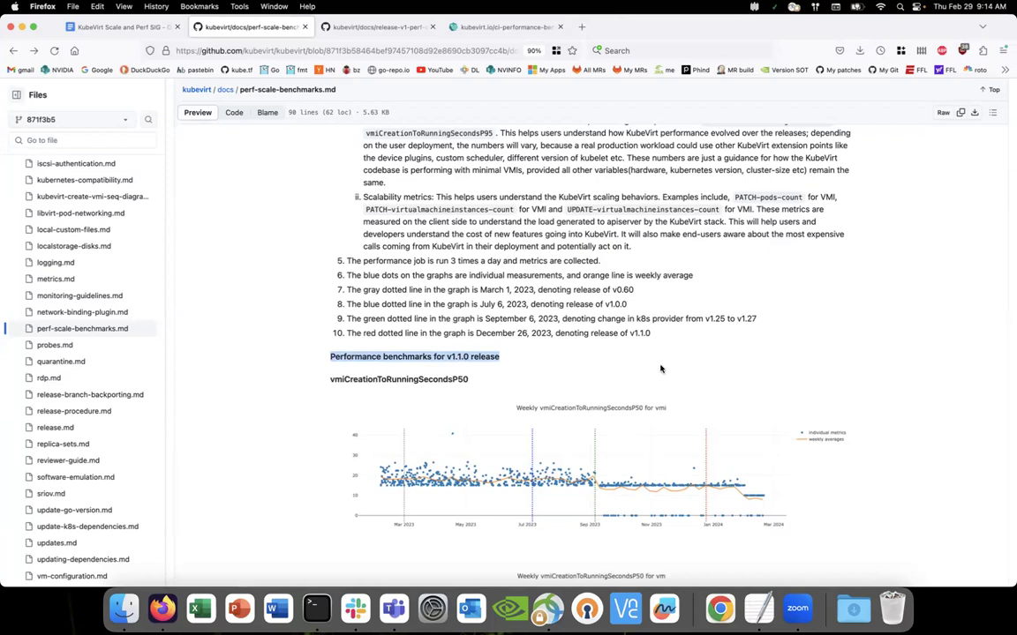
mouse_move(658, 362)
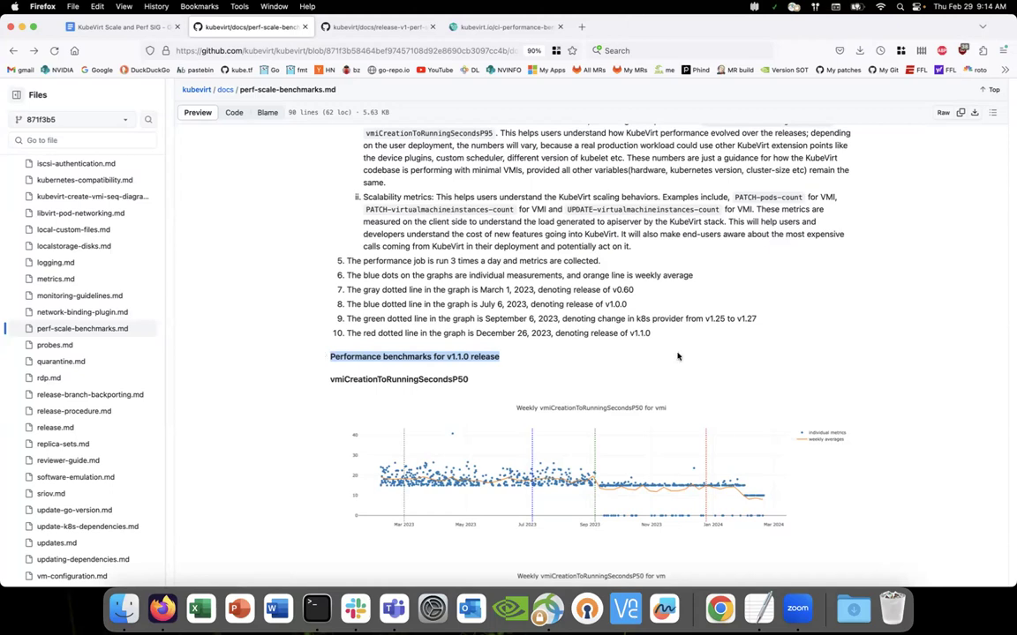
mouse_move(654, 336)
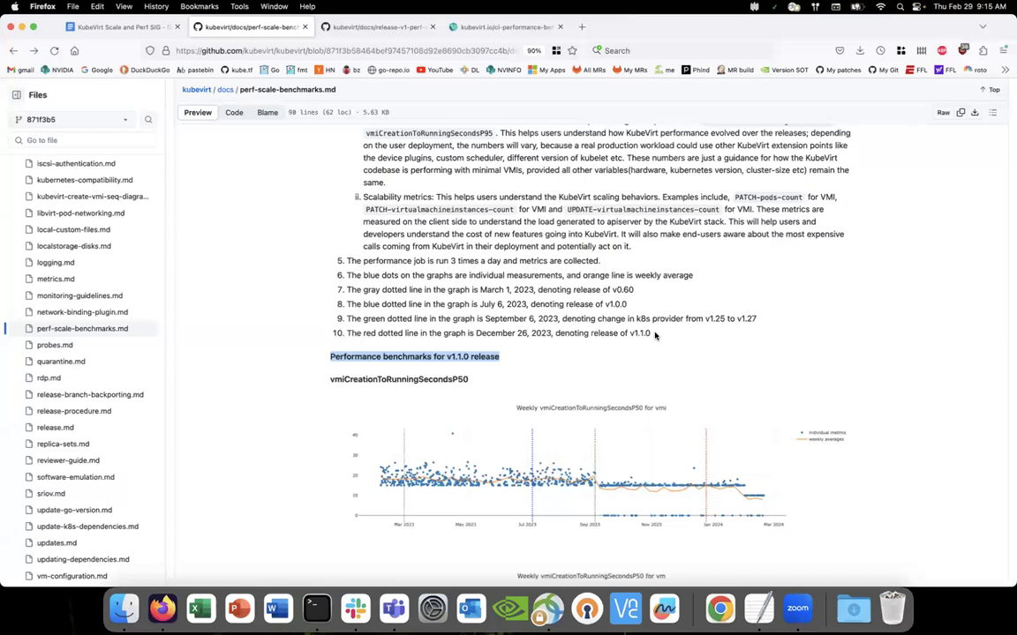
mouse_move(720, 491)
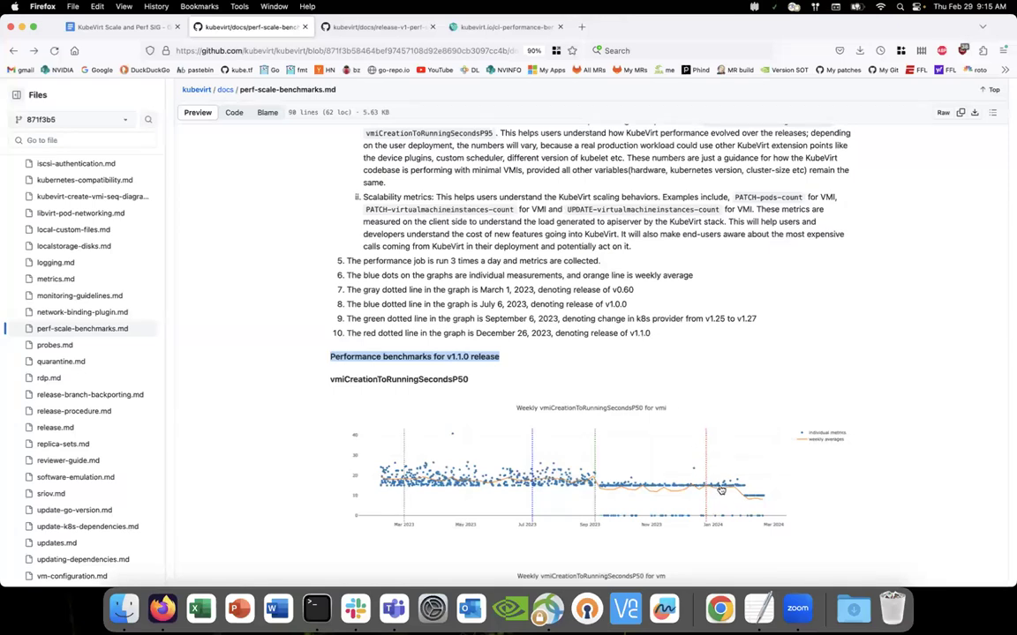
mouse_move(777, 457)
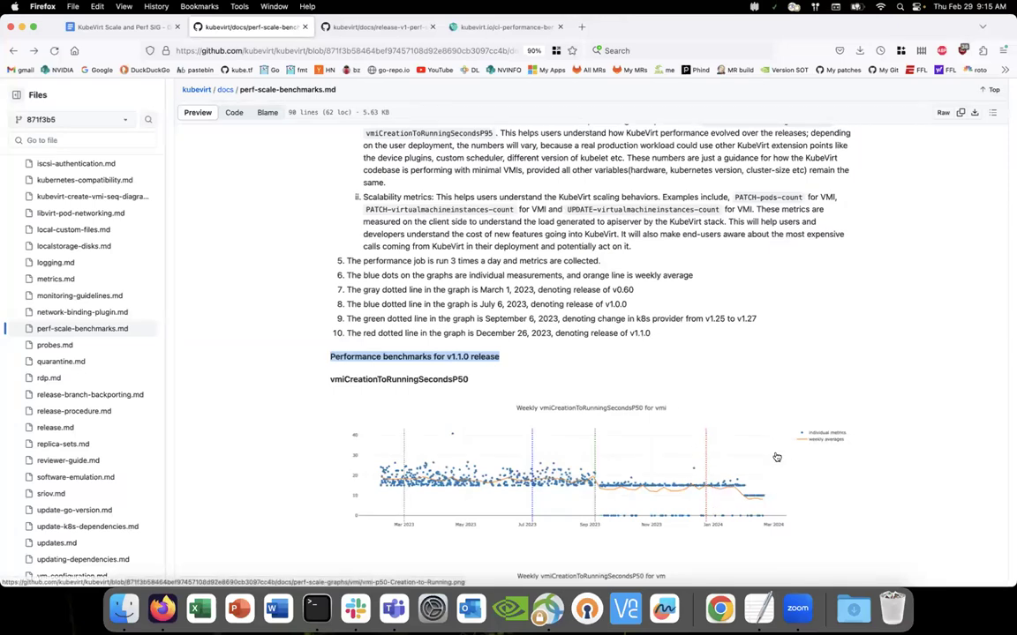
mouse_move(772, 519)
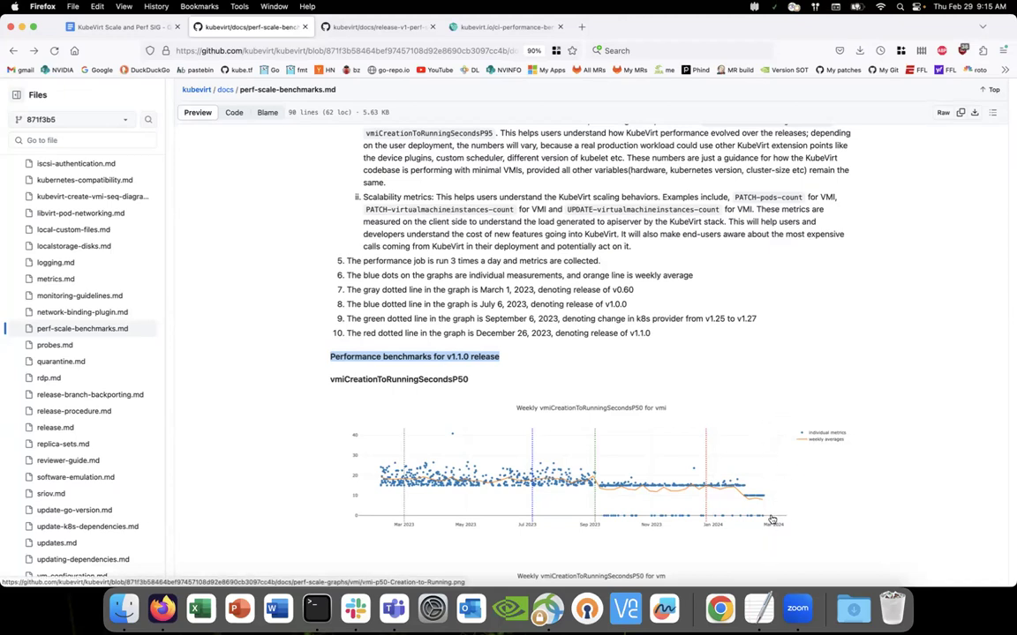
mouse_move(768, 489)
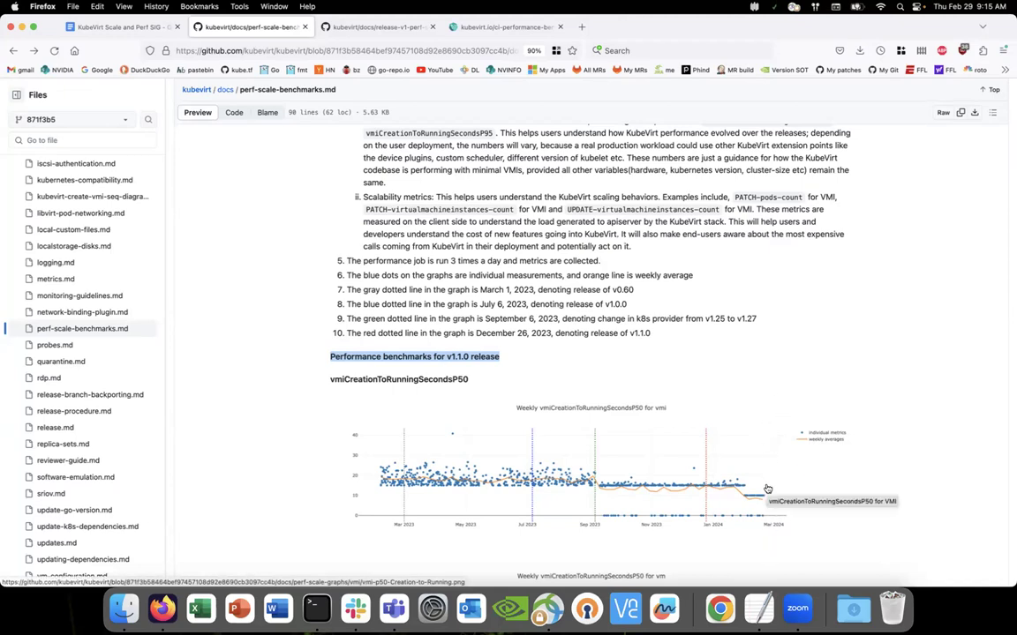
mouse_move(784, 402)
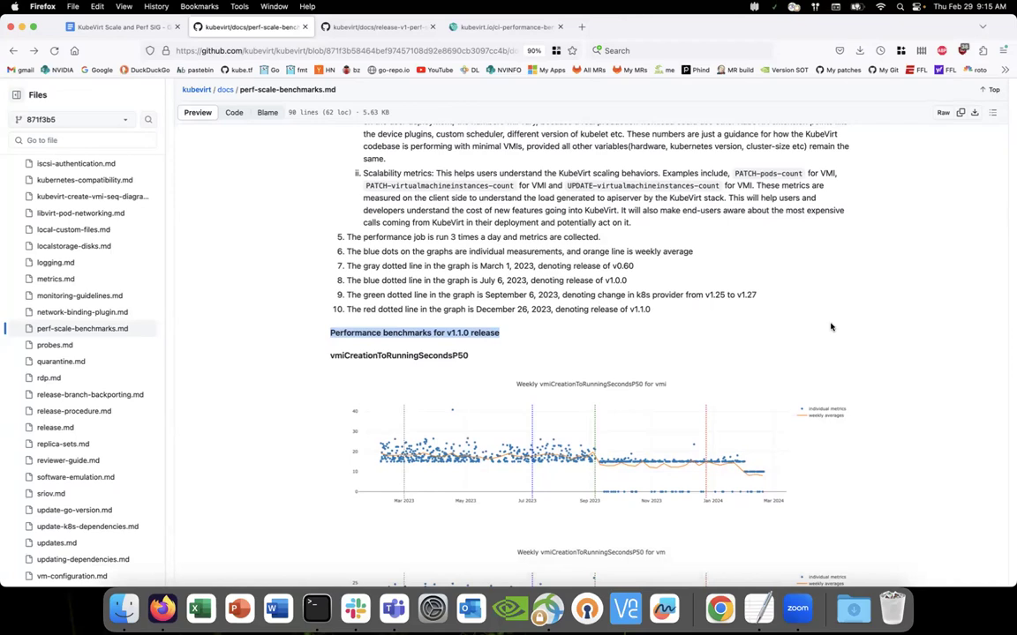
mouse_move(830, 327)
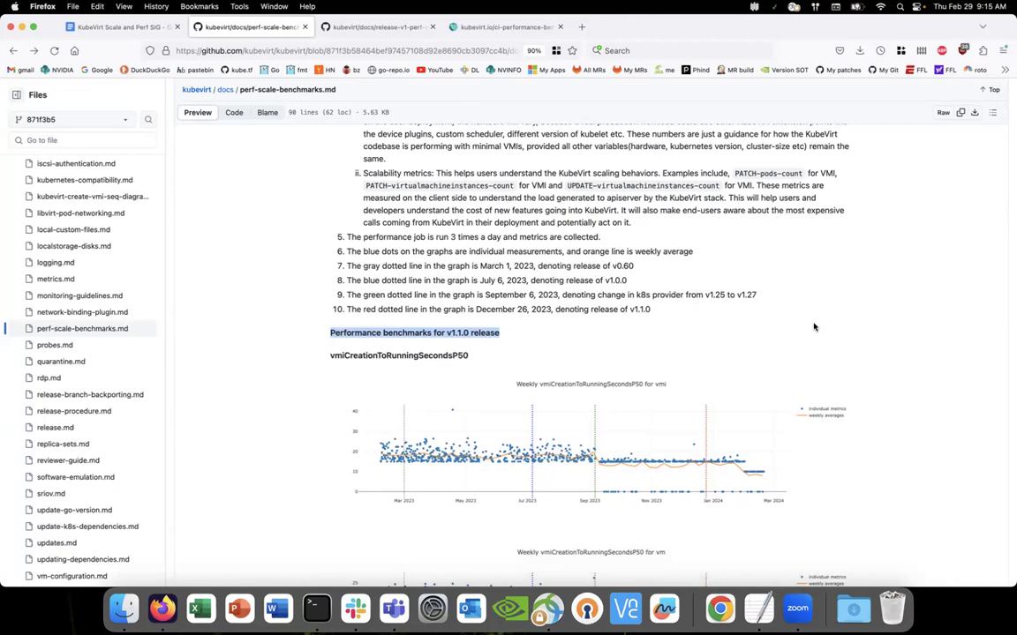
mouse_move(492, 303)
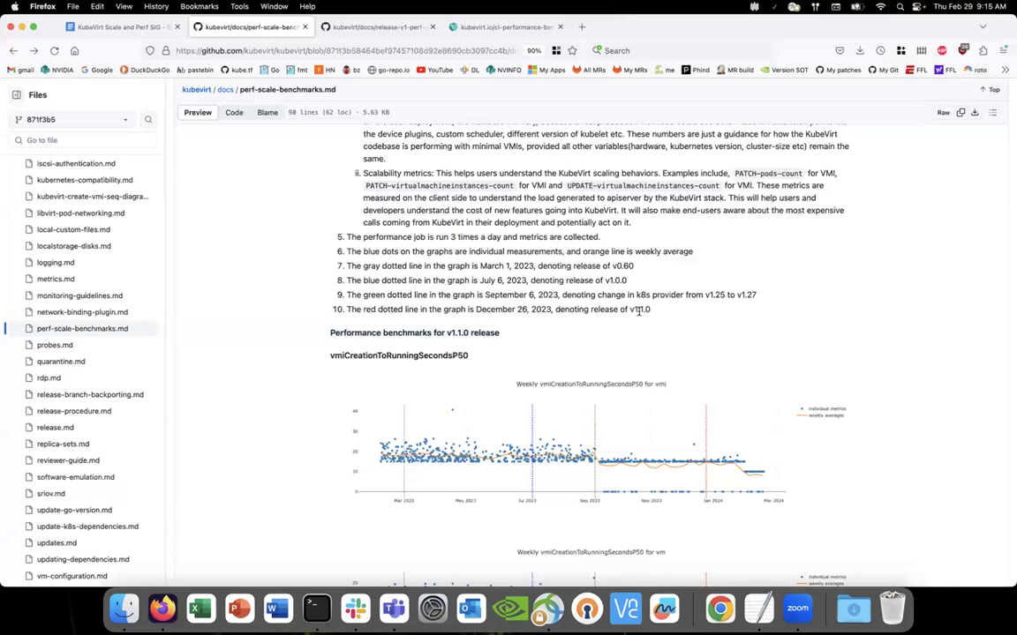
mouse_move(727, 530)
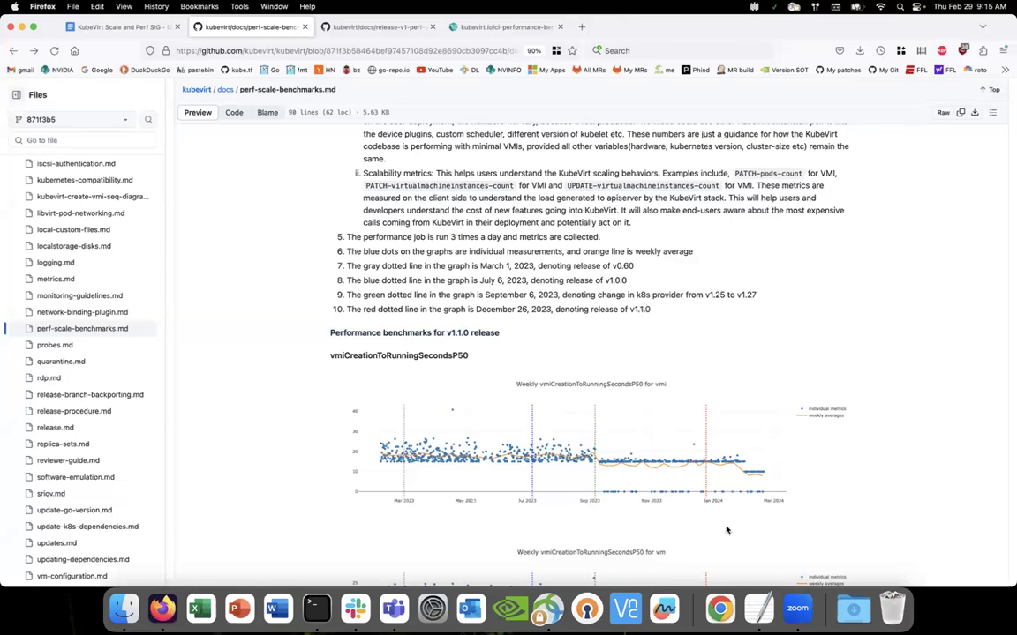
mouse_move(706, 484)
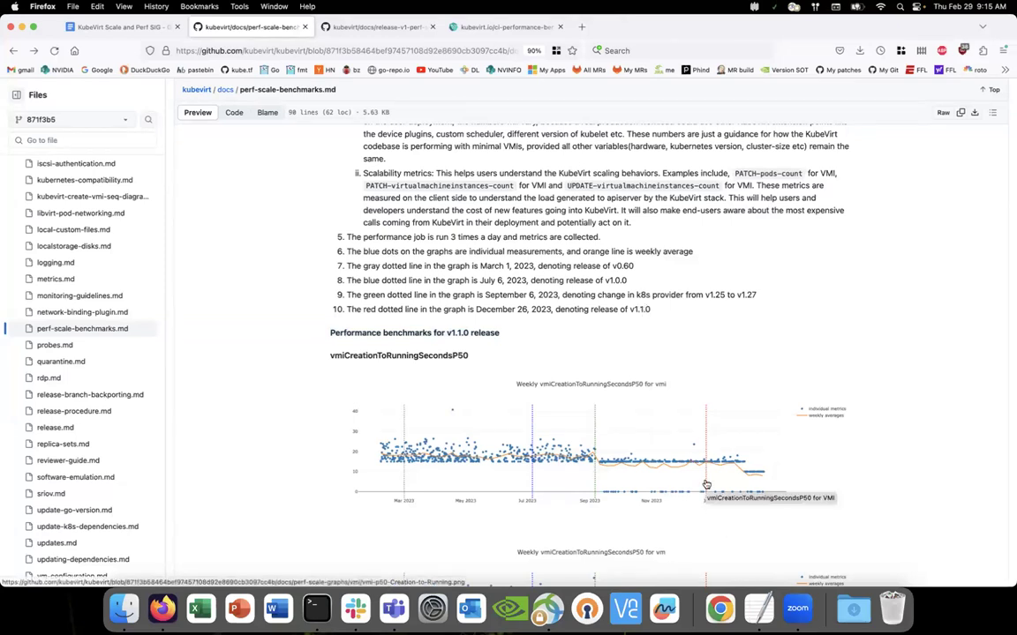
mouse_move(794, 464)
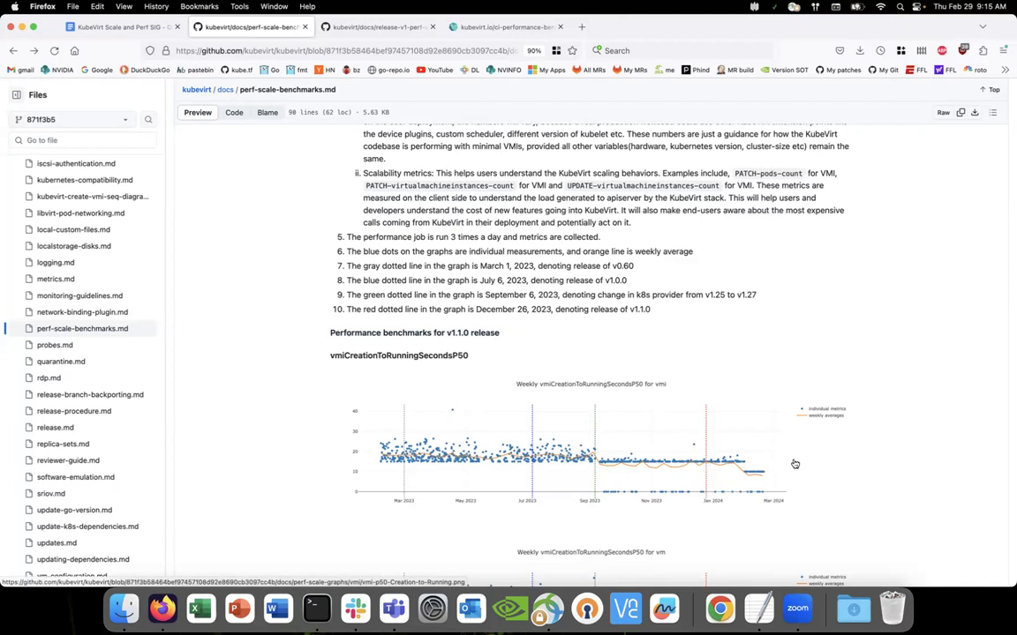
mouse_move(805, 466)
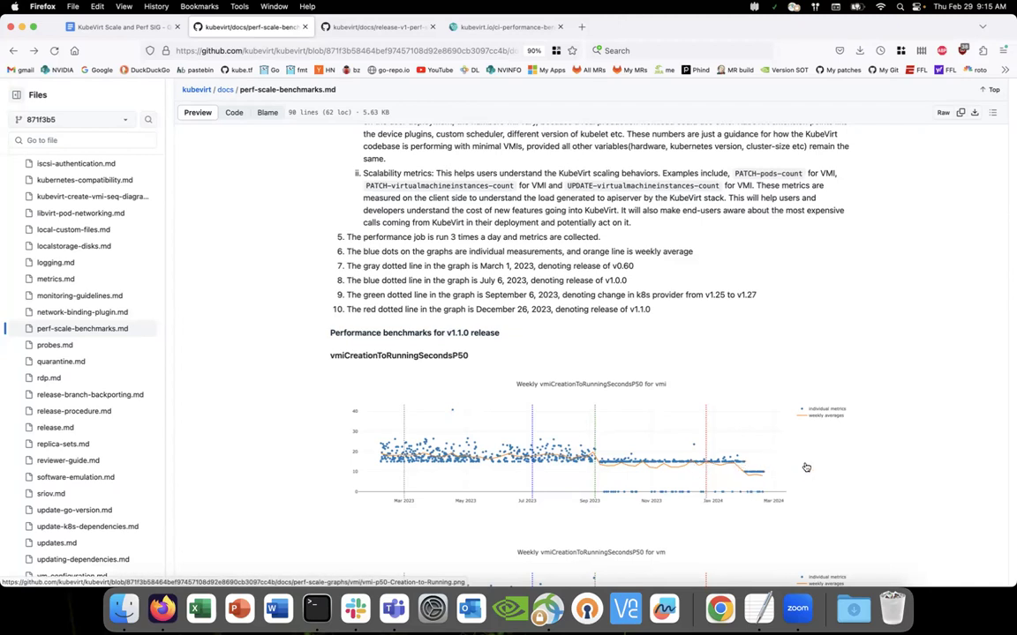
mouse_move(743, 470)
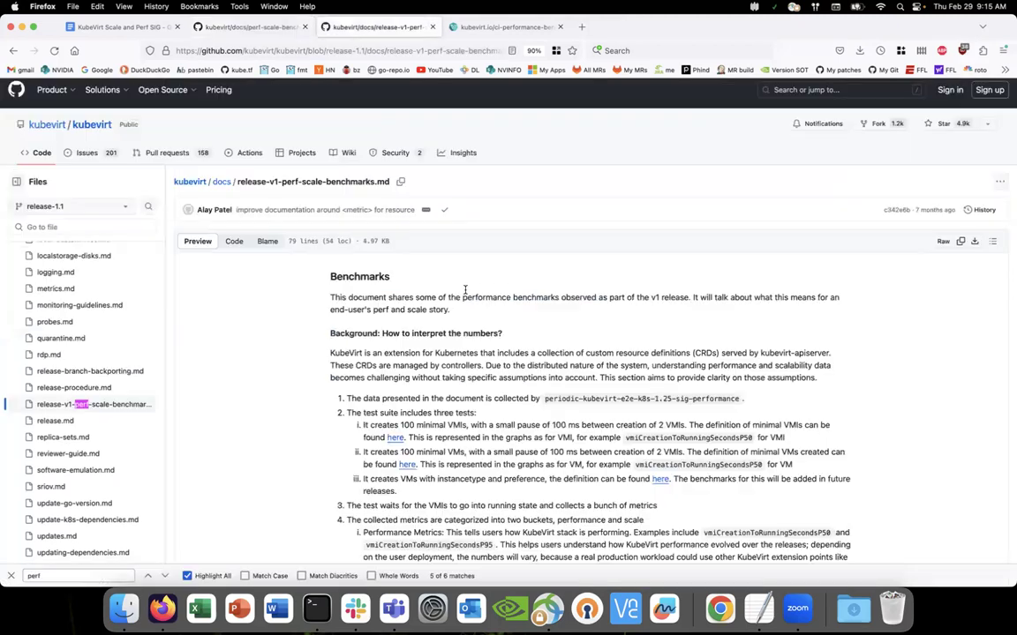
- Review the release-1.1 graphs, then switch the repository's docs folder to the main branch
scroll(down, 3)
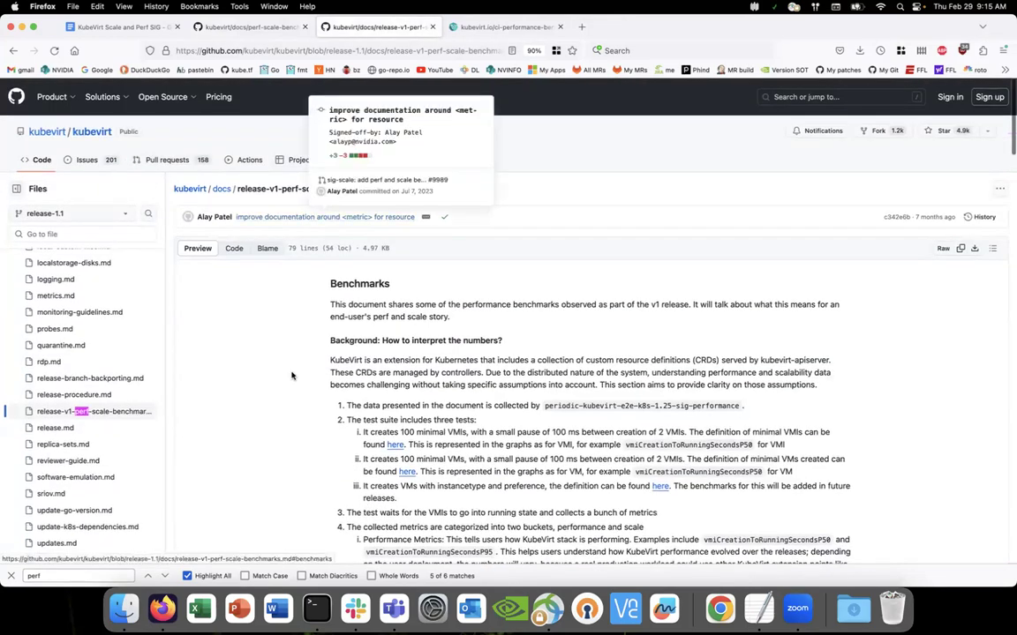
scroll(down, 3)
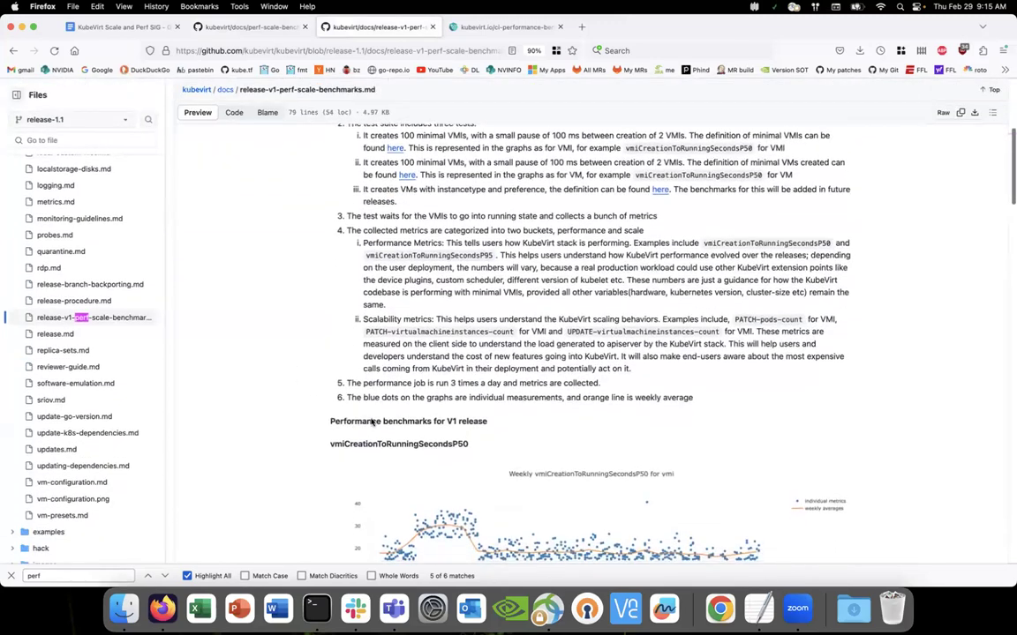
scroll(down, 3)
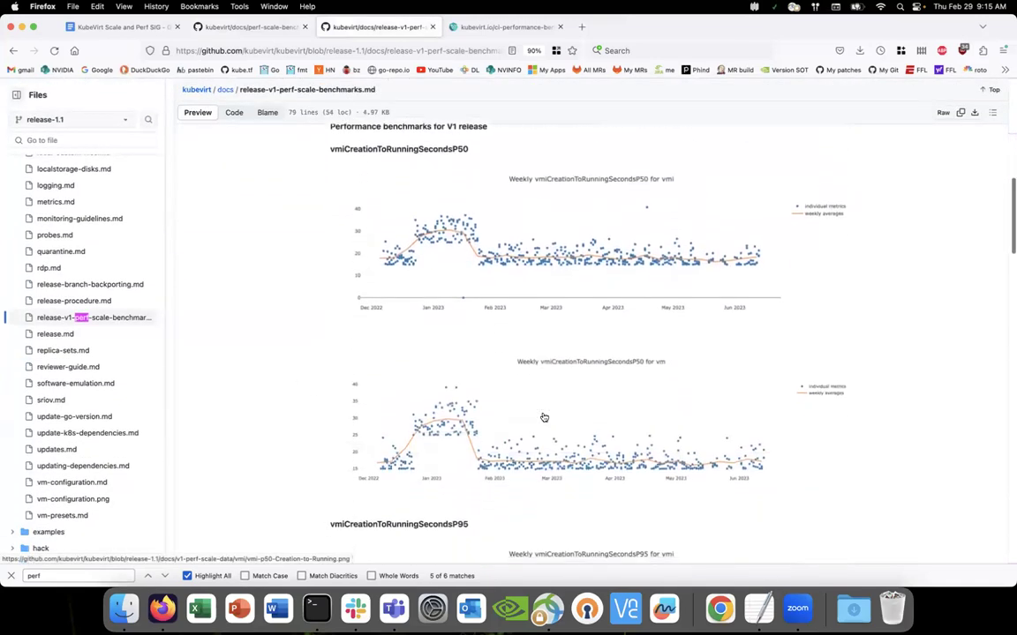
scroll(up, 3)
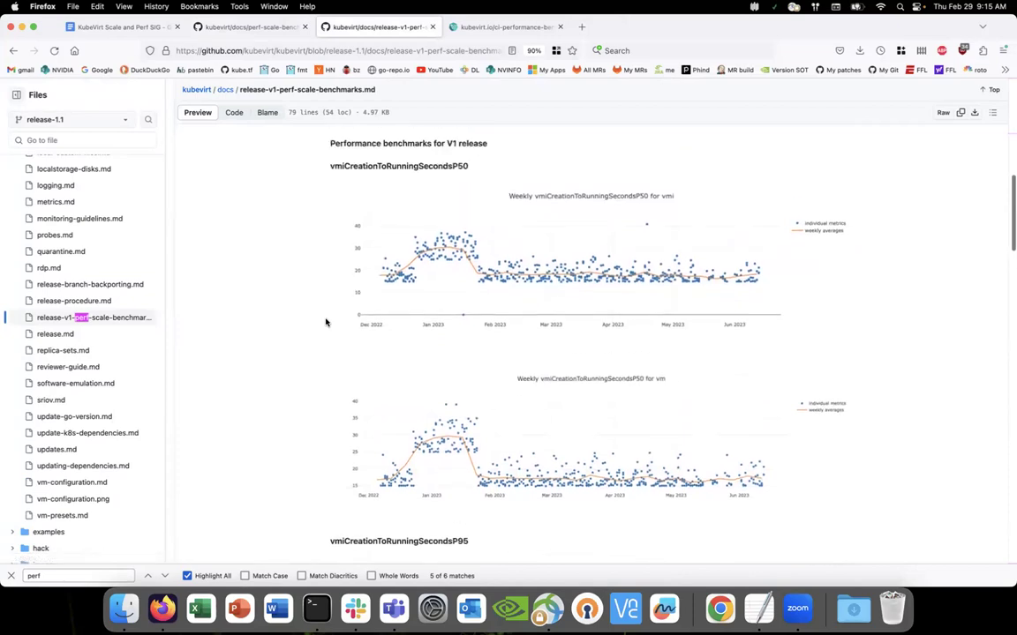
scroll(up, 3)
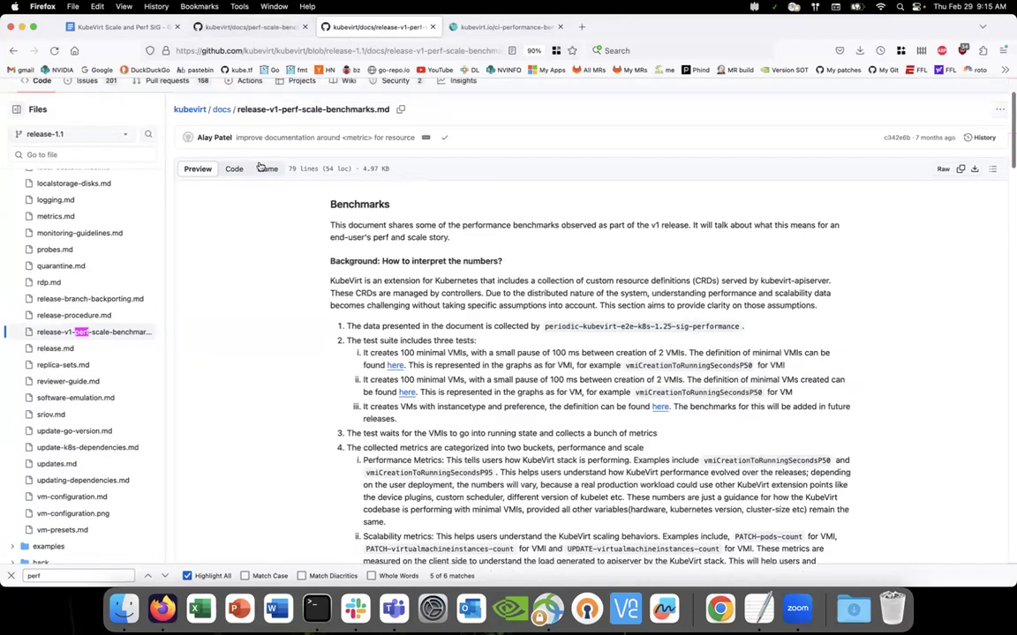
scroll(up, 3)
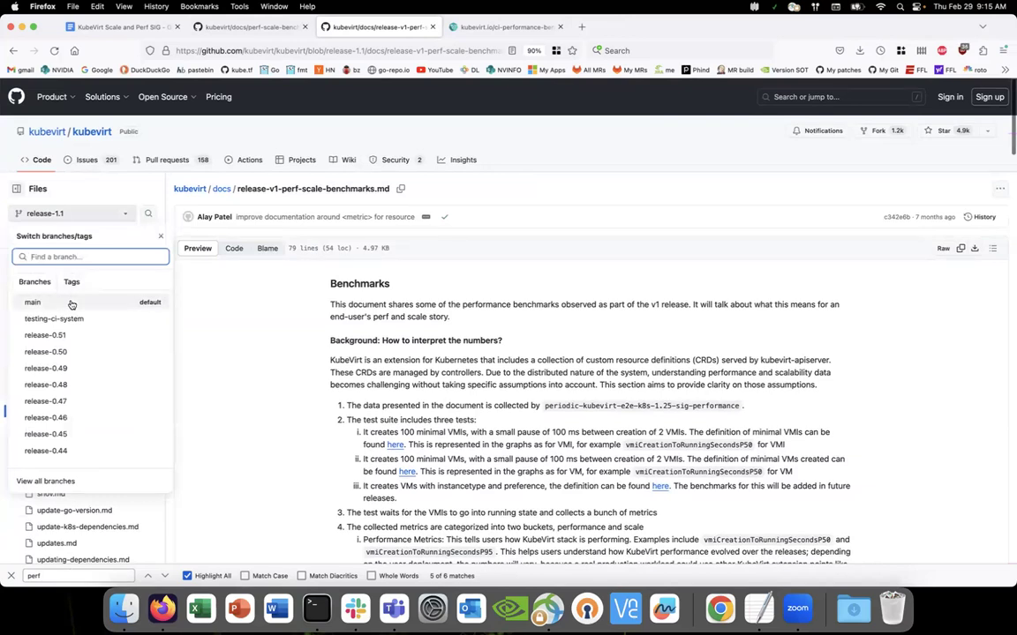
click(32, 301)
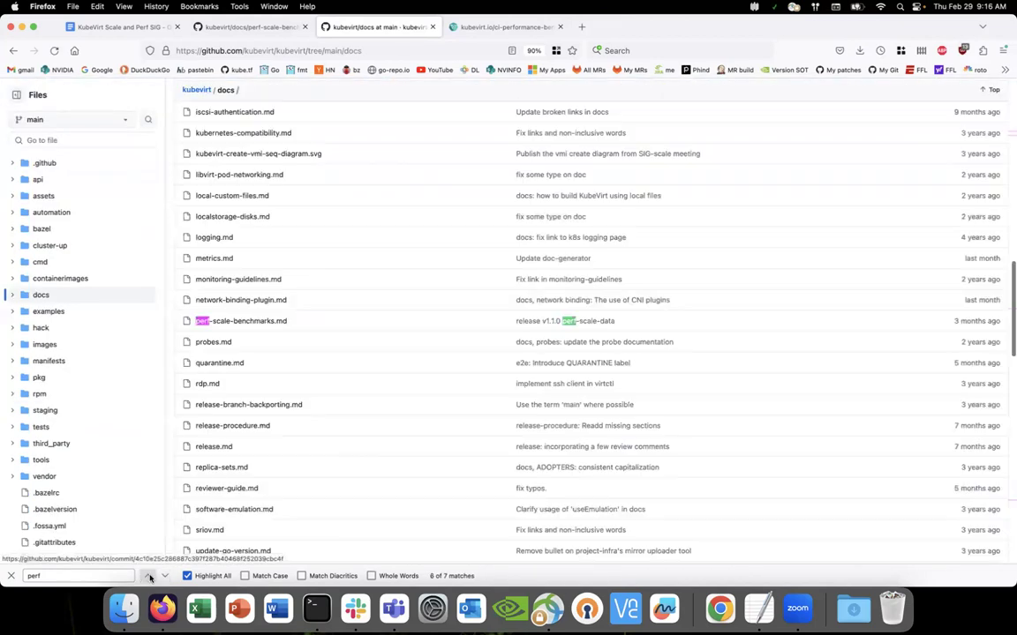
- Open perf-scale-benchmarks.md on main and scroll to its graph-line notes and v1.1.0 P50 graph
click(250, 320)
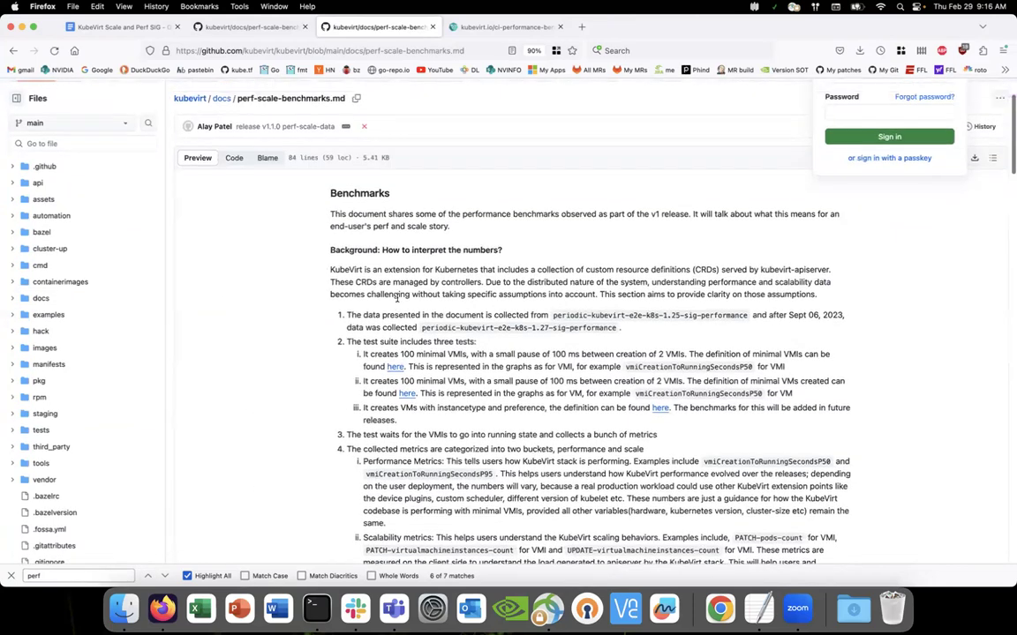
scroll(down, 3)
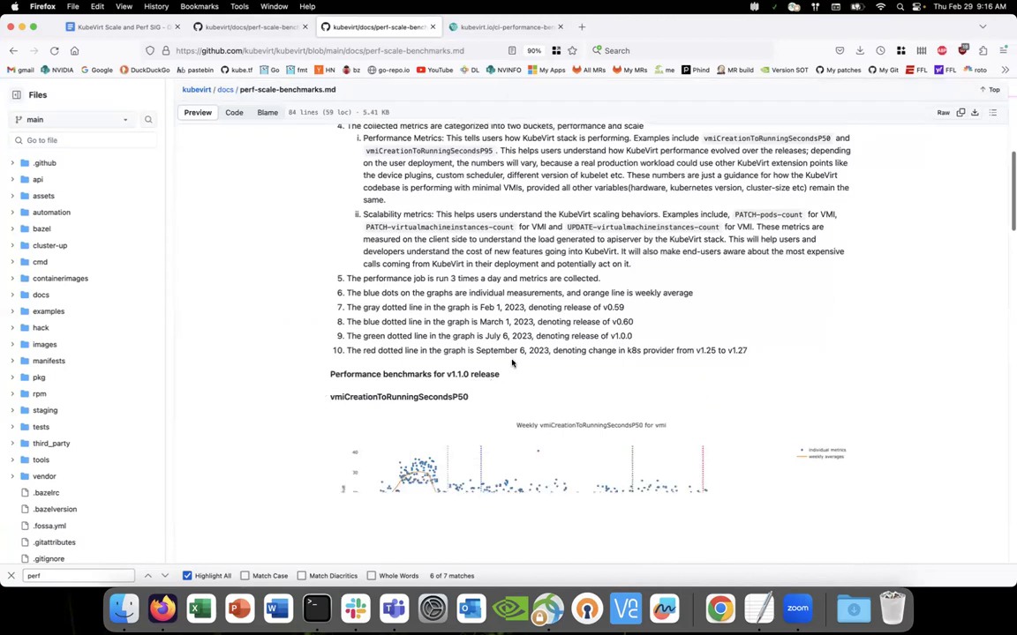
scroll(down, 3)
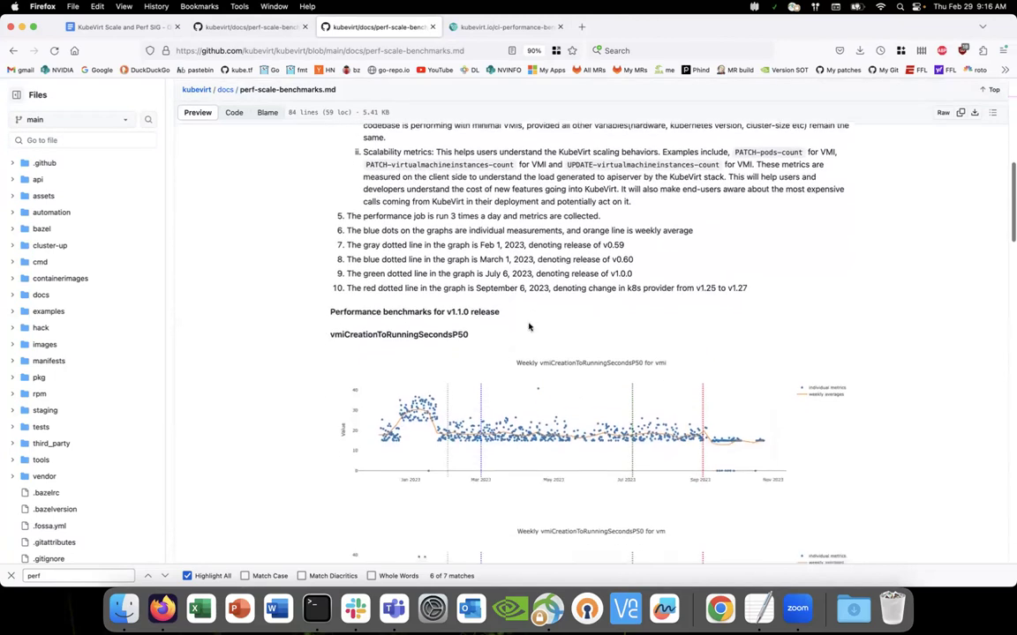
mouse_move(519, 304)
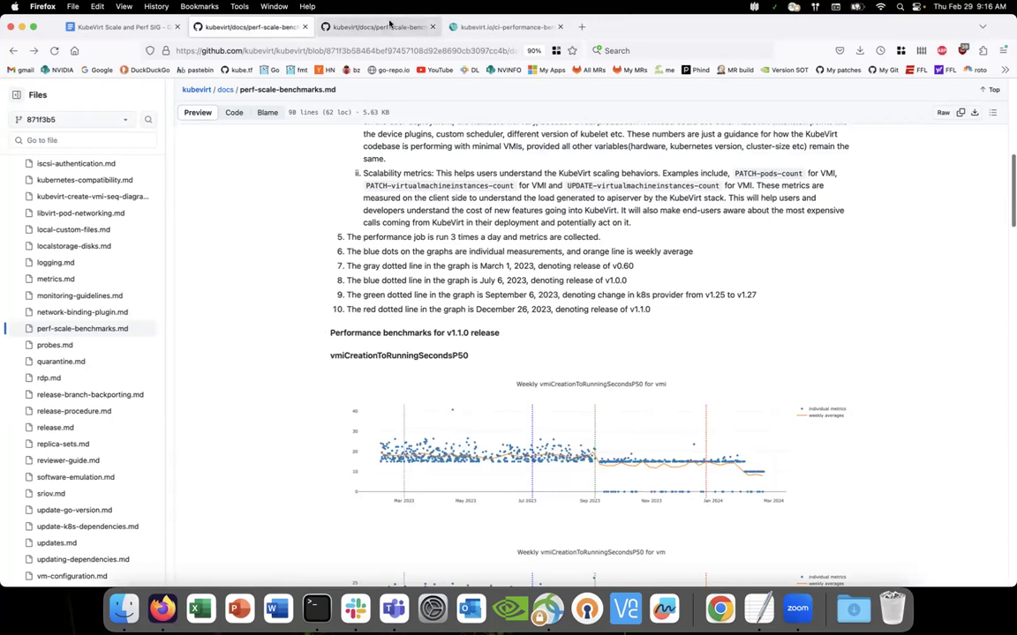
- Return to the commit 871f3b5 perf-scale-benchmarks.md and read its revised graph-line notes
click(379, 27)
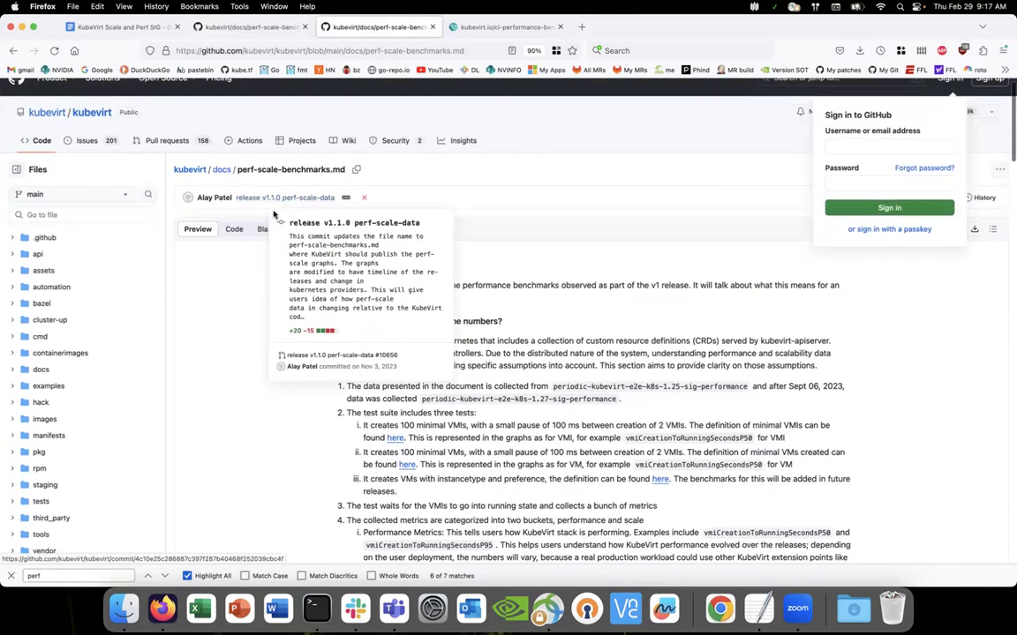
scroll(down, 3)
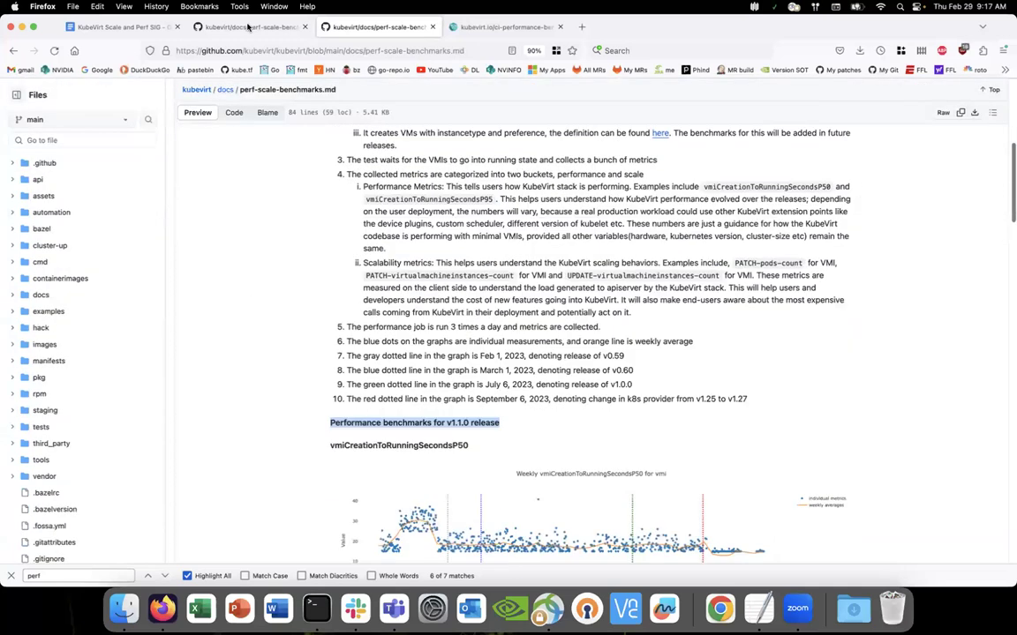
click(251, 27)
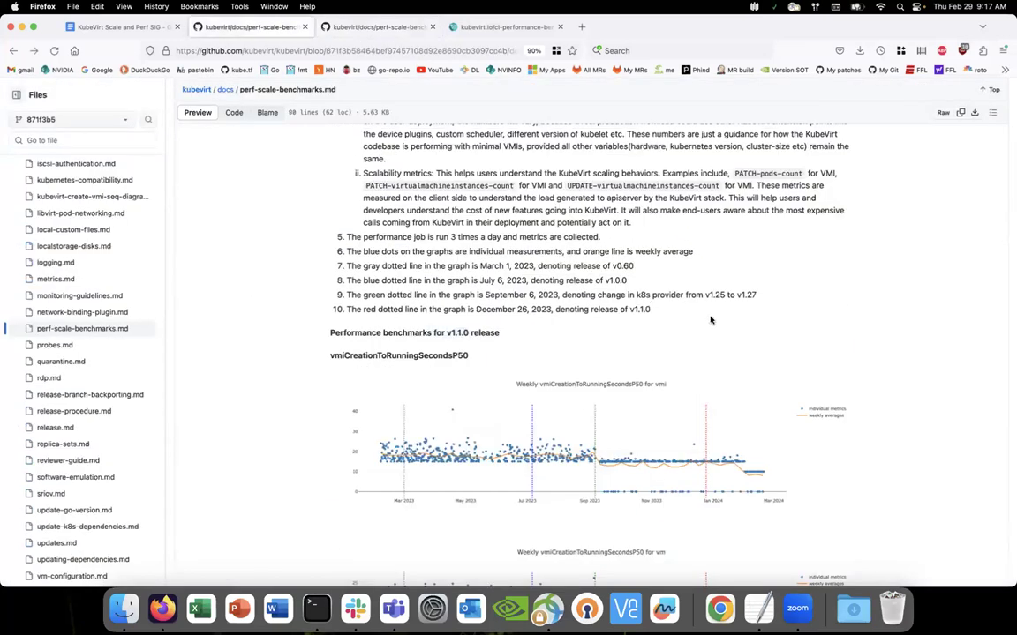
mouse_move(482, 371)
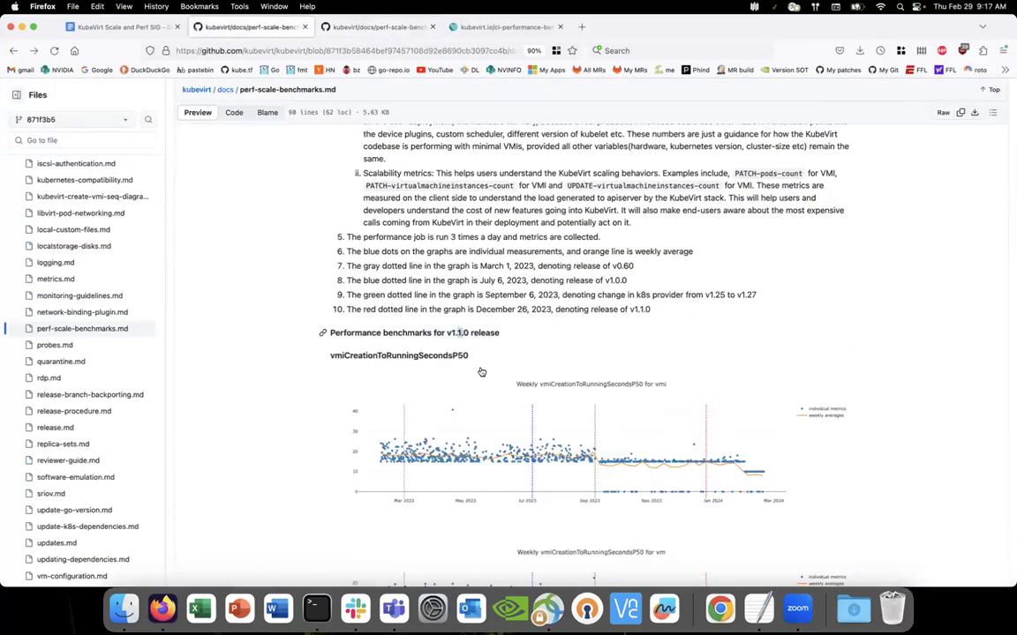
mouse_move(481, 372)
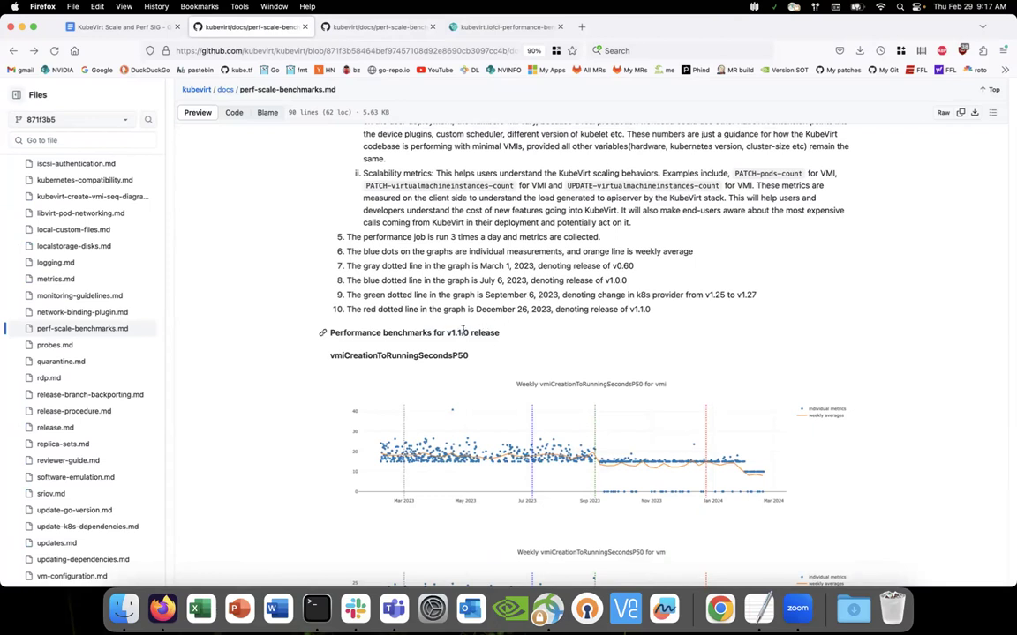
mouse_move(474, 251)
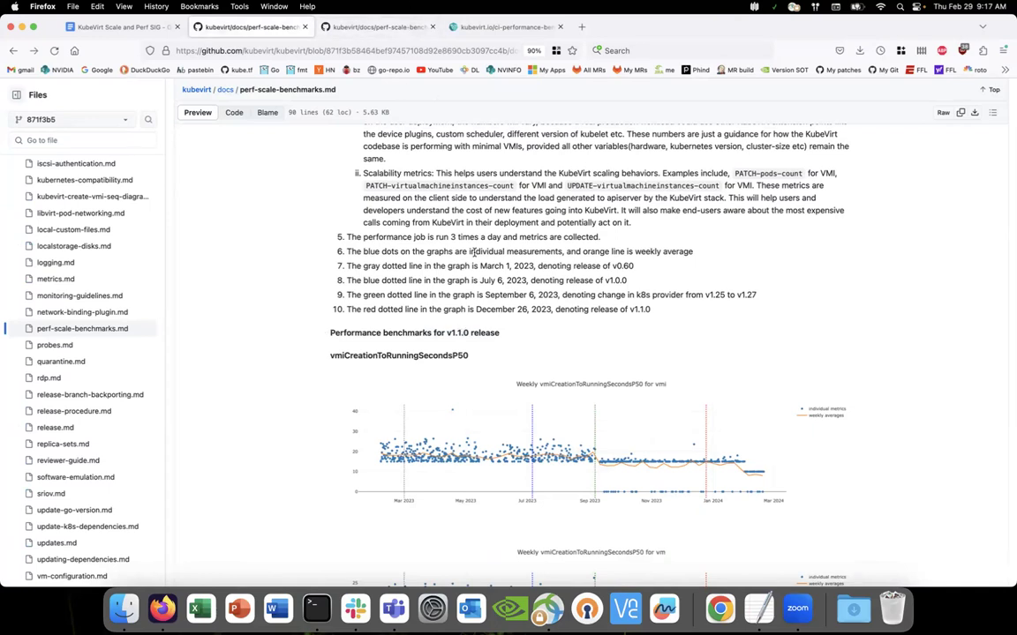
scroll(down, 3)
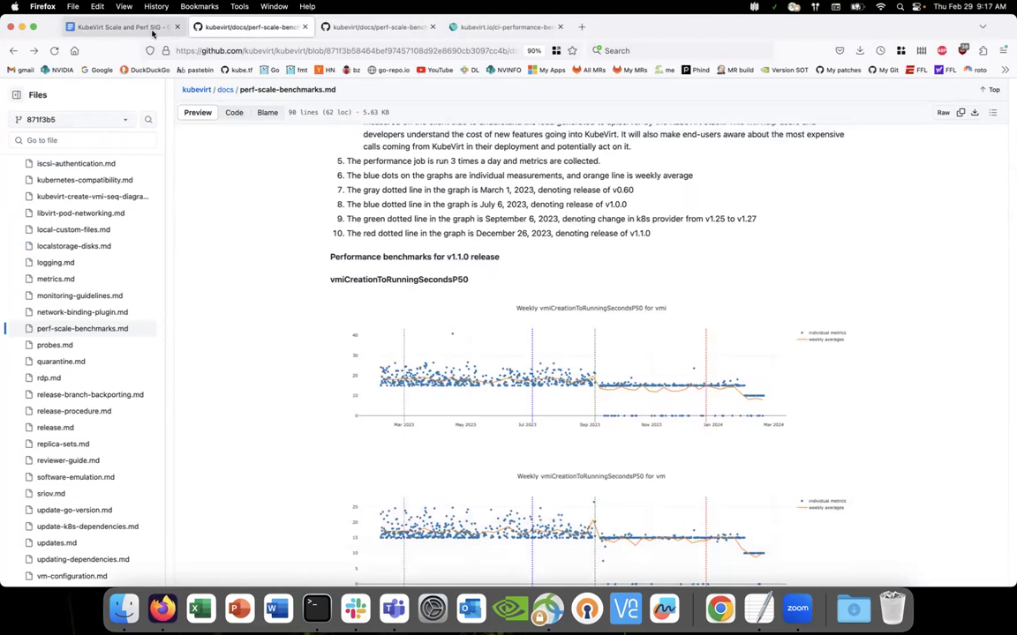
scroll(up, 3)
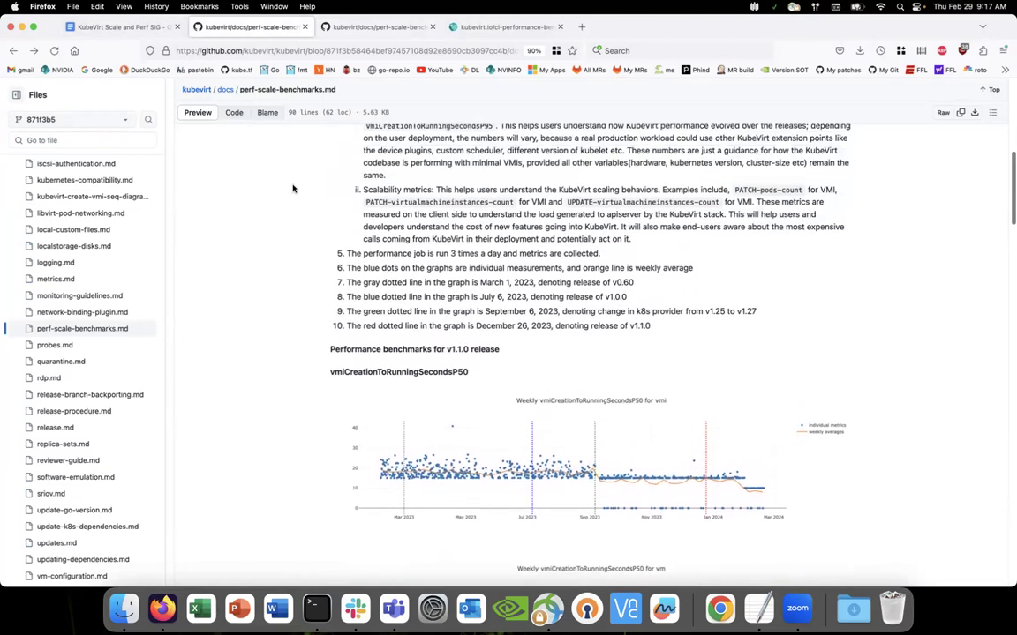
mouse_move(263, 163)
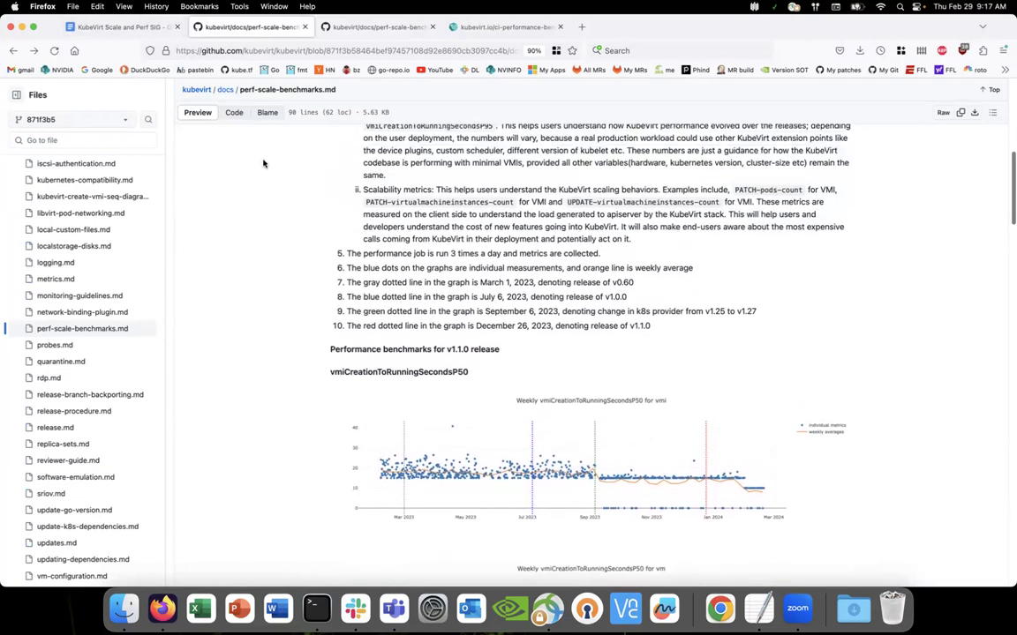
mouse_move(481, 343)
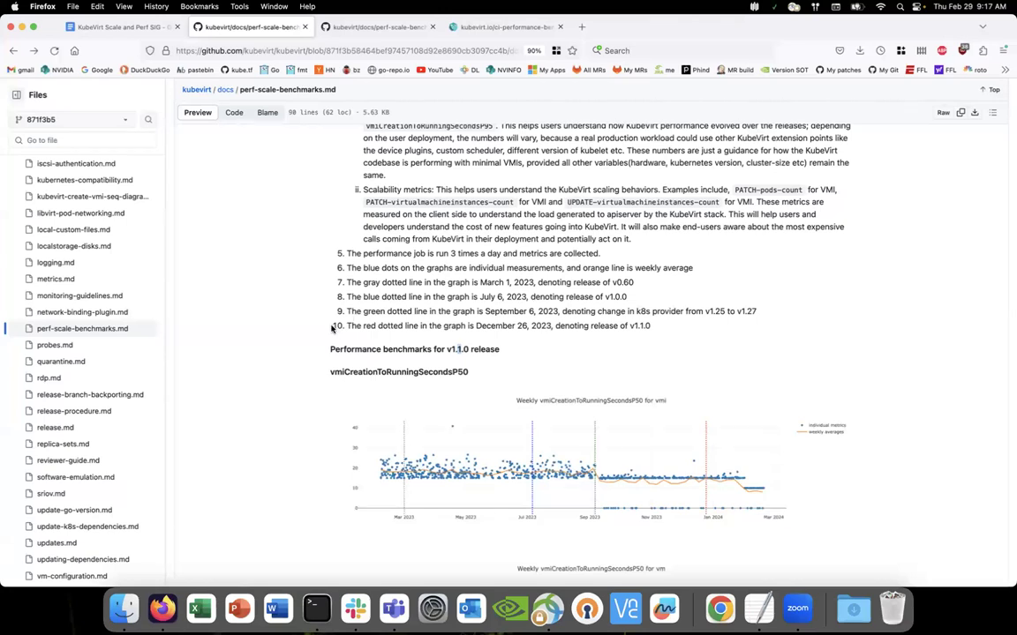
mouse_move(227, 162)
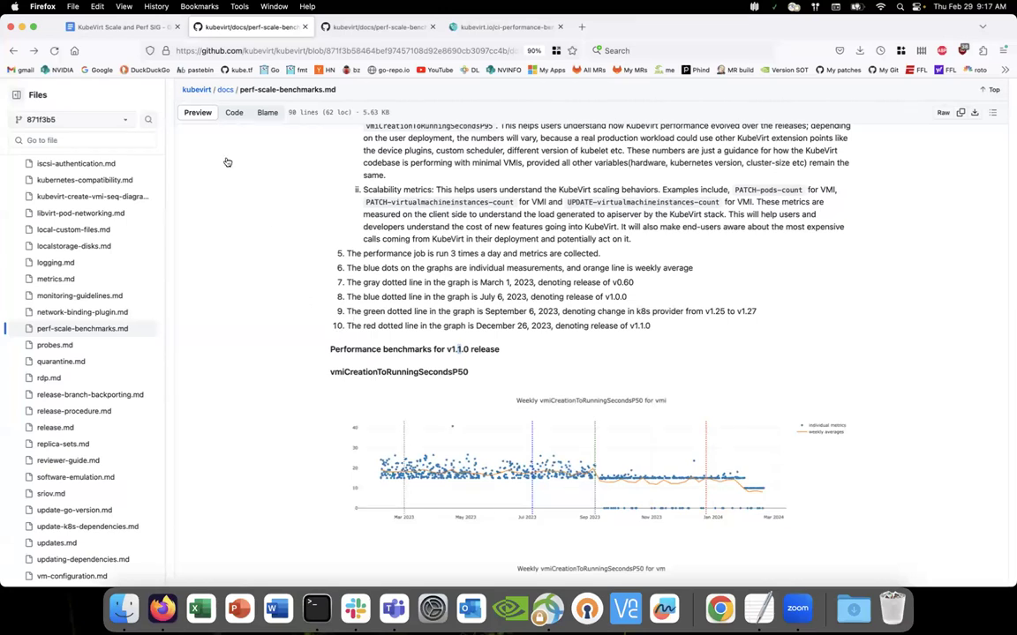
mouse_move(123, 27)
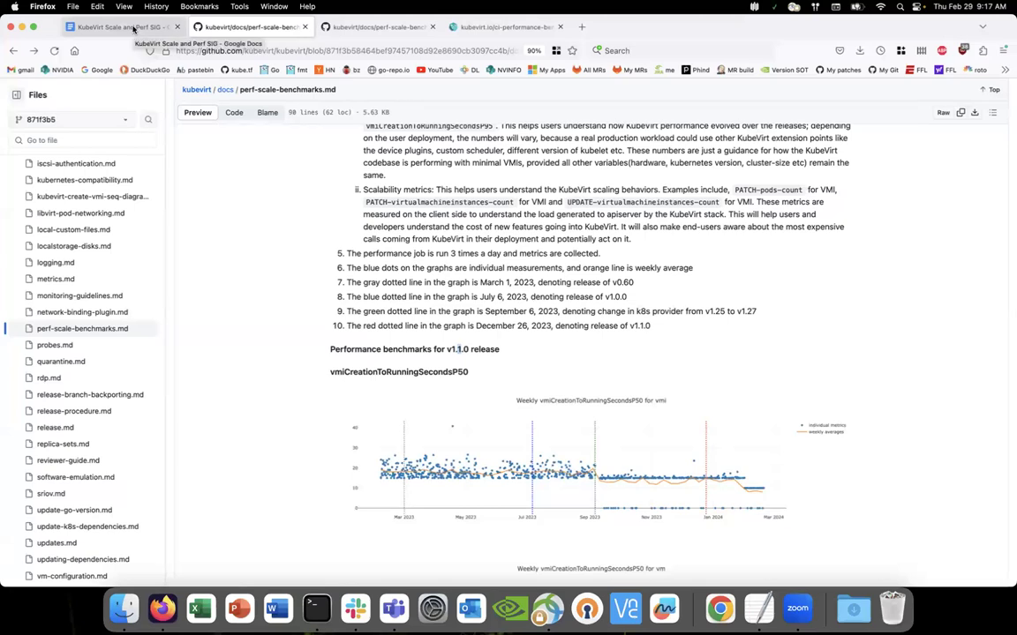
- Open ci-performance-benchmarks PR #13 from the 2/29/24 agenda link in the meeting notes
click(119, 26)
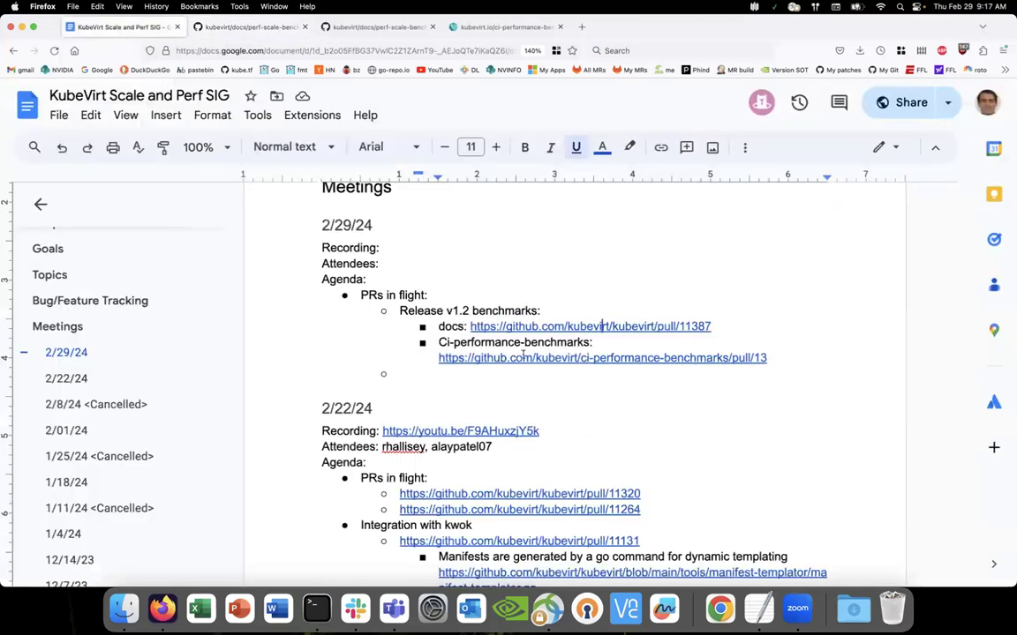
click(602, 357)
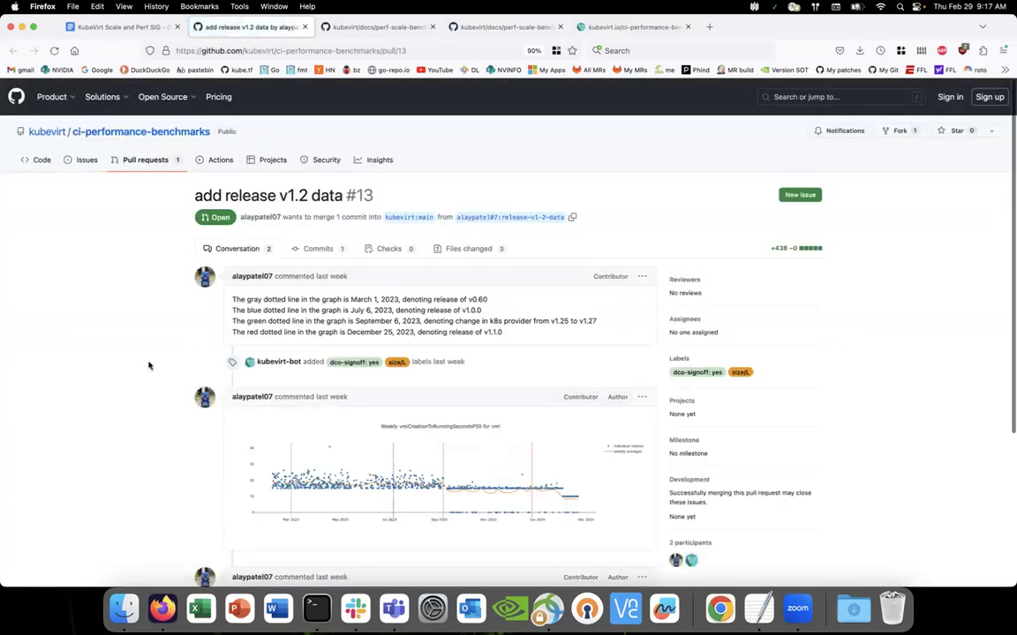
- Review pull request #13's three changed release-v1-2 files, then go to the ci-performance-benchmarks repo home
scroll(down, 3)
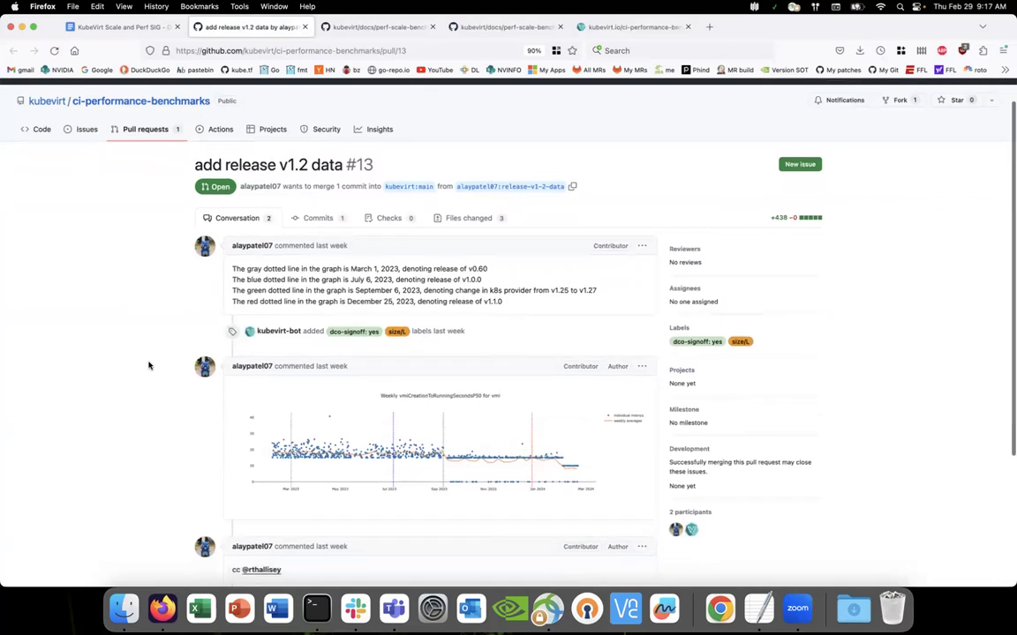
scroll(down, 3)
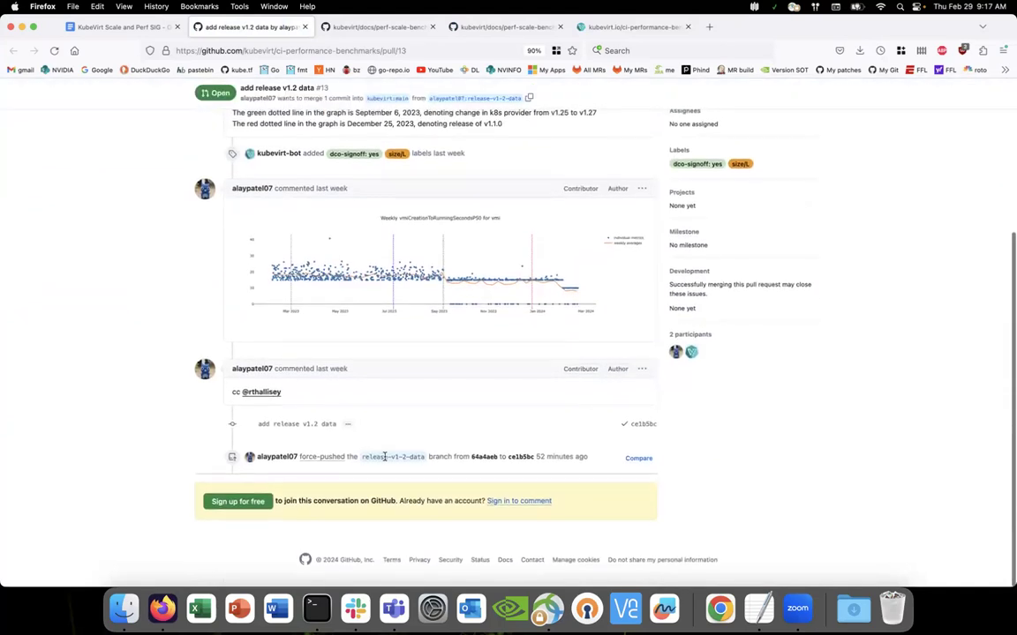
scroll(up, 3)
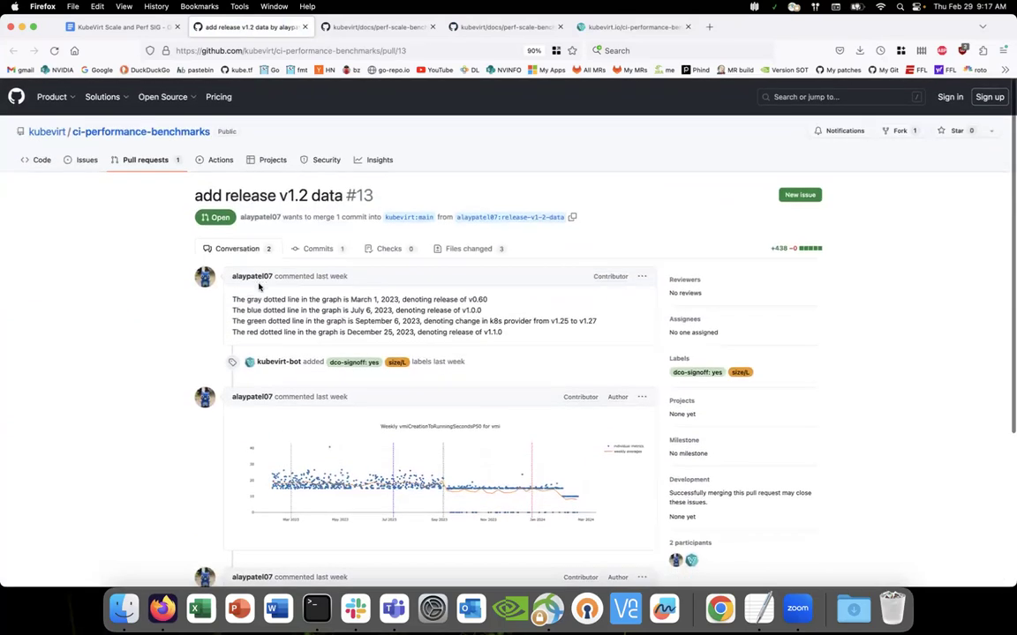
mouse_move(304, 27)
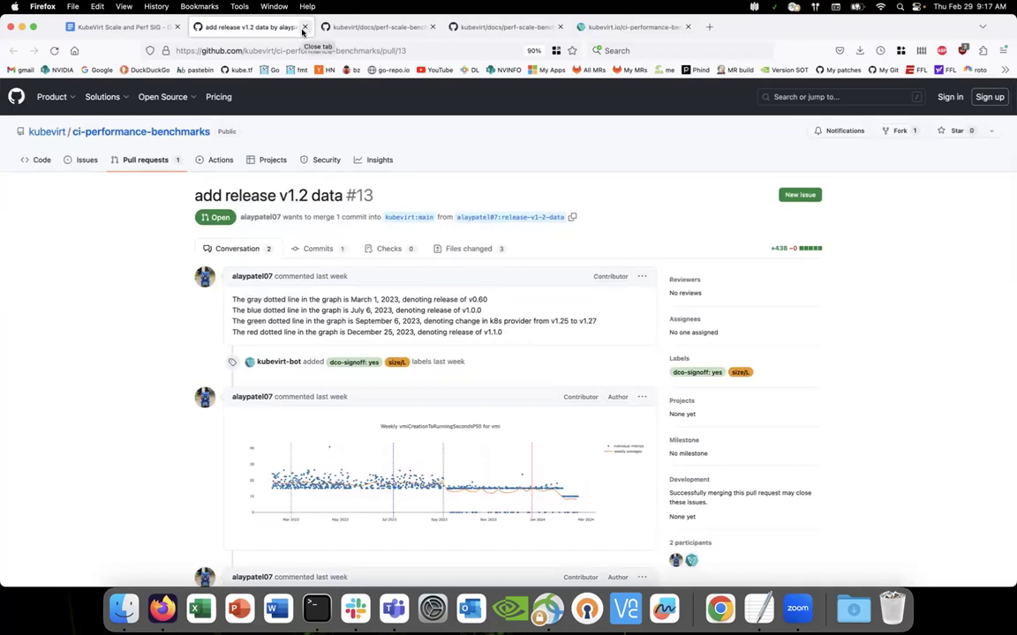
click(468, 248)
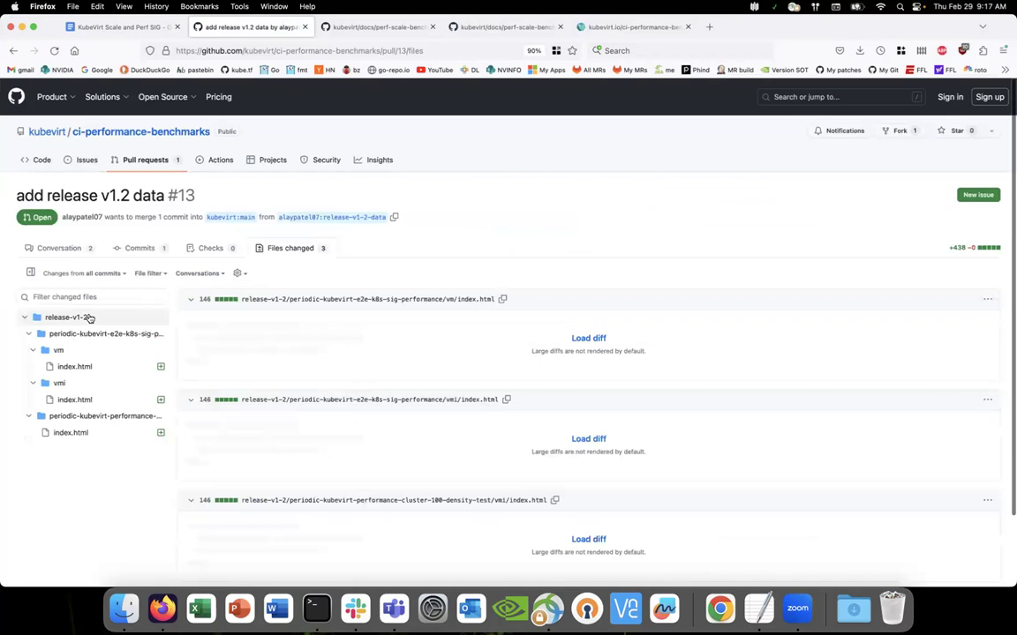
mouse_move(140, 131)
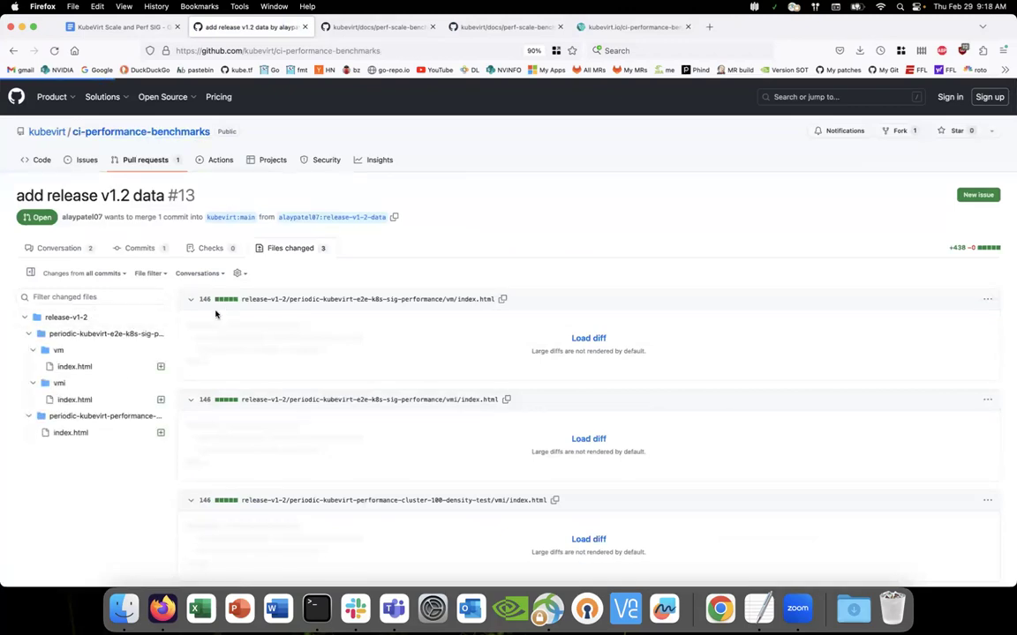
click(41, 159)
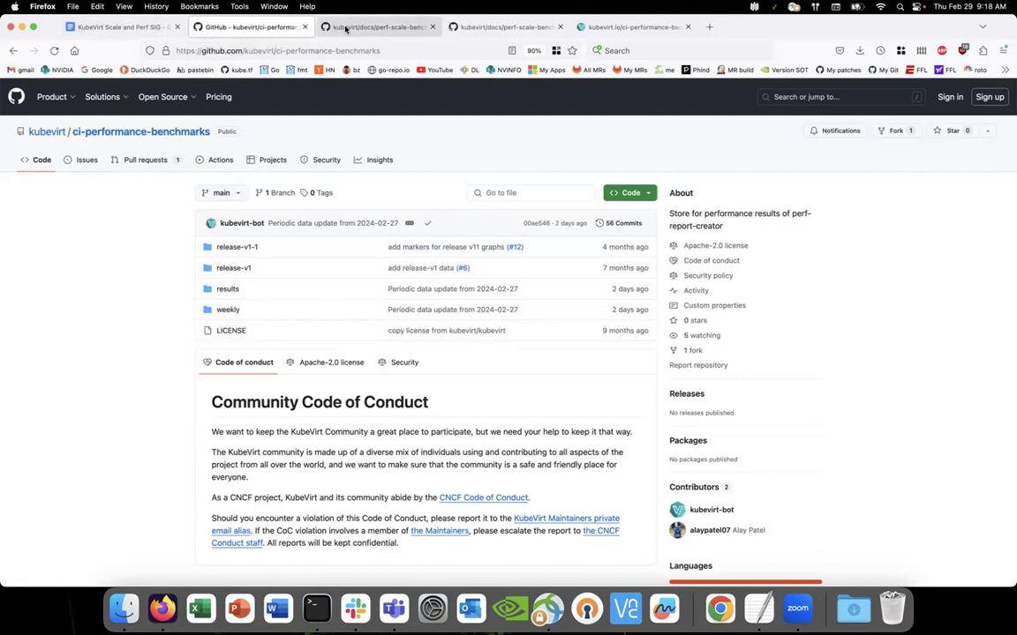
- Glance at the perf-scale-benchmarks.md tab, then return to the SIG meeting notes
click(378, 26)
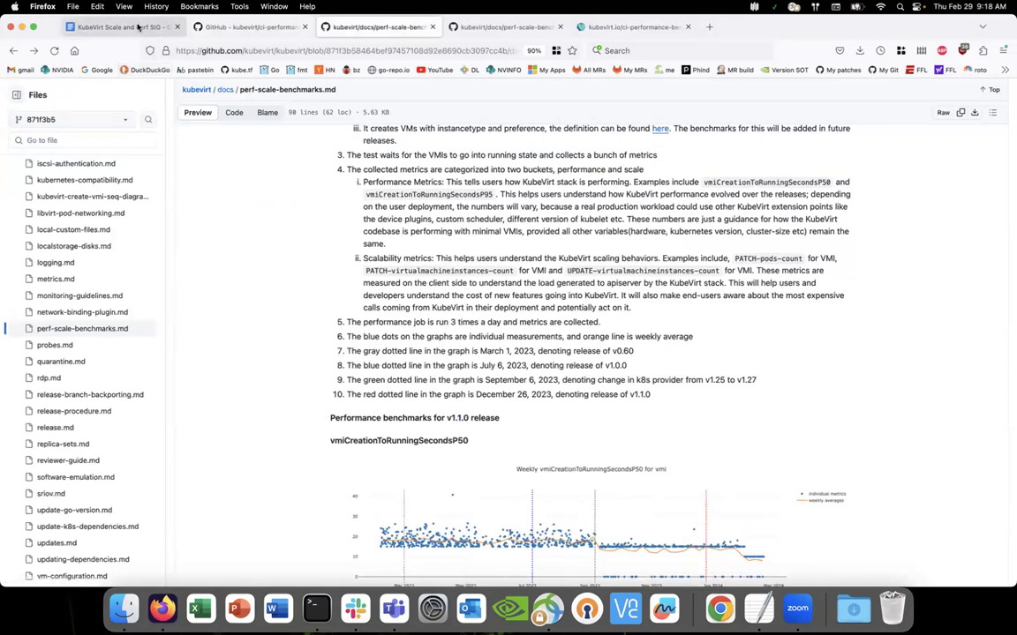
mouse_move(115, 27)
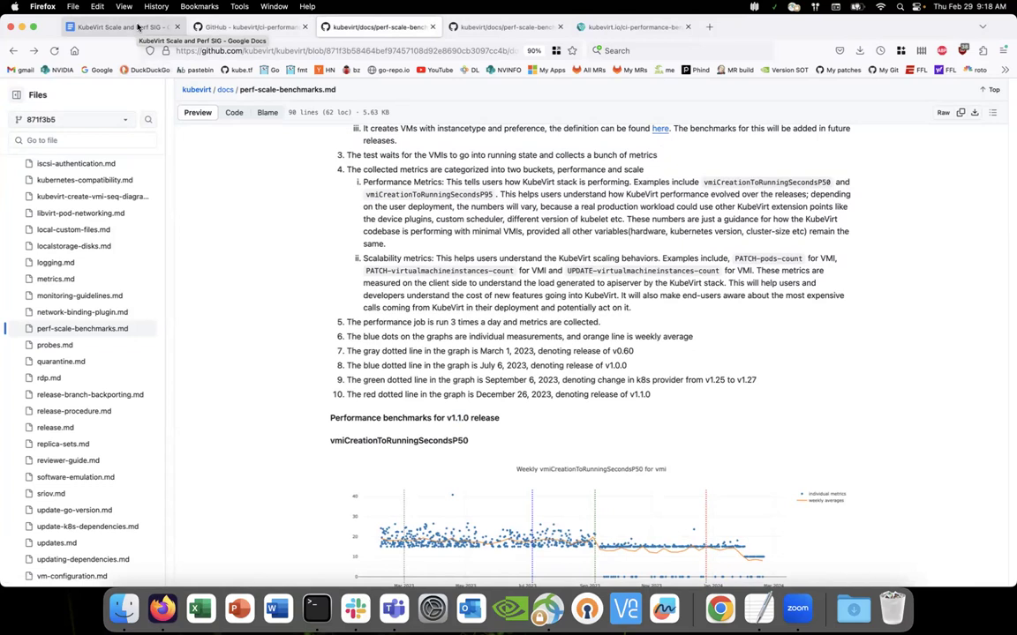
click(124, 26)
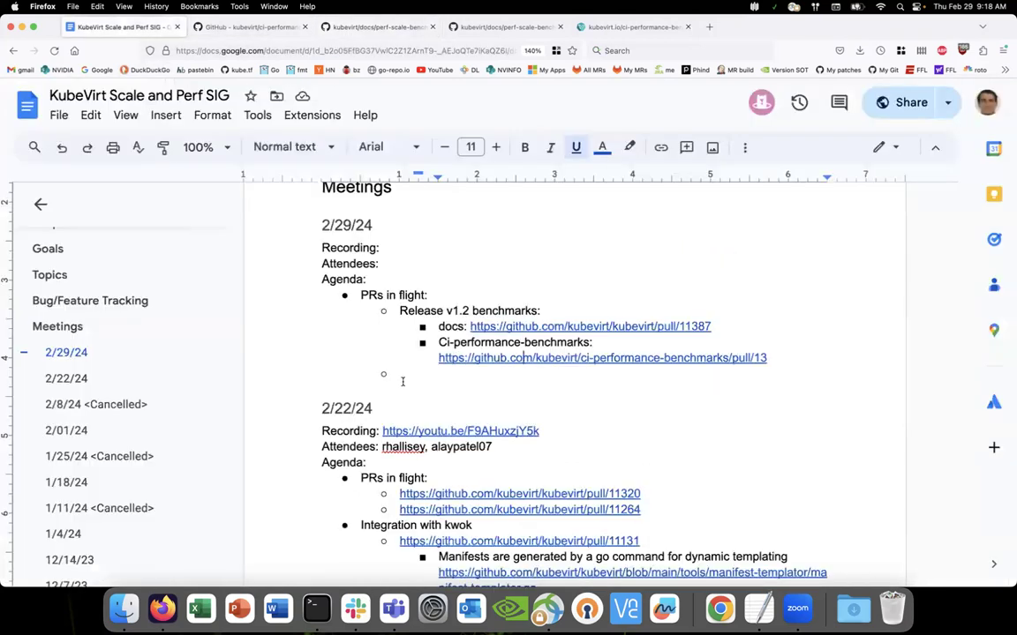
- Place the cursor in the empty bullet under the ci-performance-benchmarks link in the 2/29/24 agenda
click(401, 373)
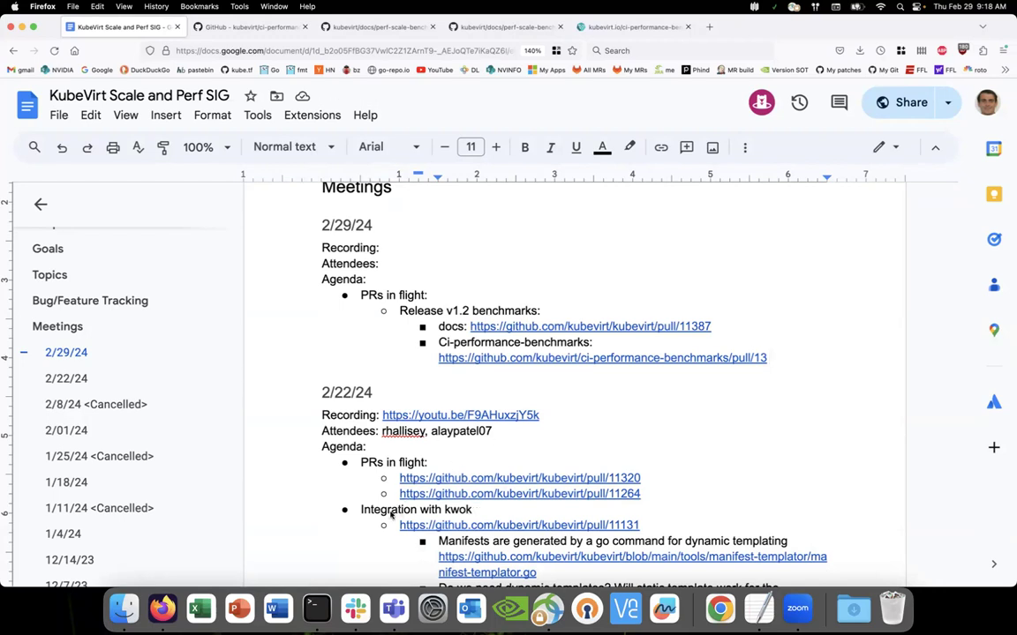
mouse_move(293, 498)
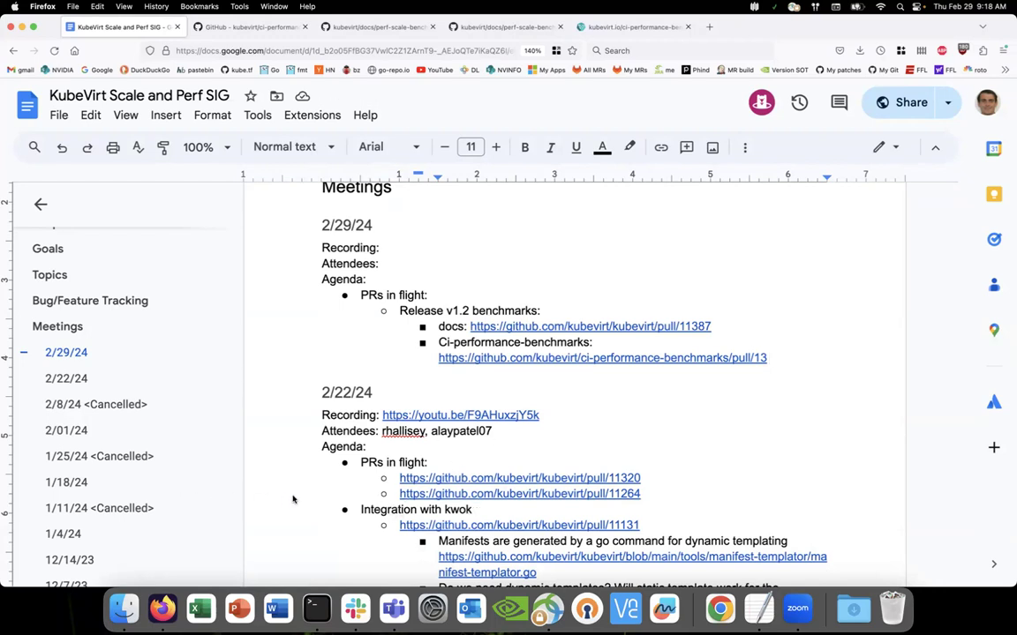
mouse_move(443, 513)
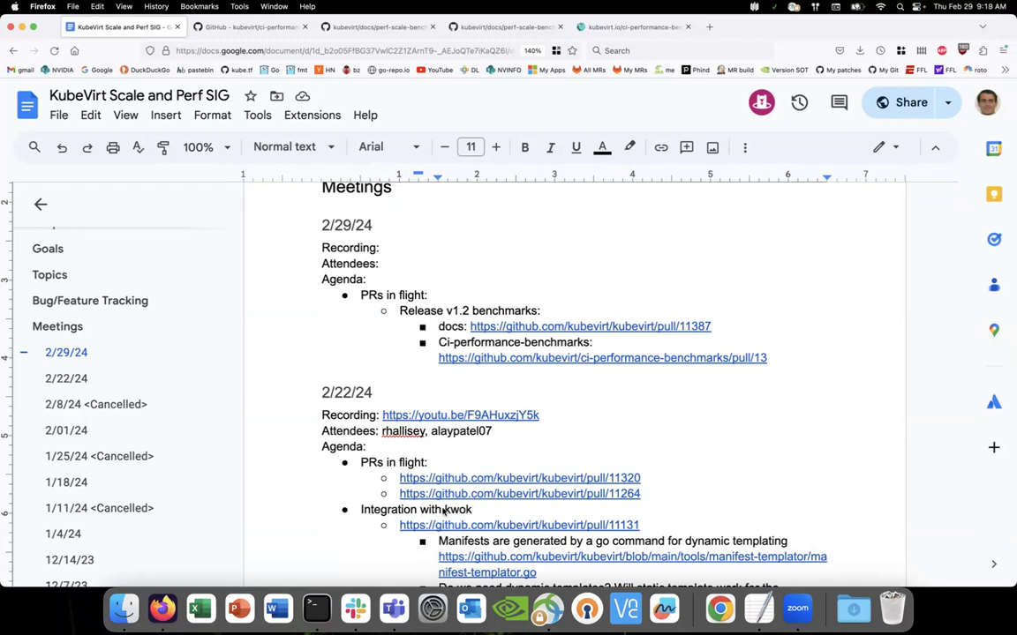
mouse_move(662, 493)
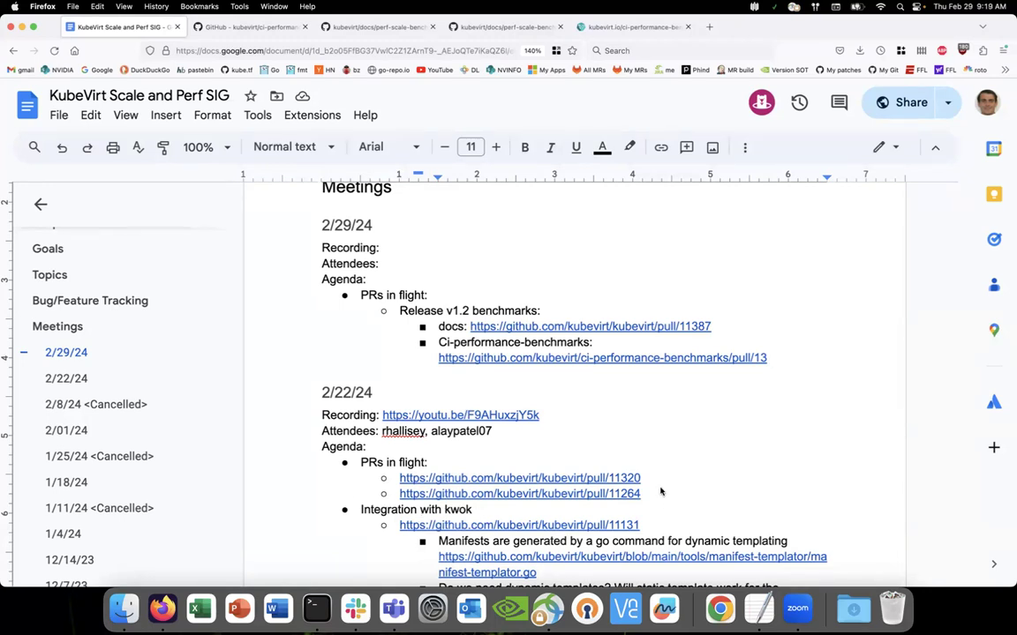
mouse_move(668, 448)
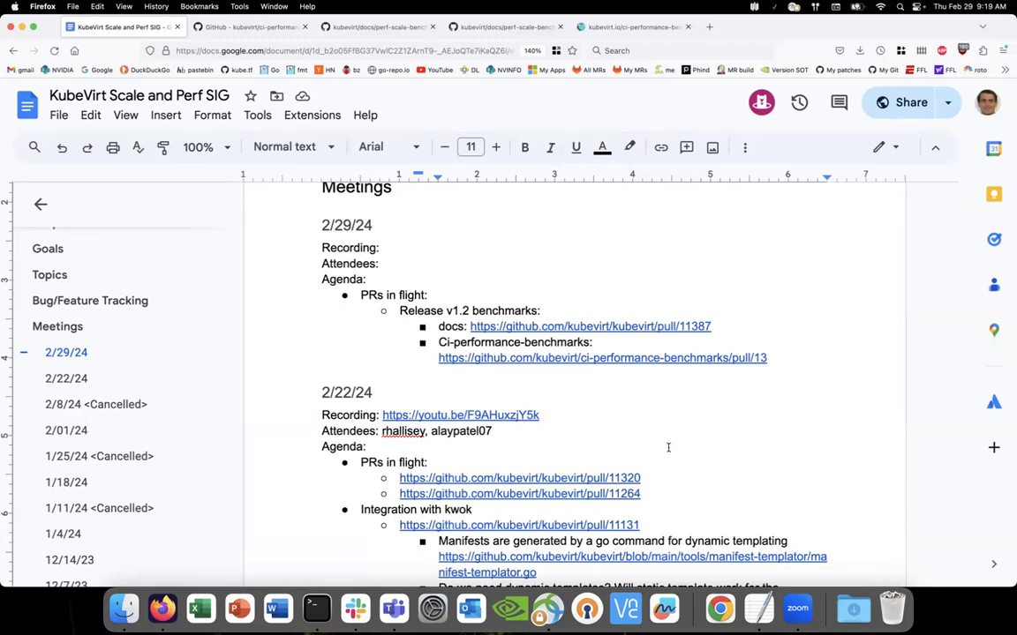